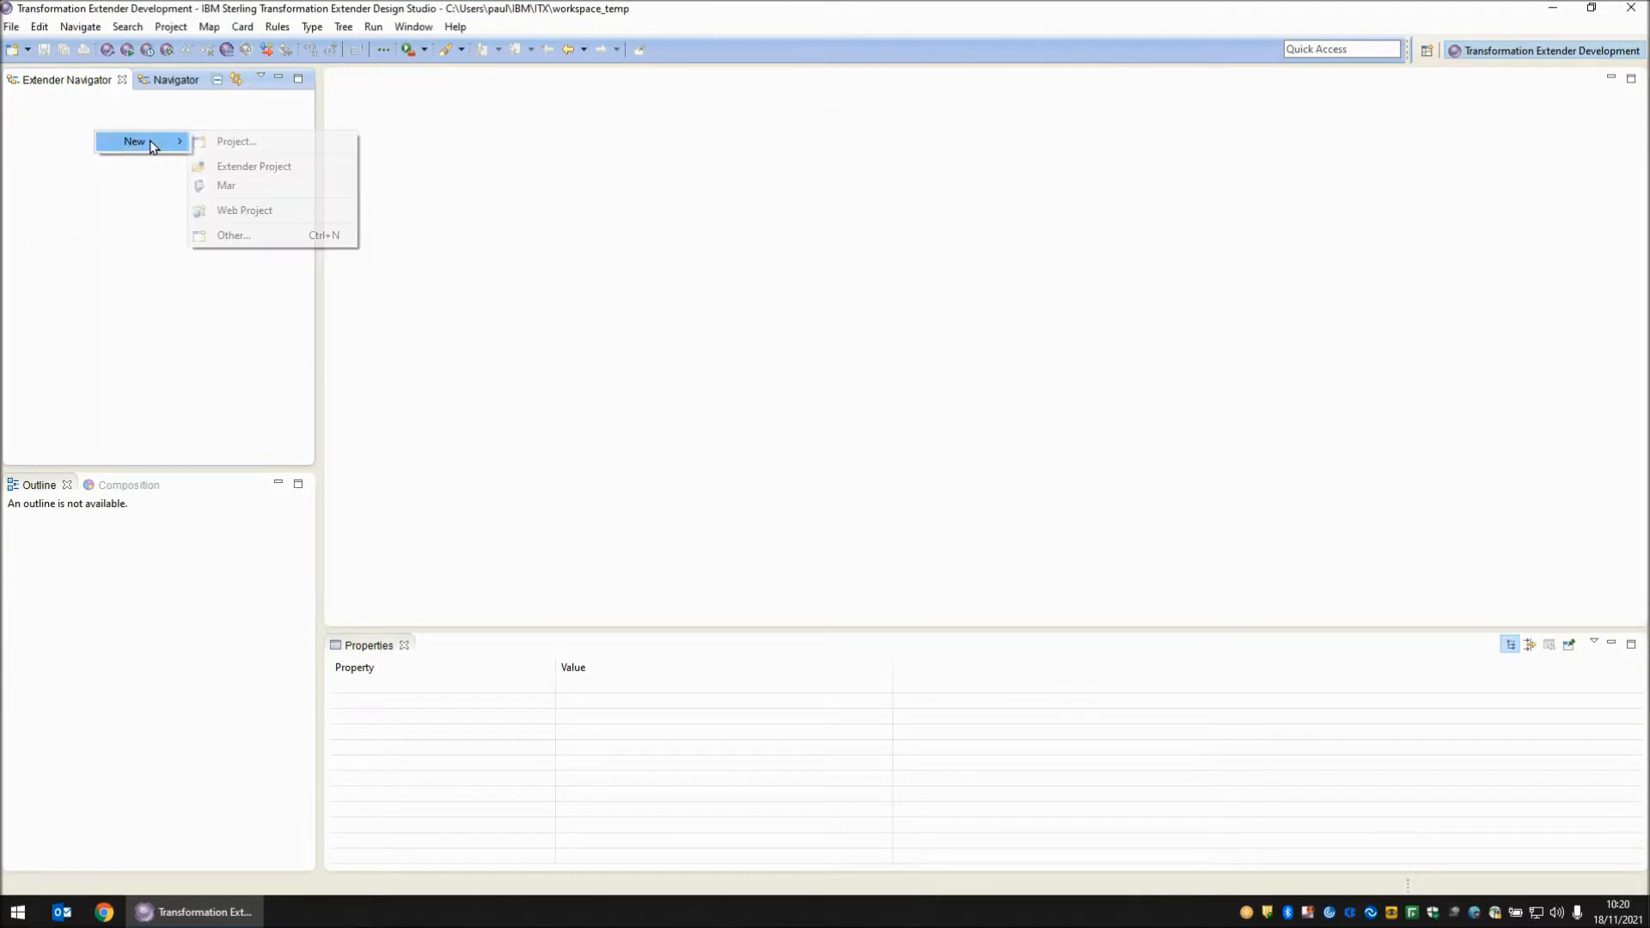
- Create a new Extender project named Project1
left_click(252, 167)
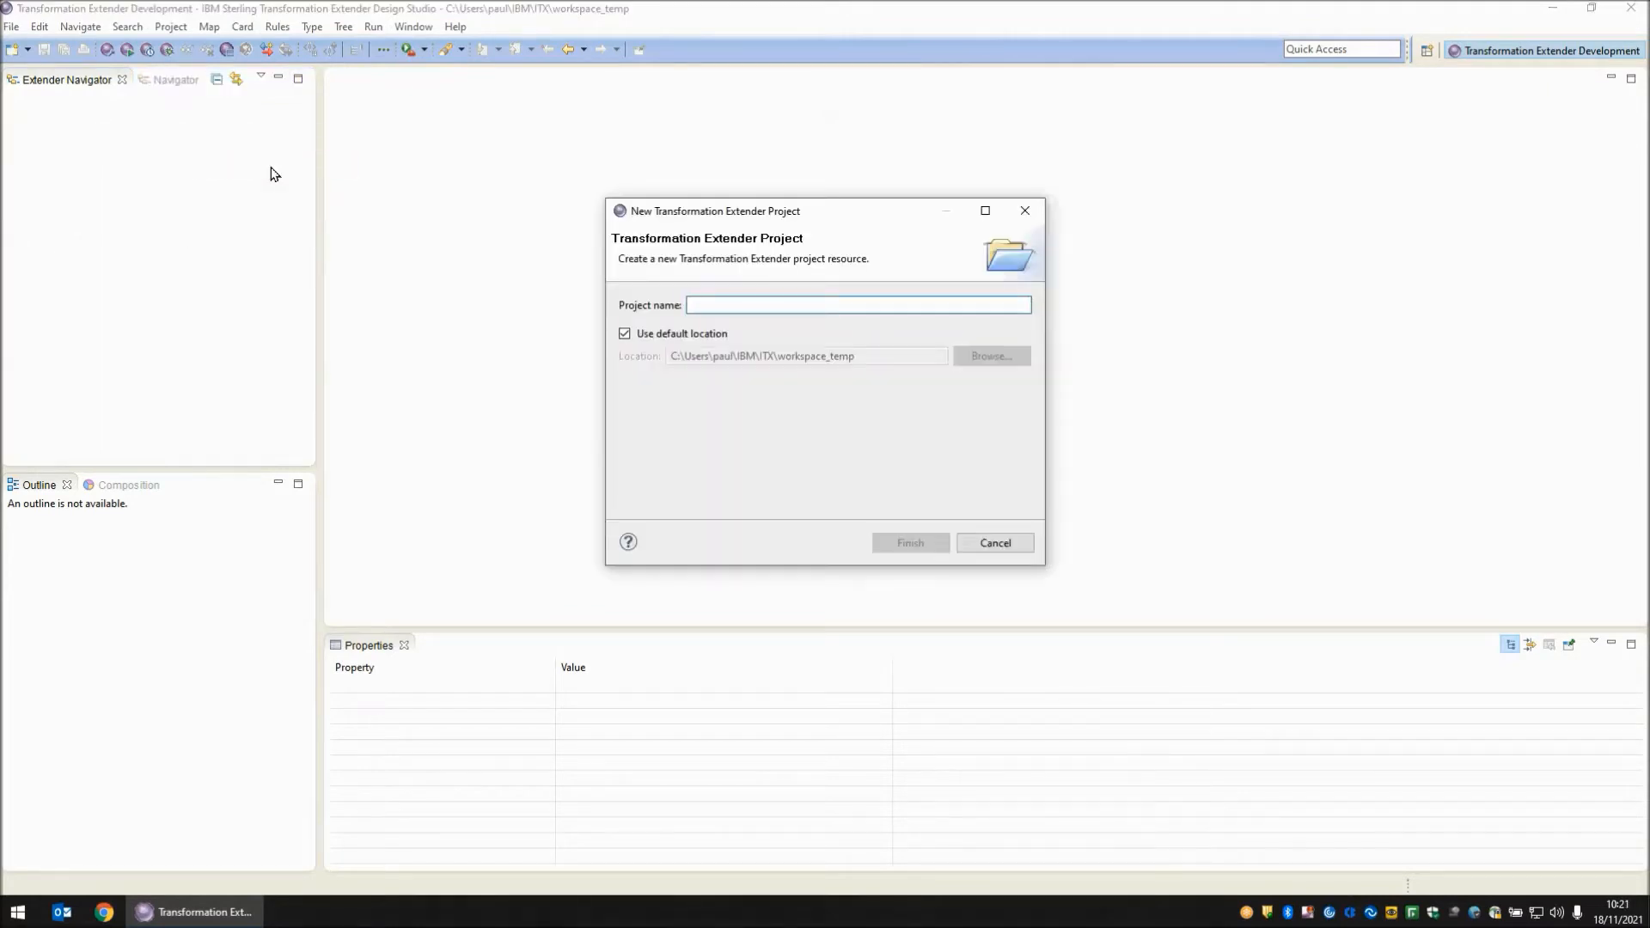
type("Project1")
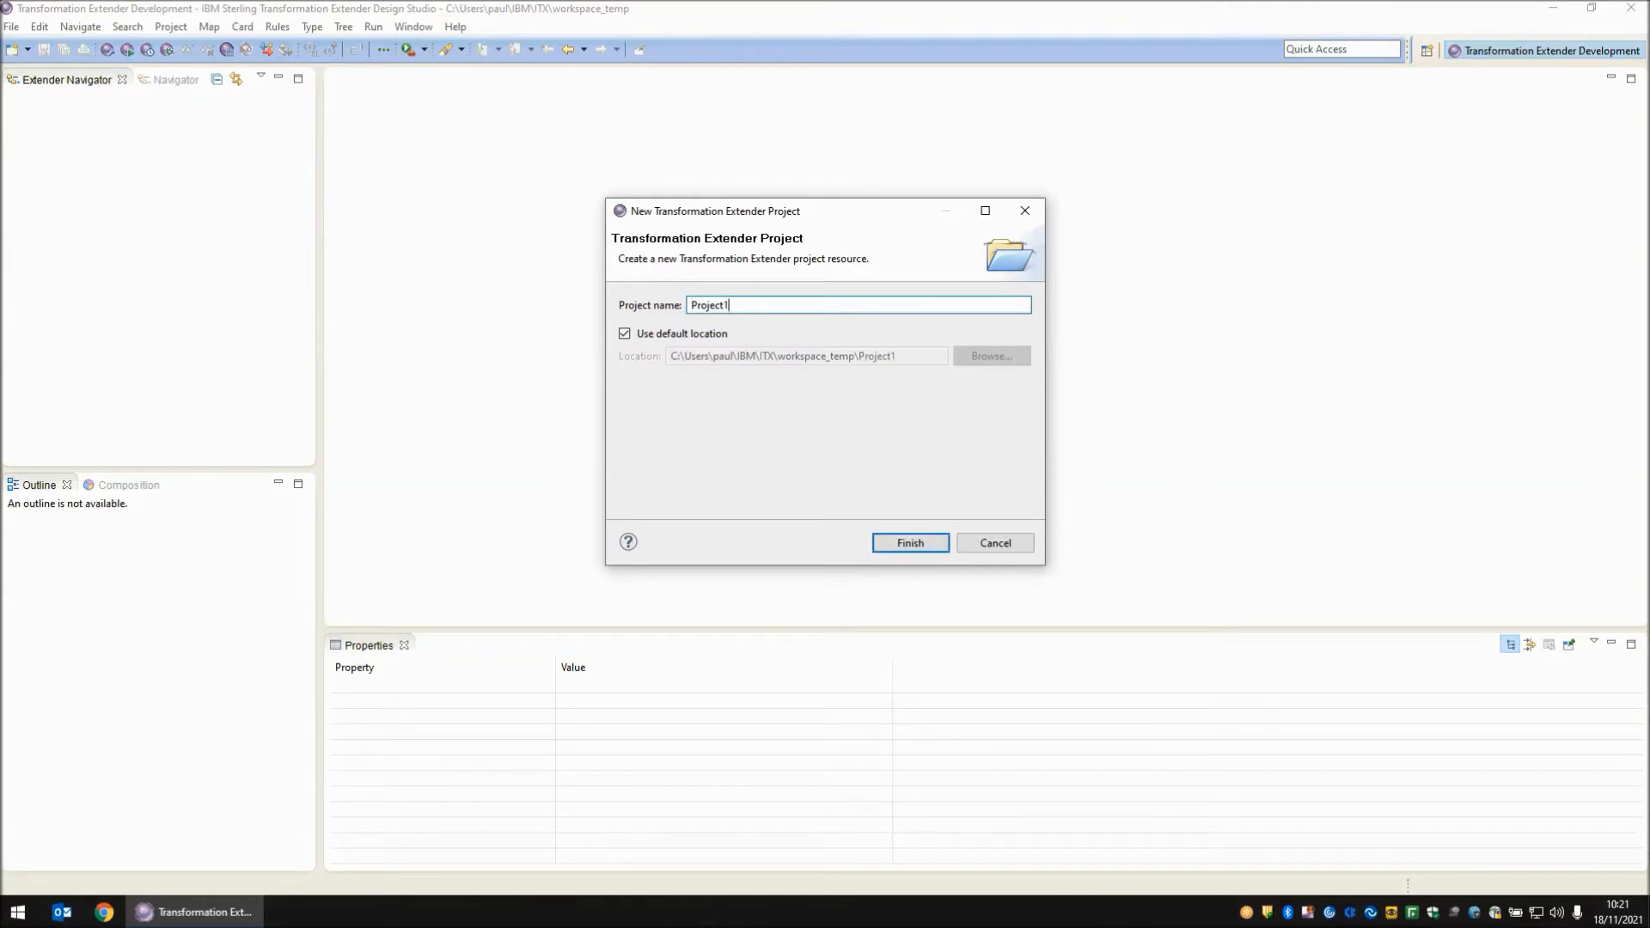
right_click(82, 316)
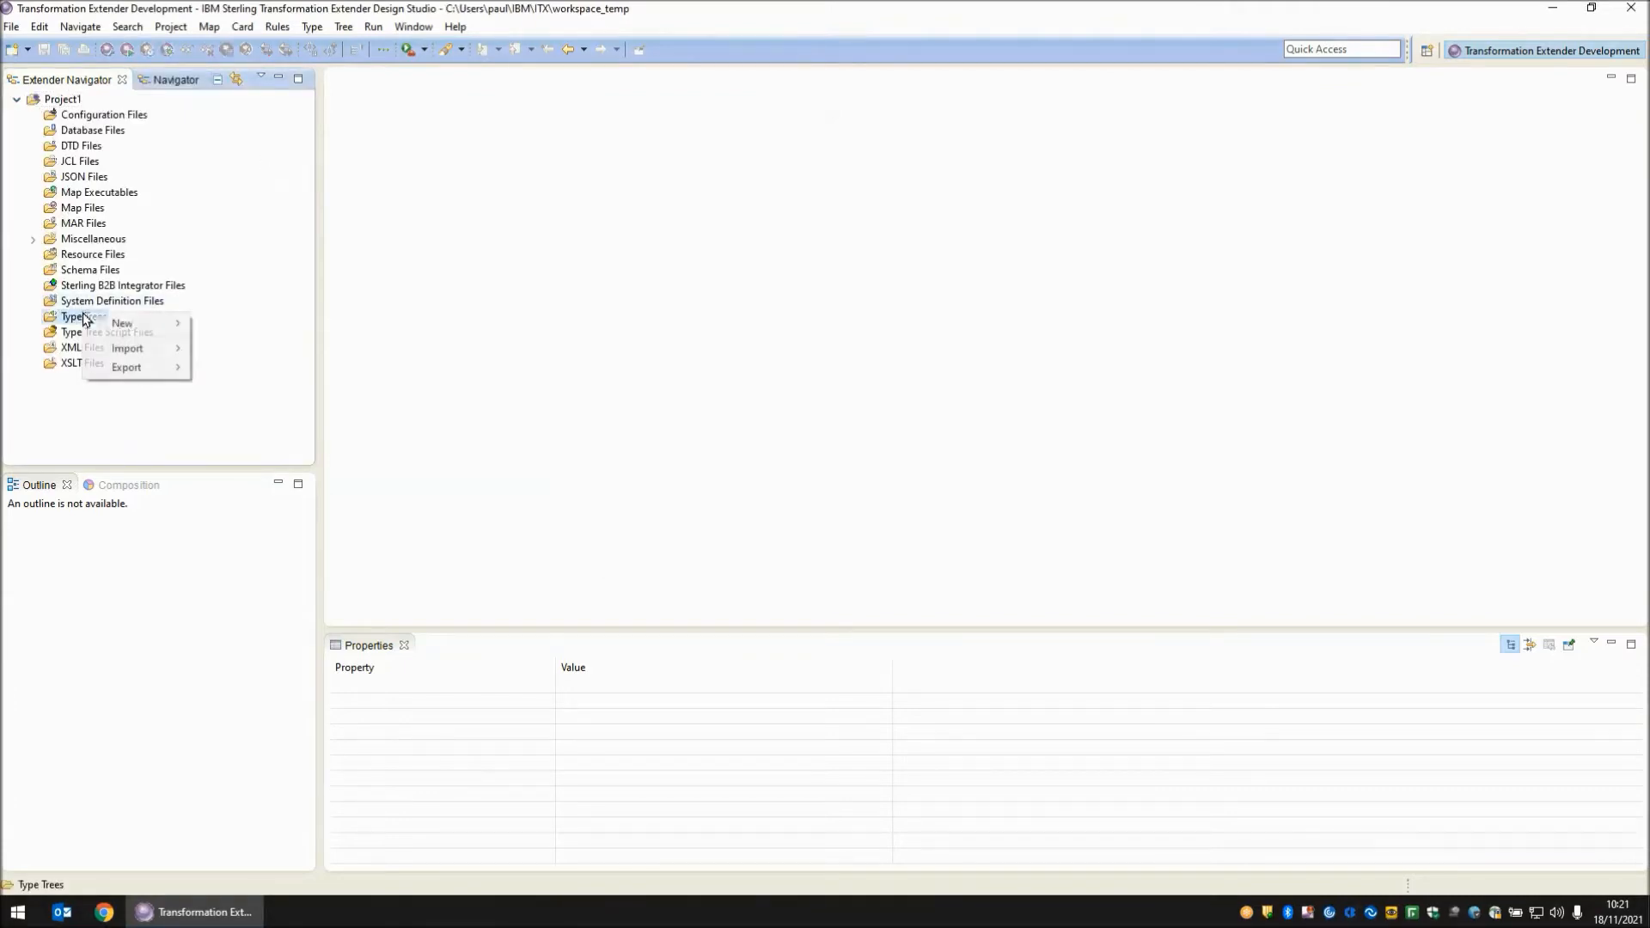
- Create a new type tree file named Generic.mtt
left_click(121, 323)
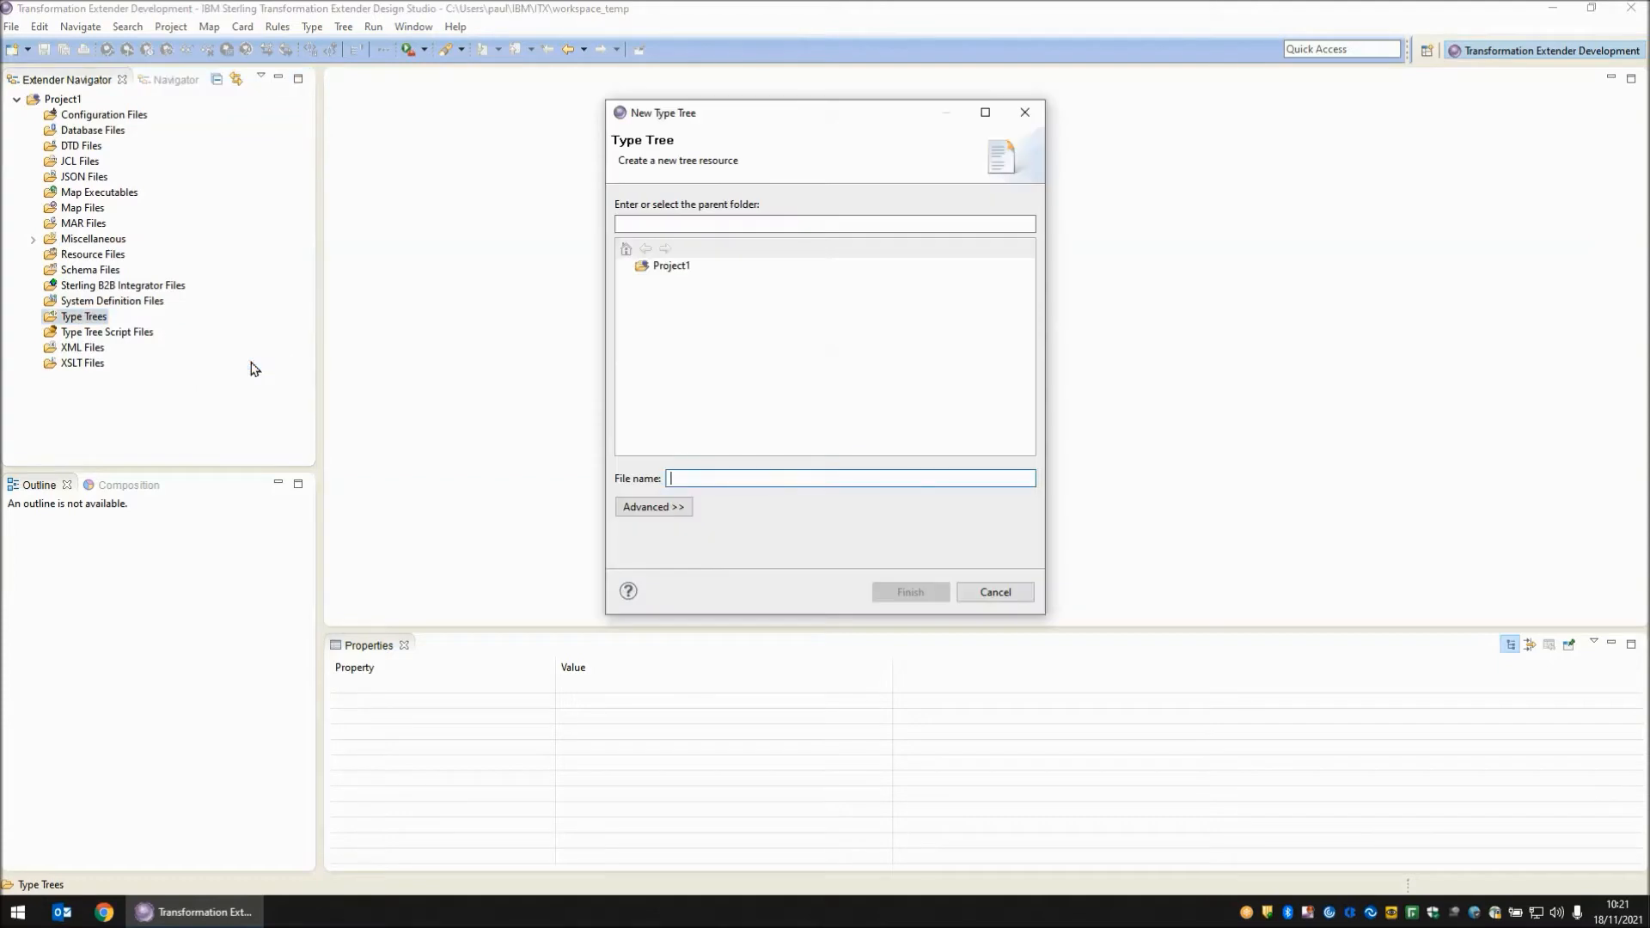
type("Generic.mtt")
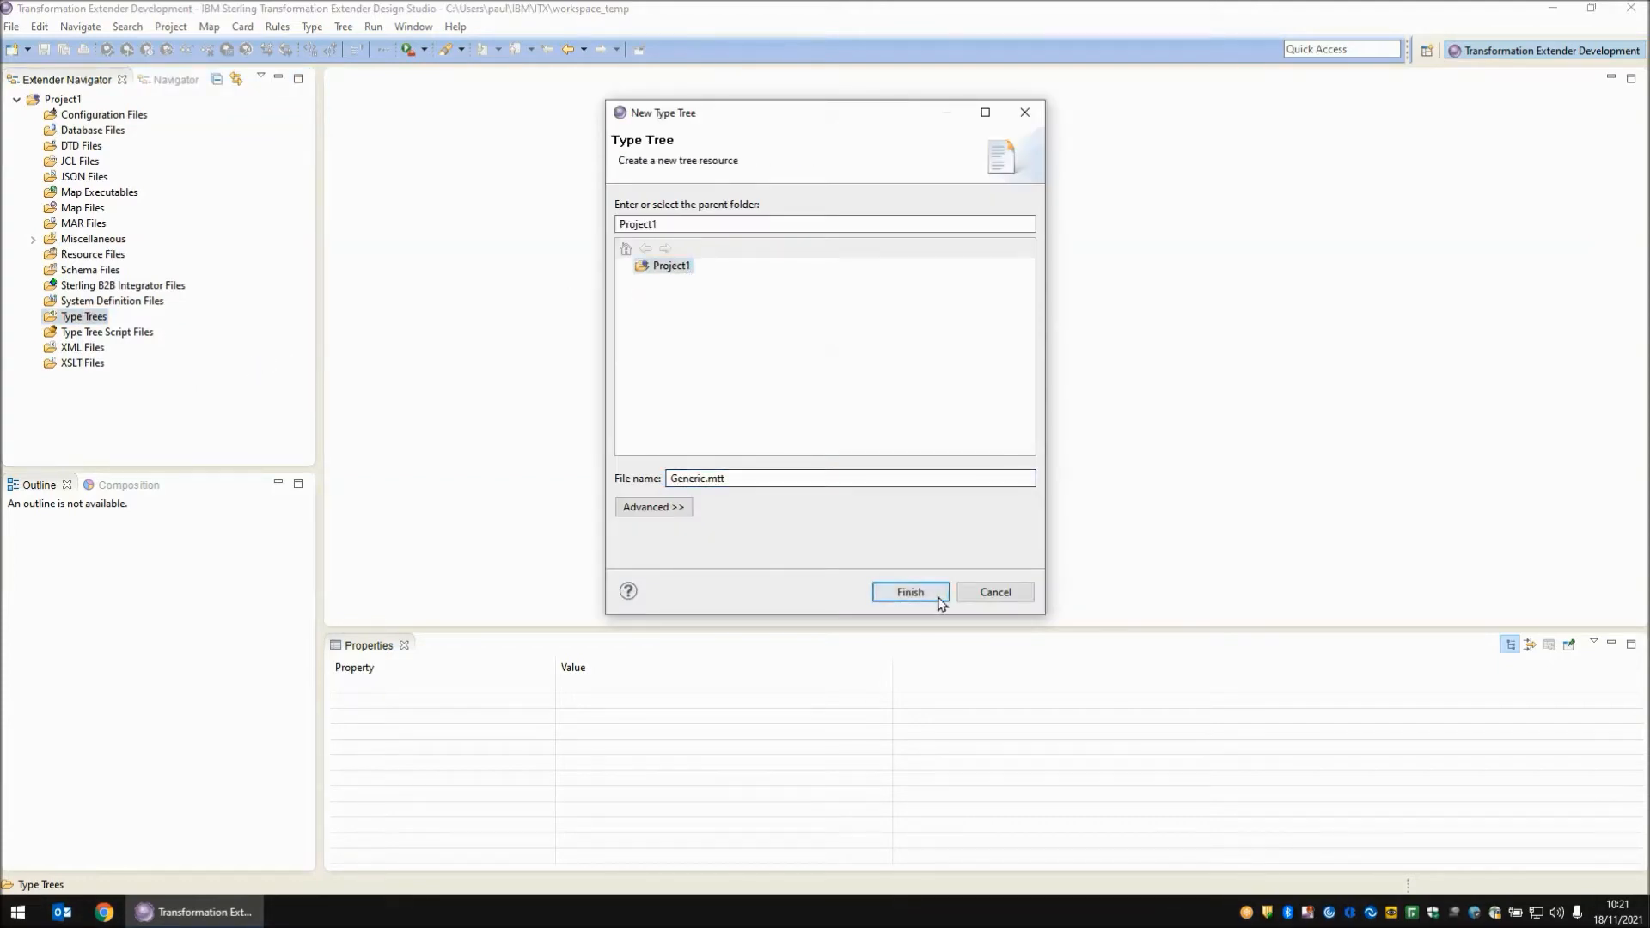
left_click(911, 591)
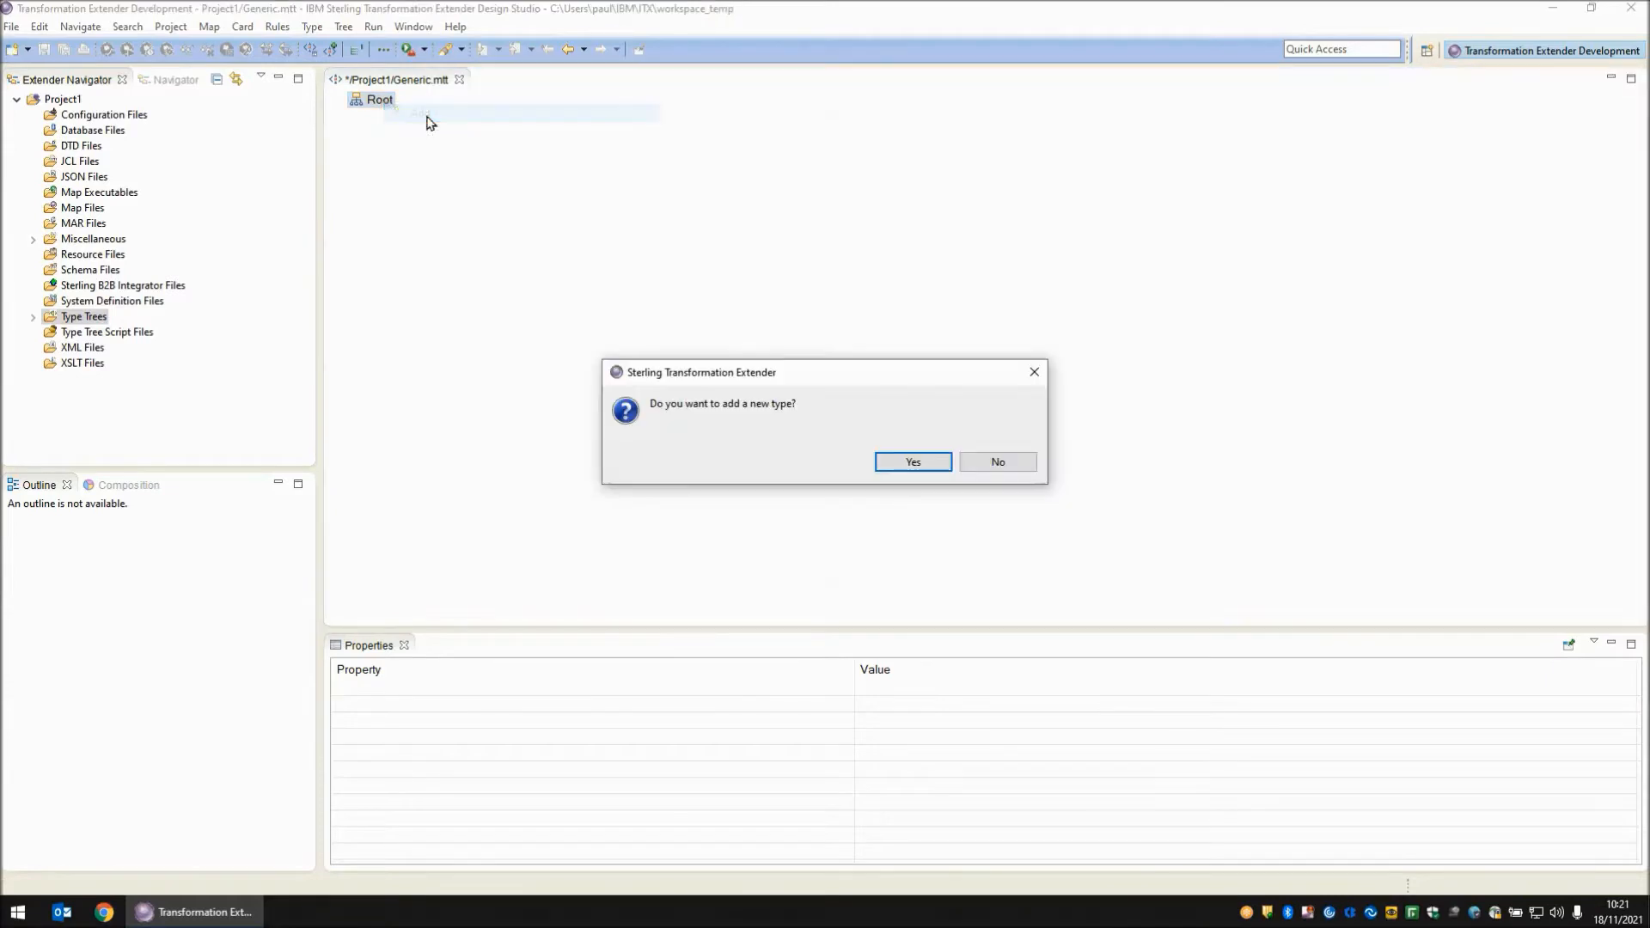
- Add a type named TextItem to the tree and set its Class to Item
left_click(912, 461)
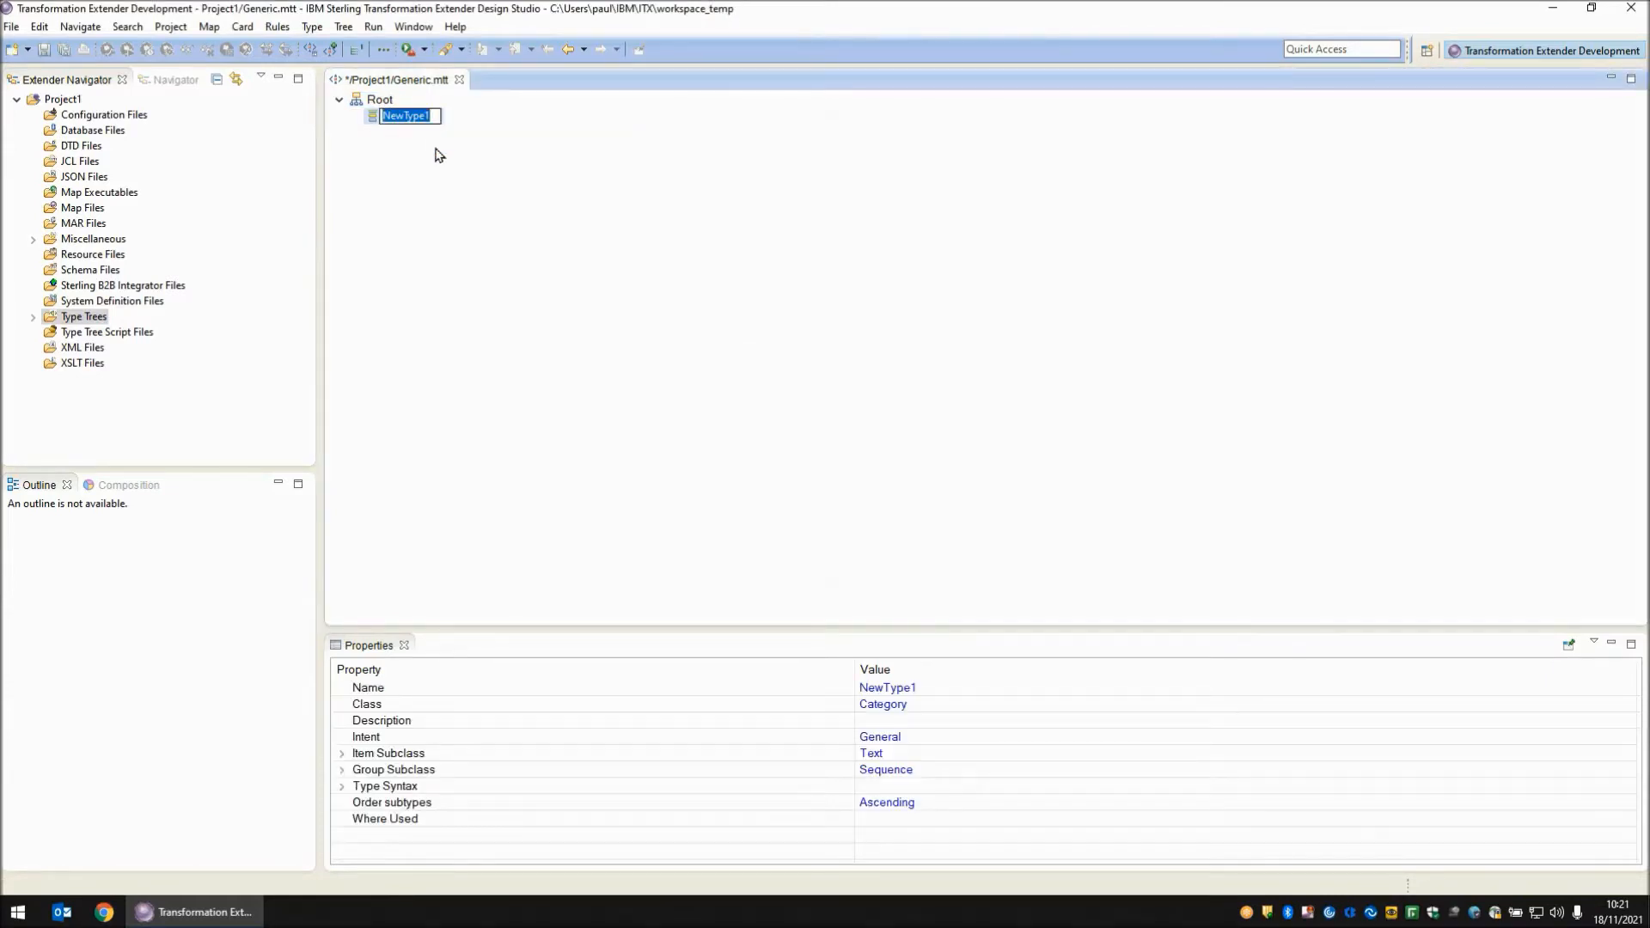
type("TextItem")
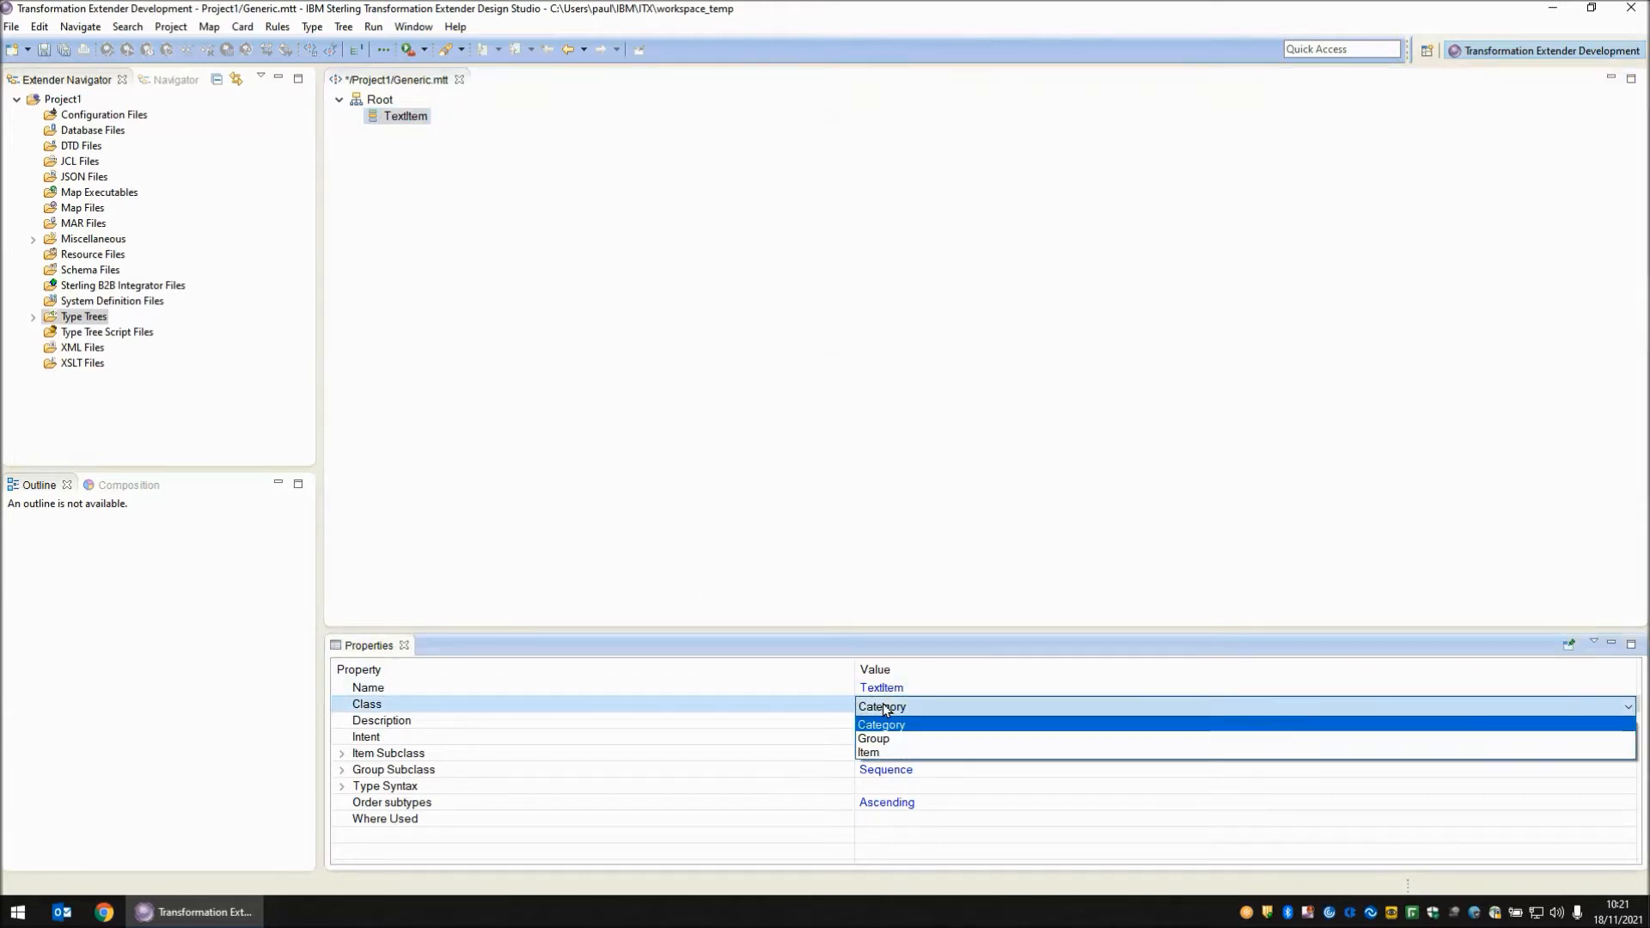
left_click(868, 753)
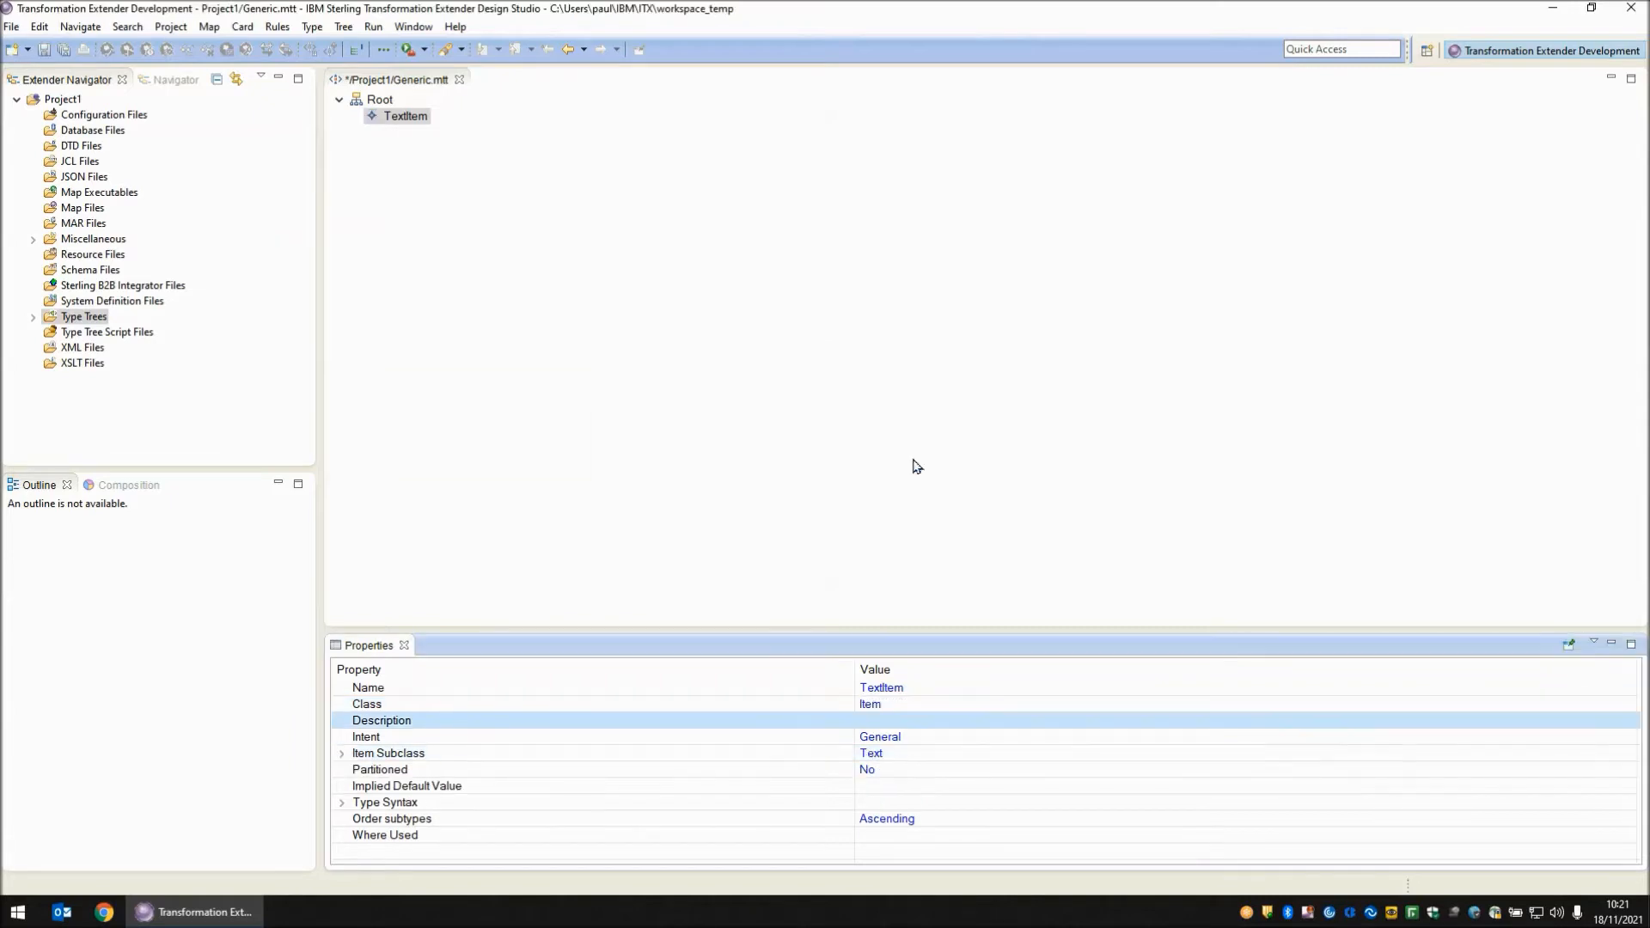
- Analyze the tree's structure and logic, then save and close Generic.mtt
left_click(342, 27)
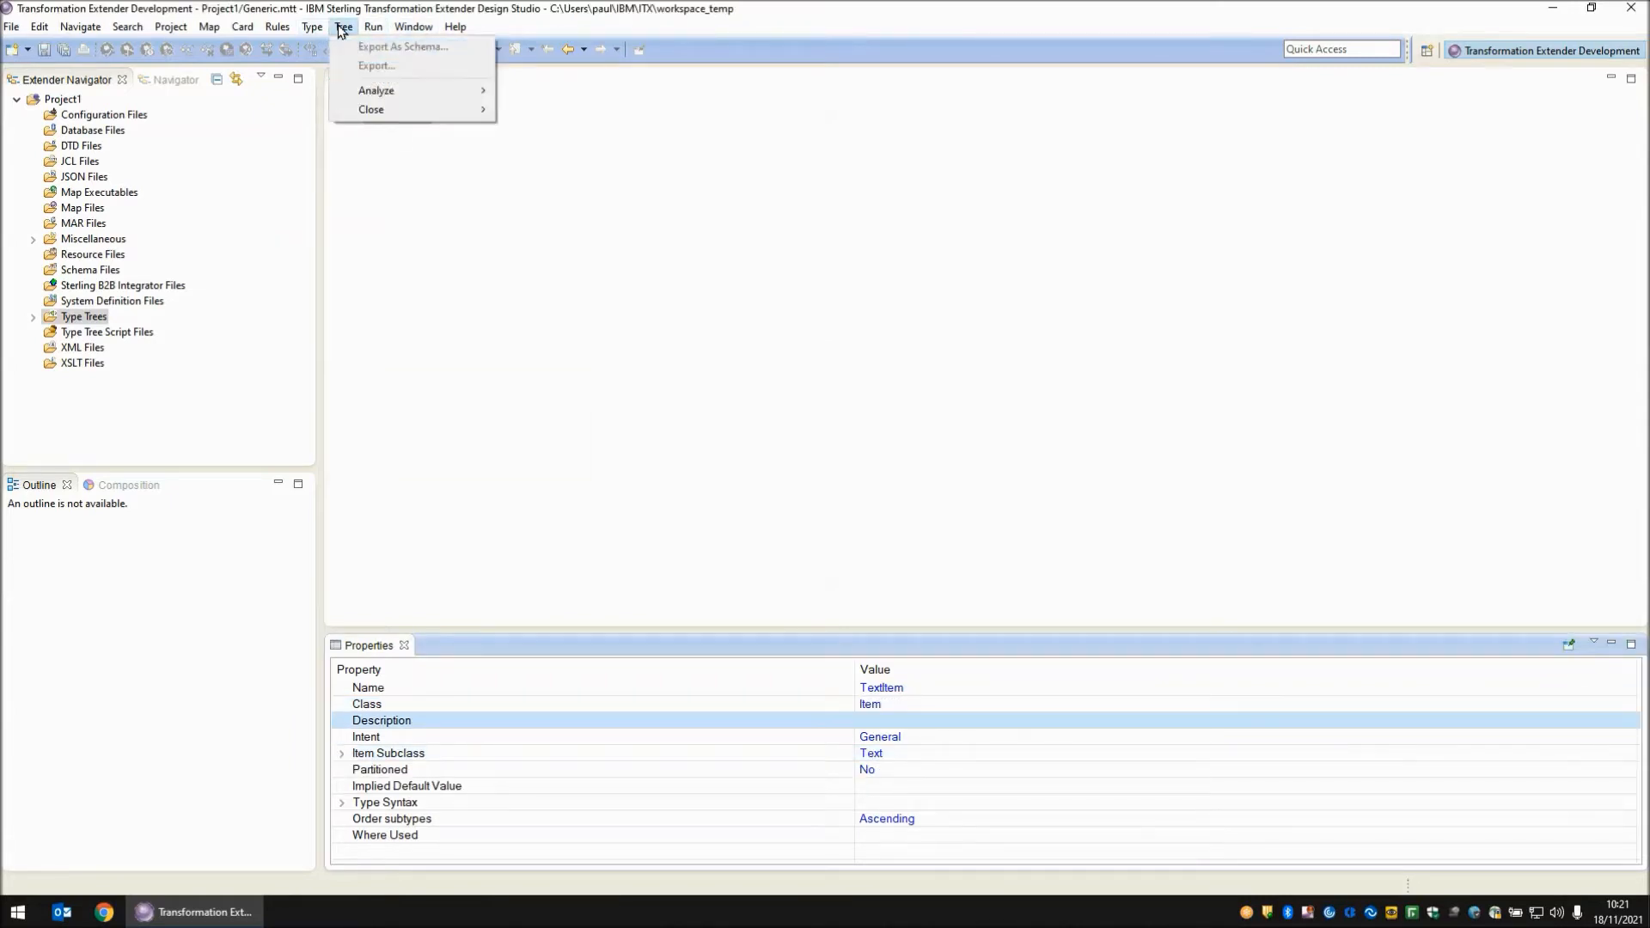
left_click(376, 89)
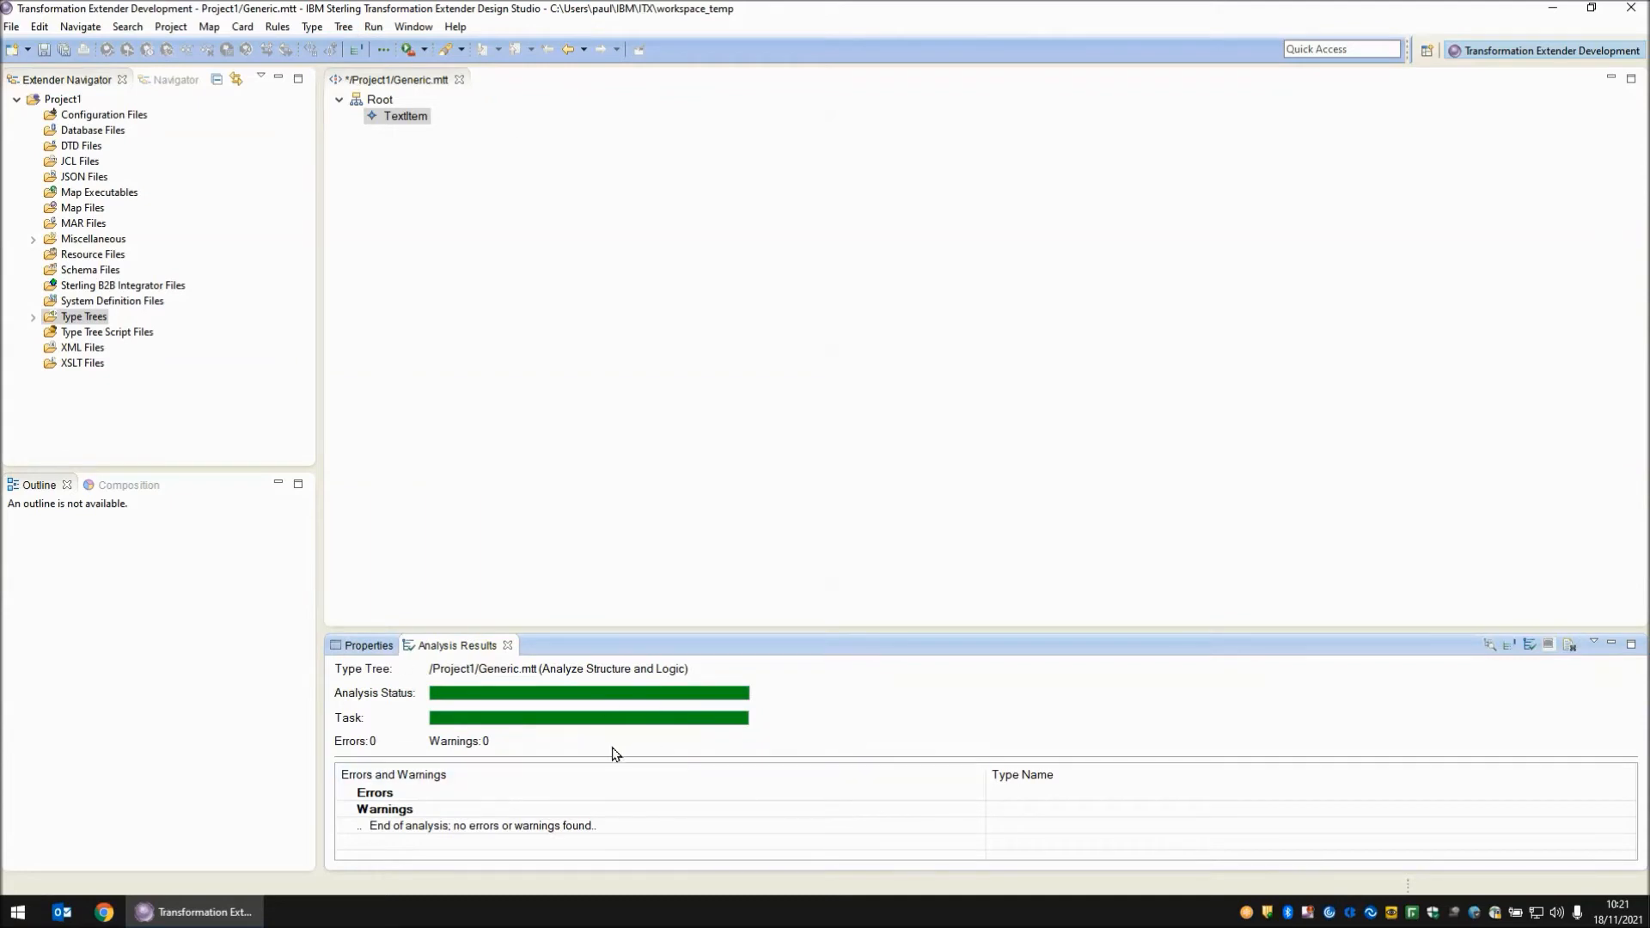
left_click(406, 116)
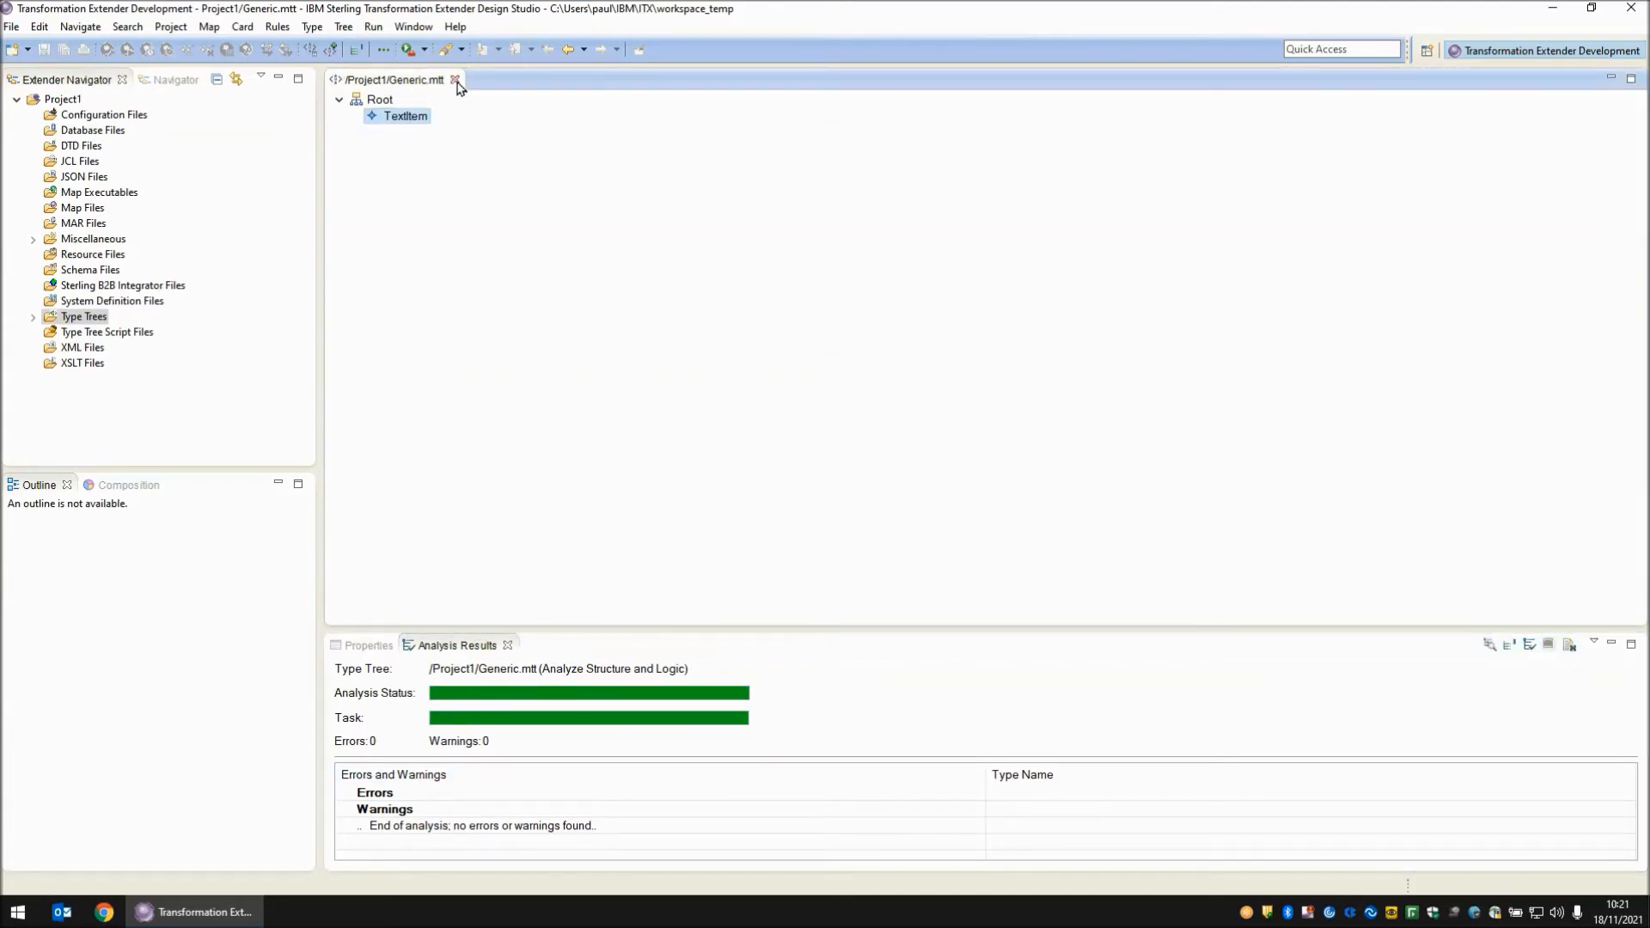
left_click(457, 79)
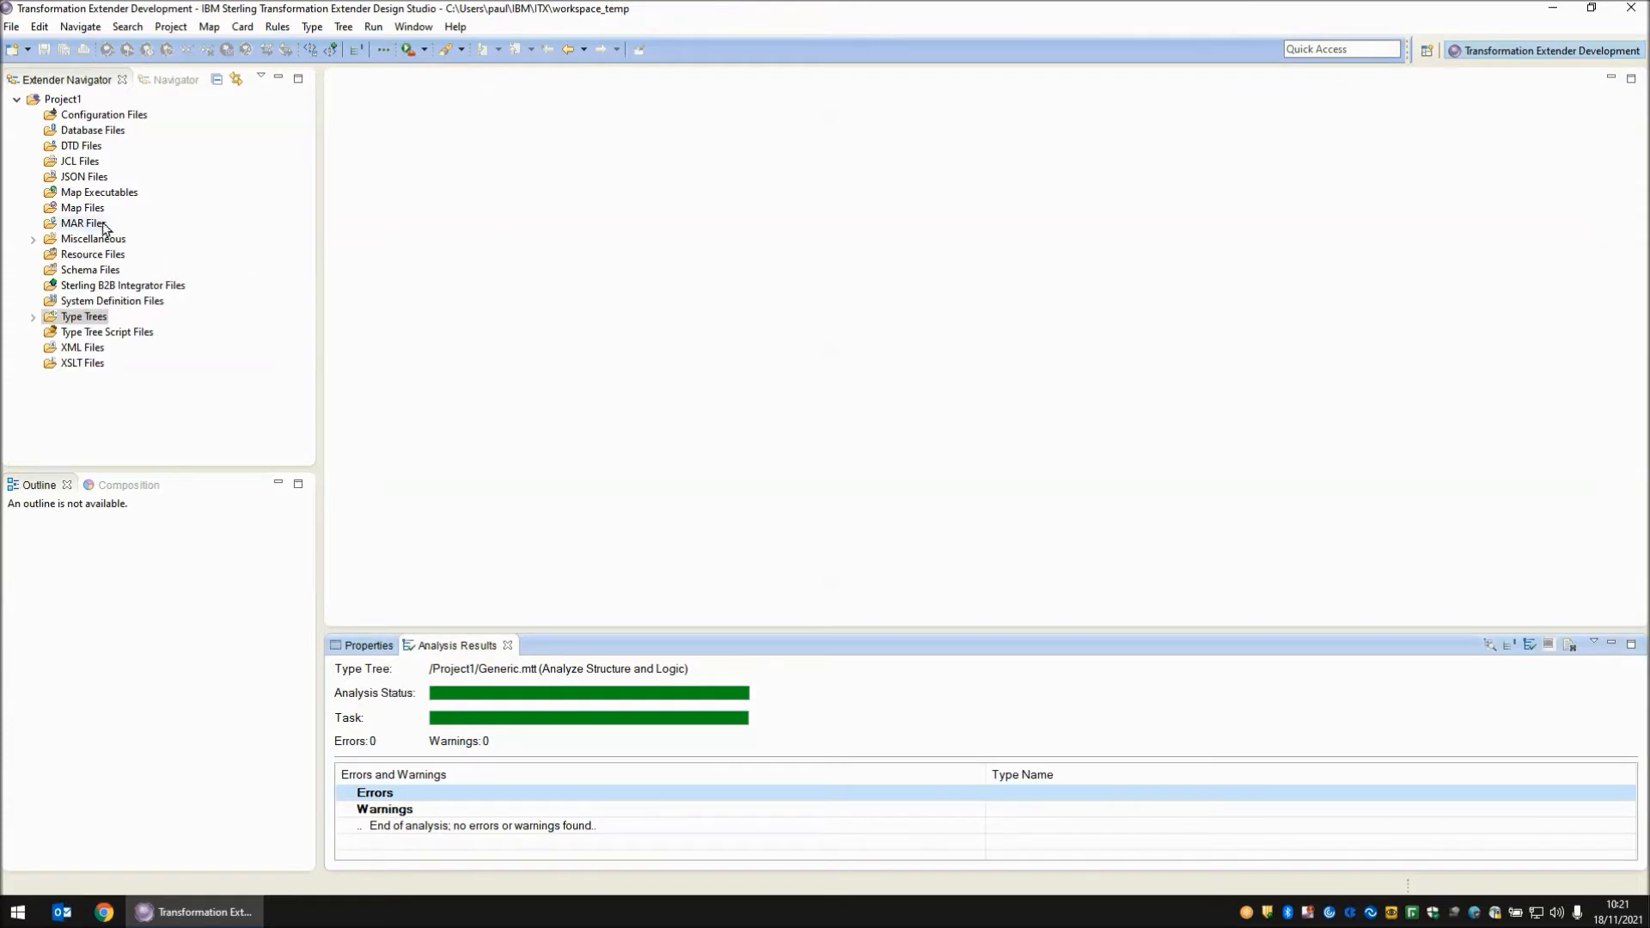
- Create a new map source file named MapSource.mms under Map Files
right_click(82, 206)
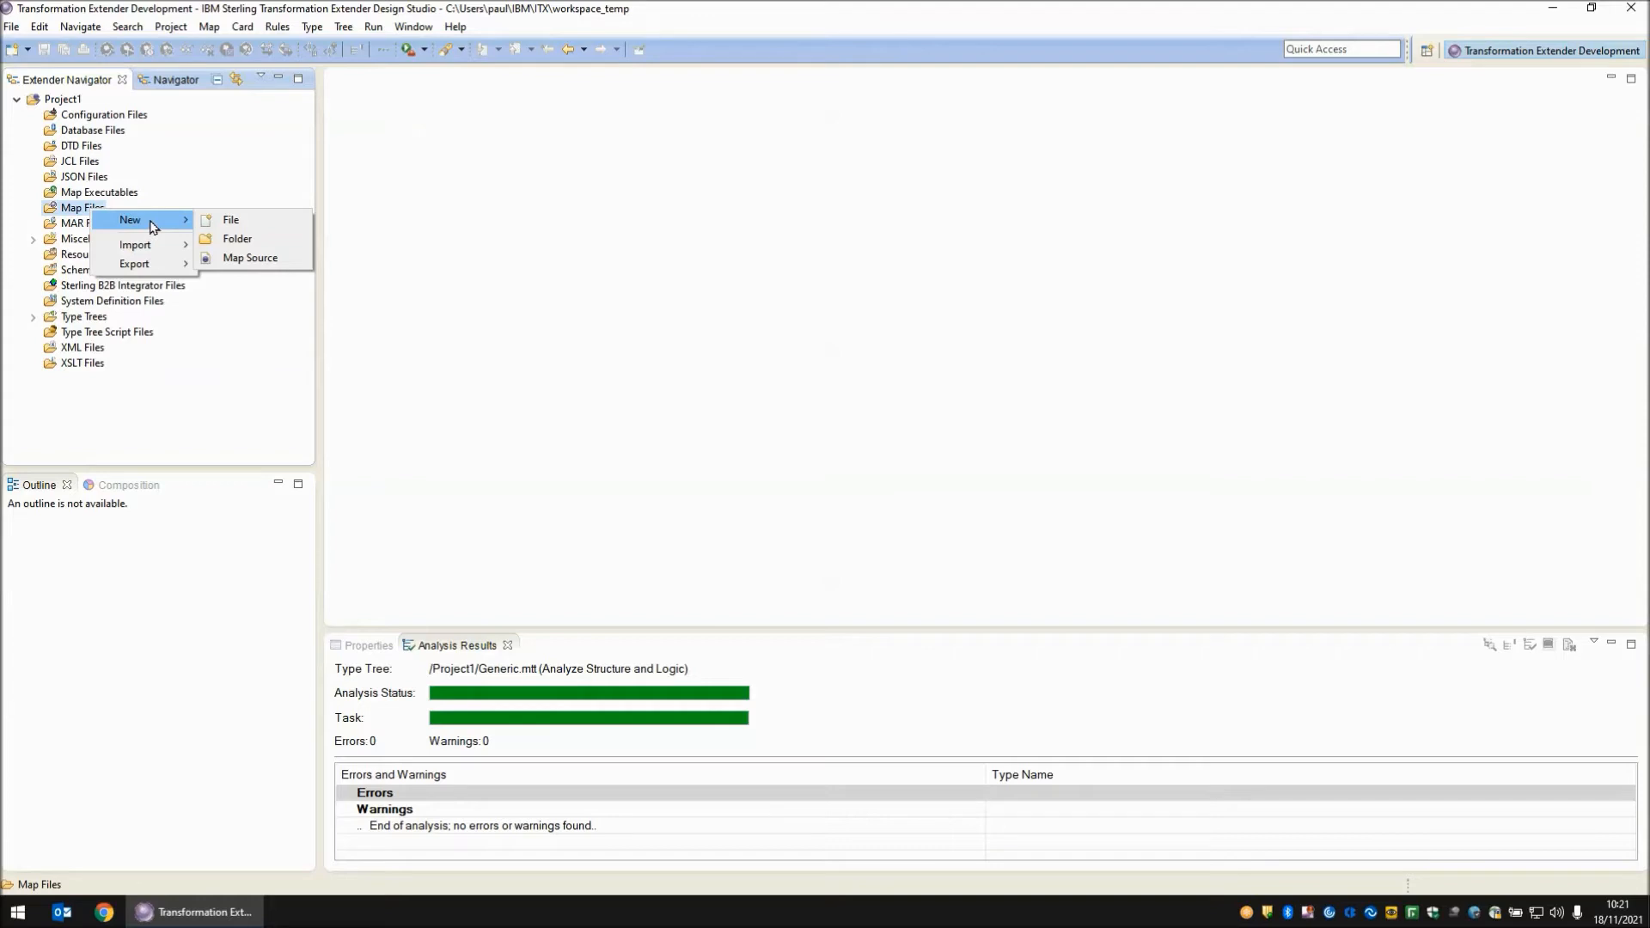
left_click(251, 258)
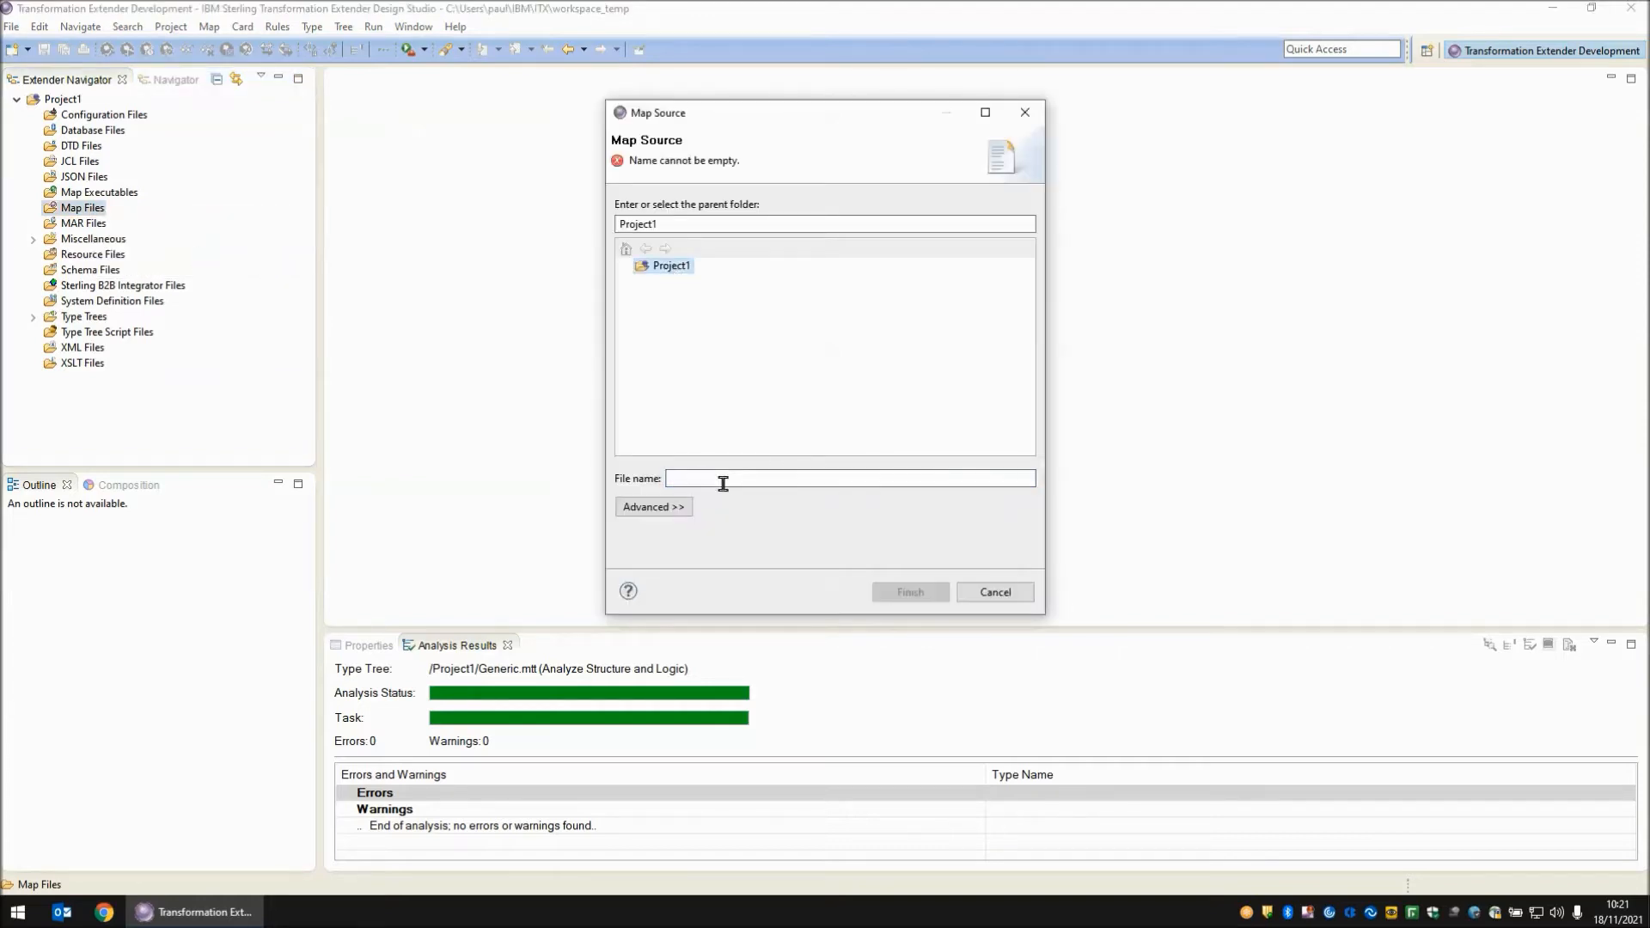
type("MapSource.mms")
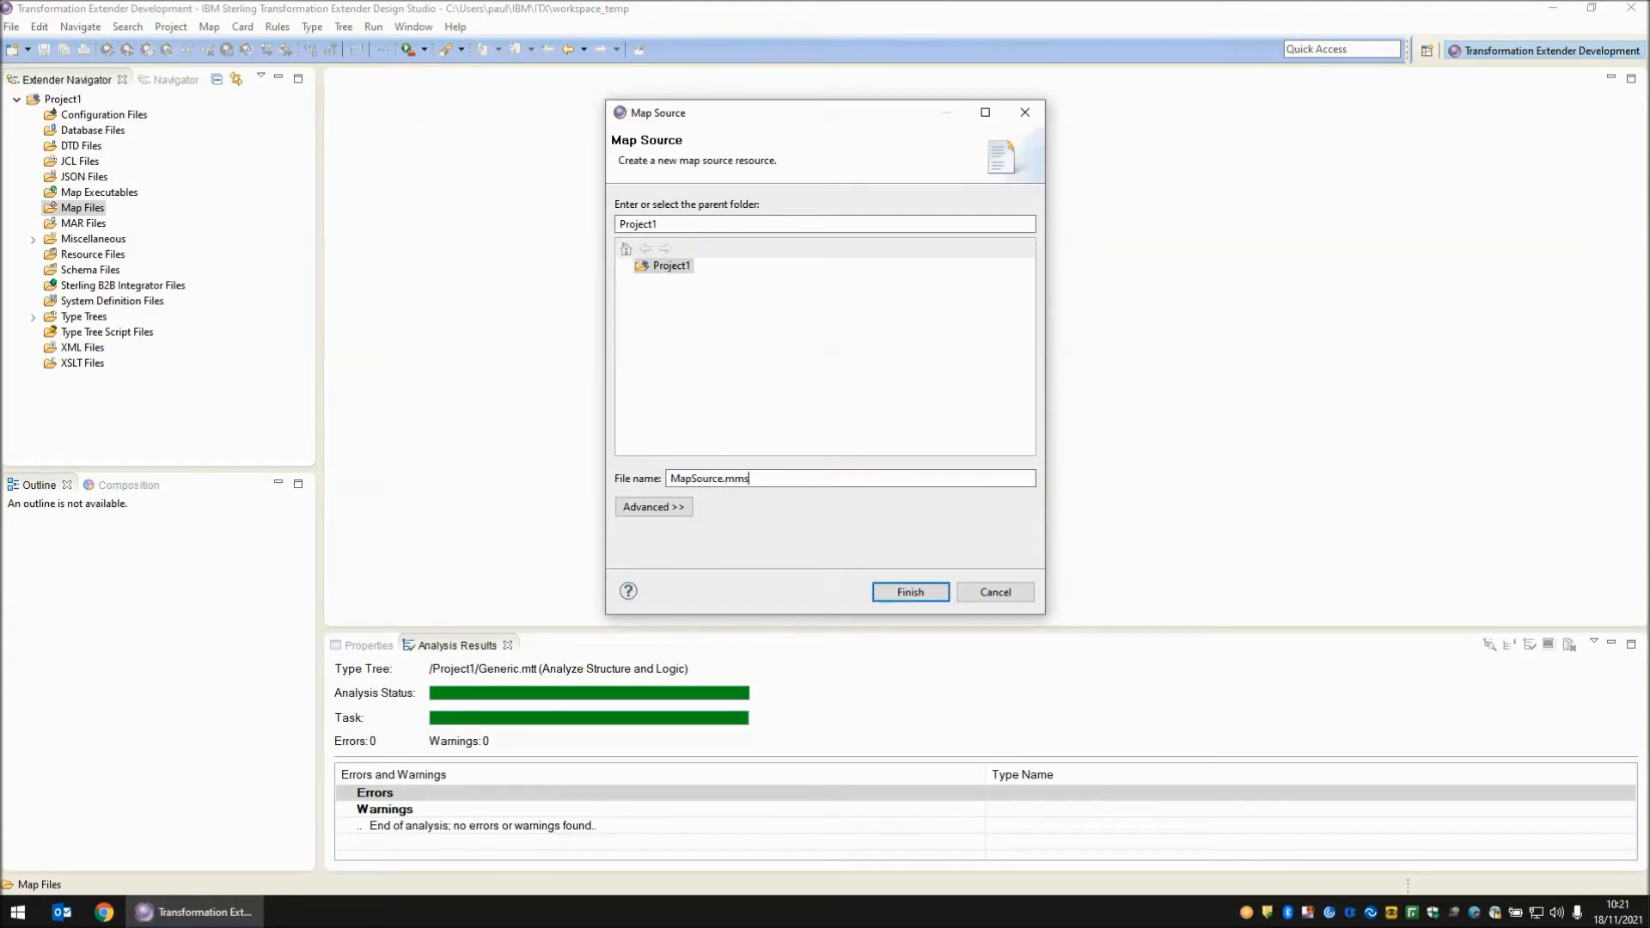
left_click(911, 591)
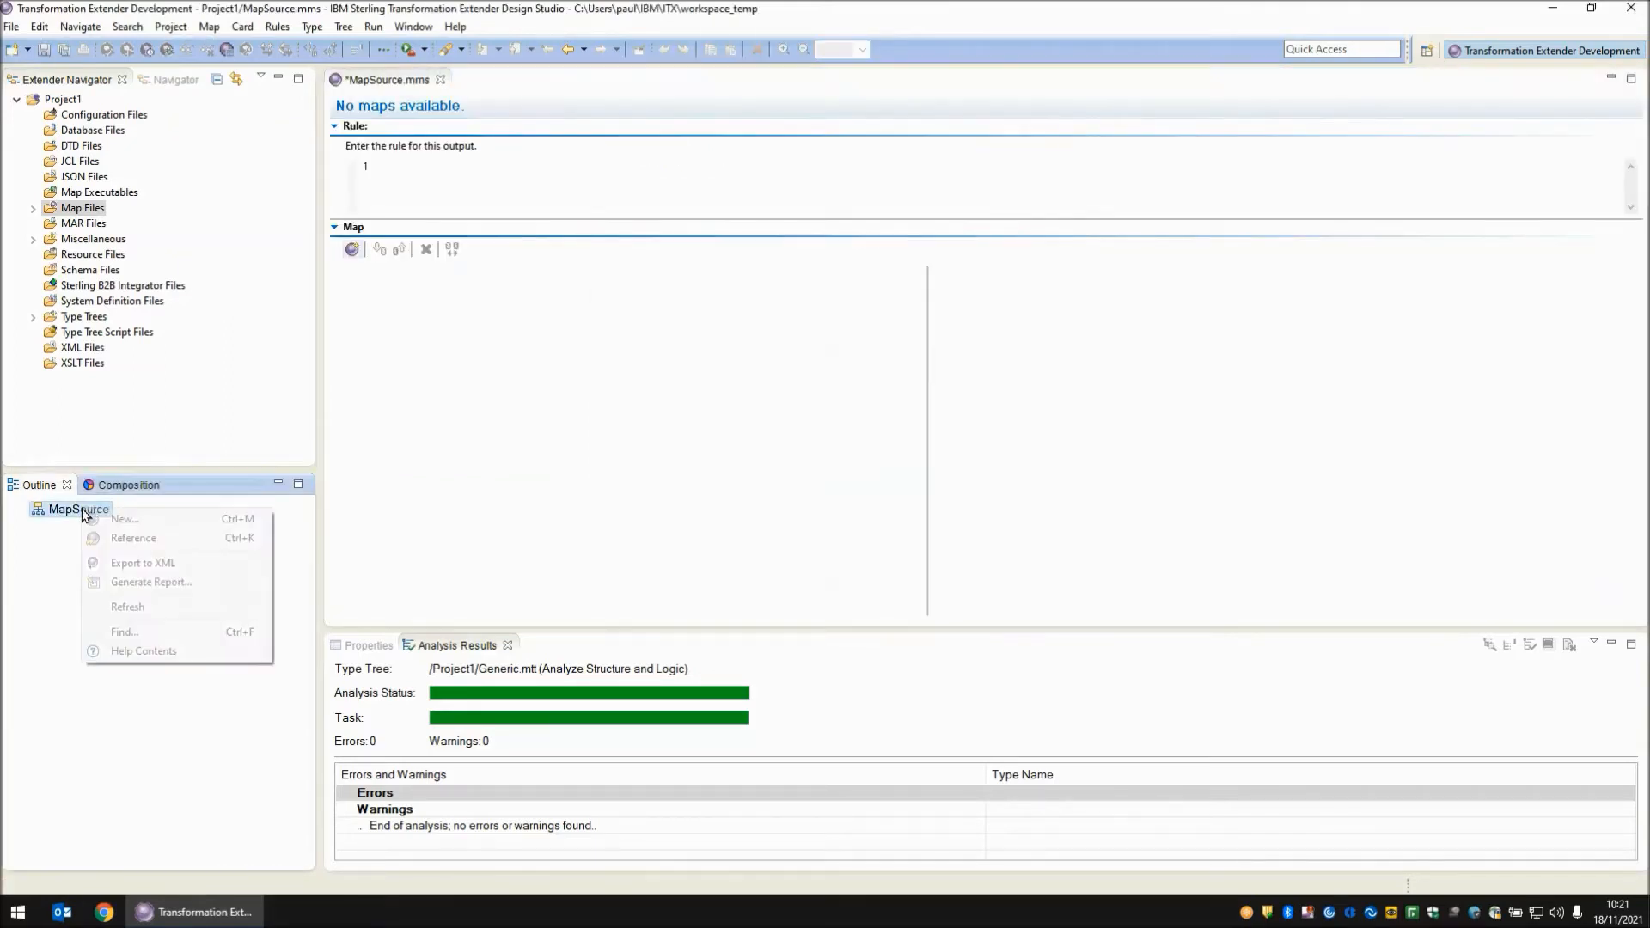
- Add a new map named Test1 to MapSource
left_click(124, 519)
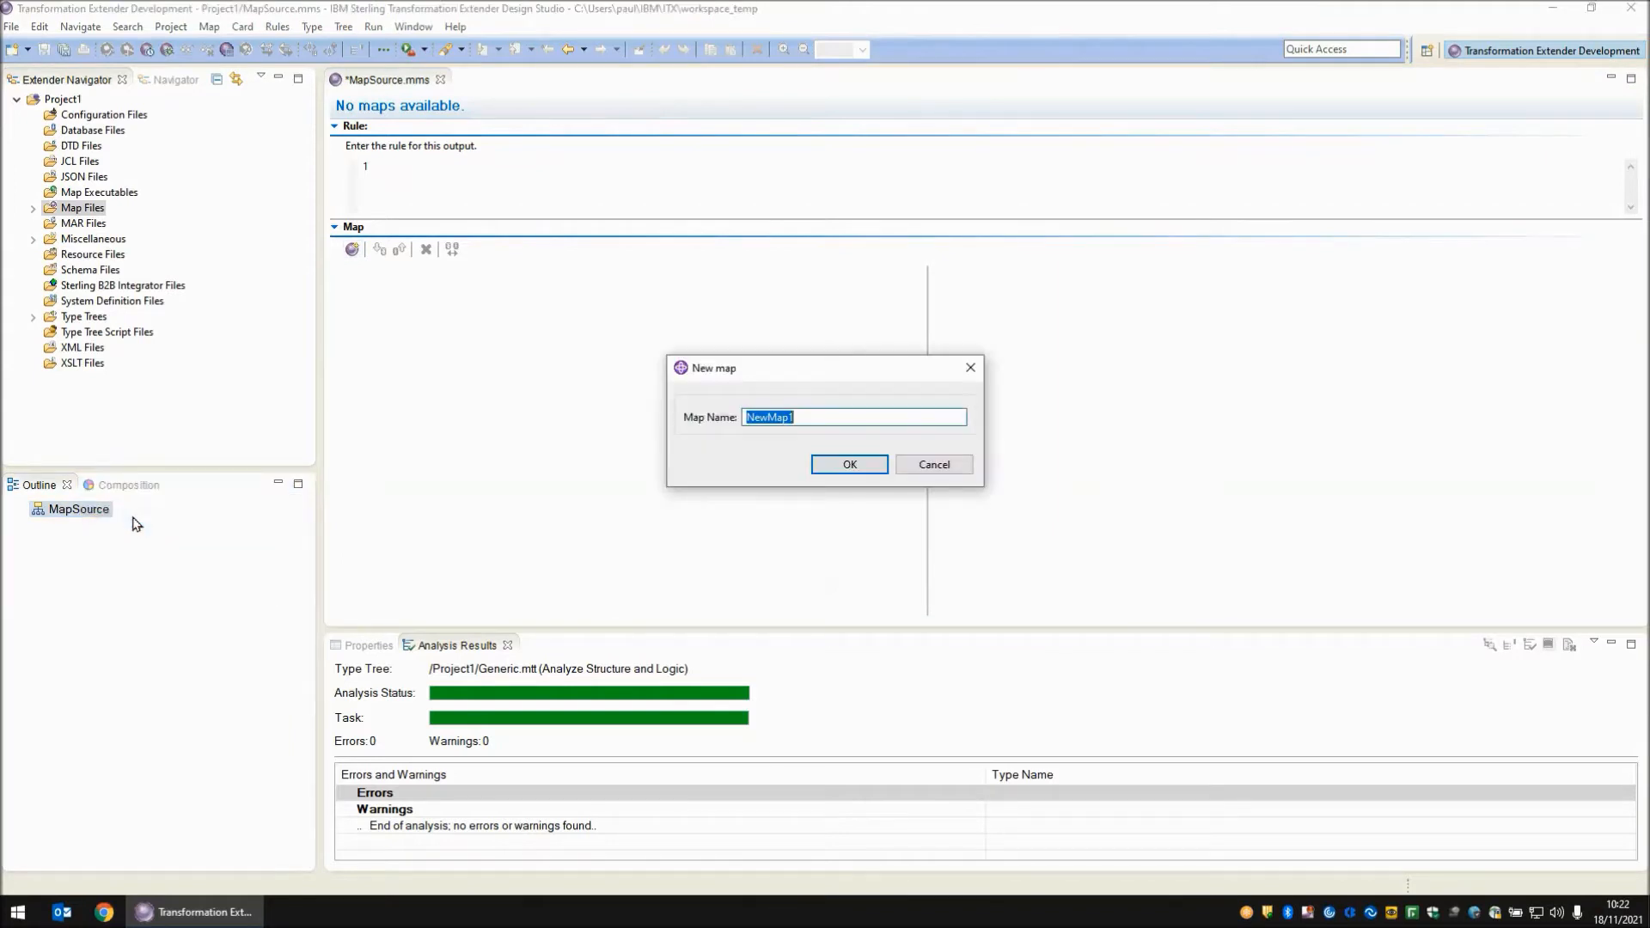
type("Test1")
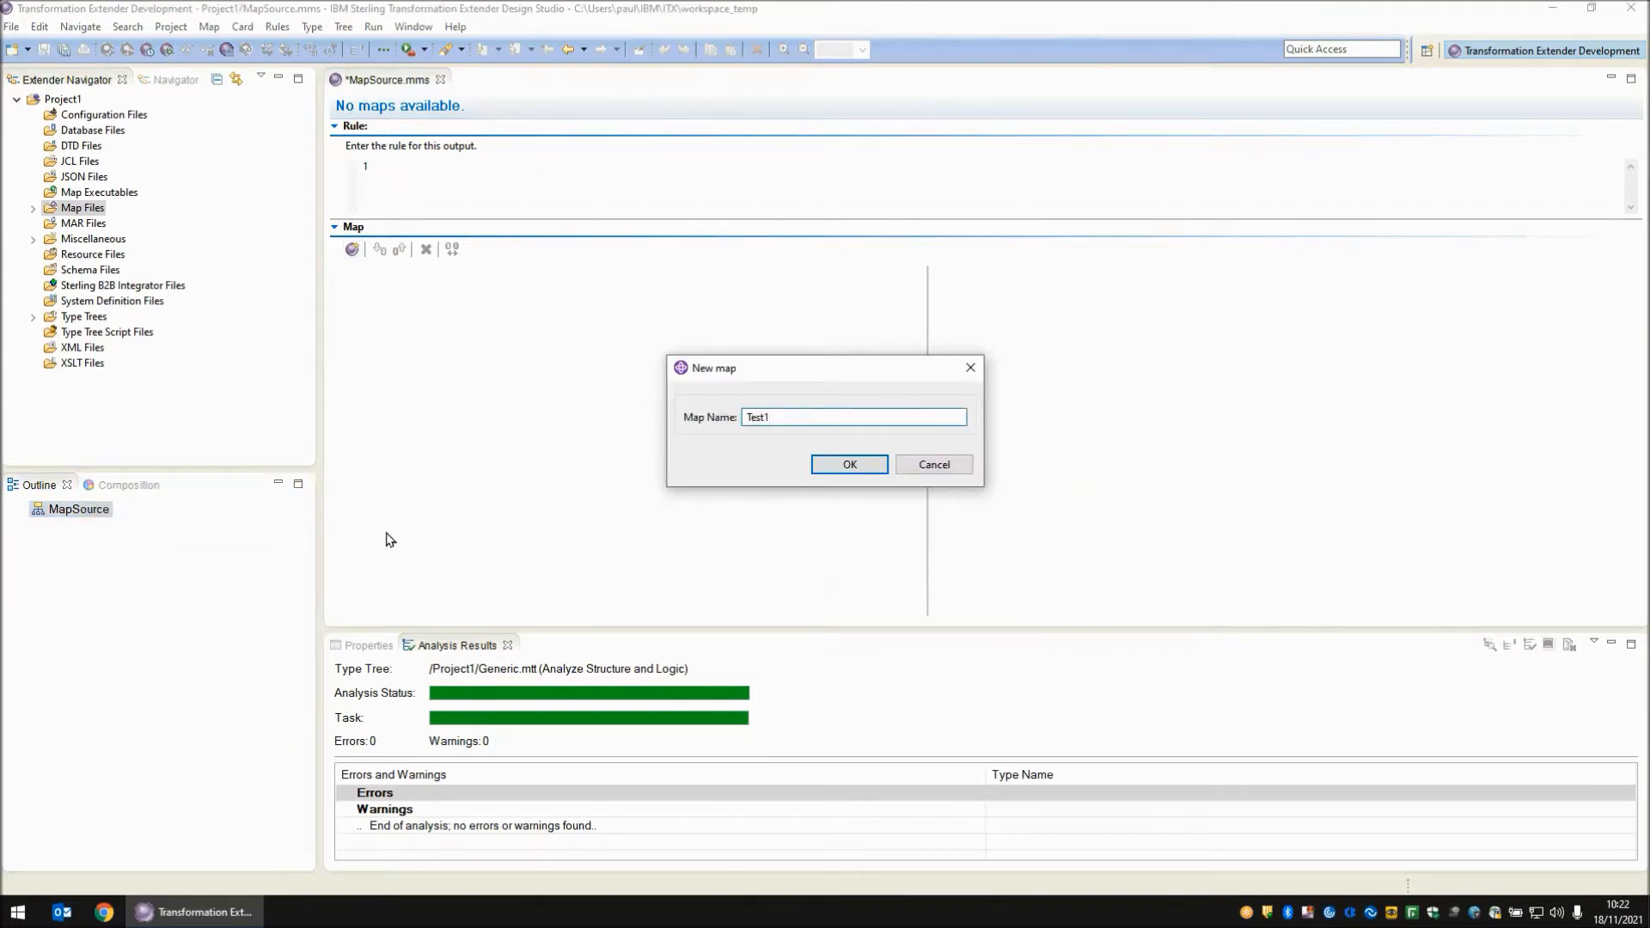
left_click(849, 464)
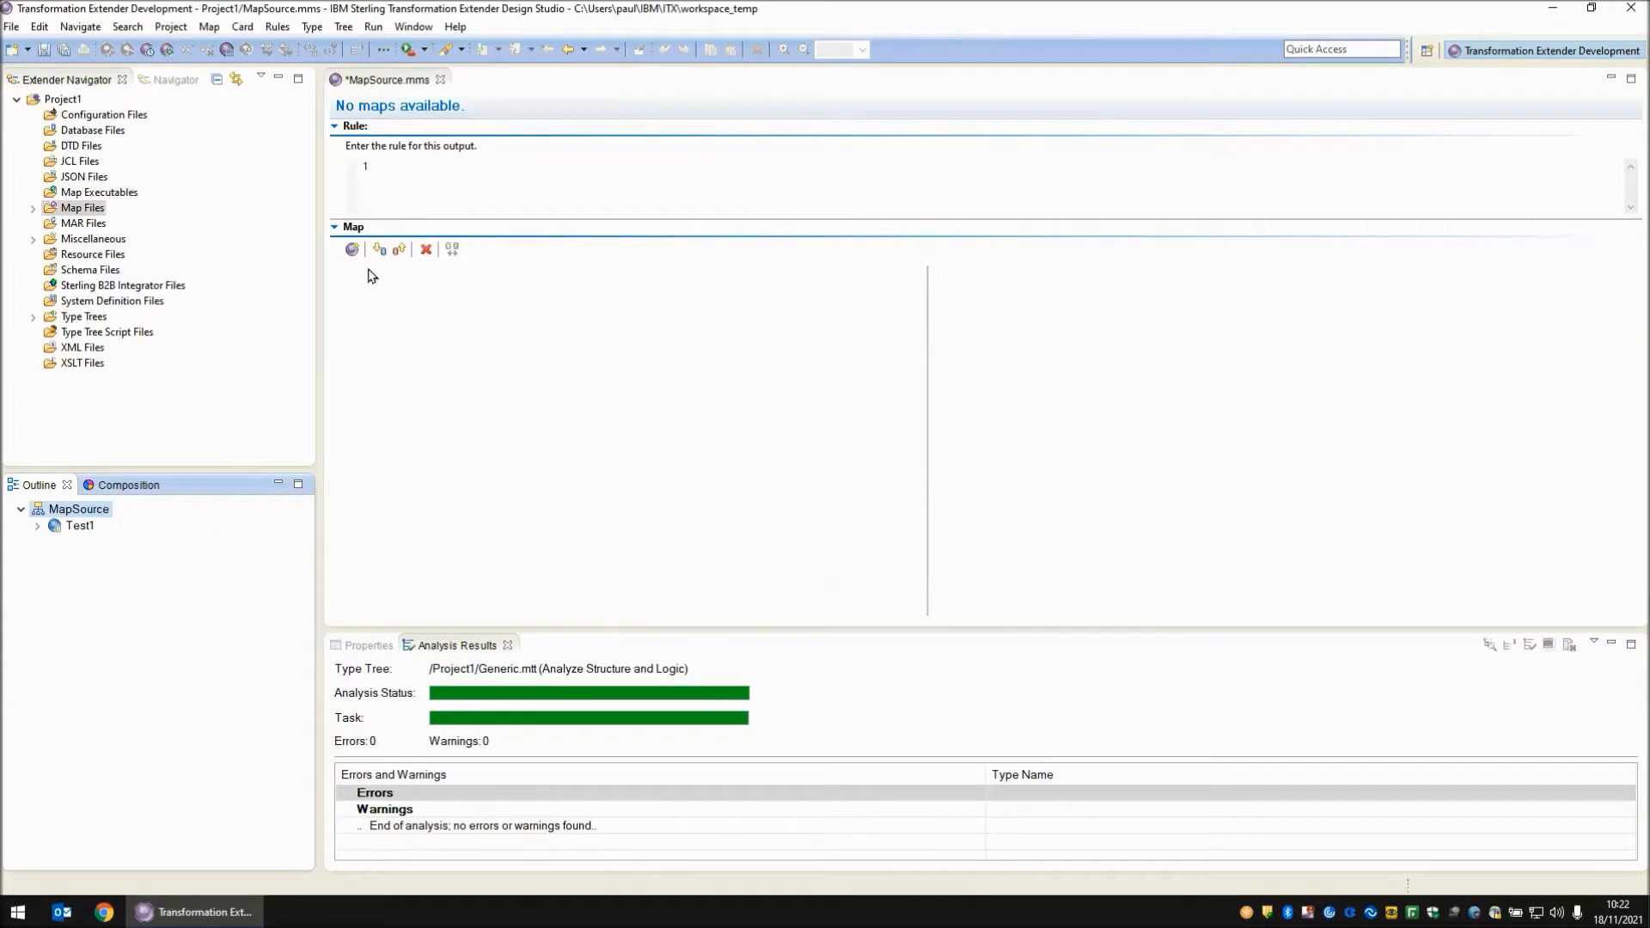
- Add output card Out1 using Generic.mtt with the TextItem Root type
left_click(351, 247)
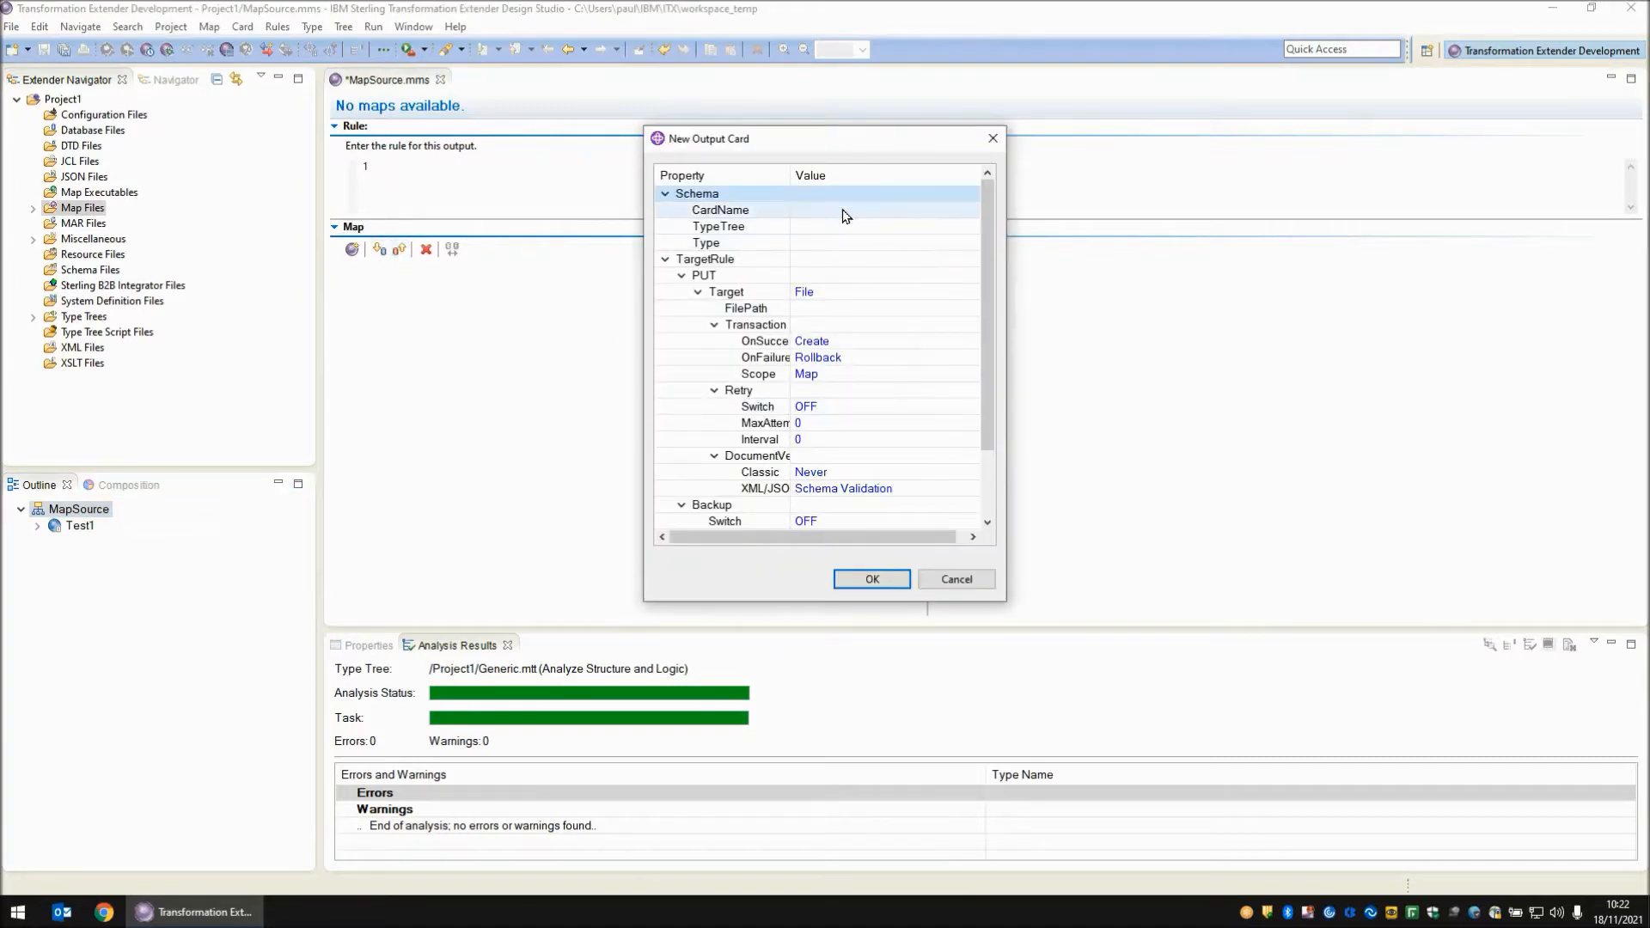
type("Out1")
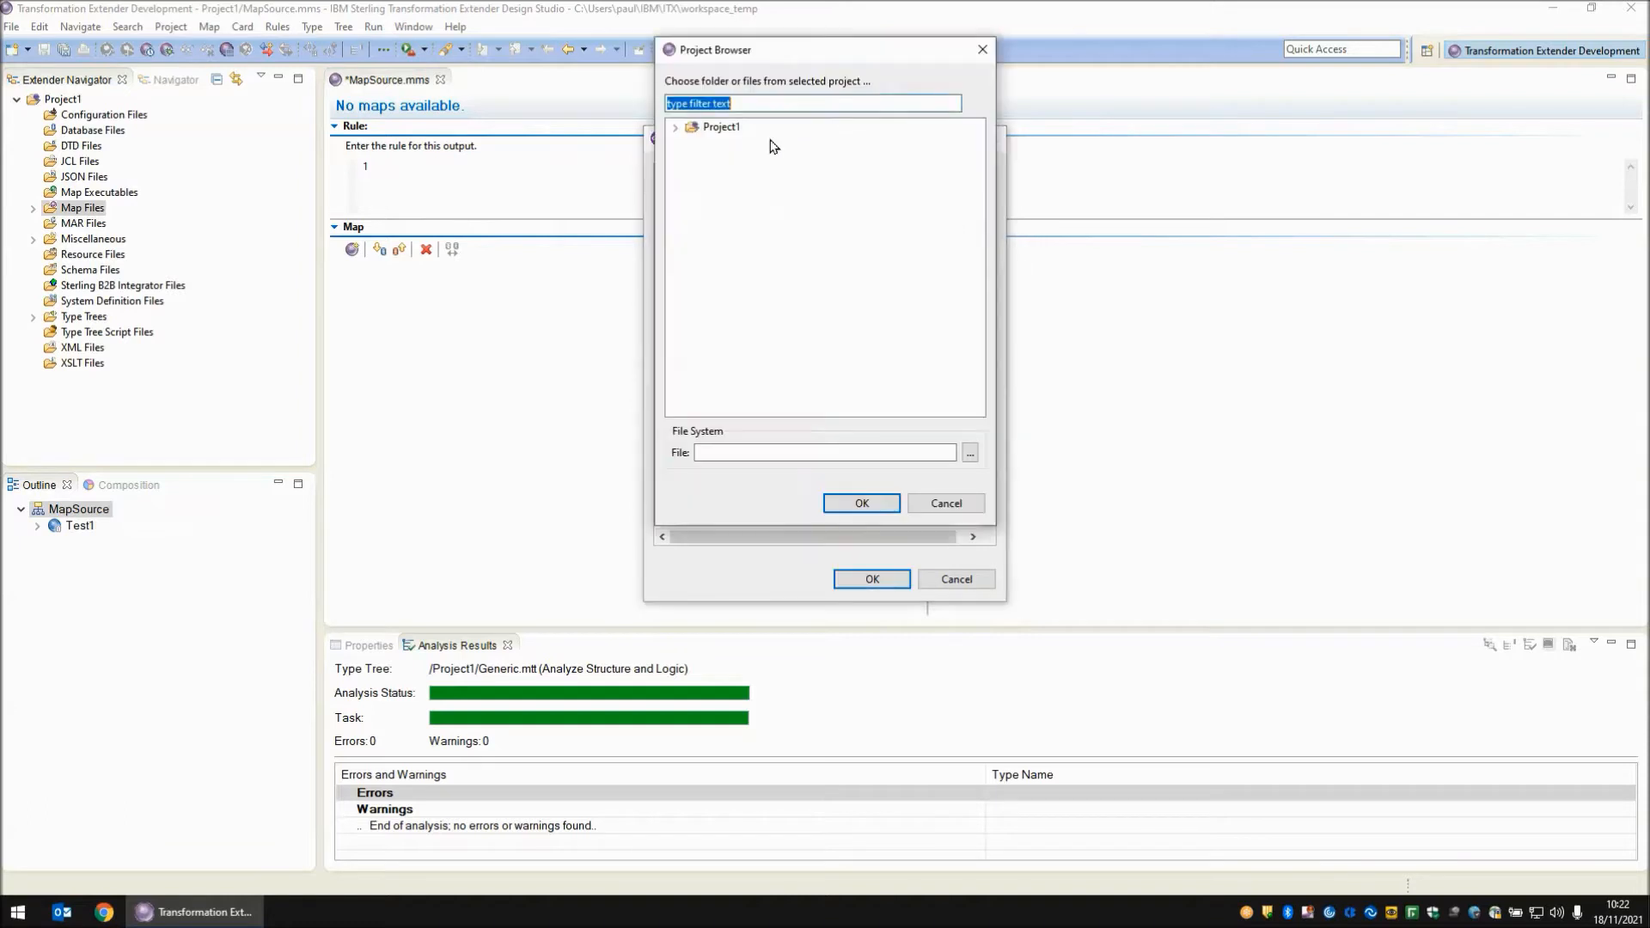
left_click(678, 127)
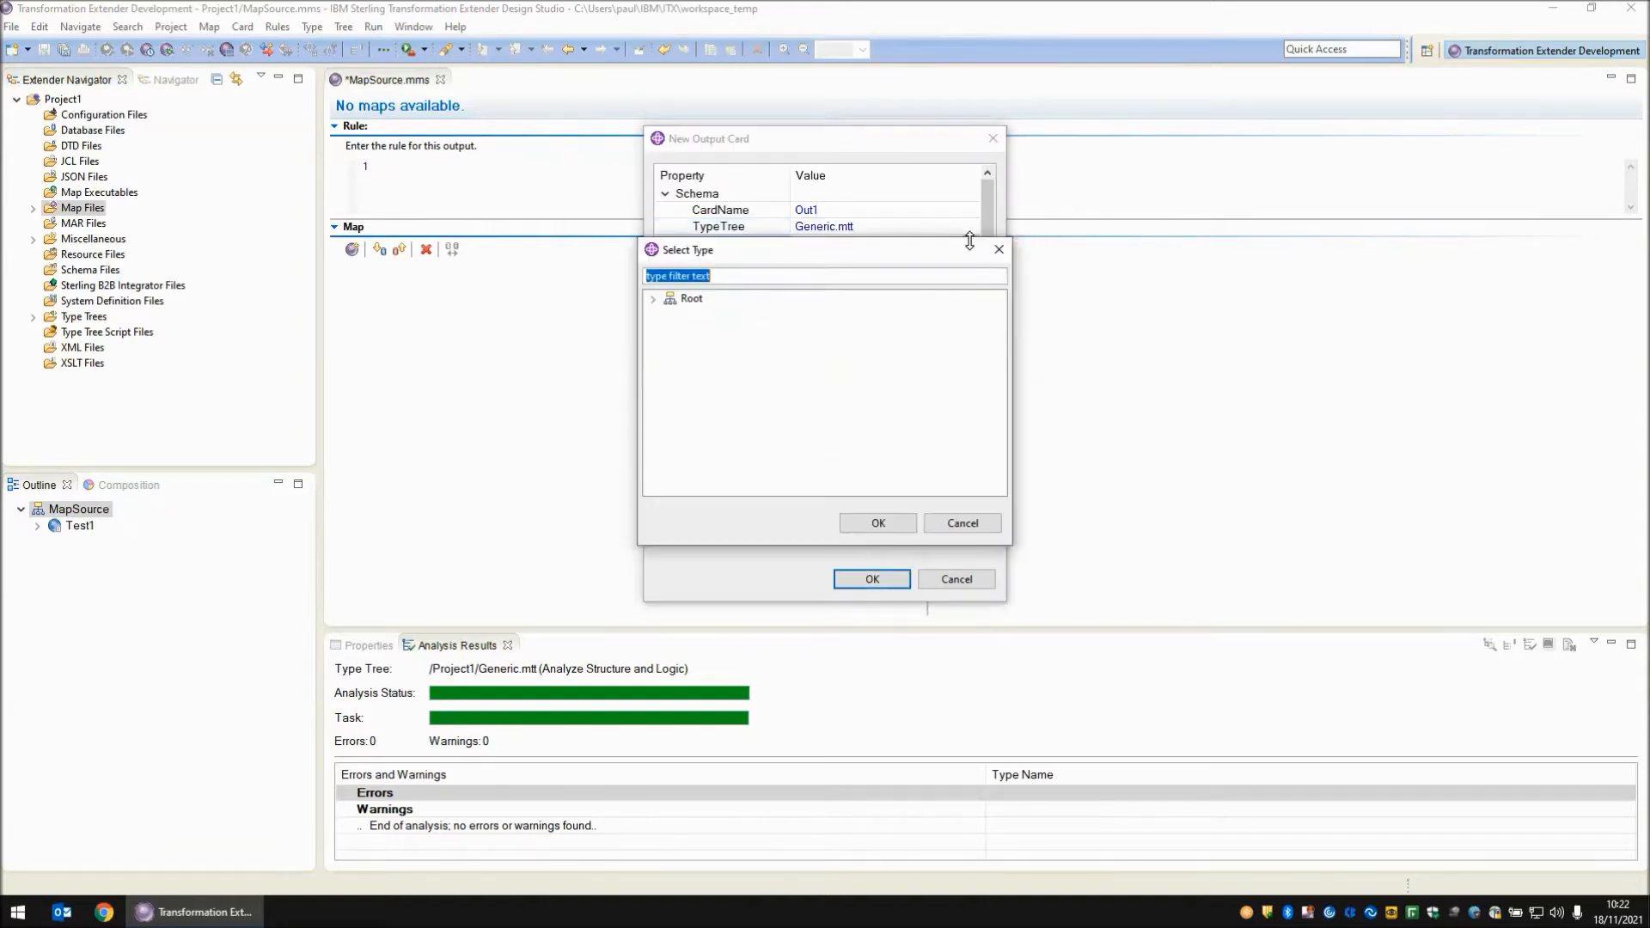
left_click(877, 522)
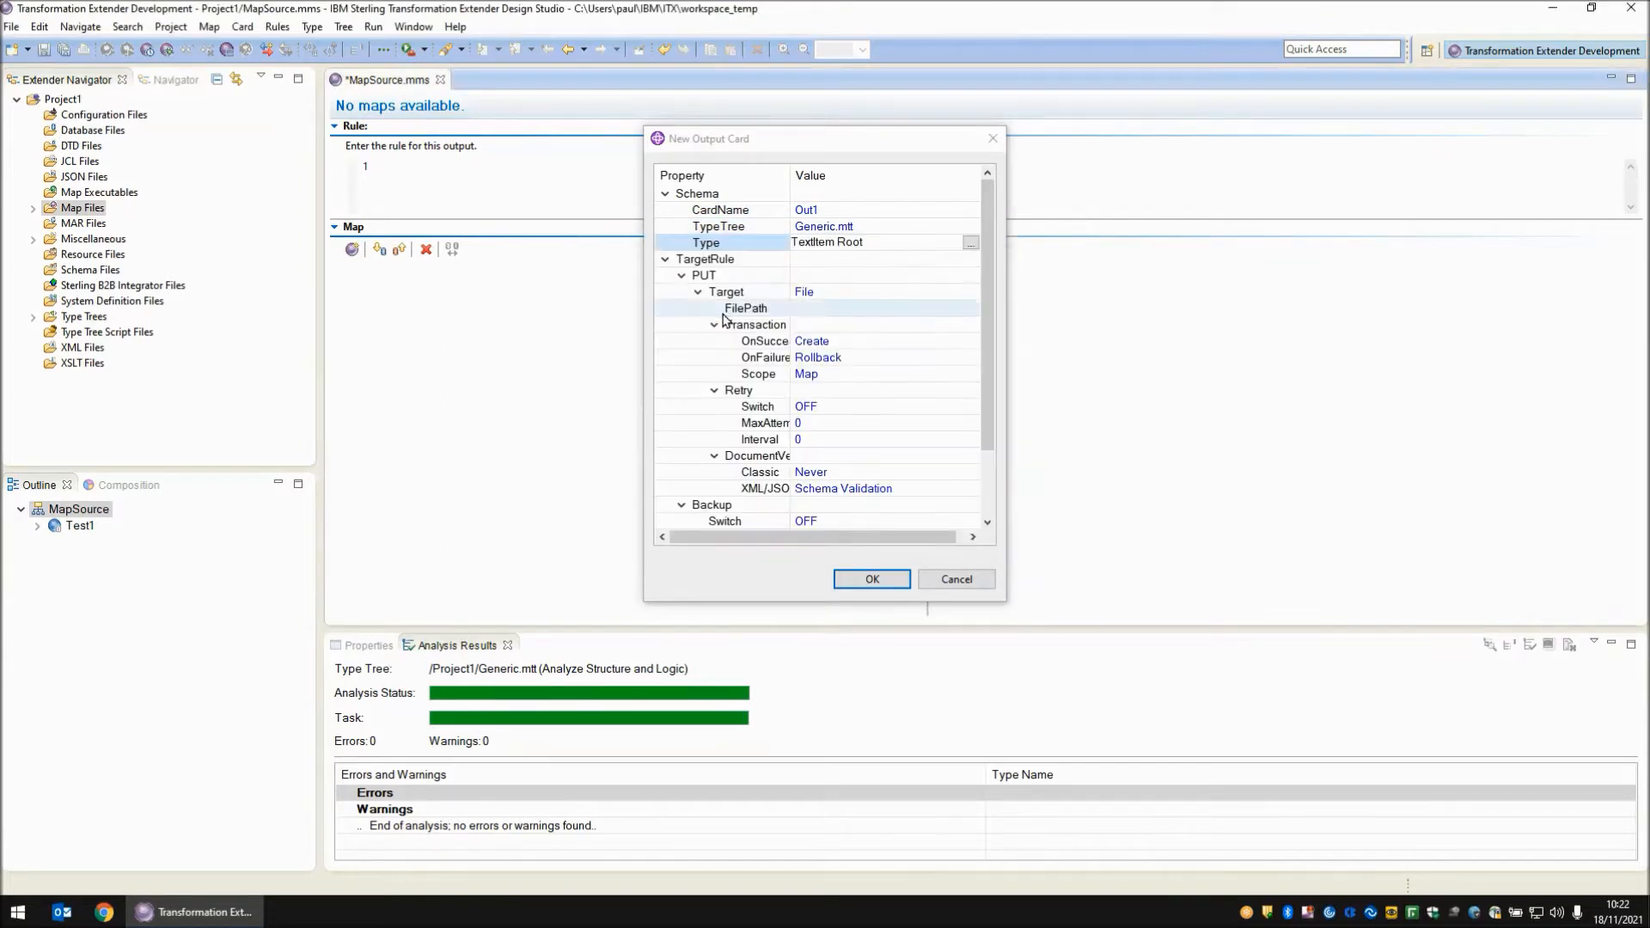
- Set the card's FilePath to the Output text file and create the card
left_click(875, 308)
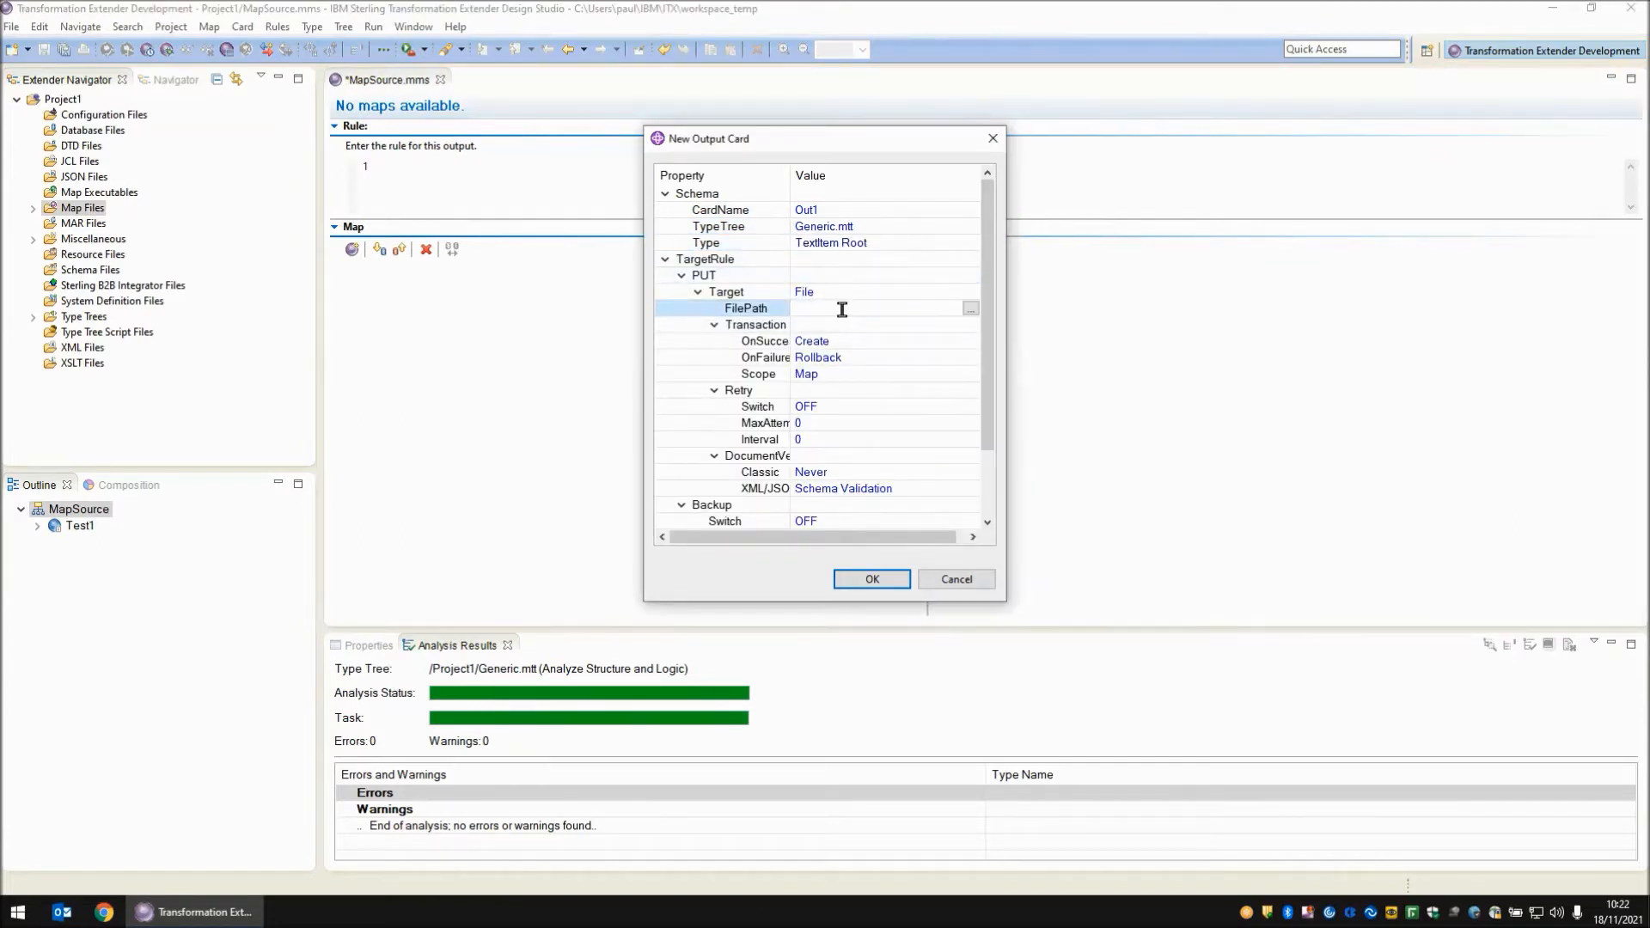
type("Output")
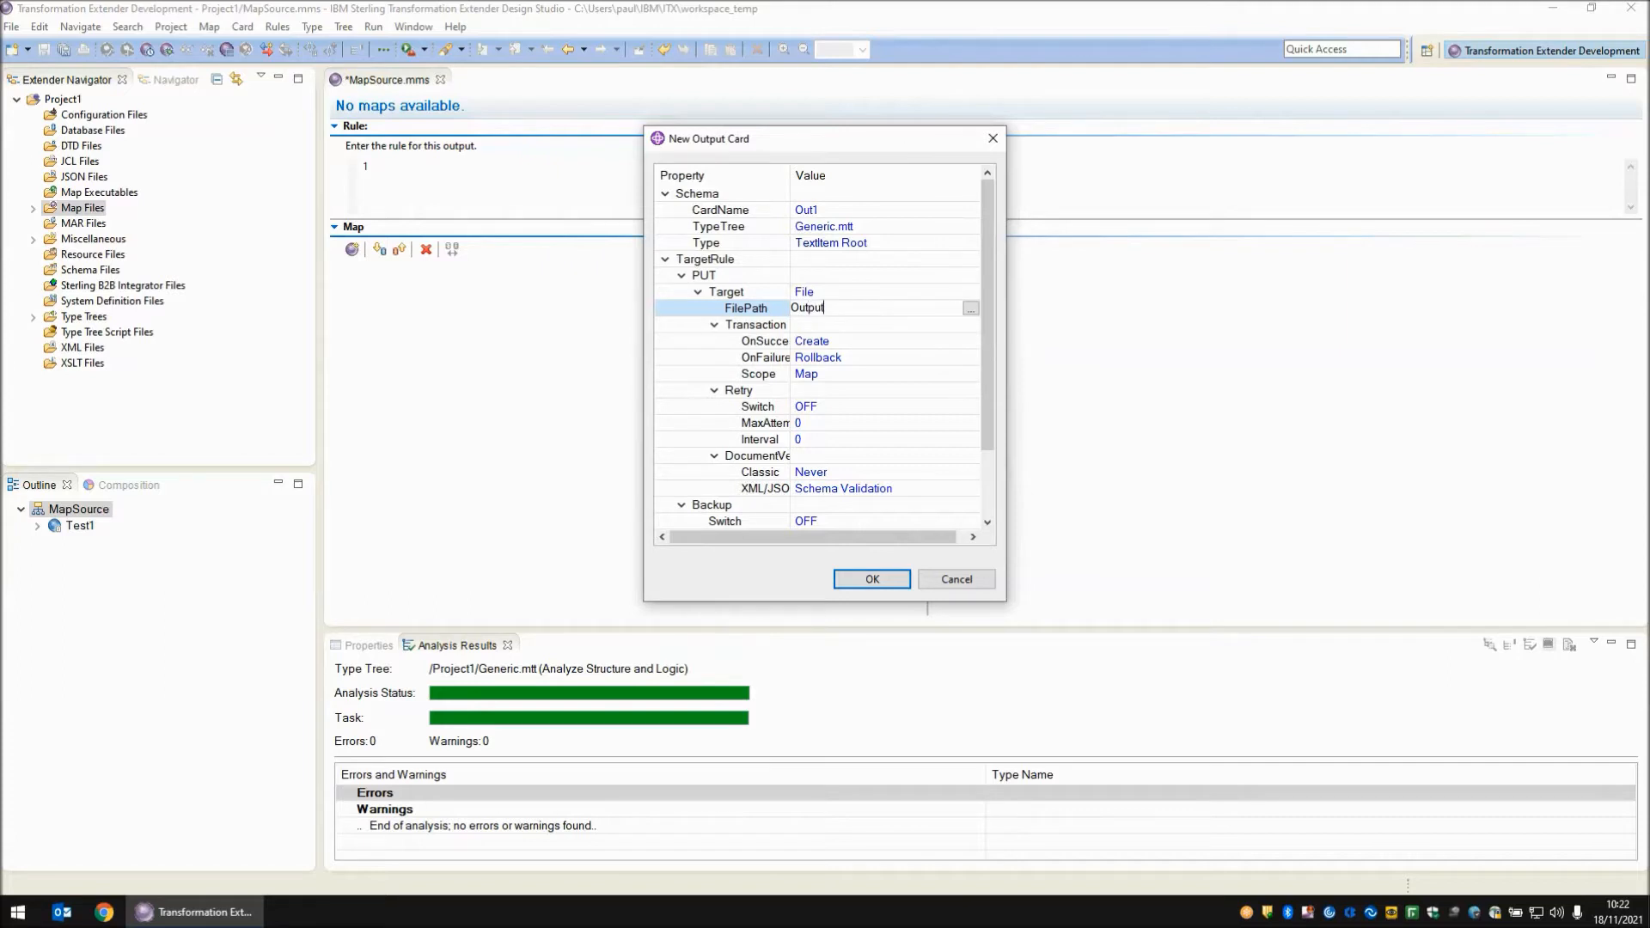
type(".x")
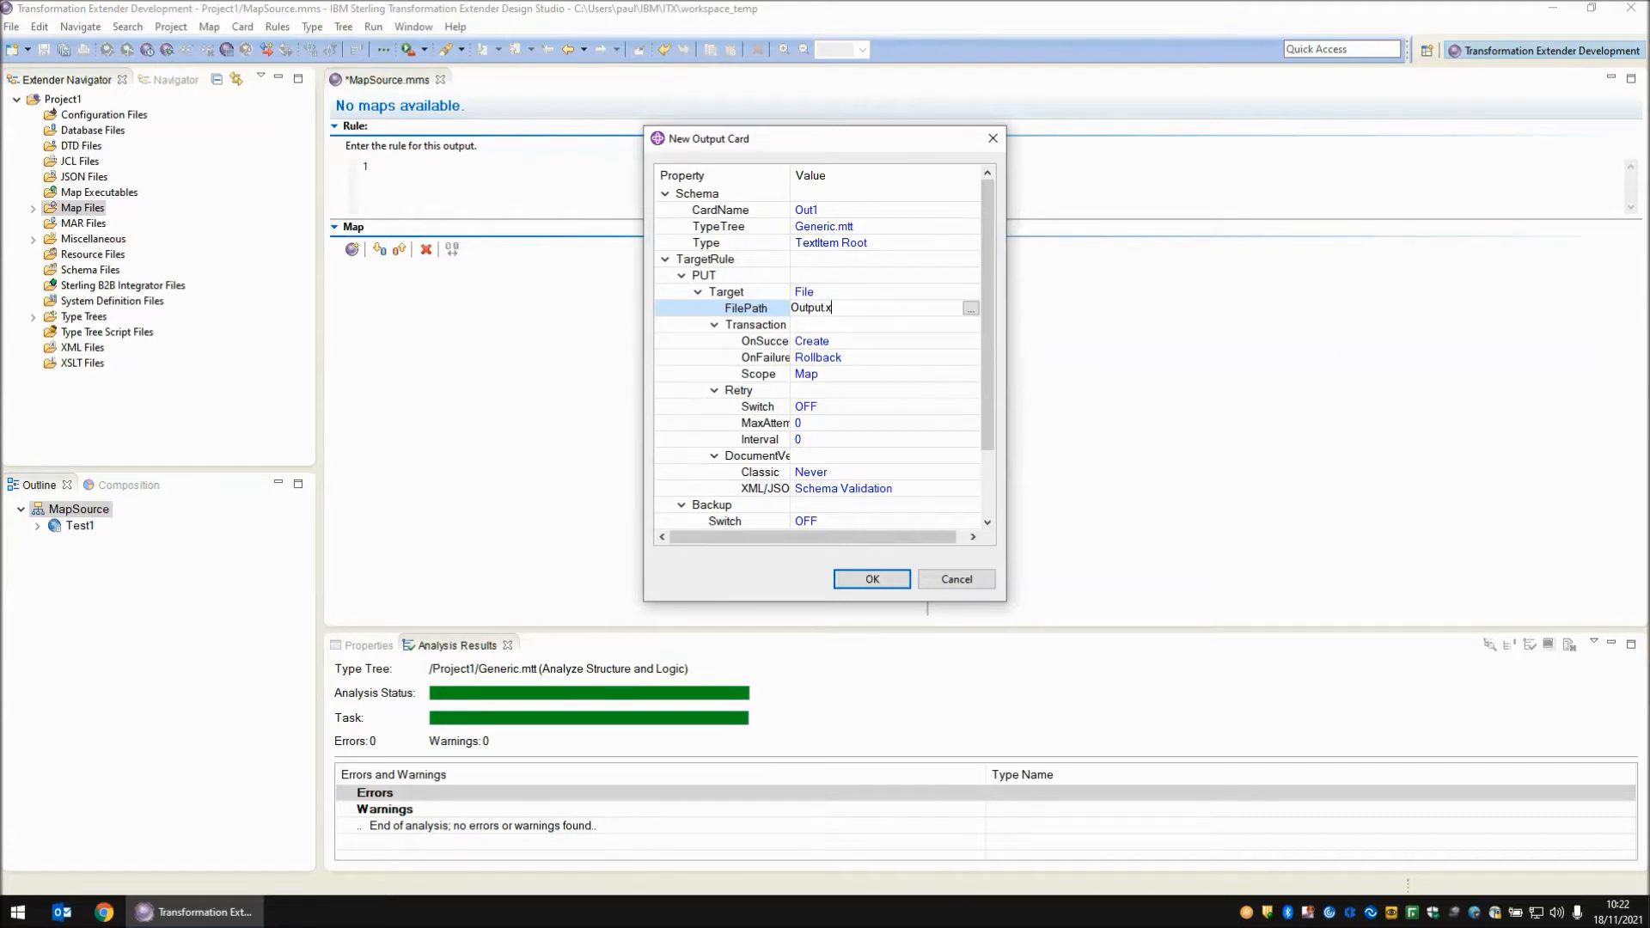
left_click(871, 579)
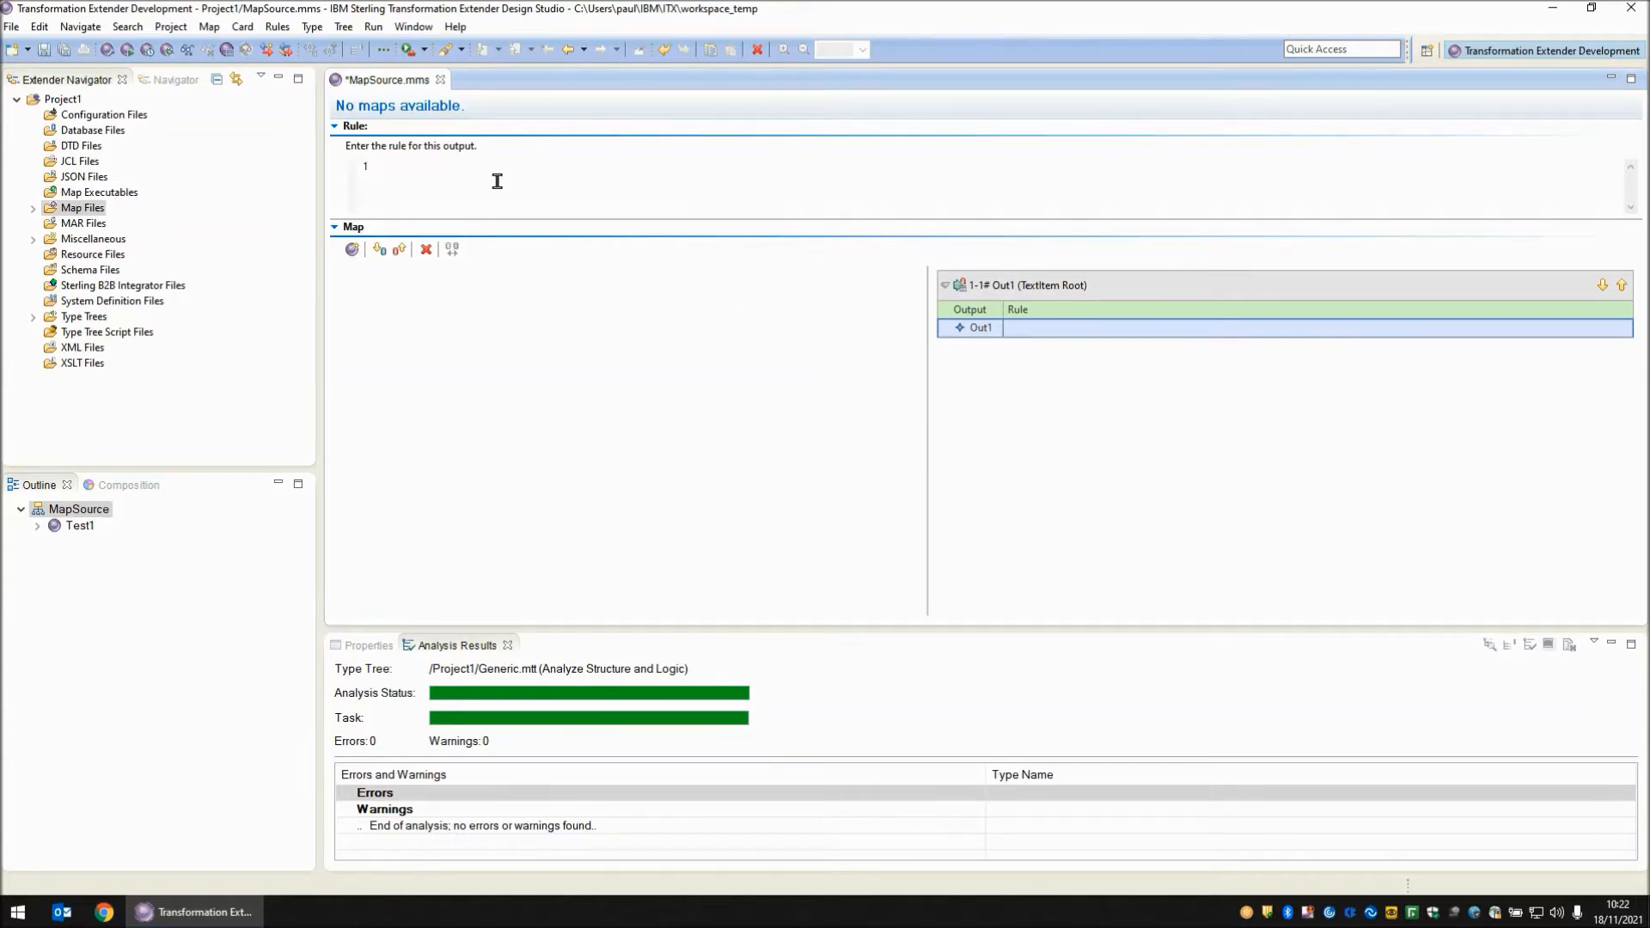
type("=GET")
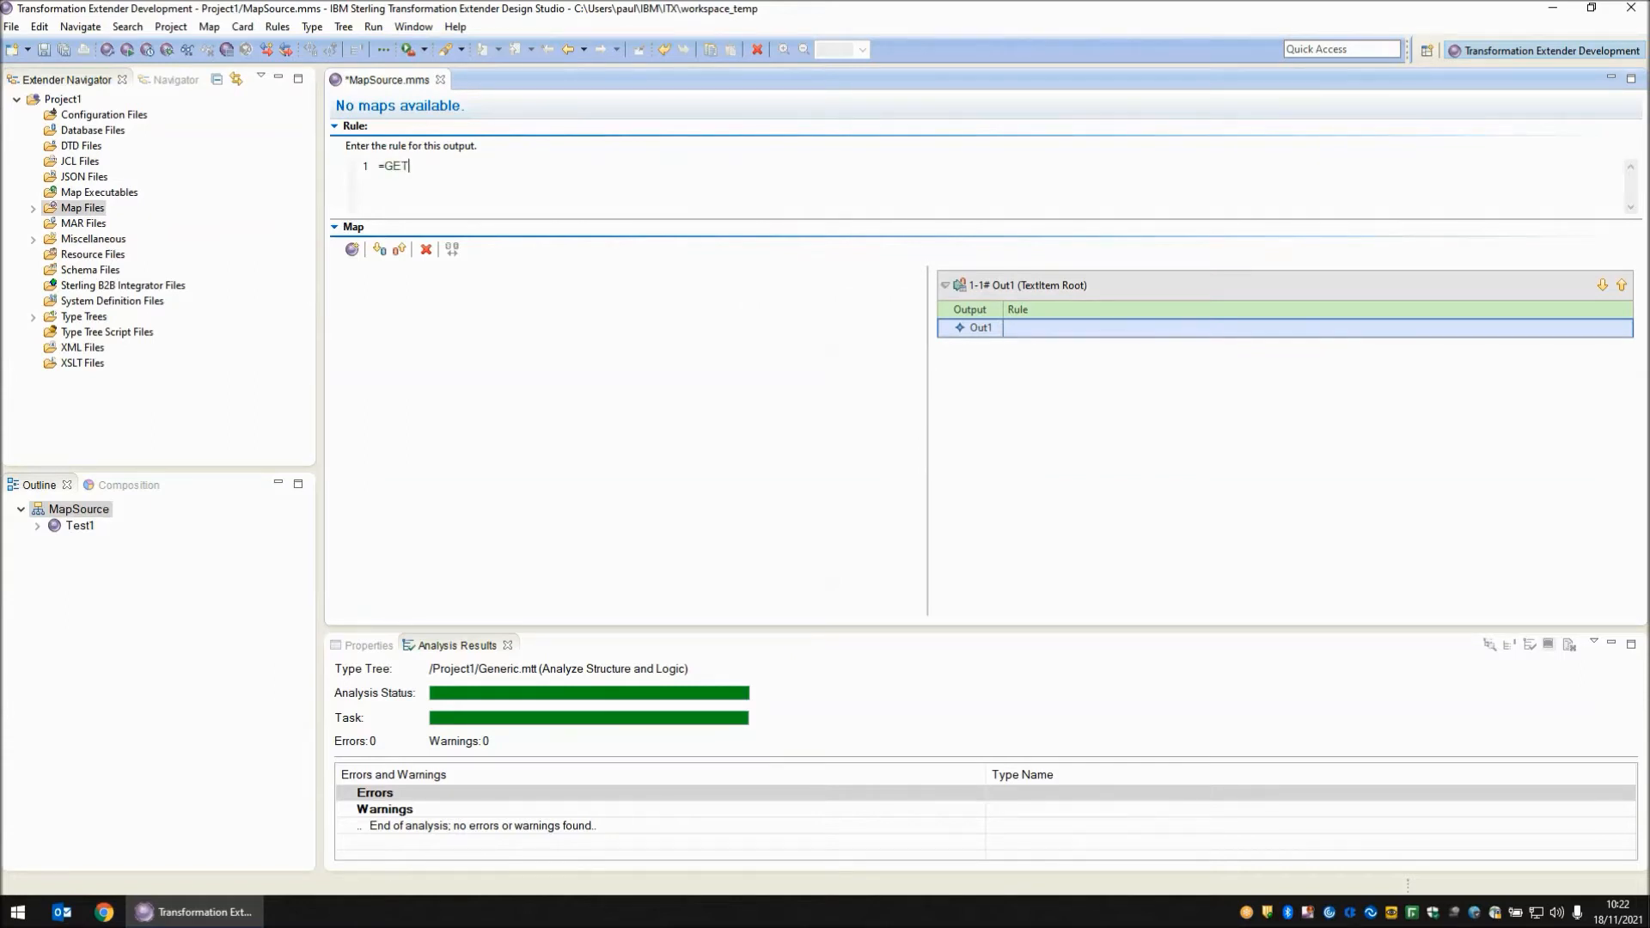
type("()")
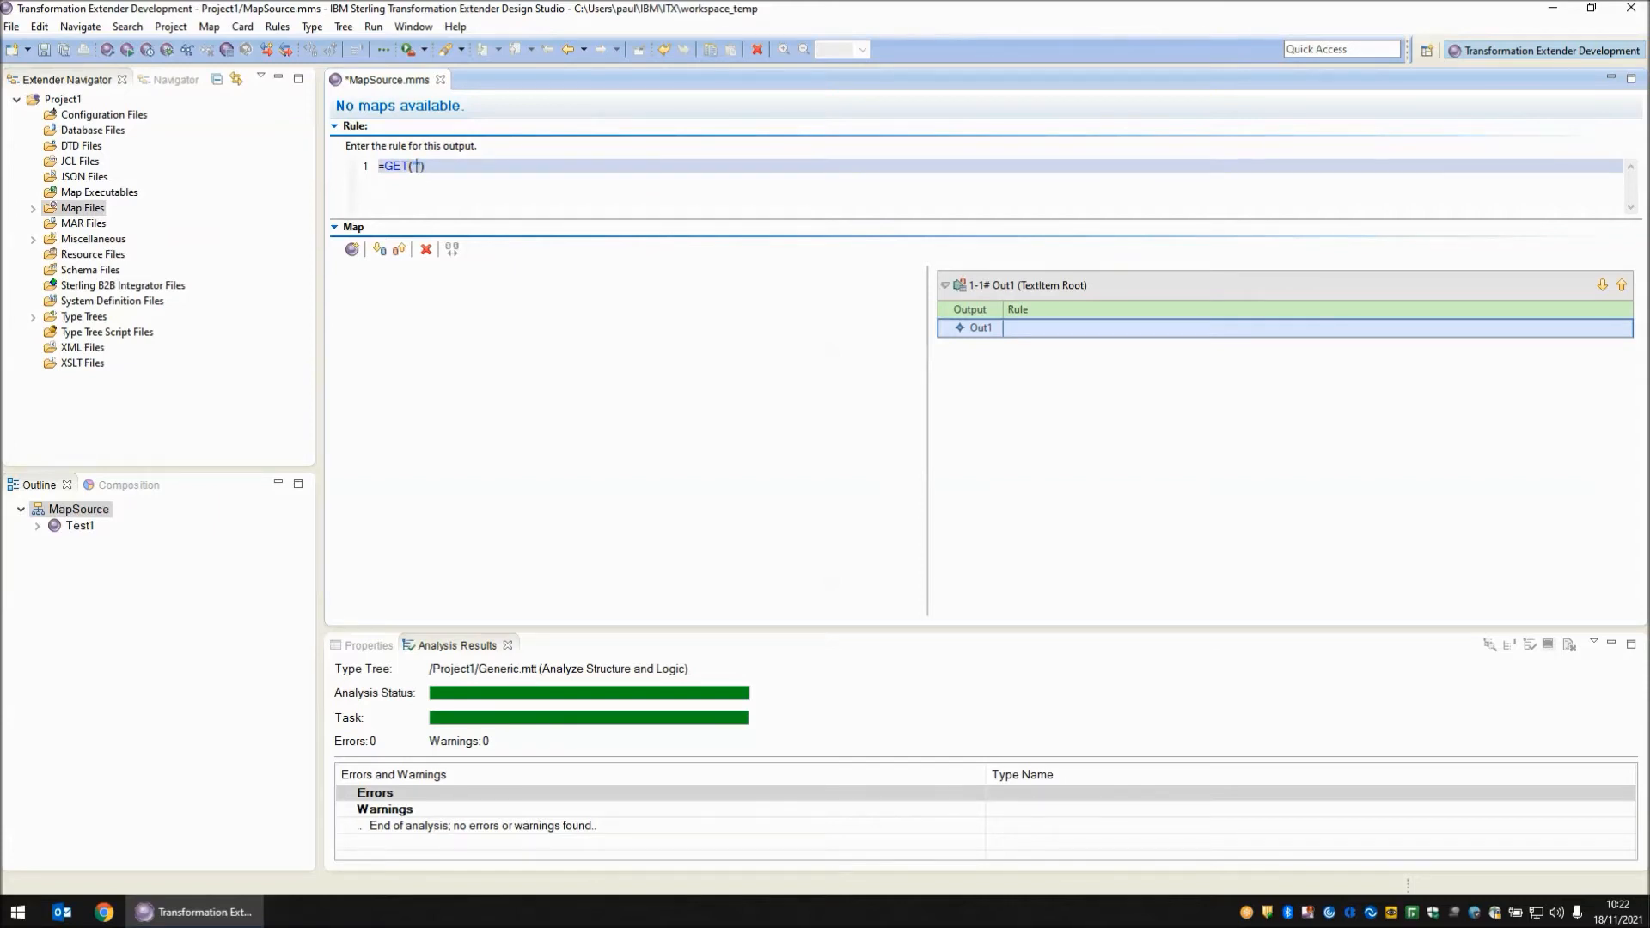
type("REST\",\"-")
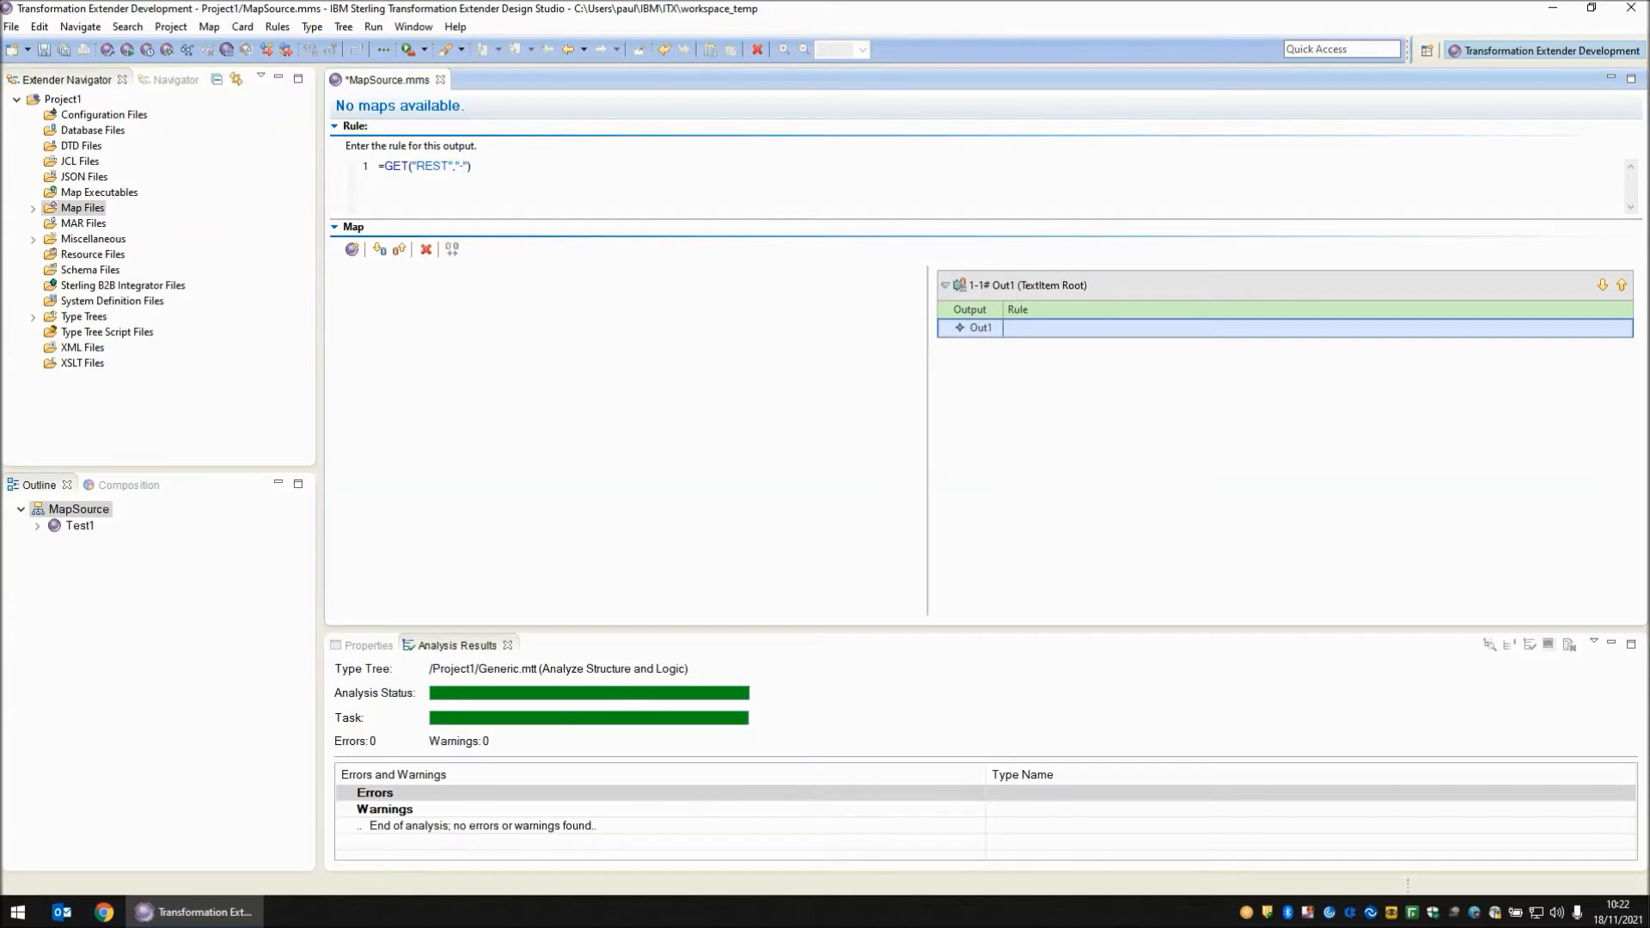
type("TV")
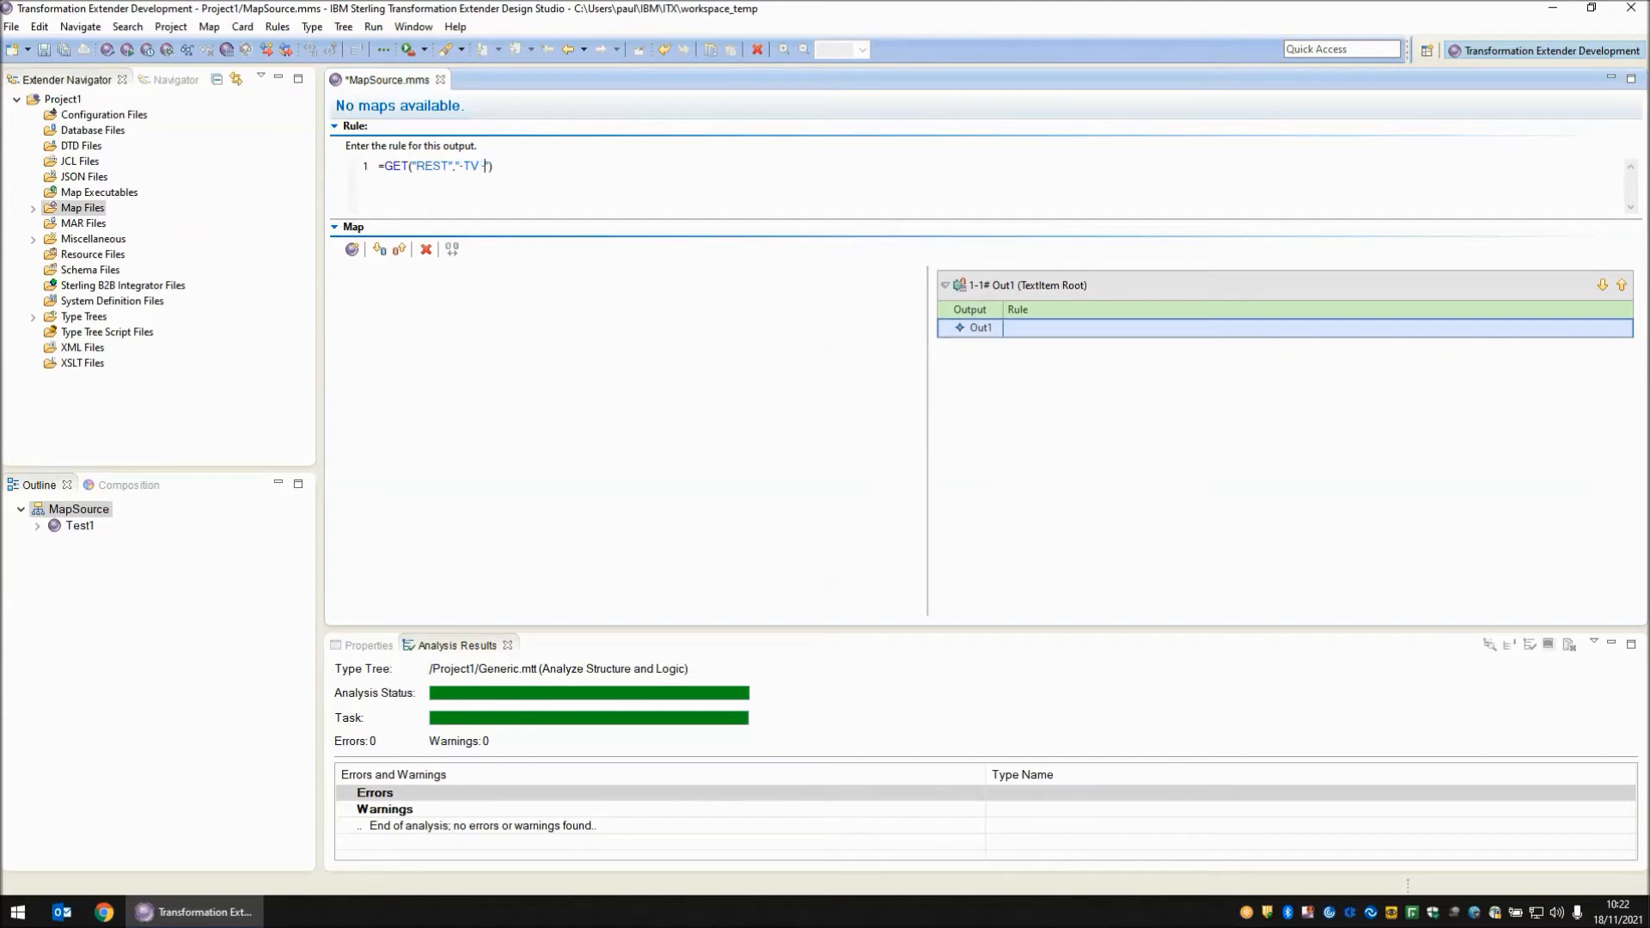
type("-METHOD get -U")
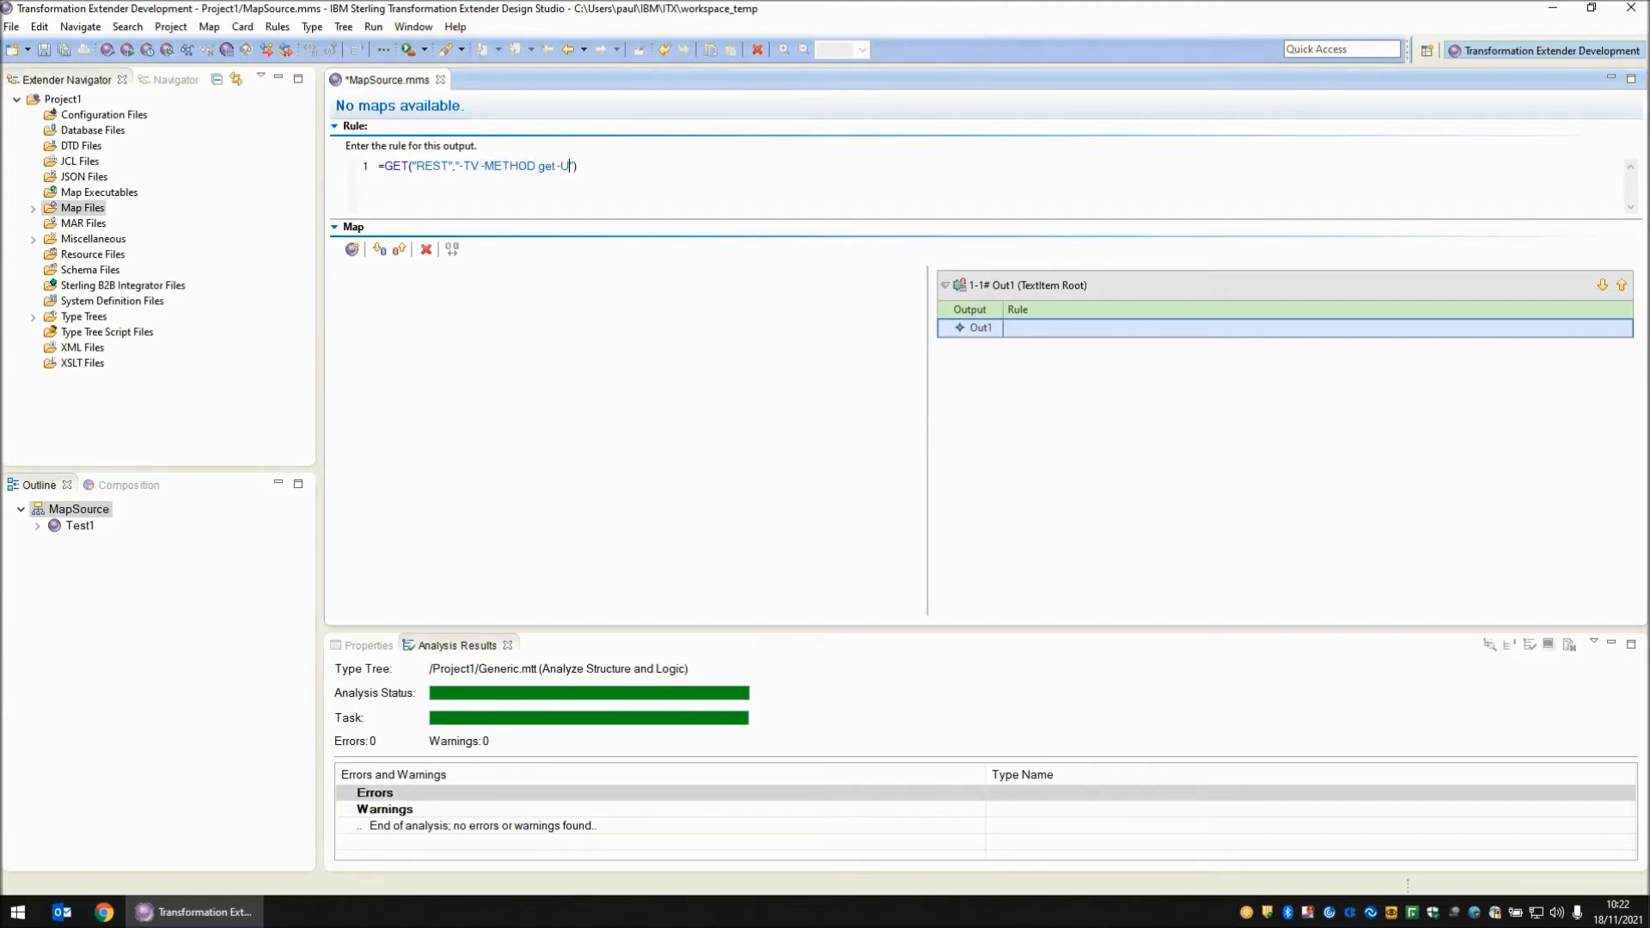
type("RL")
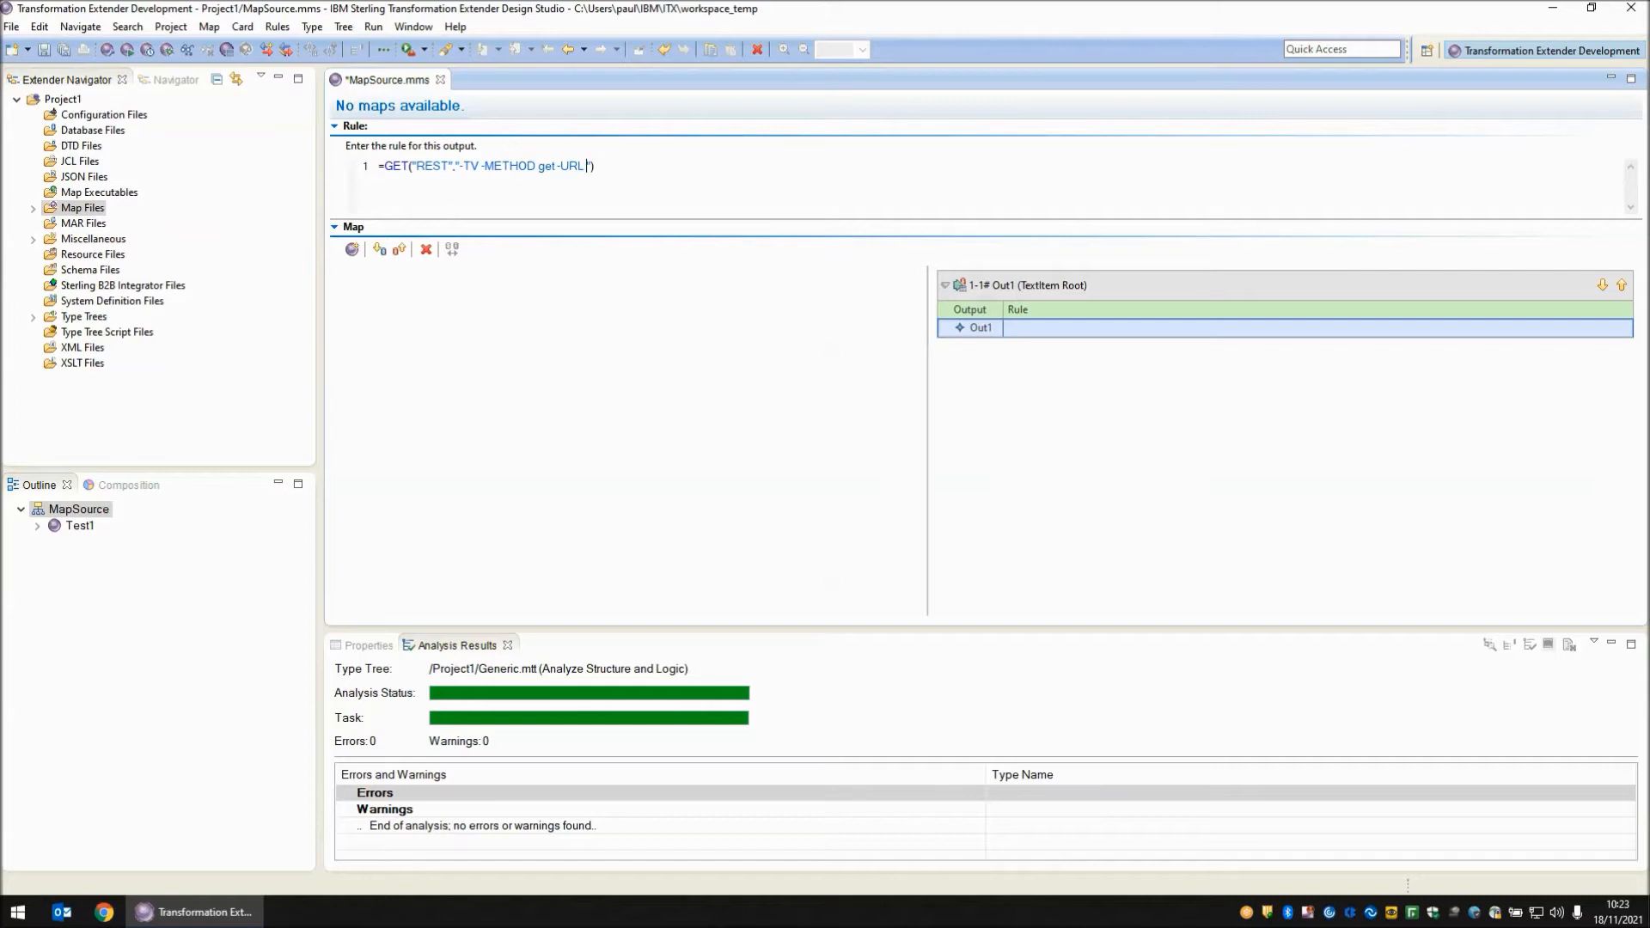
type("http://worldtimeapi.org/api/timezone/Europe/London")
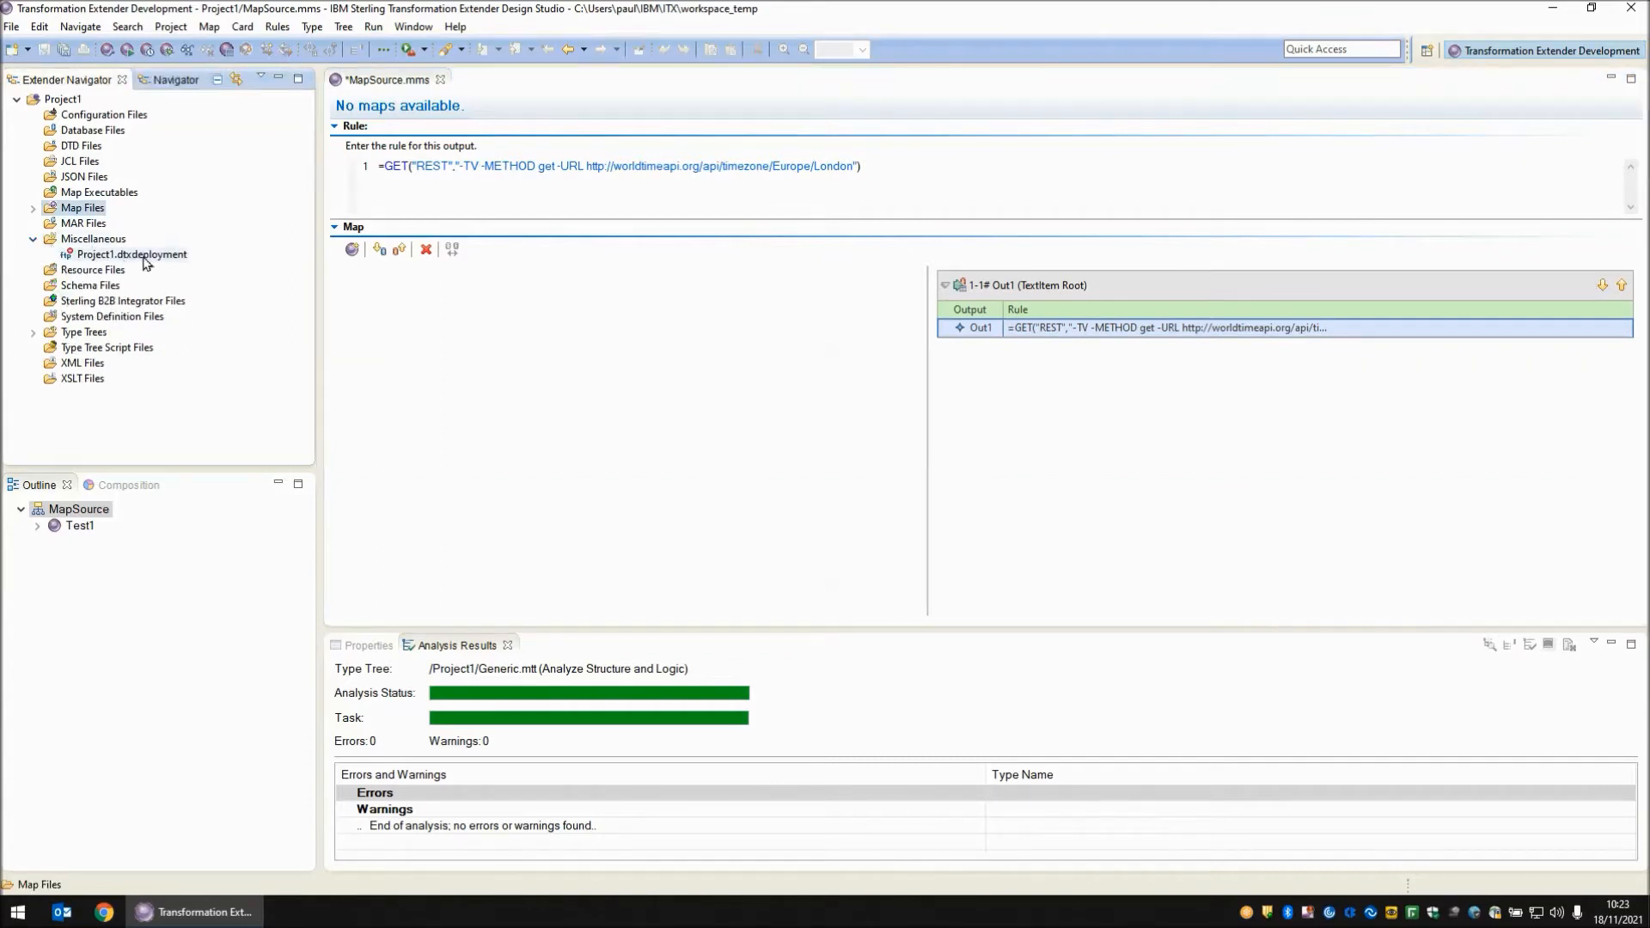
mouse_move(112, 260)
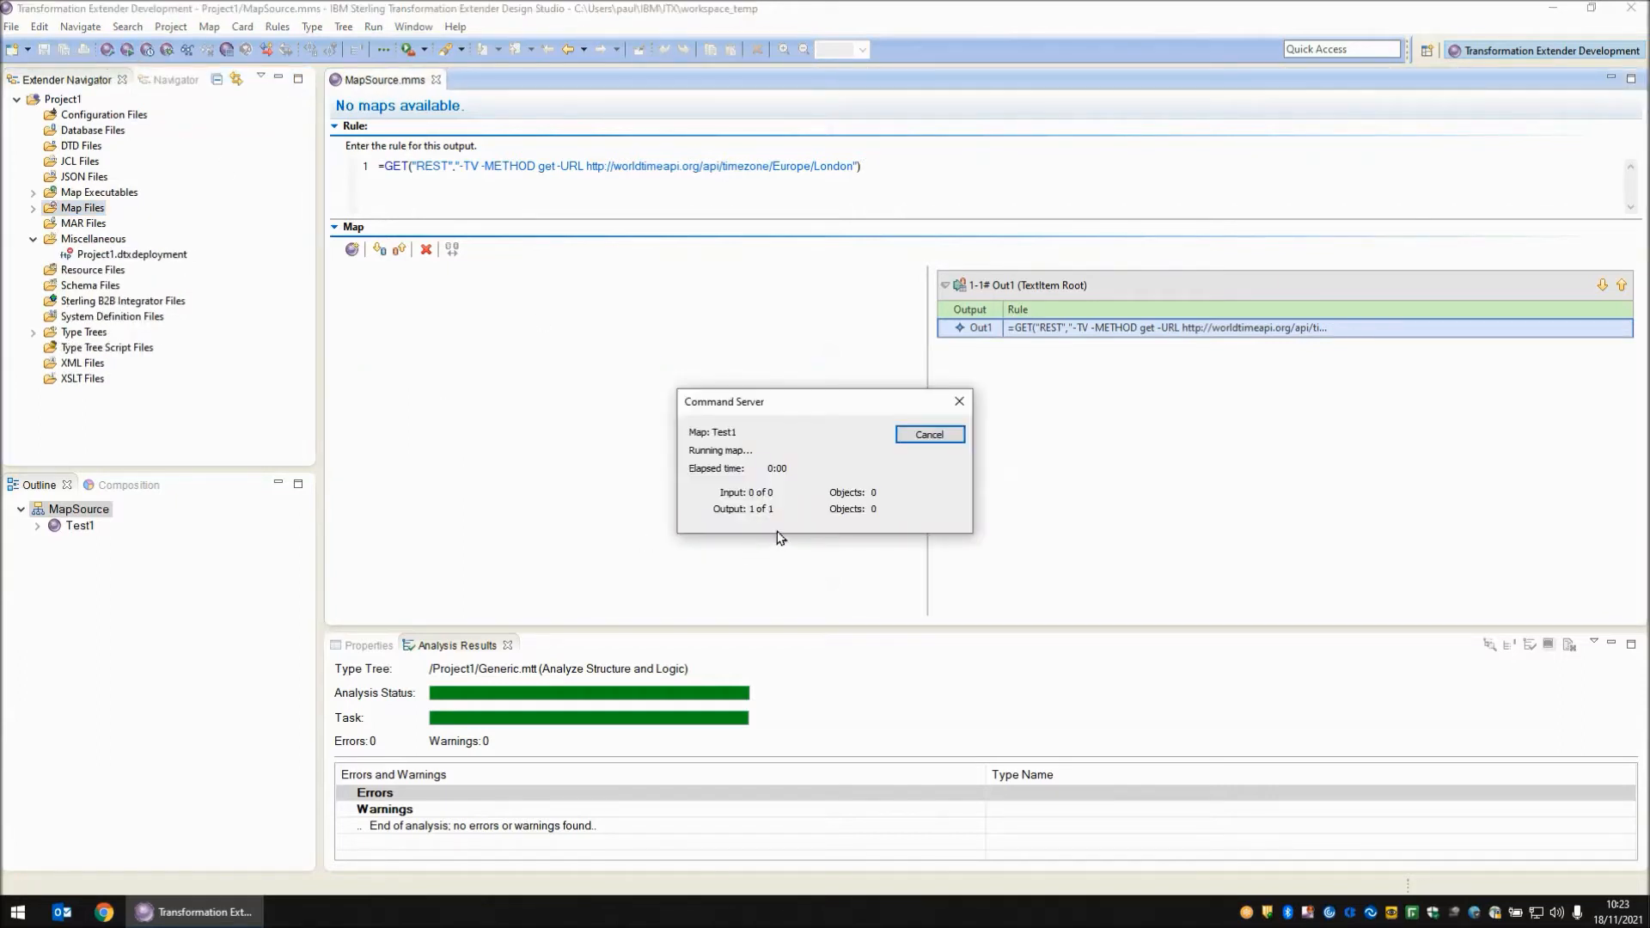
- Run Test1 and select the resulting m4rest.mtr and Output.txt under Miscellaneous
left_click(930, 434)
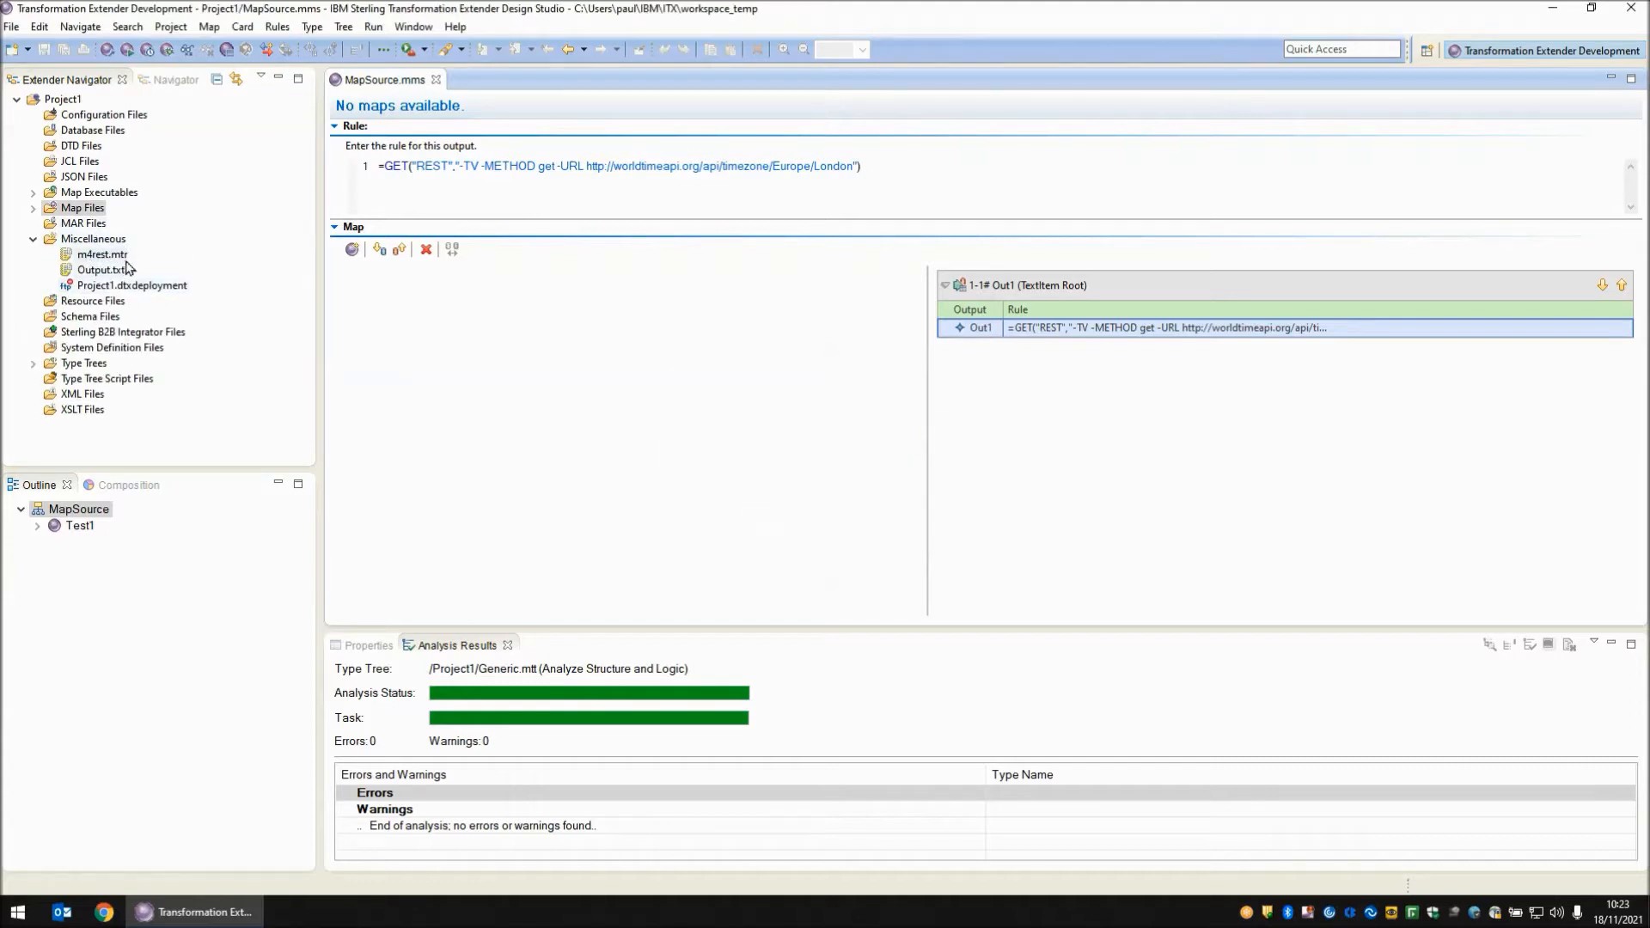
left_click(98, 254)
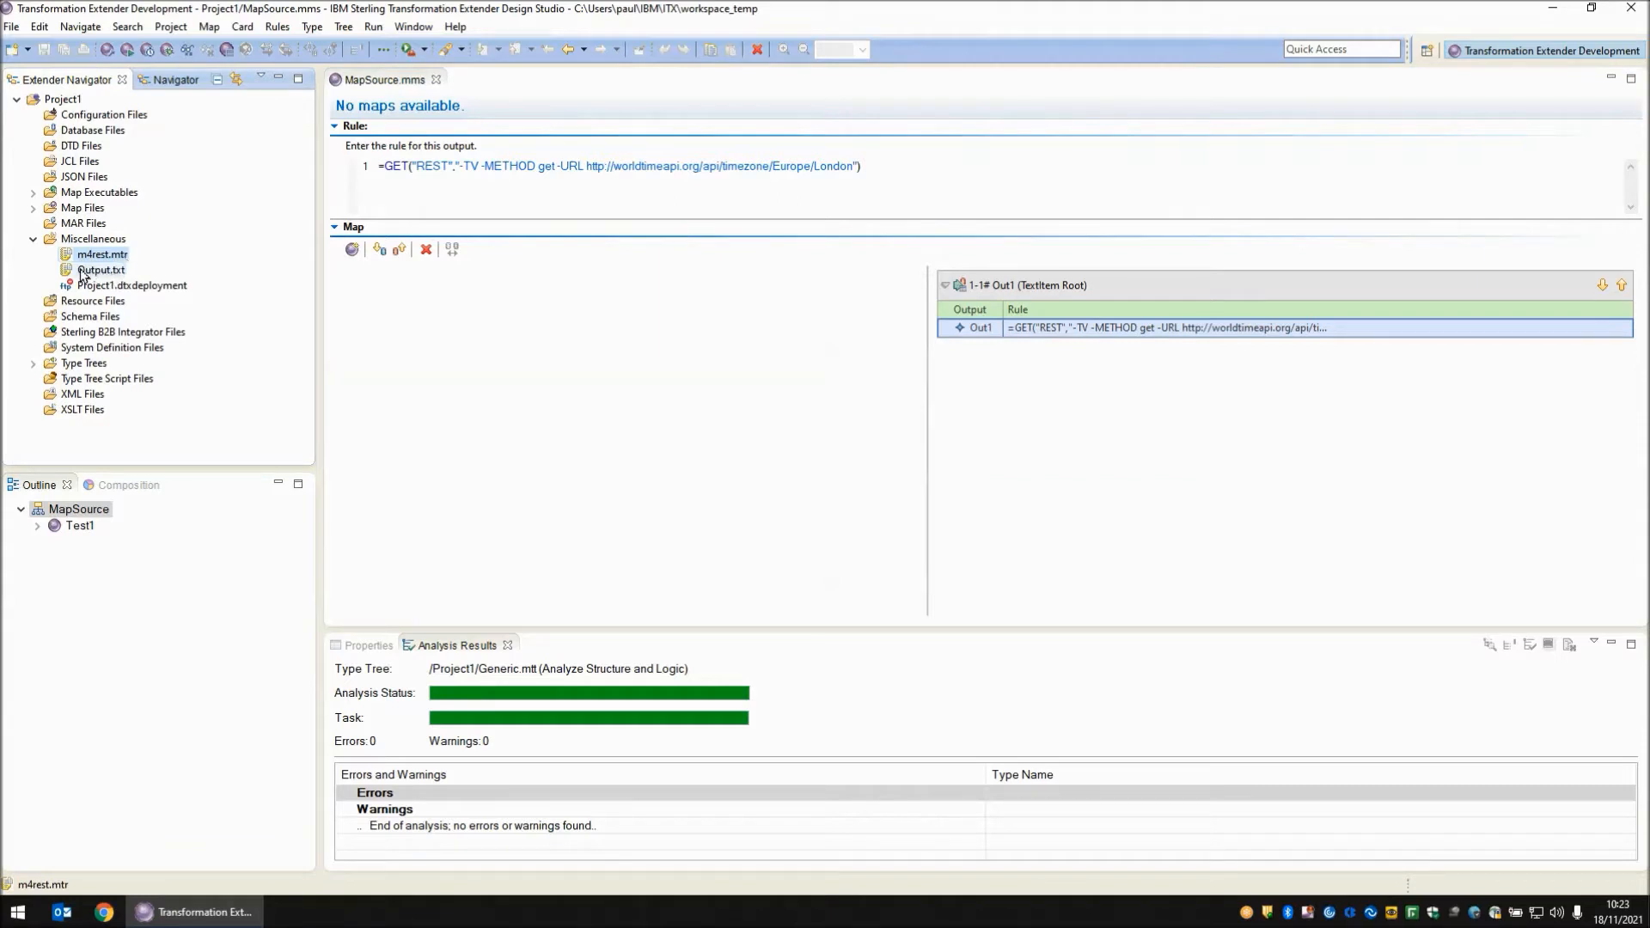
mouse_move(120, 275)
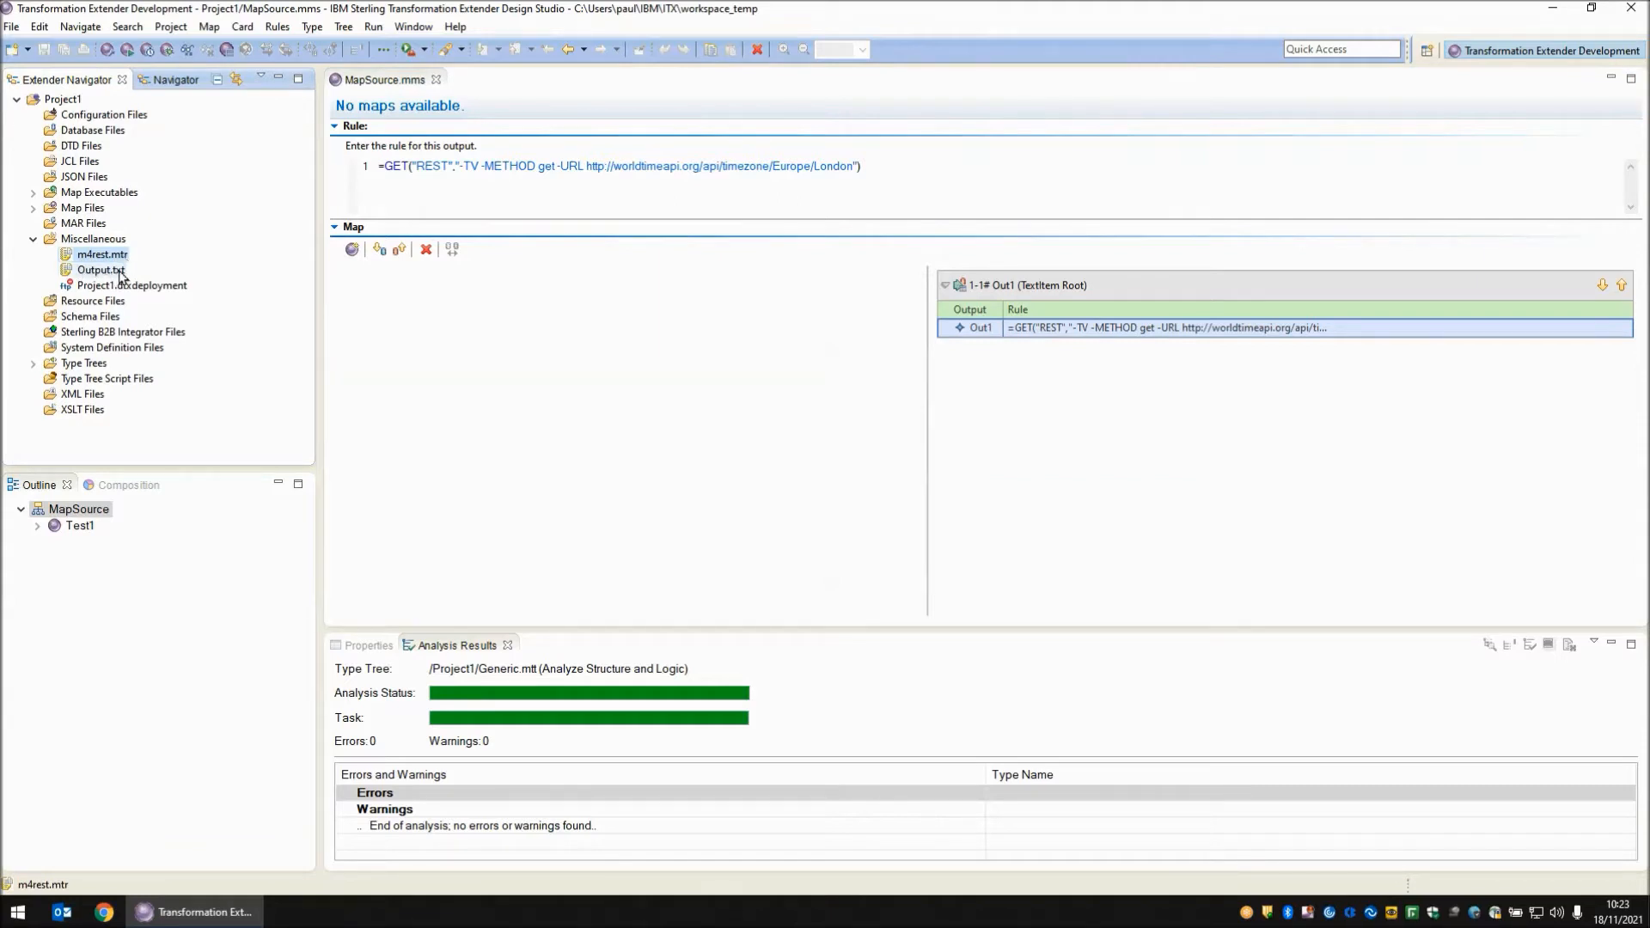
left_click(96, 268)
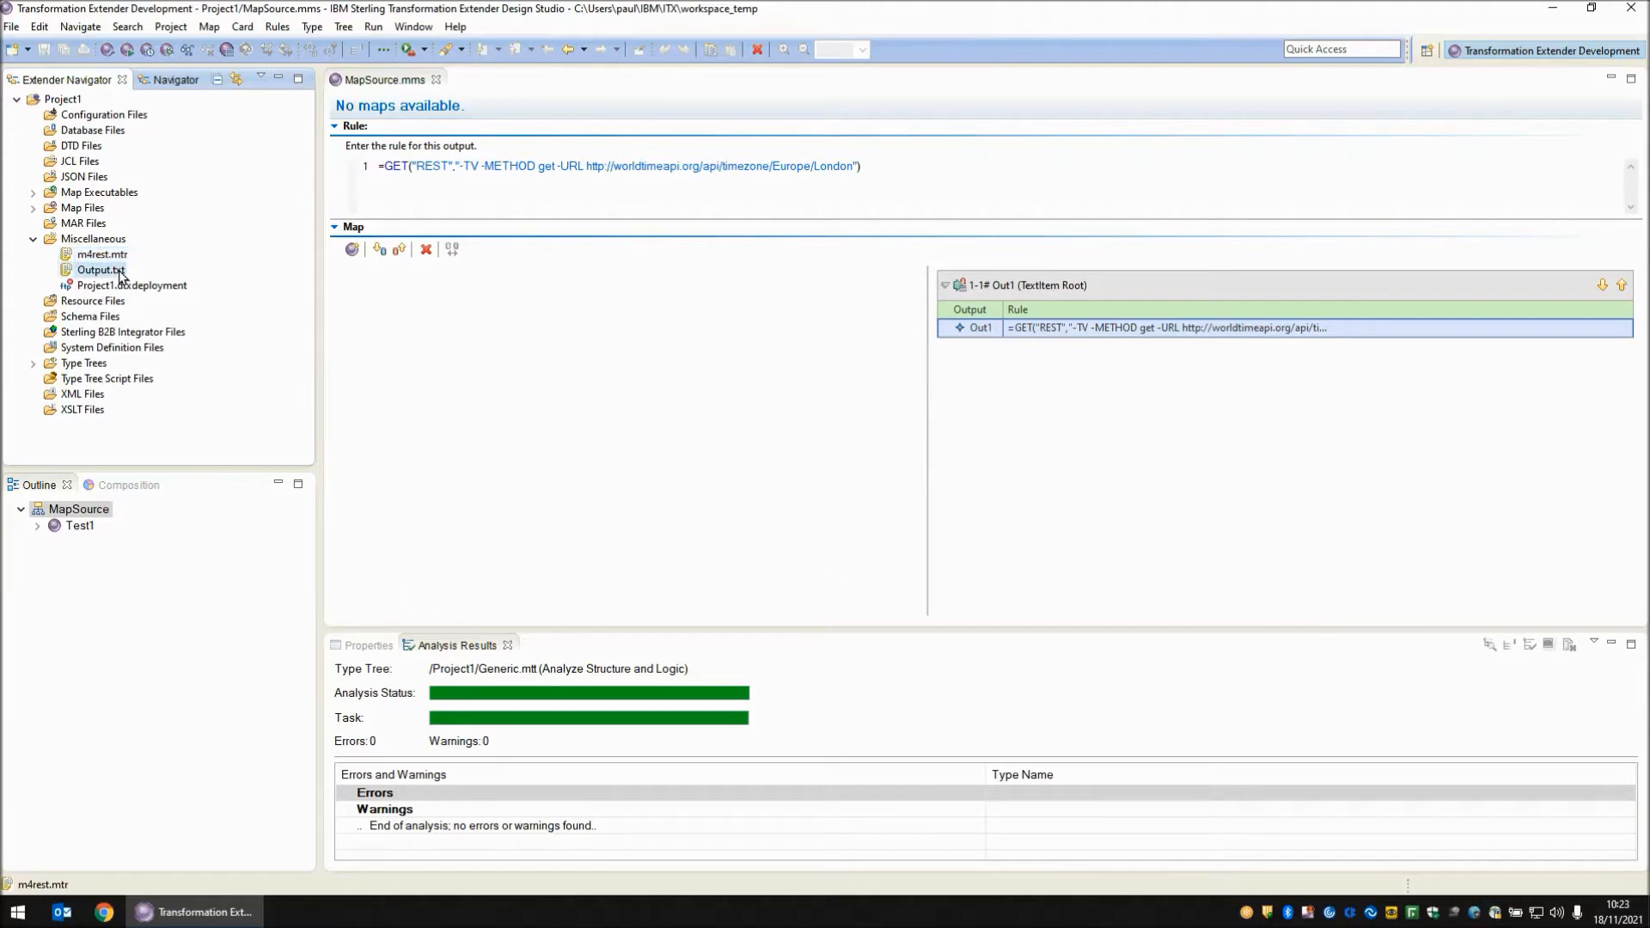
double_click(90, 268)
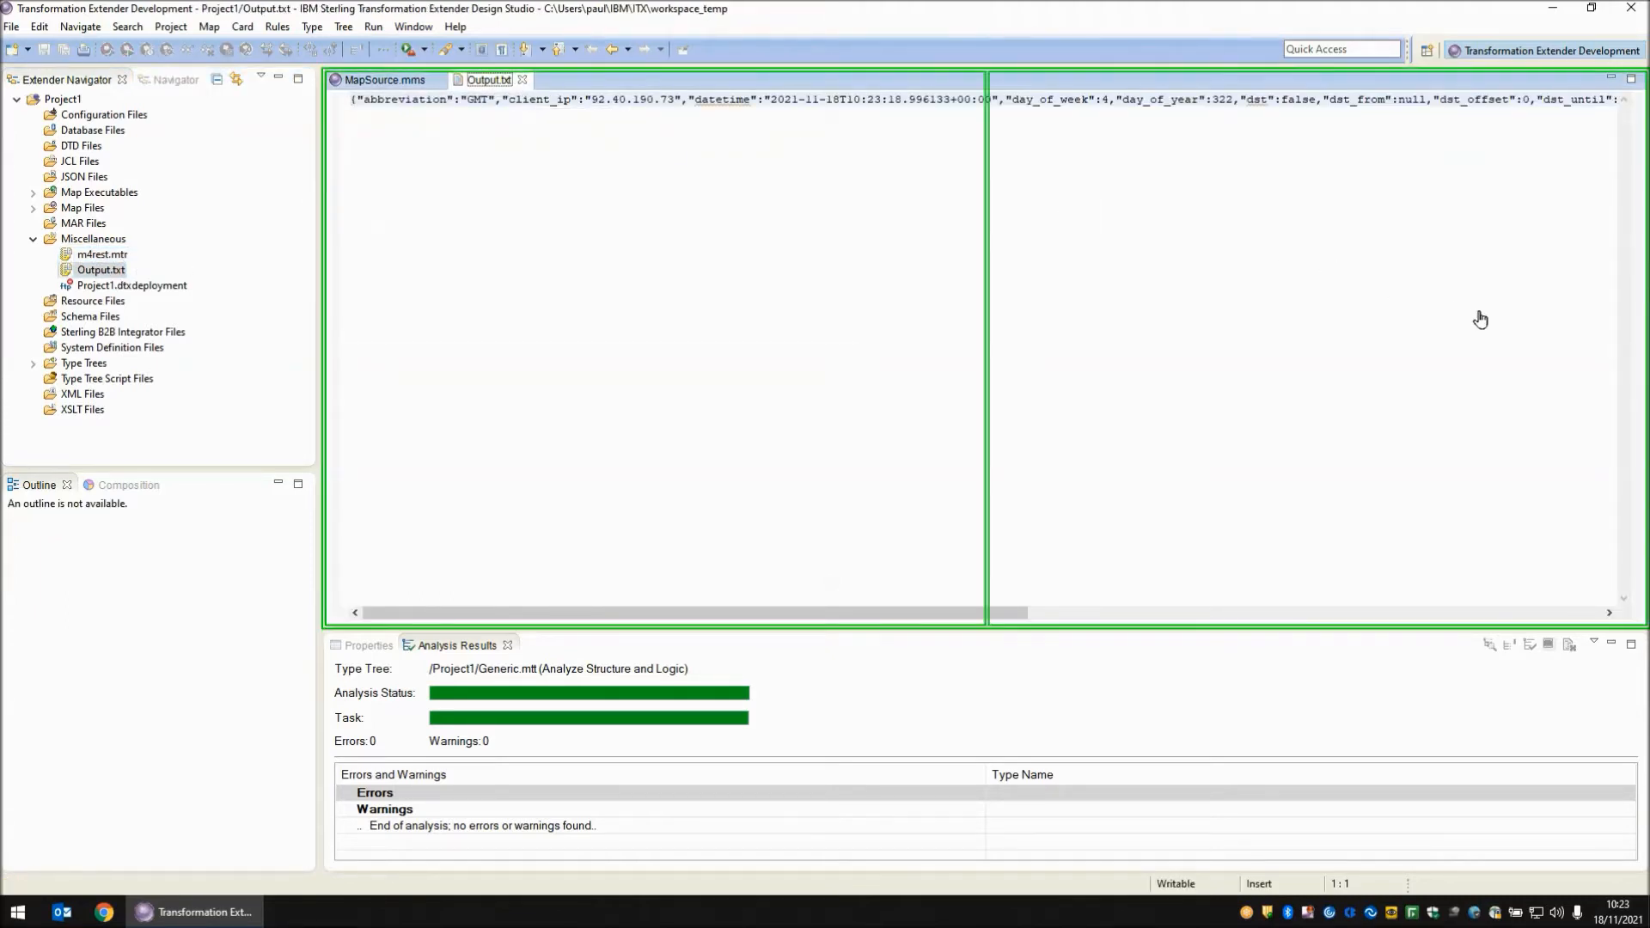
left_click(385, 79)
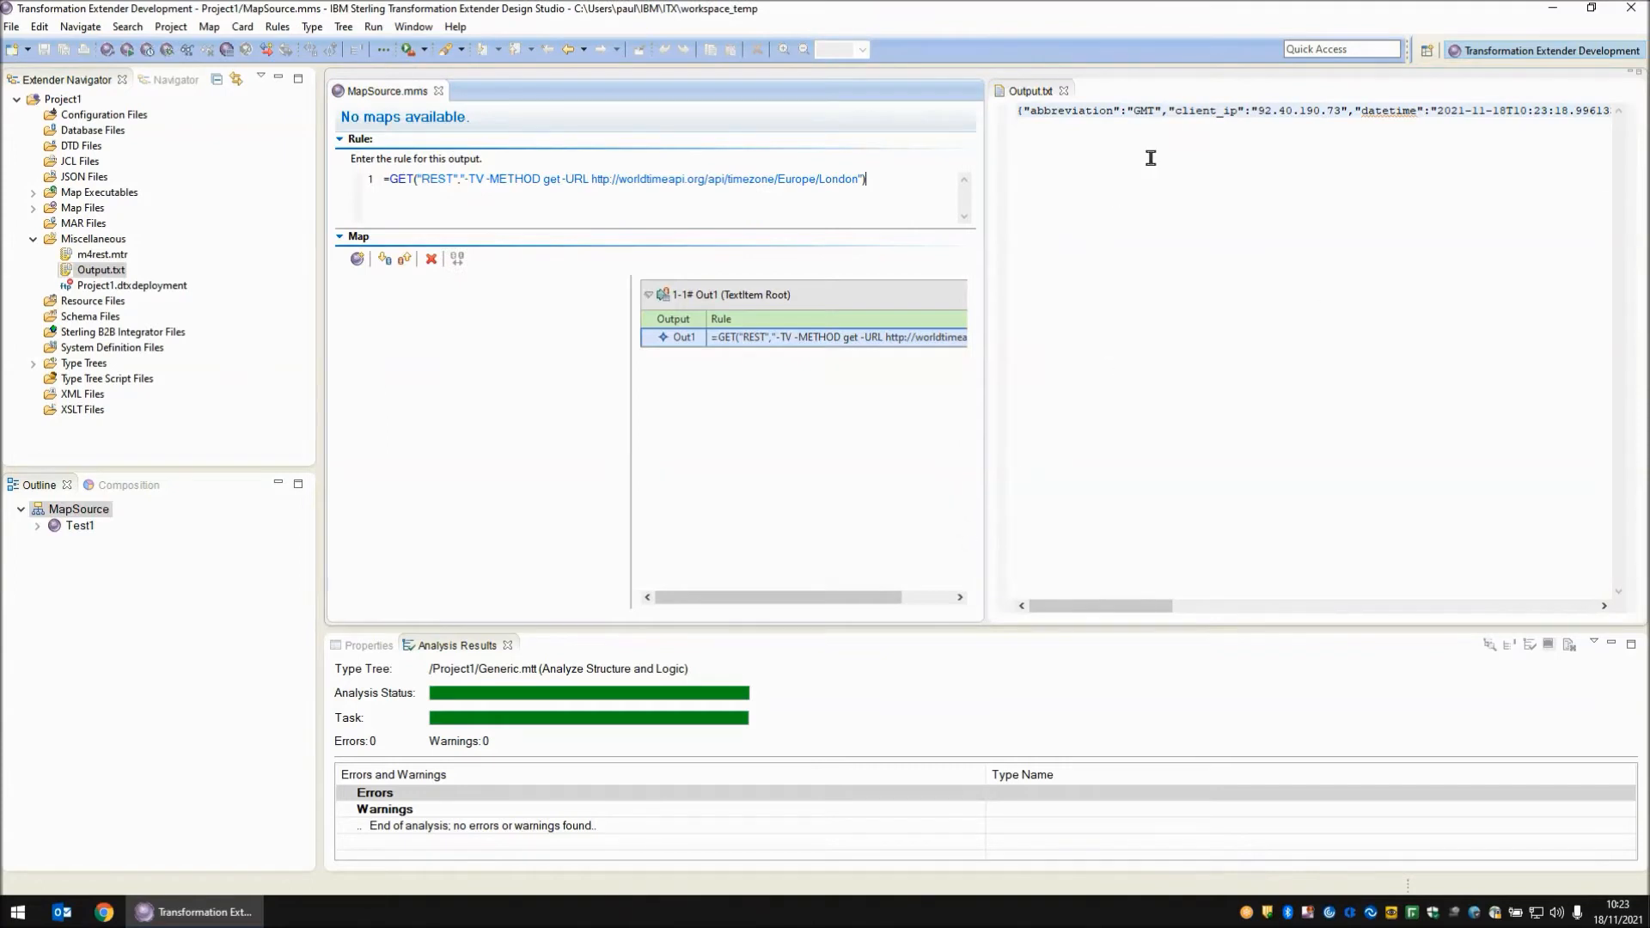
left_click(1024, 90)
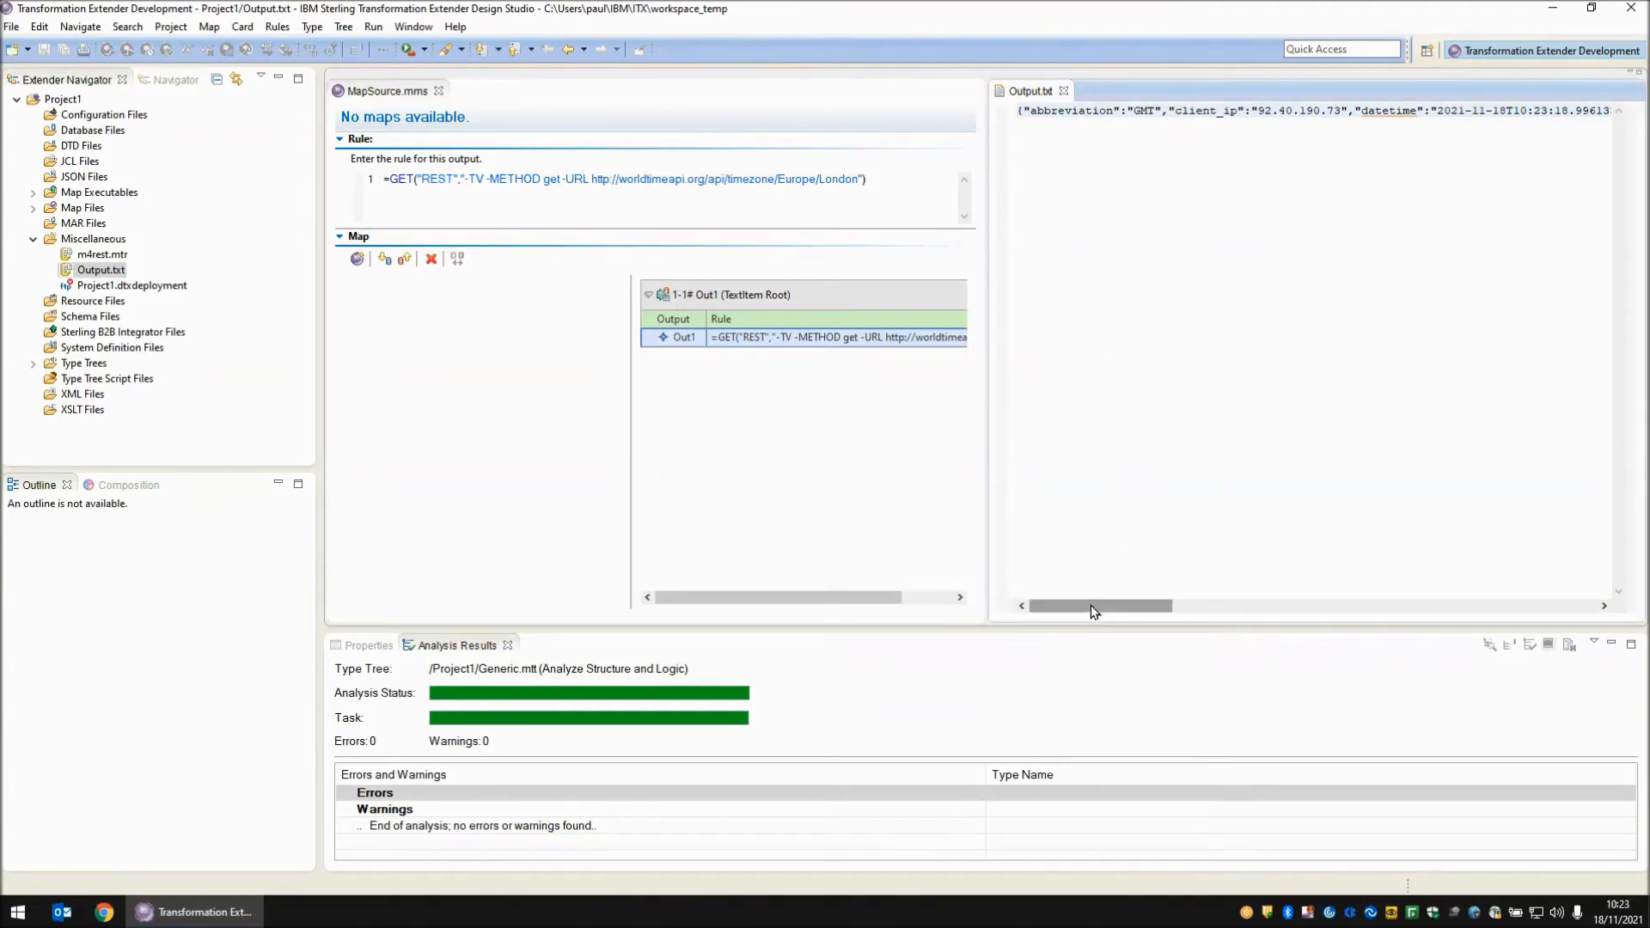
left_click_drag(1100, 605, 1134, 605)
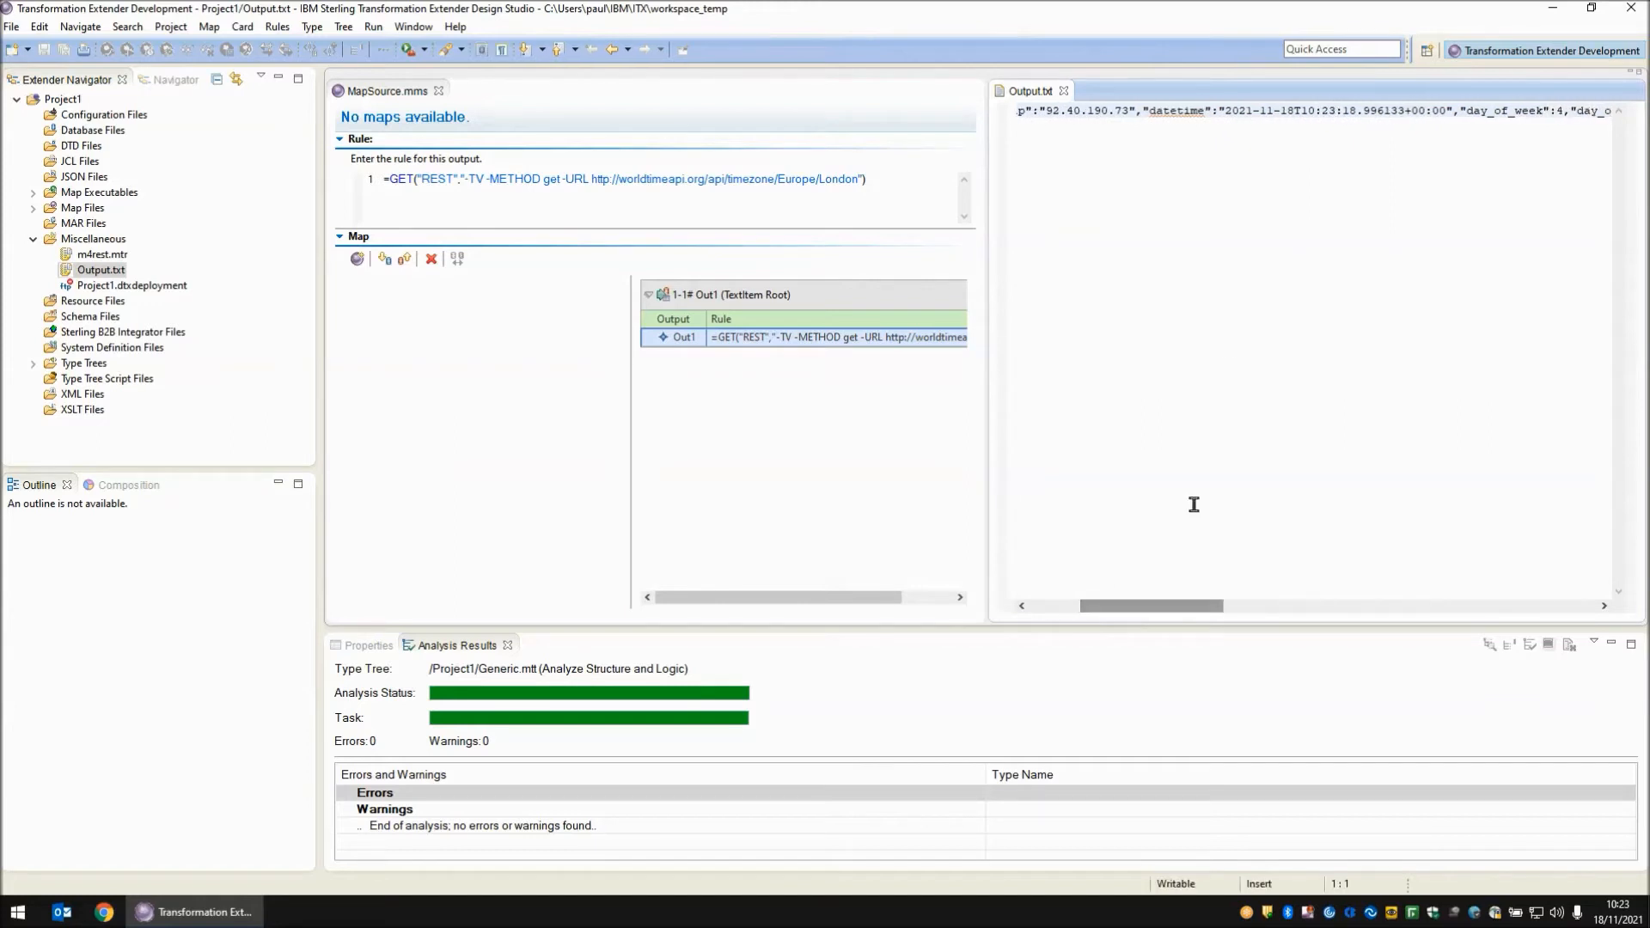
left_click_drag(1222, 110, 1447, 110)
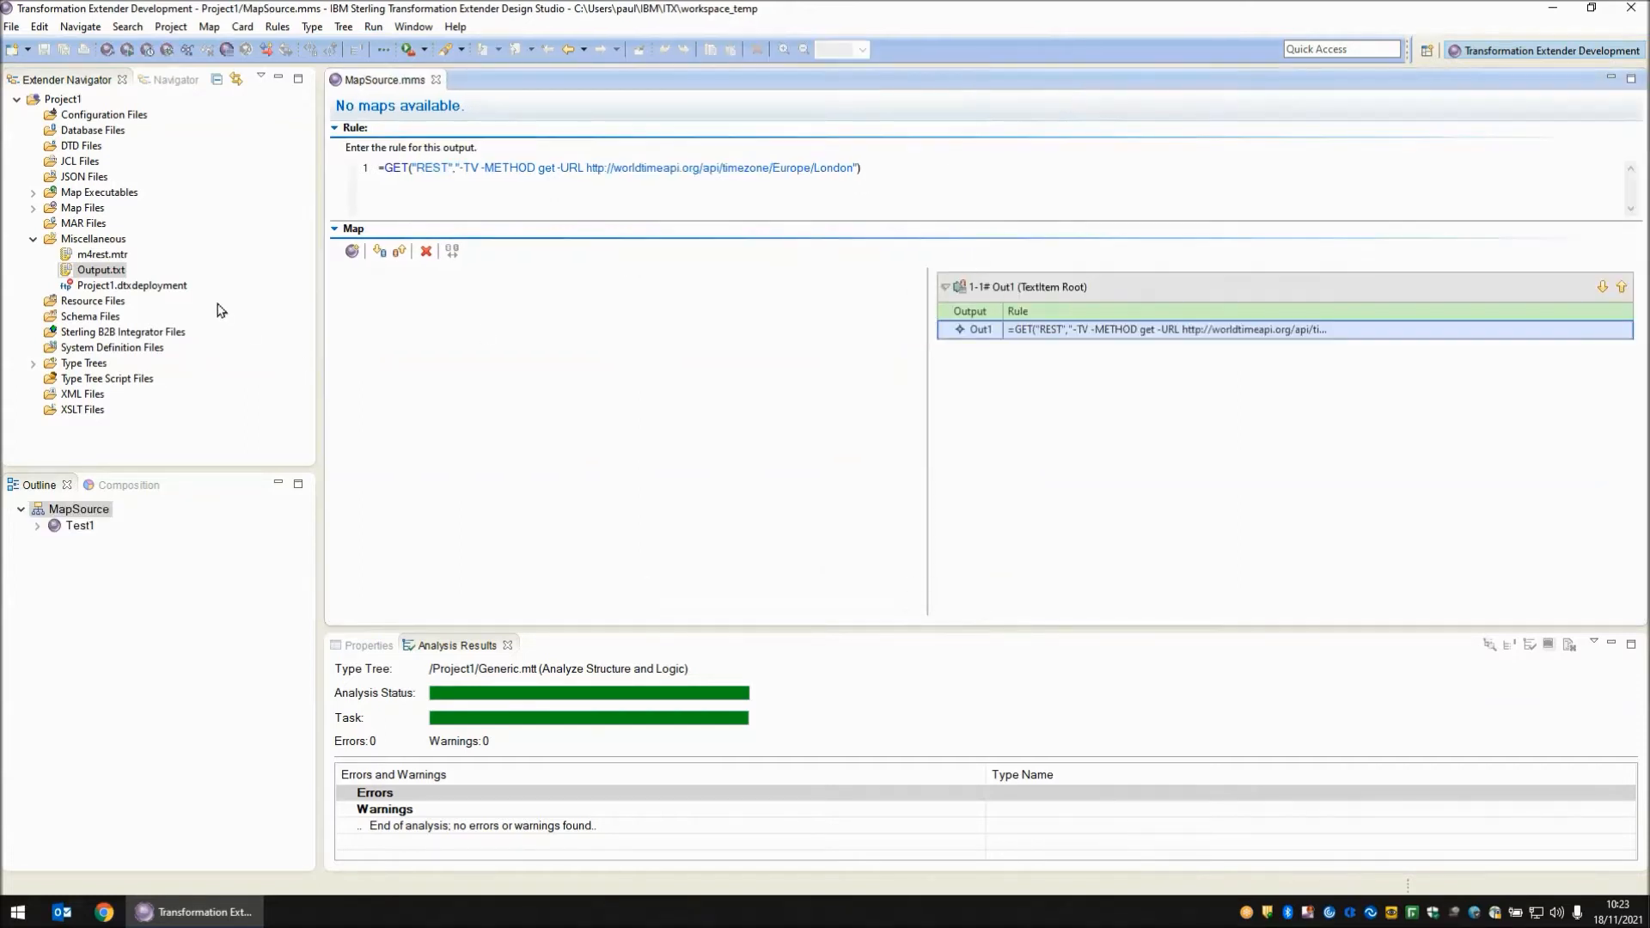
double_click(96, 255)
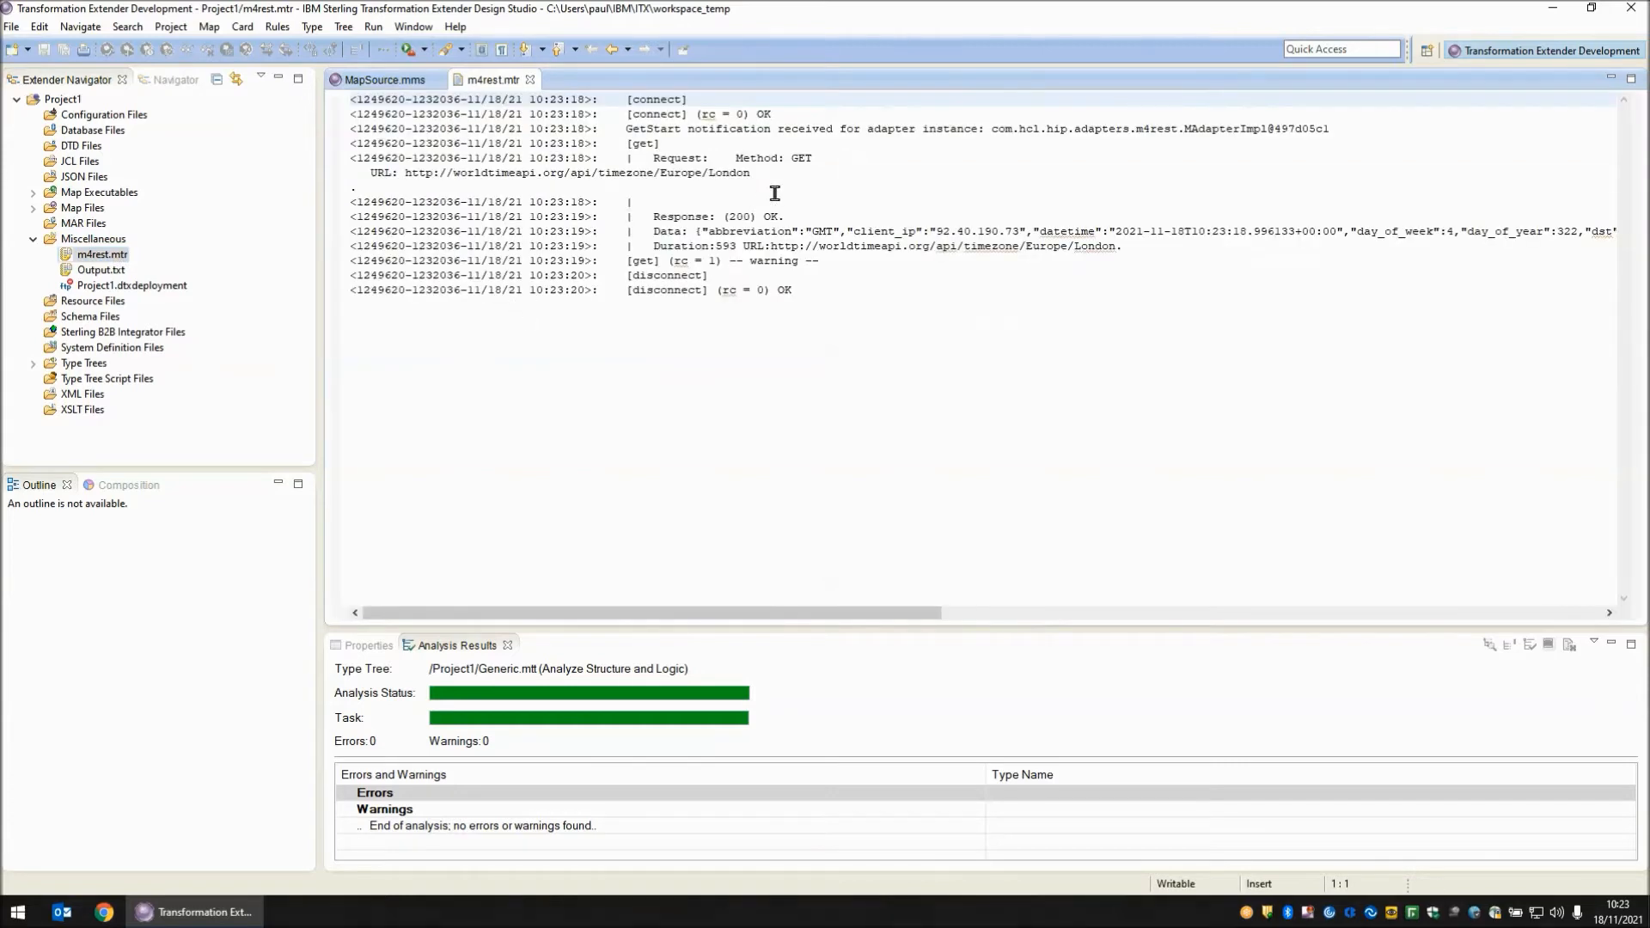
double_click(770, 158)
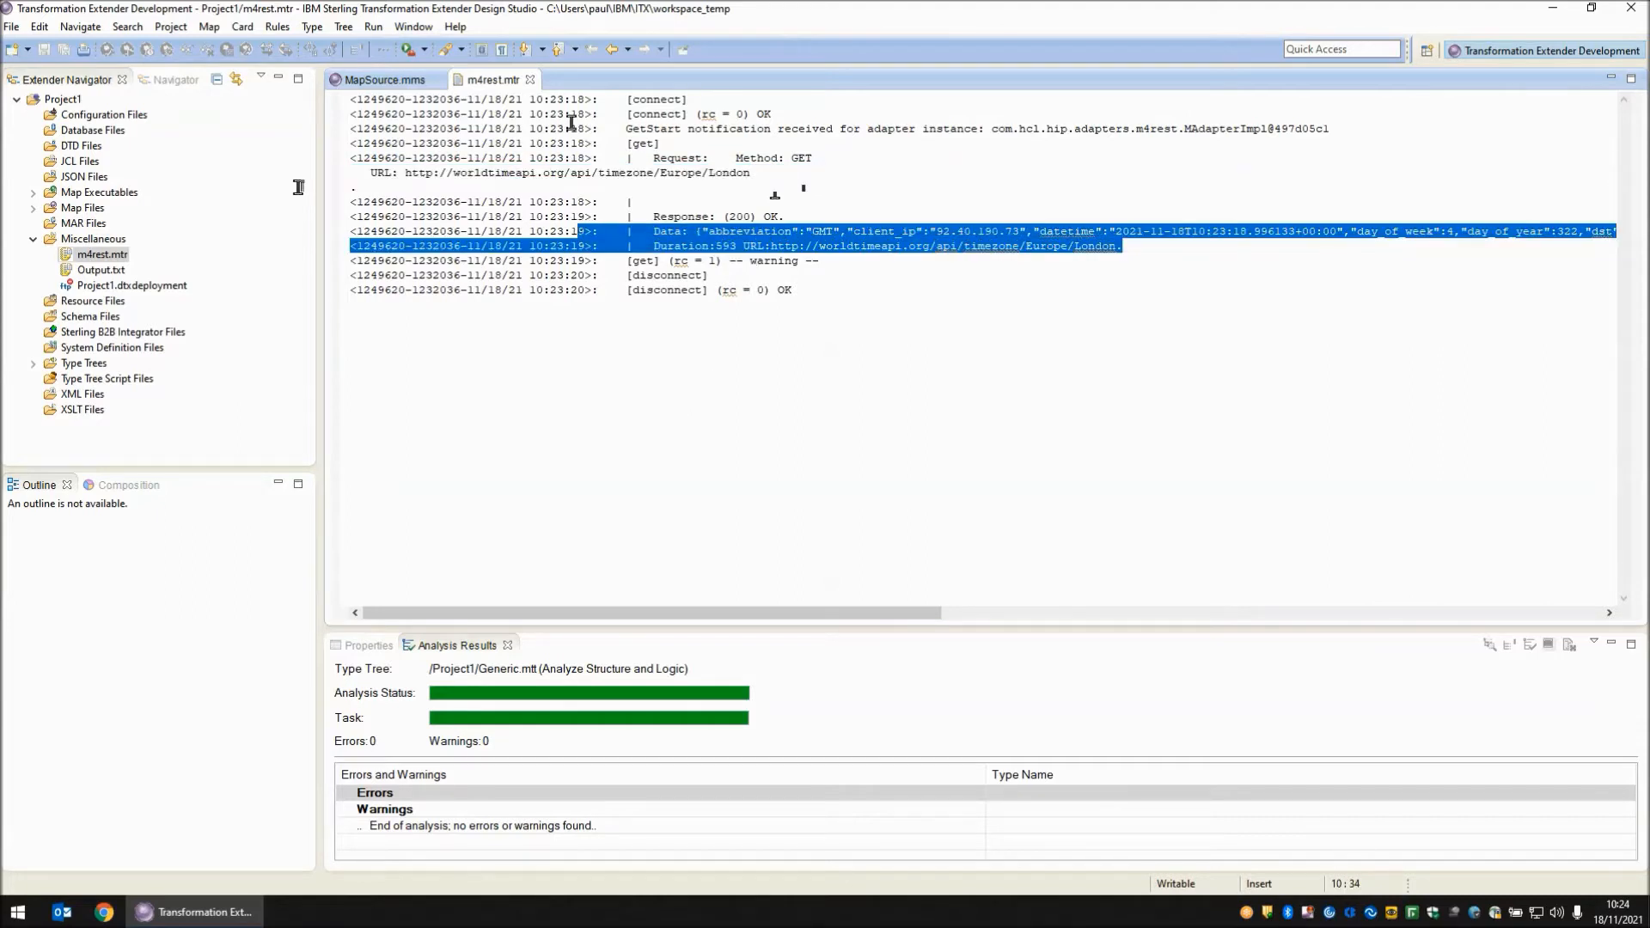
left_click(389, 79)
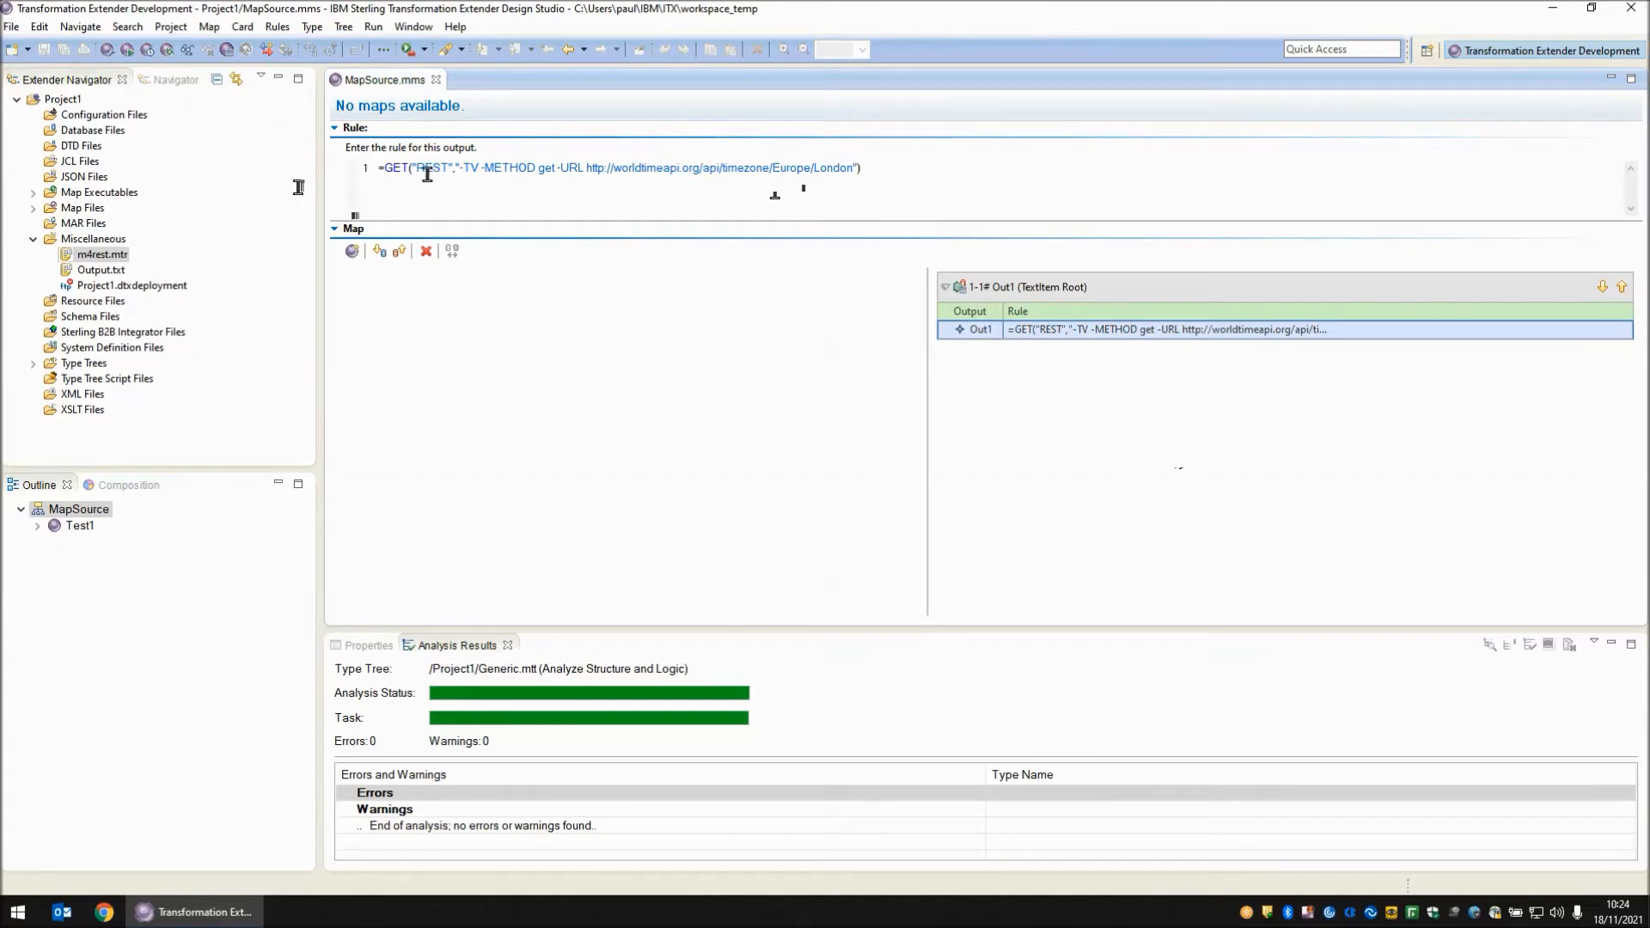
mouse_move(1072, 464)
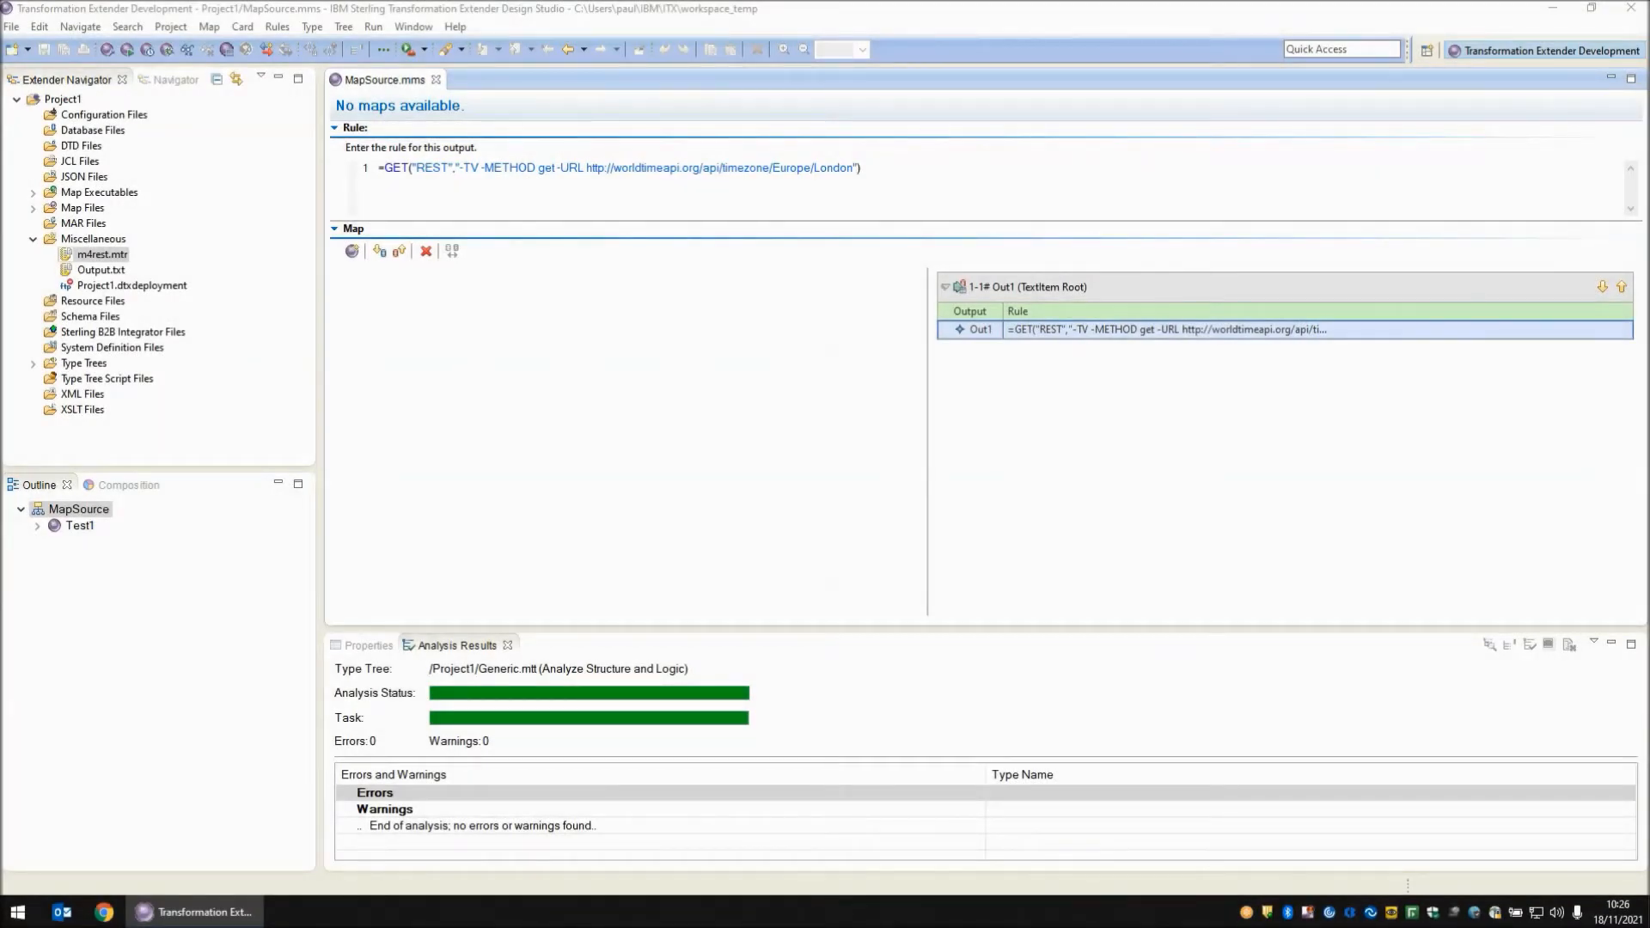
key("Win+r")
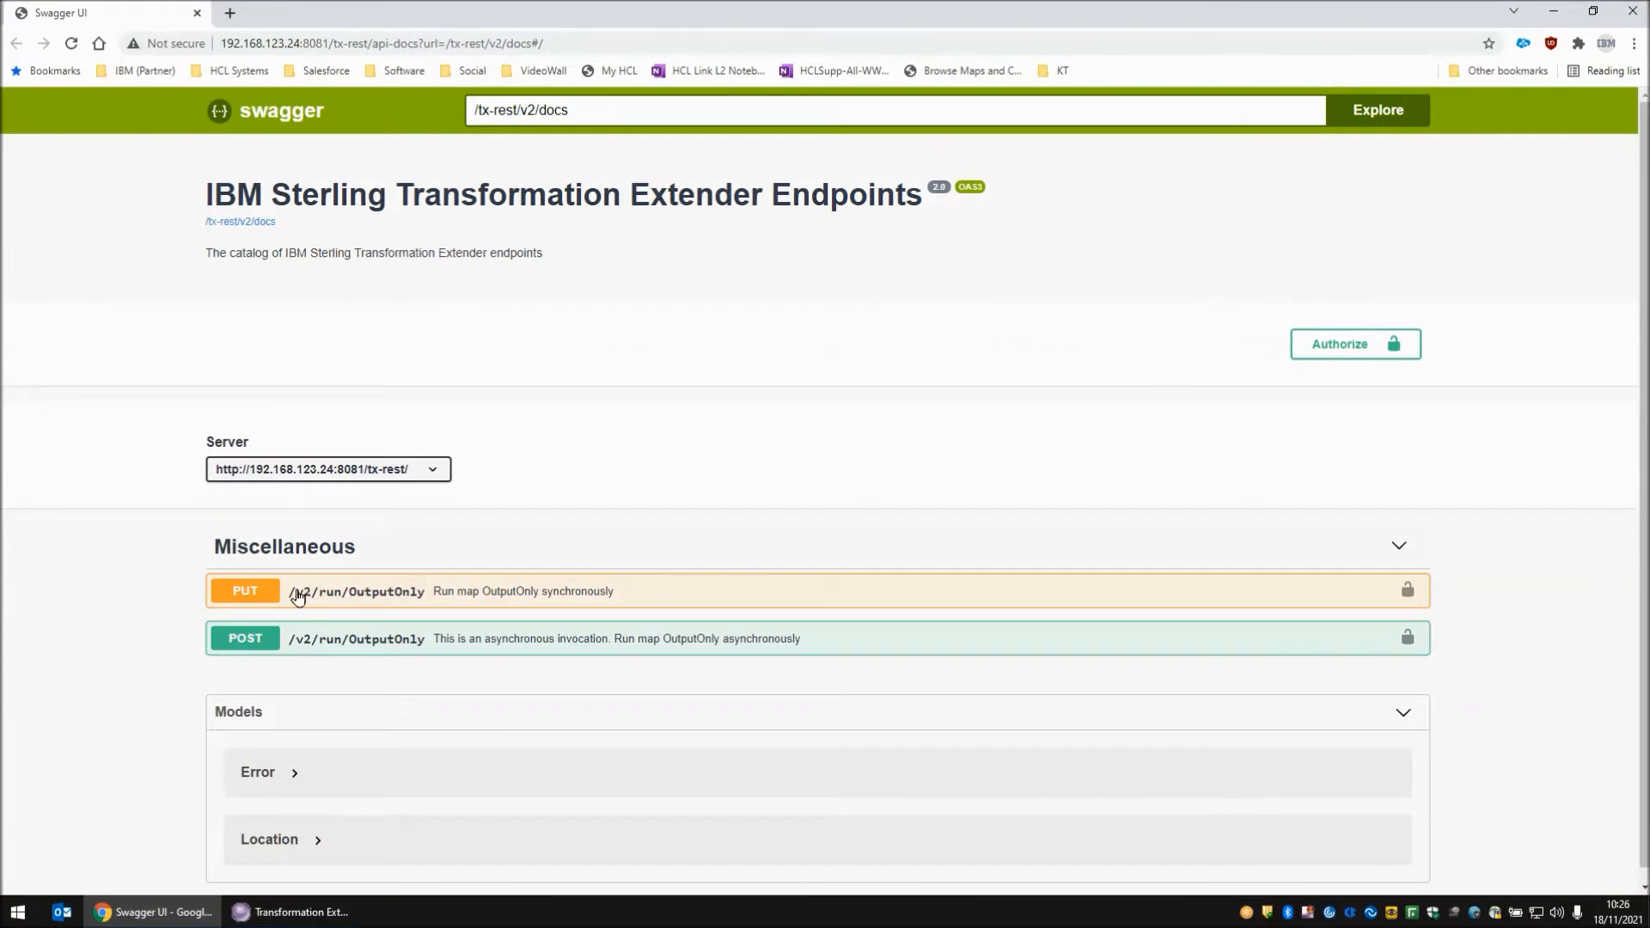
mouse_move(423, 601)
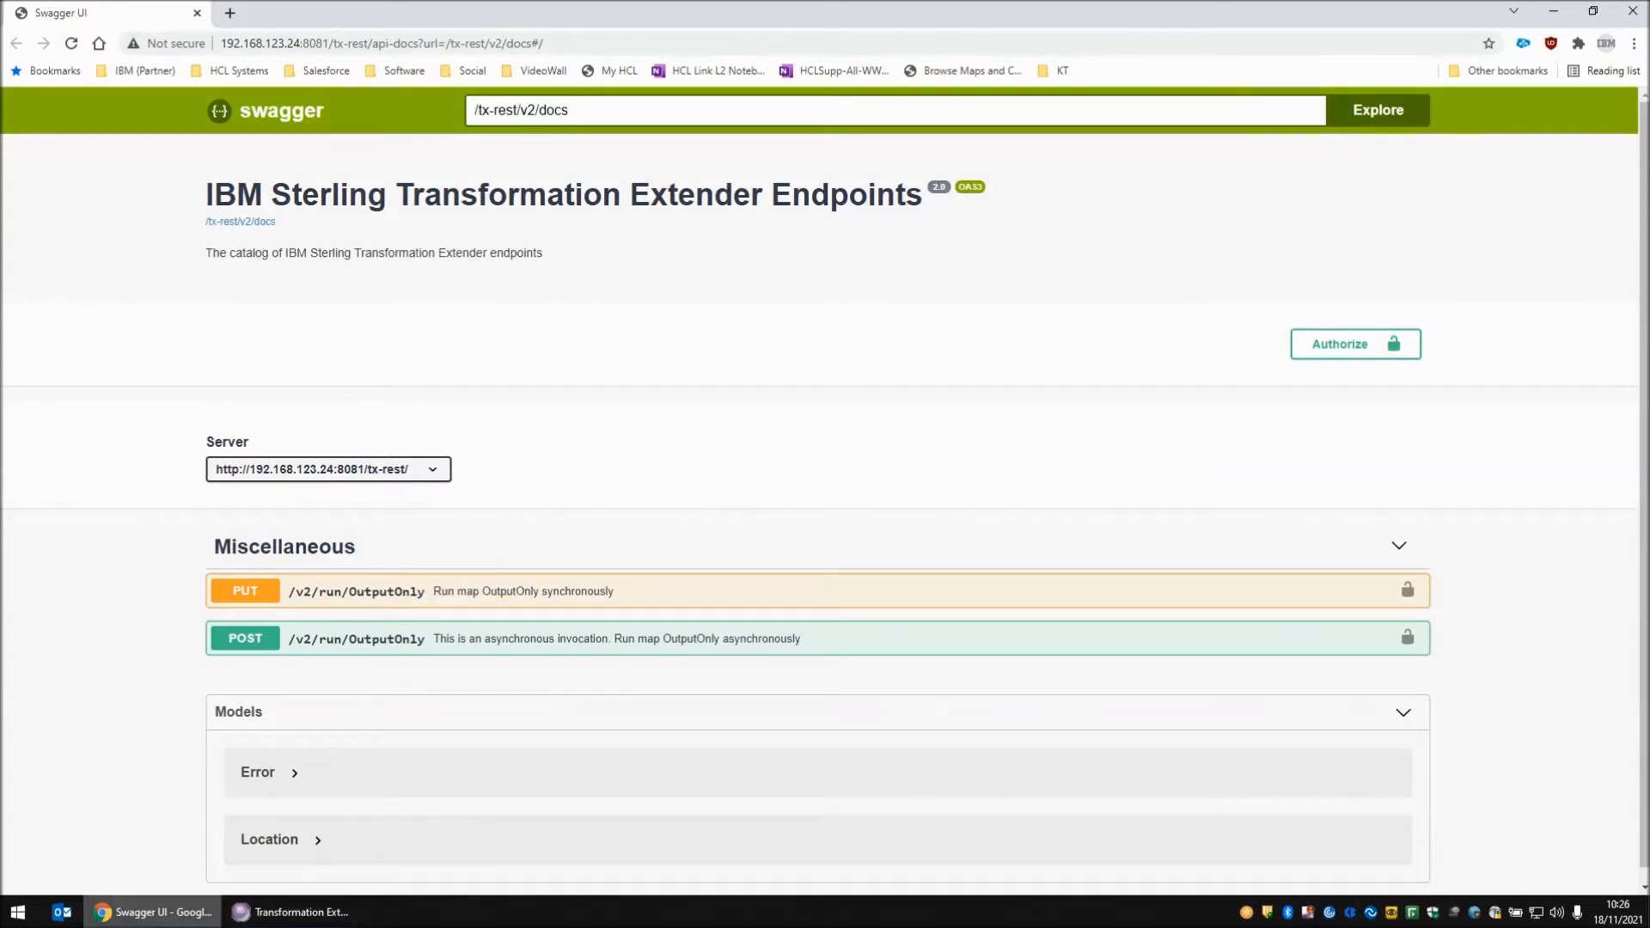
mouse_move(385, 601)
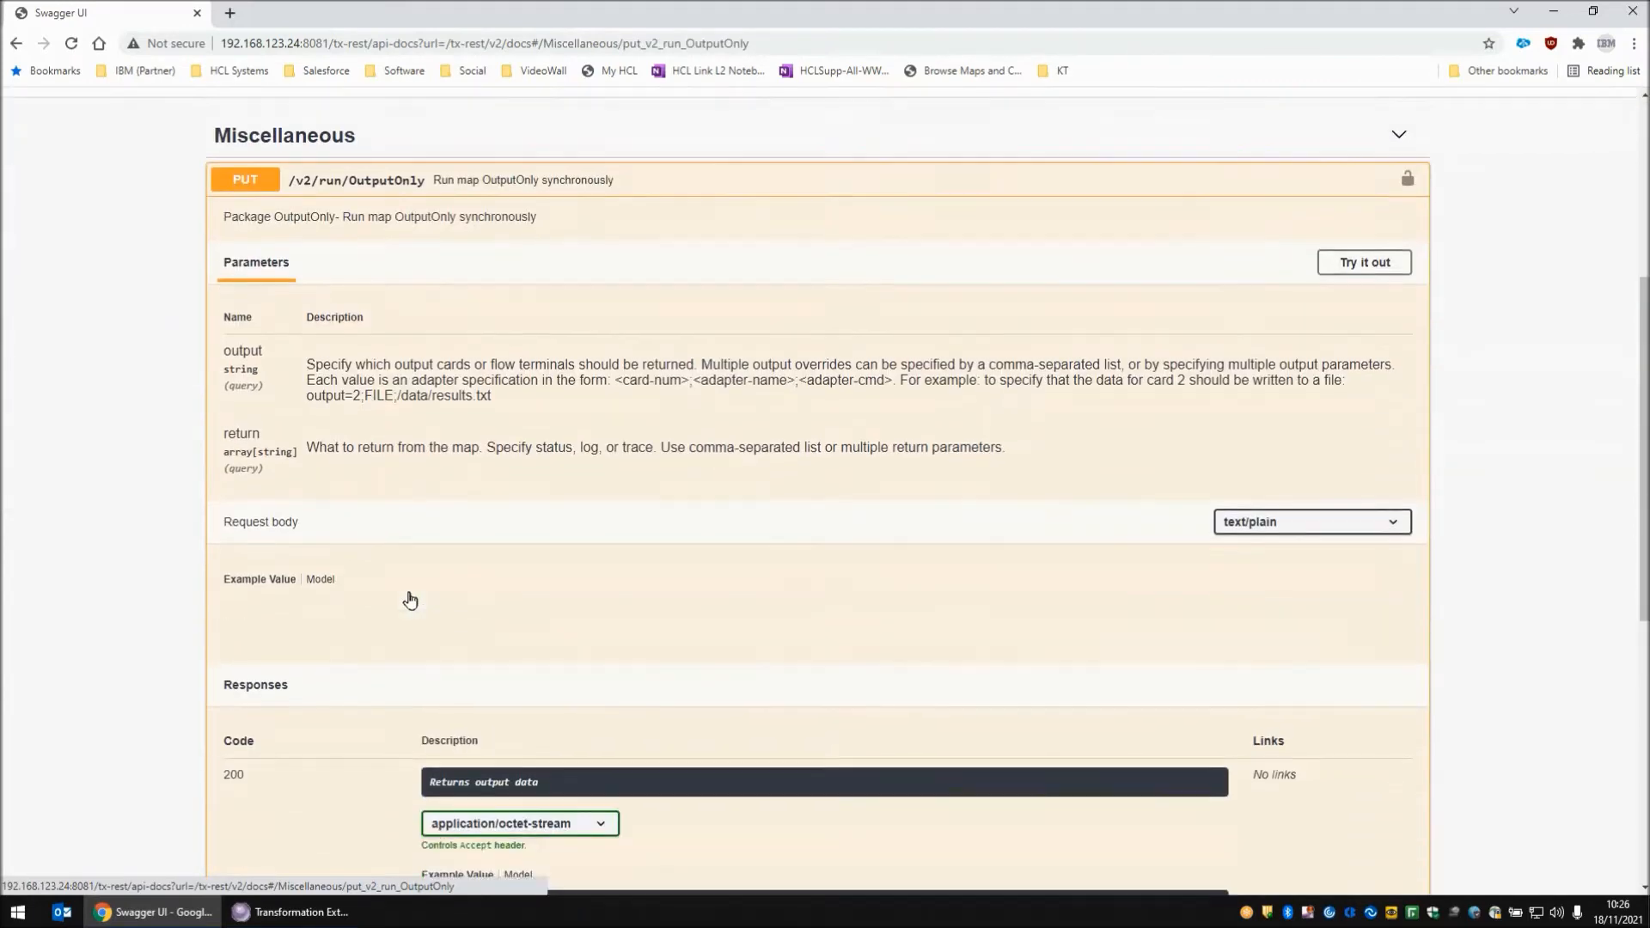
- Try out and execute the PUT /v2/run/OutputOnly request, getting a 200 response
scroll("down", 3)
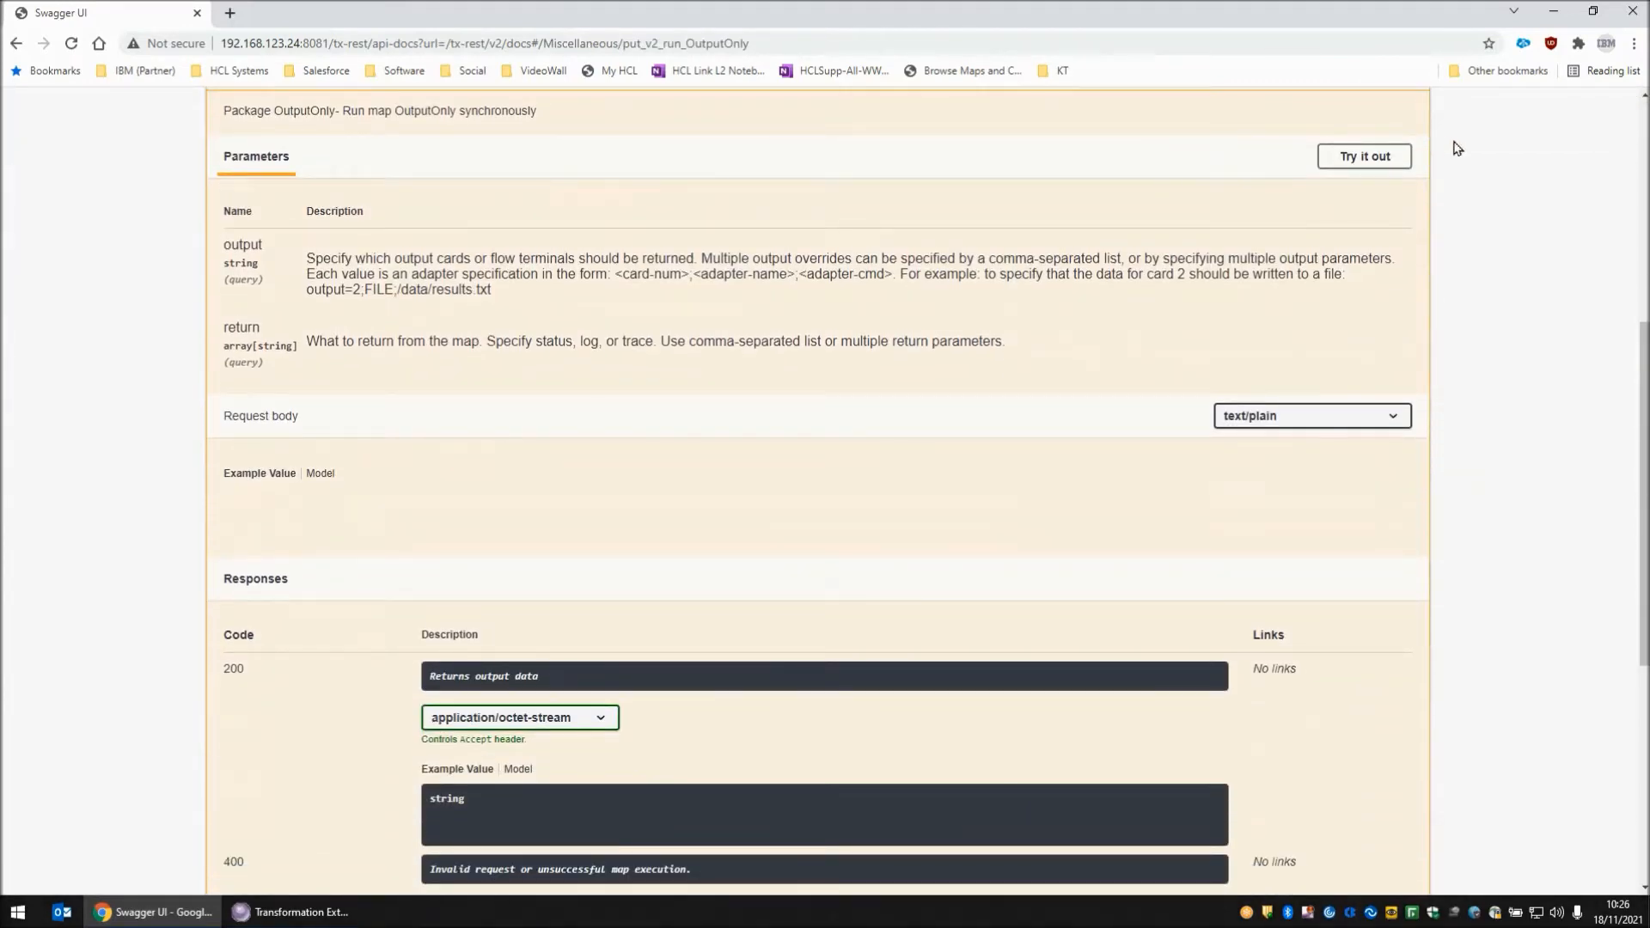
left_click(1364, 154)
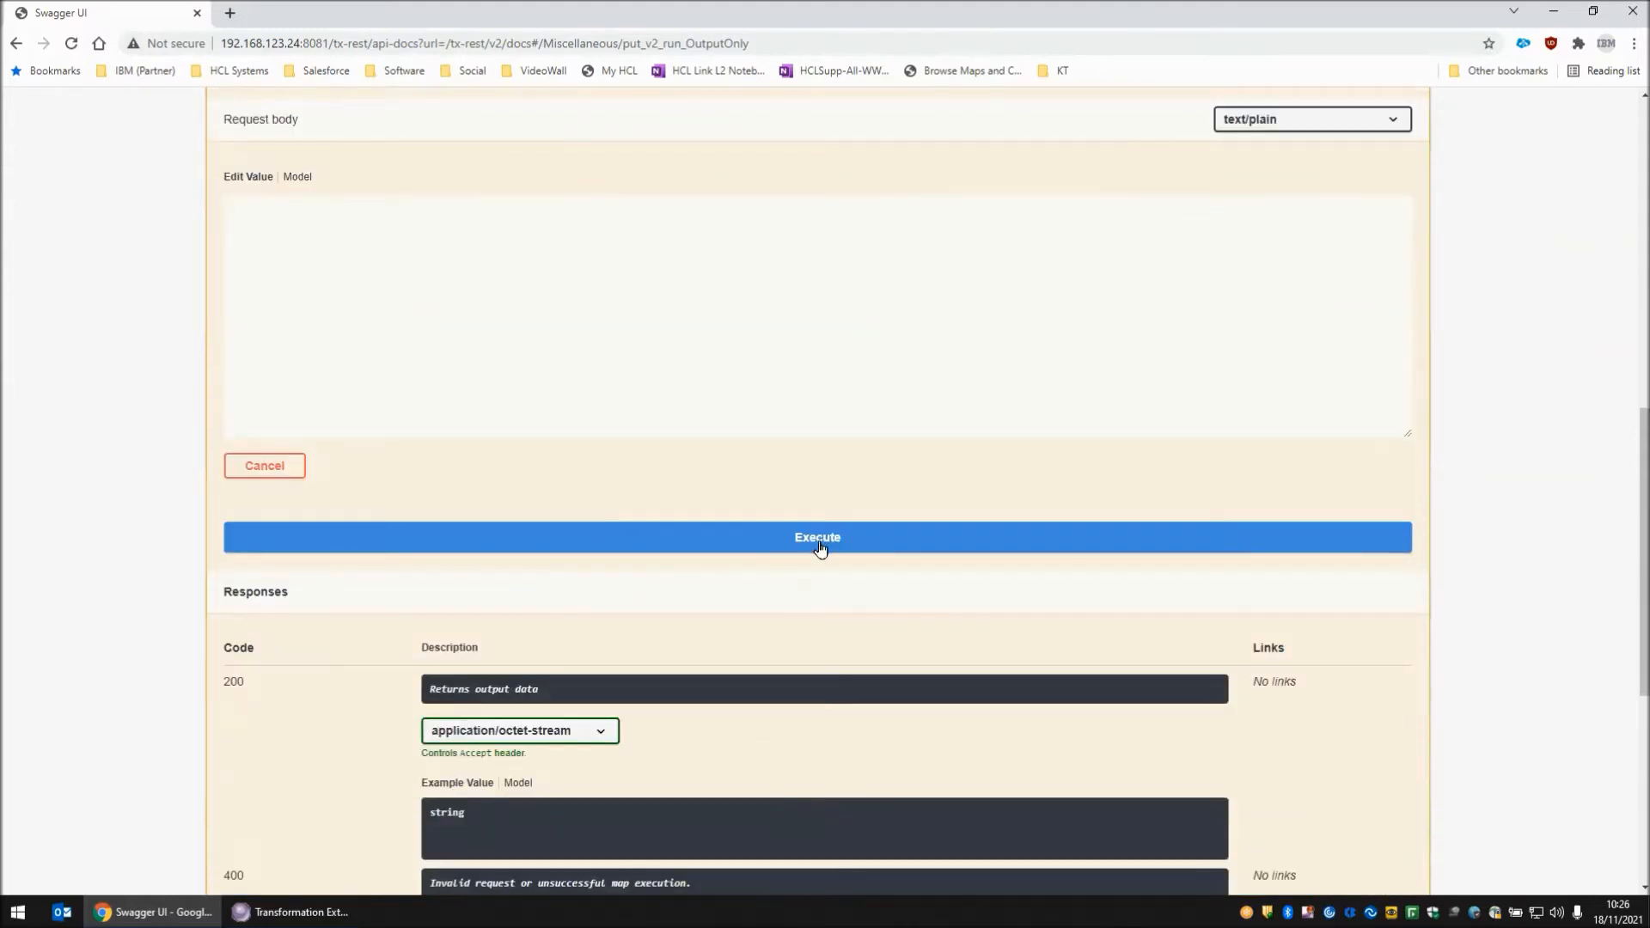
left_click(818, 538)
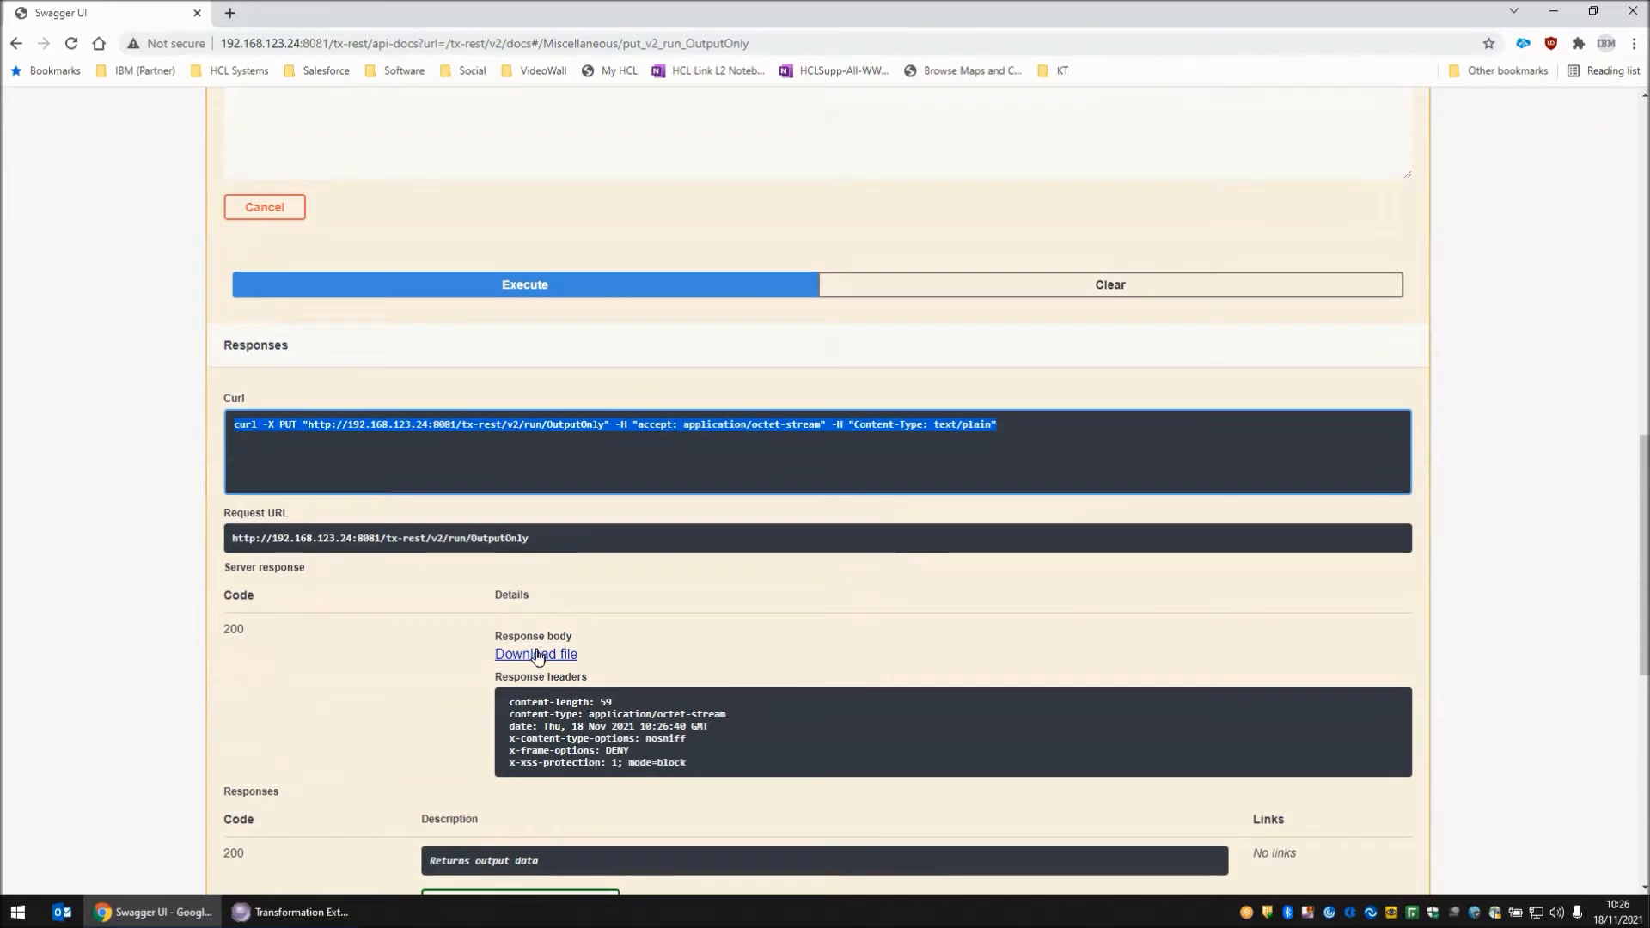
mouse_move(537, 660)
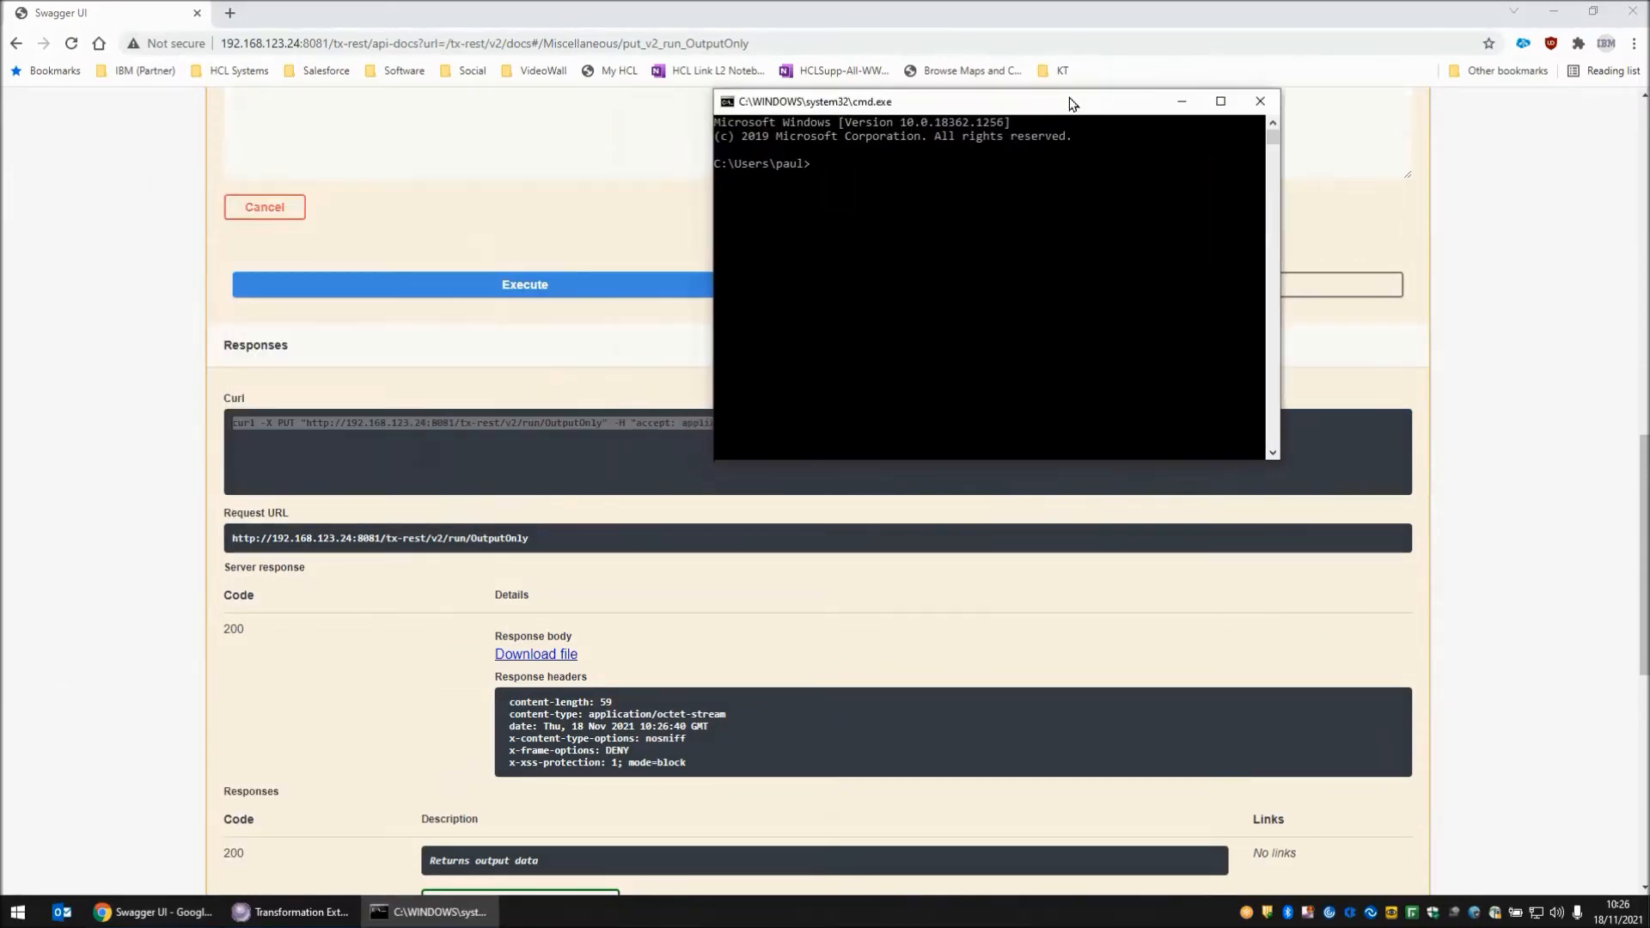
- Run the copied curl -X PUT OutputOnly command in cmd and return to Design Studio
type("curl -X PUT \"http://192.168.123.24:8081/tx-rest/v2/run/OutputOnly\" -H \"accept: application/octet-stream\" -H \"Content-Type: text/plain\"")
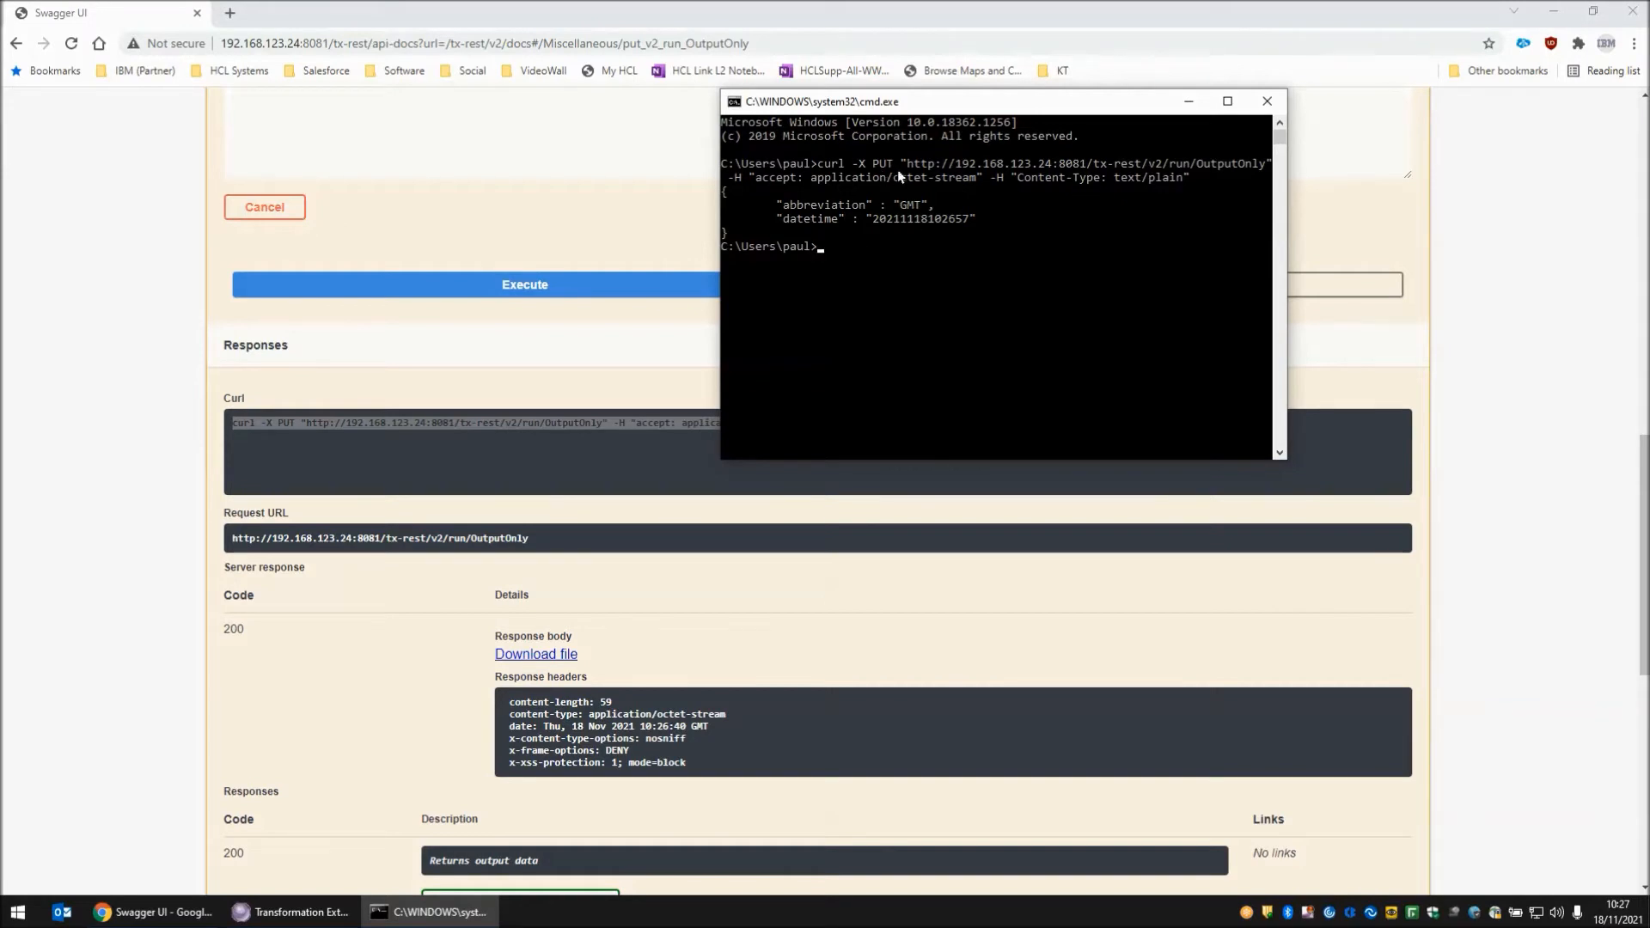
left_click(292, 911)
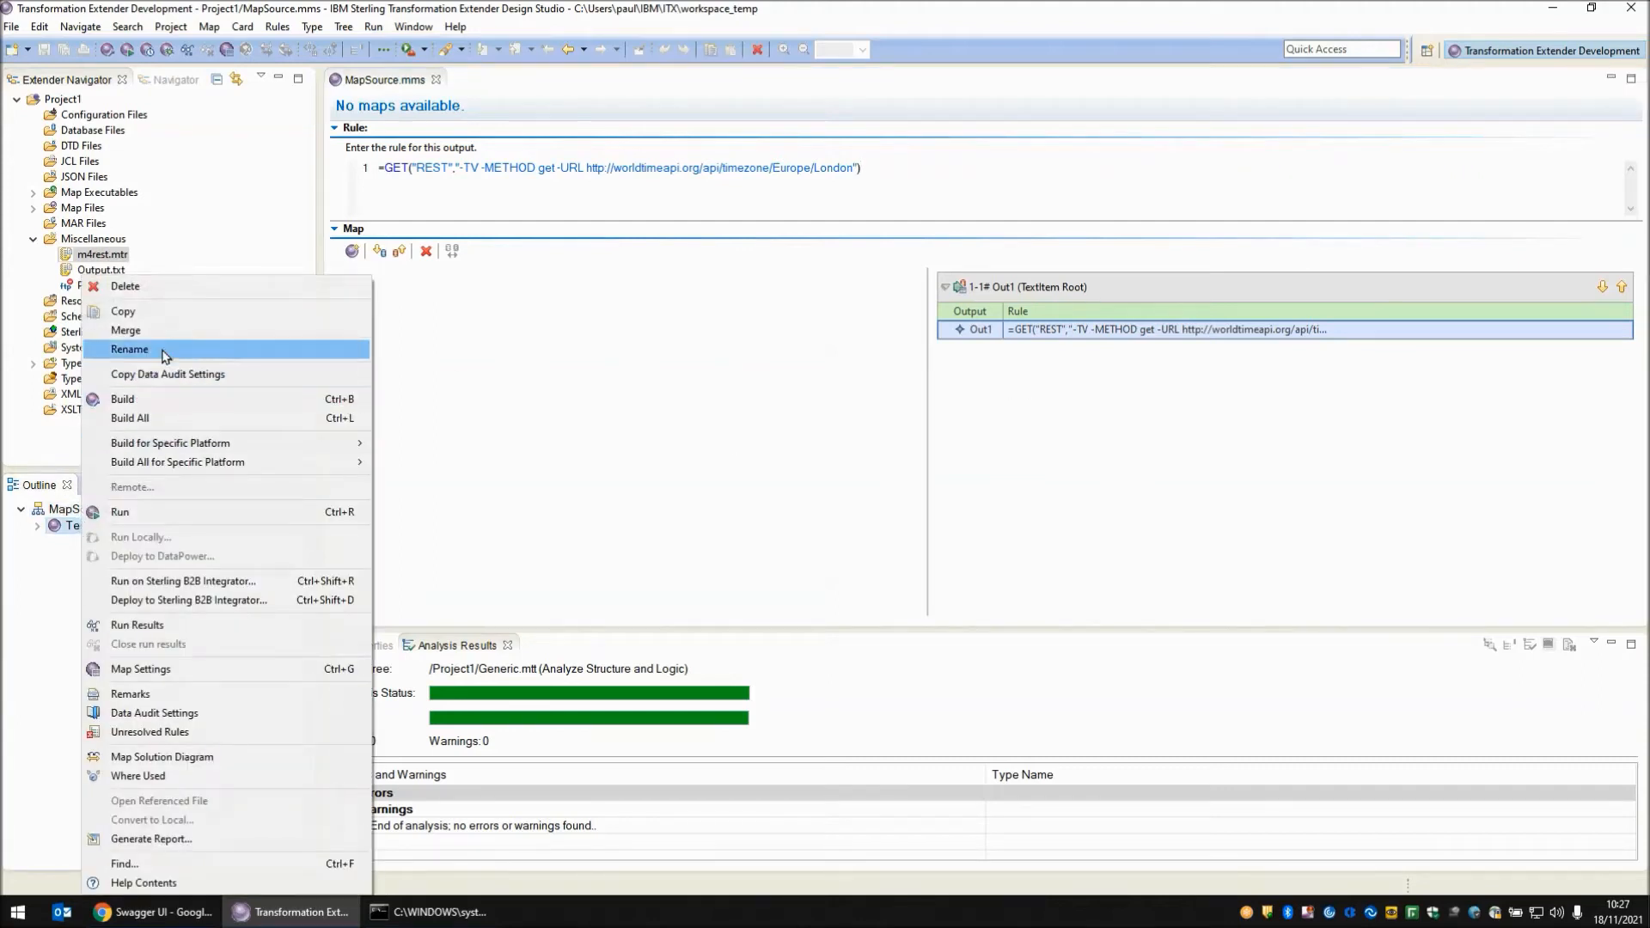
- Copy the Test1 map to a new map Test2
left_click(122, 311)
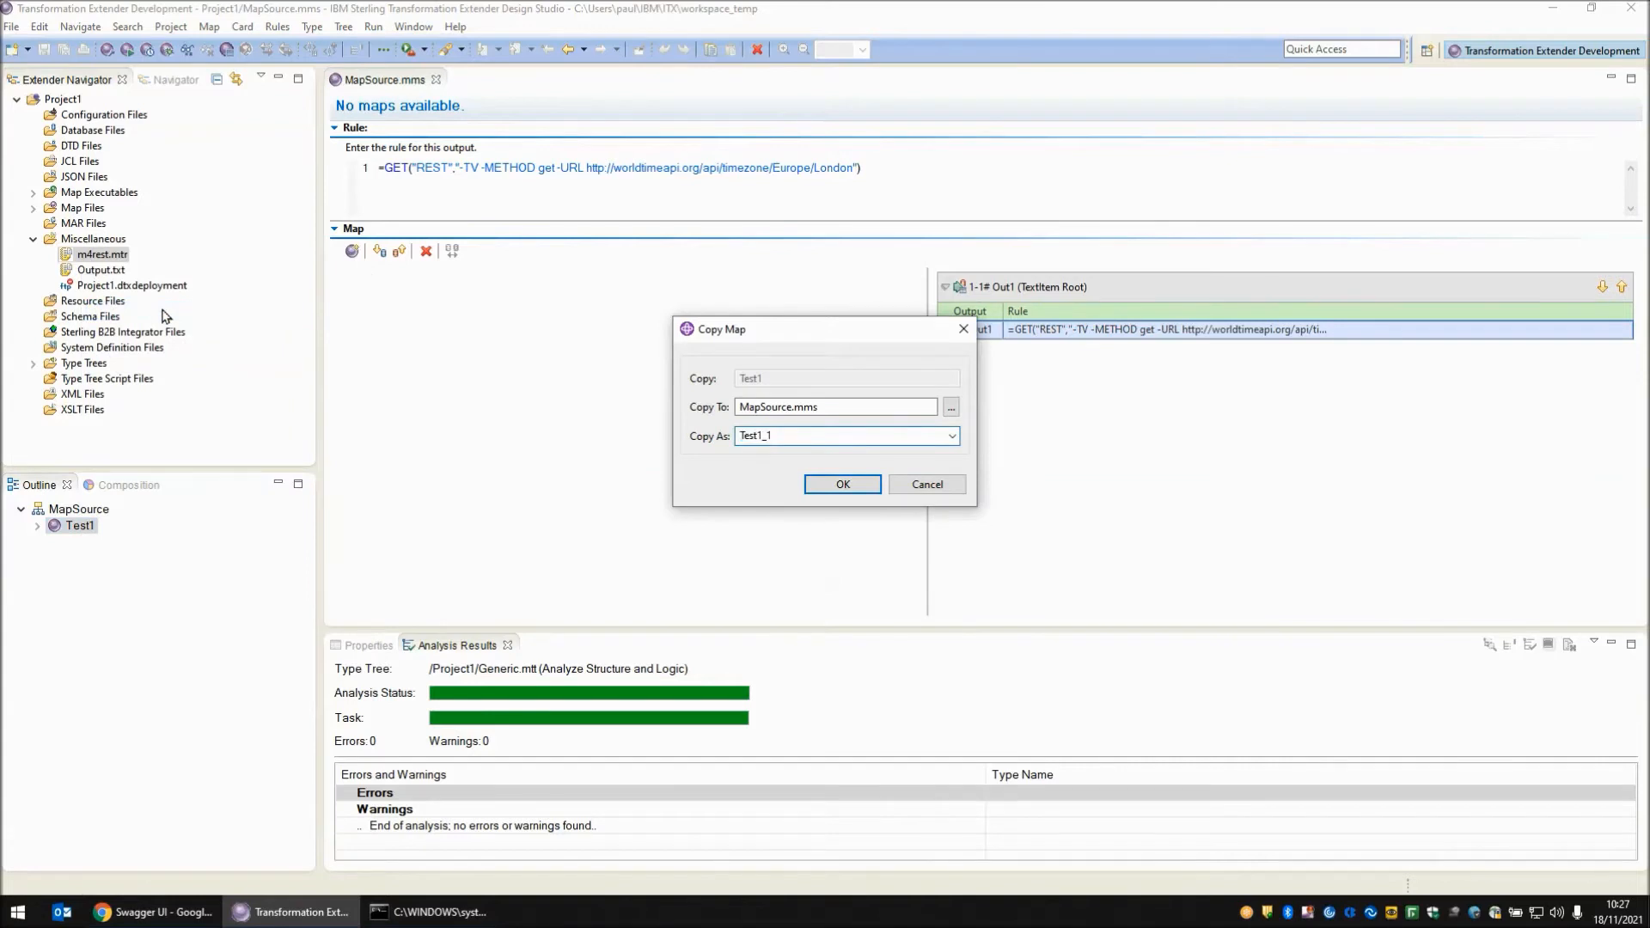
left_click(843, 485)
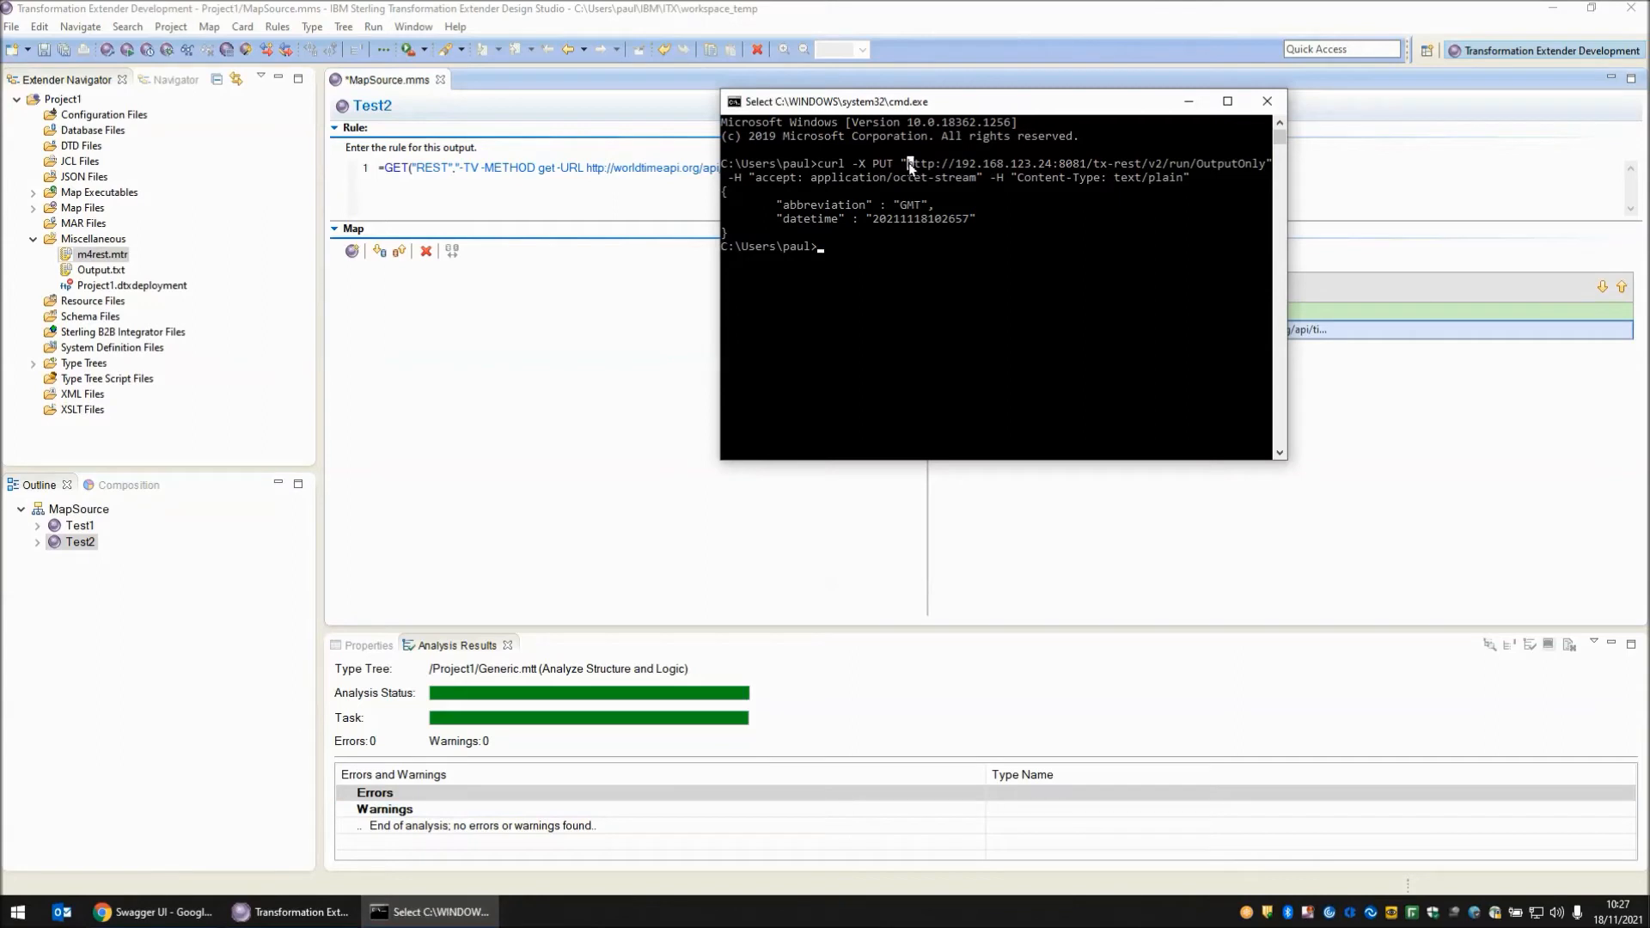
left_click_drag(908, 163, 1268, 163)
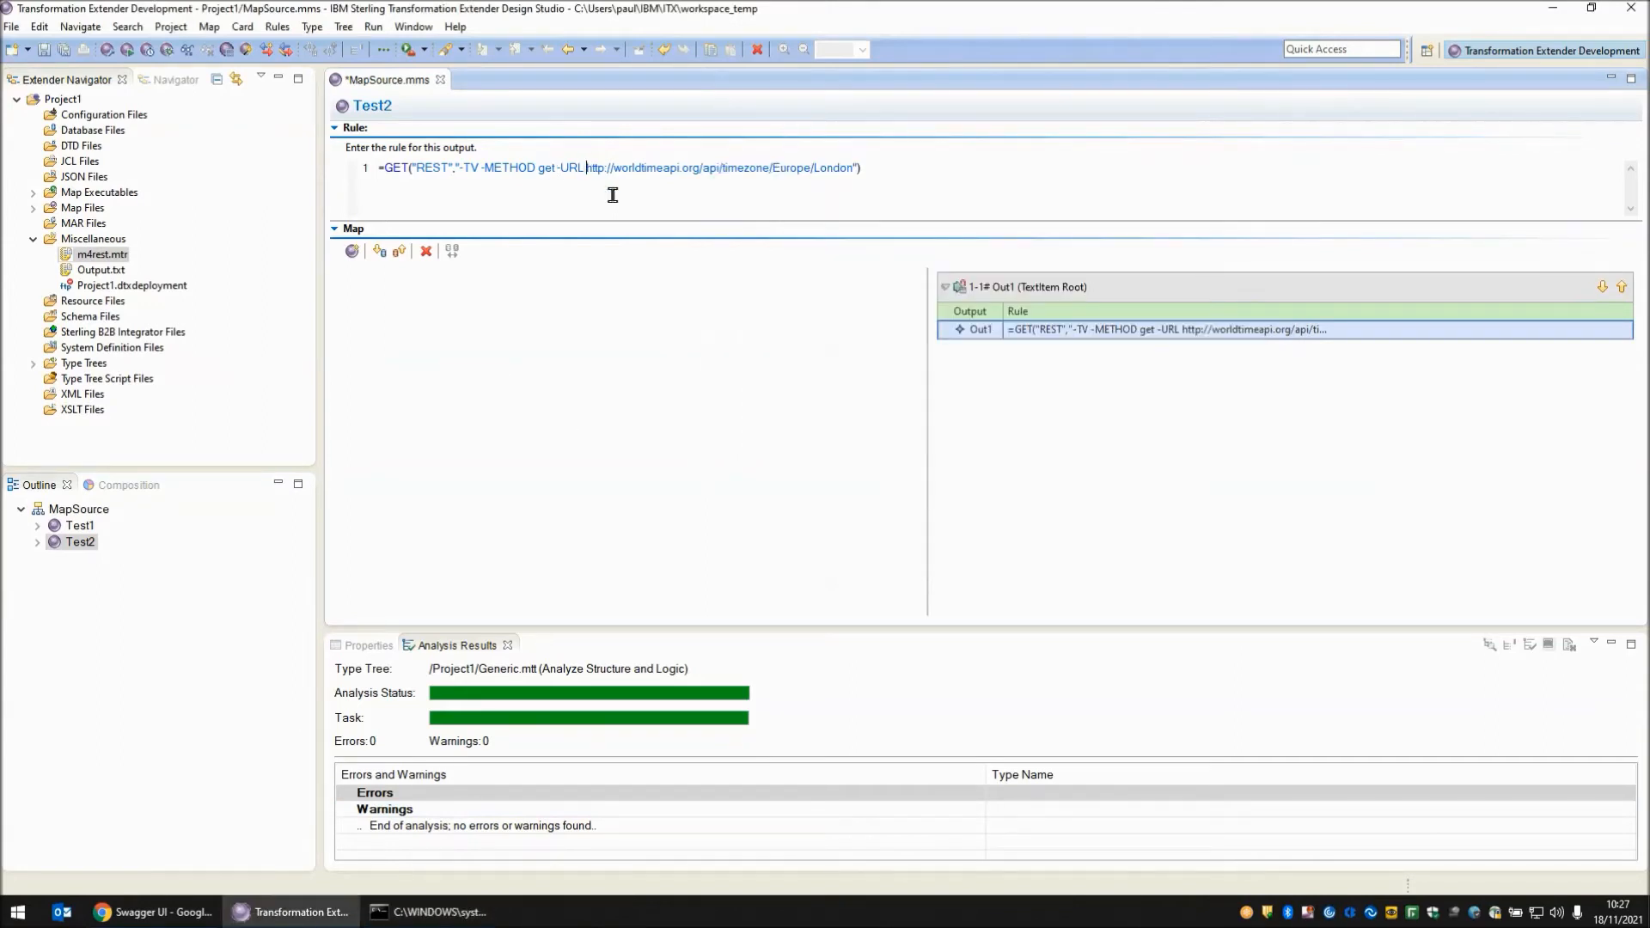
left_click_drag(587, 167, 859, 166)
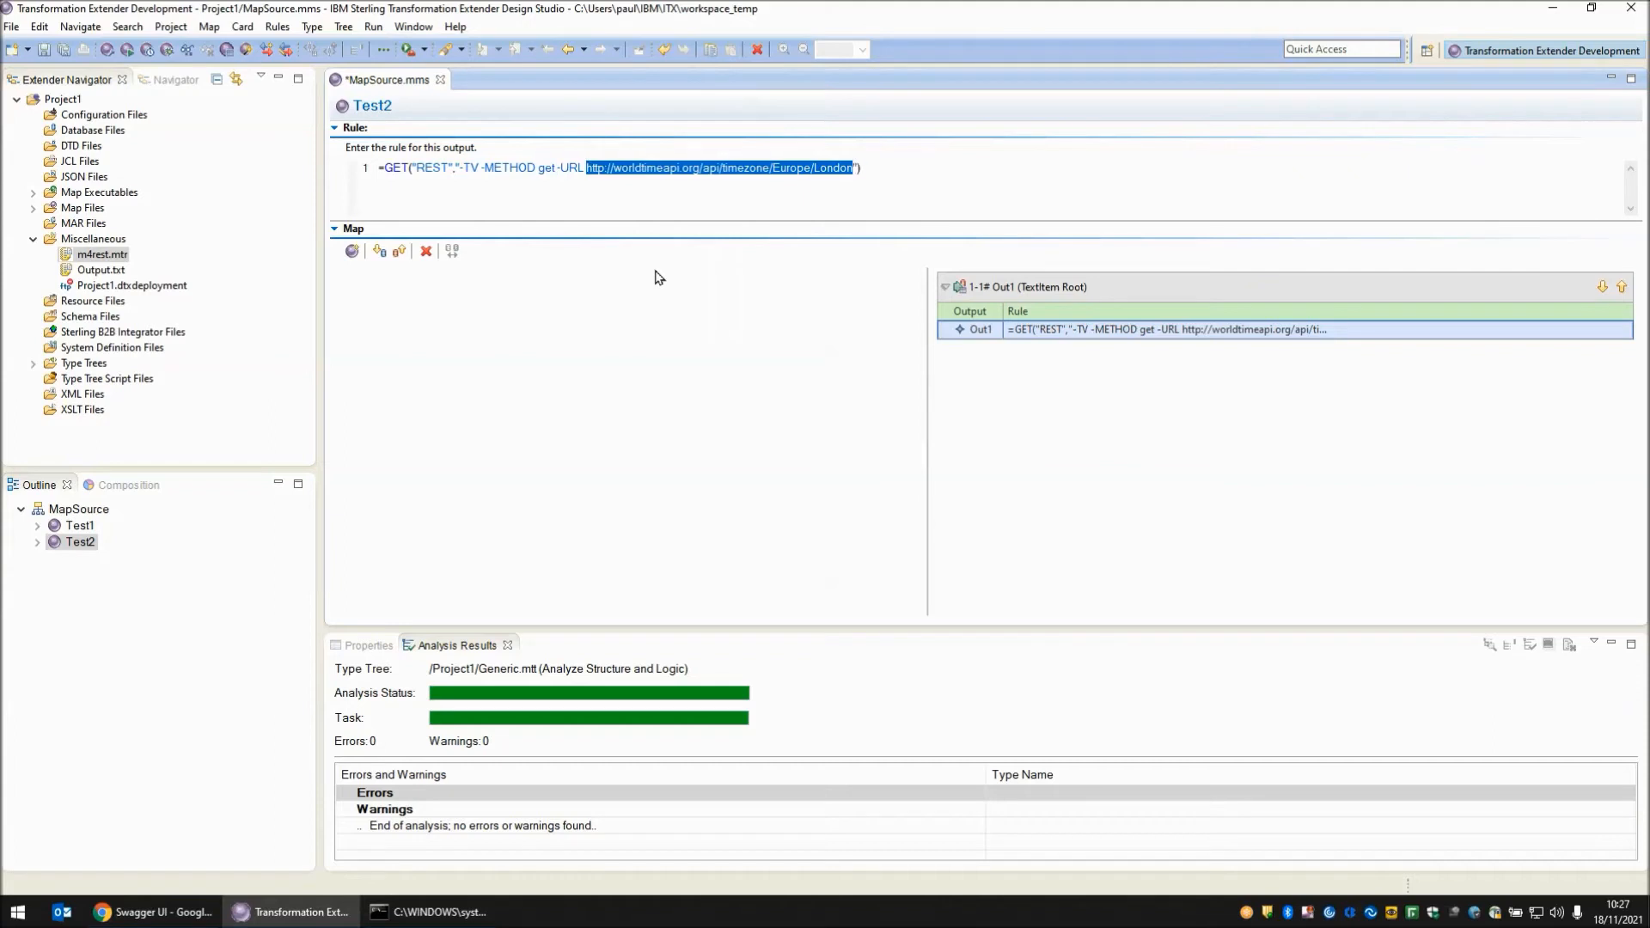
type("http://192.168.123.24:8081/tx-rest/v2/run/OutputOnly")
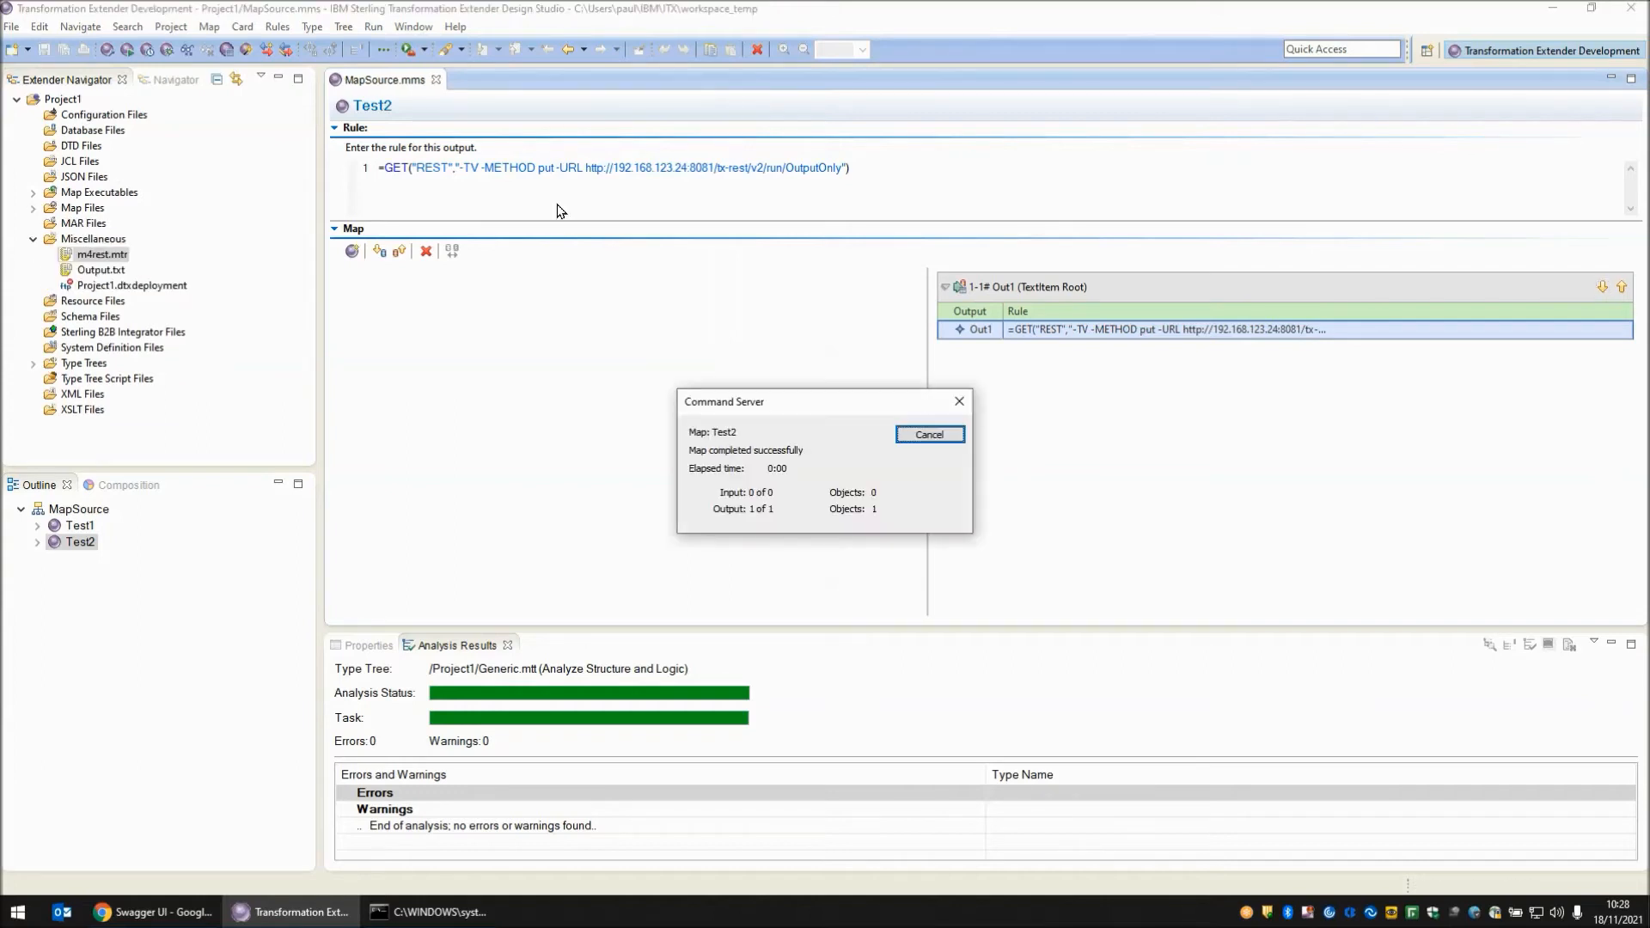
- Dismiss the run report and open Output.txt to check its GMT datetime JSON
left_click(928, 433)
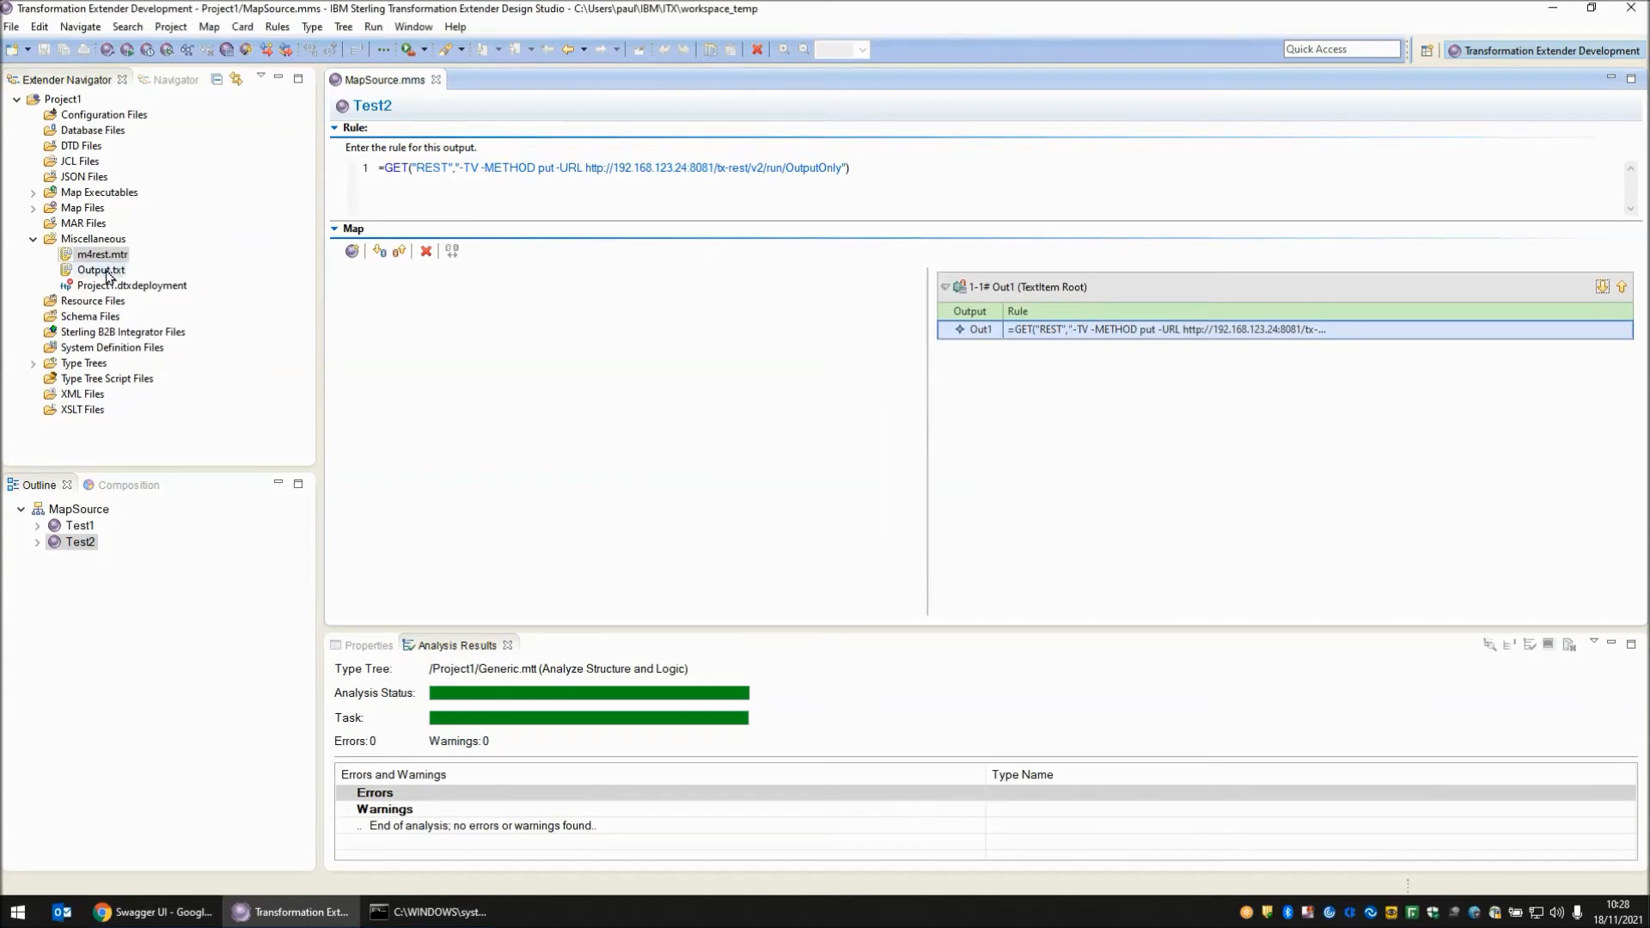
double_click(89, 270)
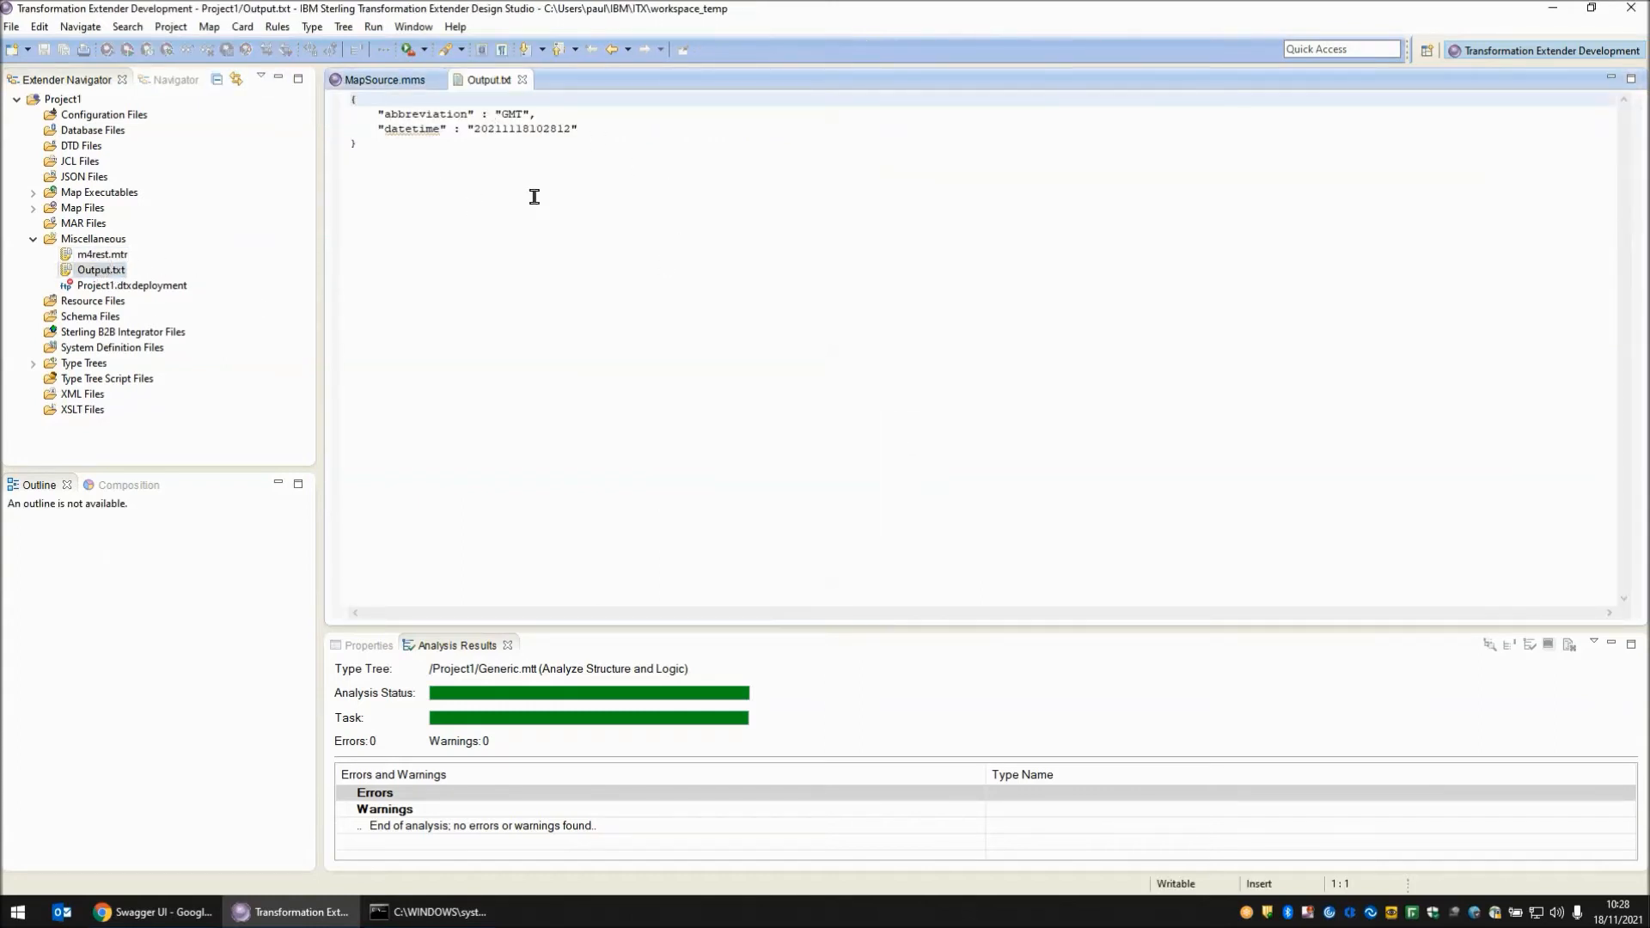
mouse_move(429, 202)
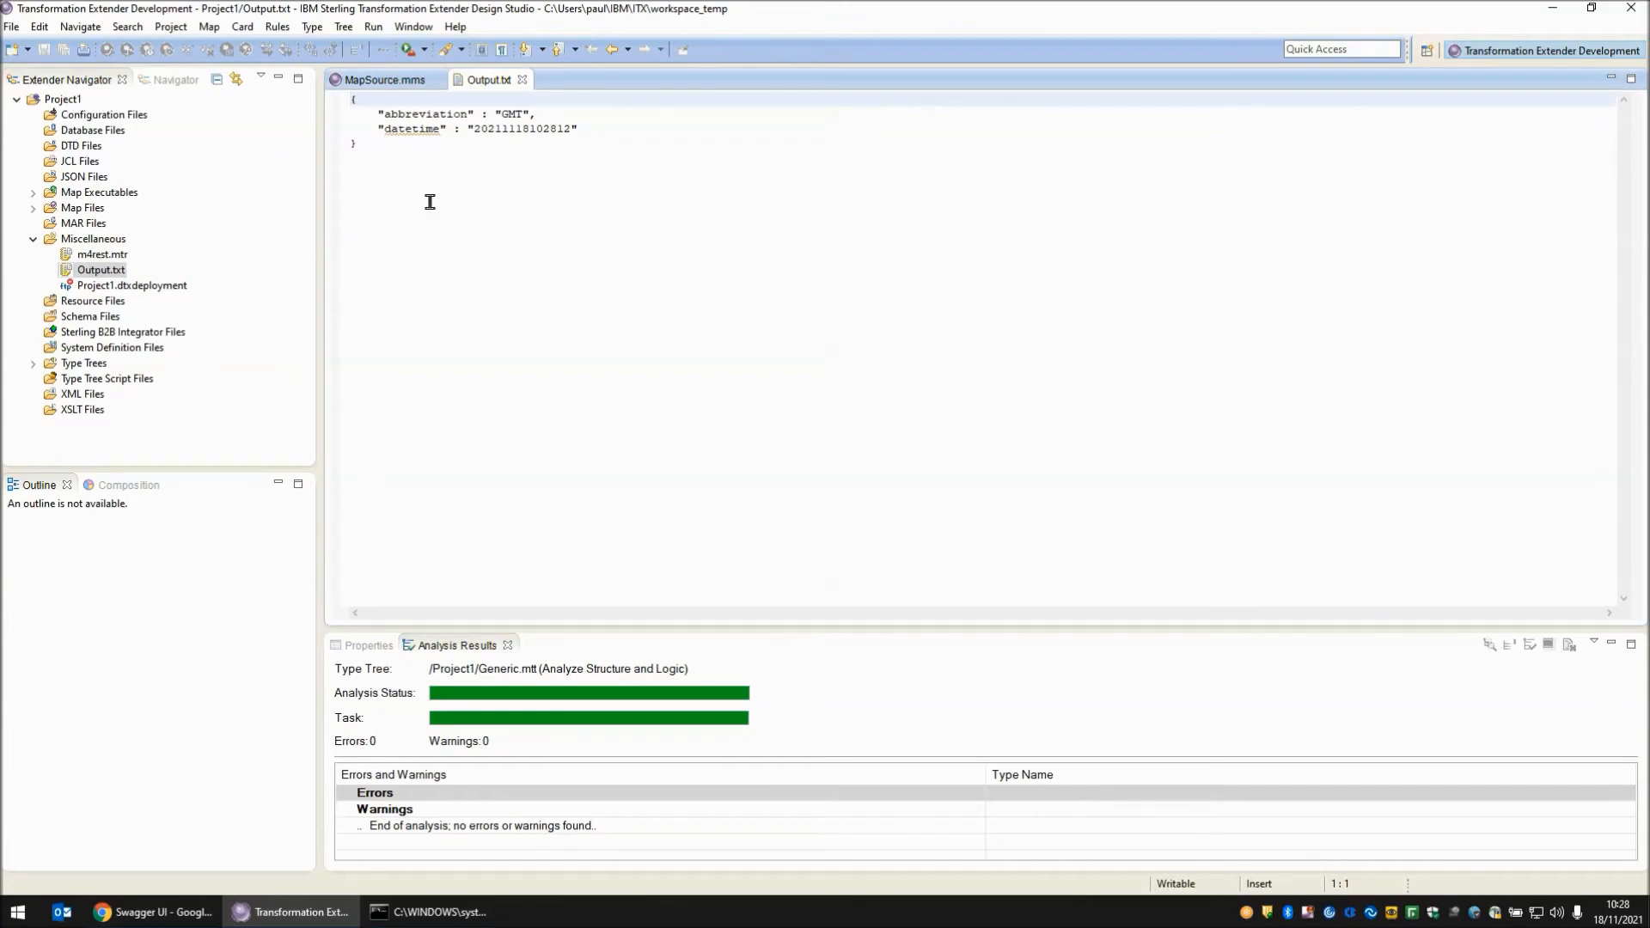
left_click(385, 79)
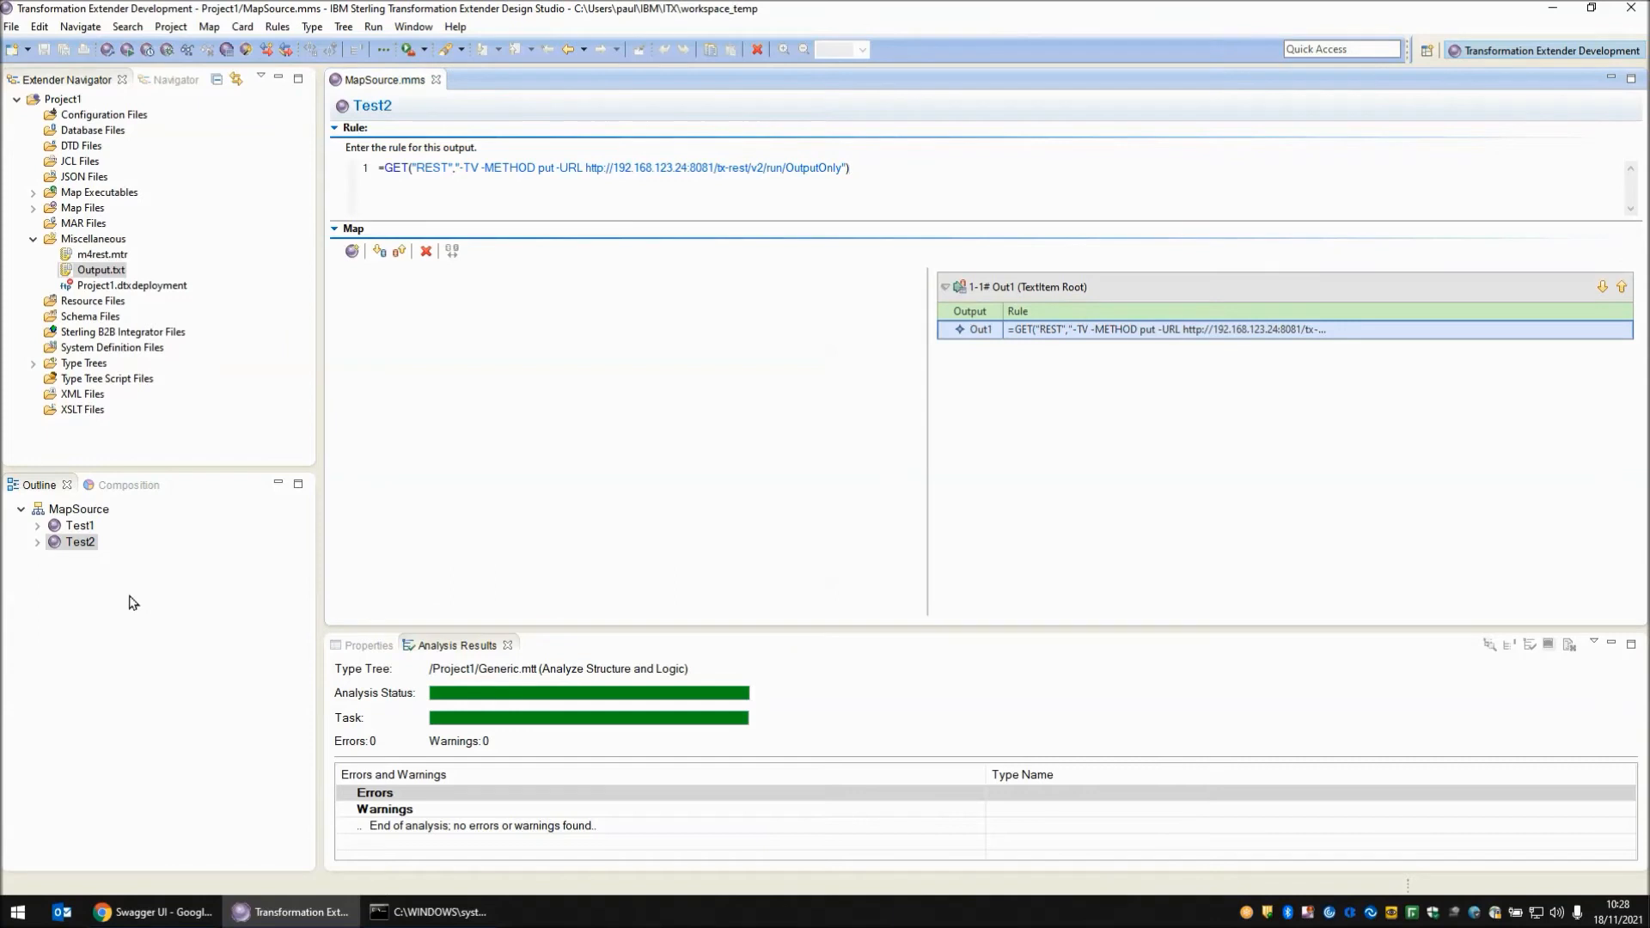
mouse_move(126, 599)
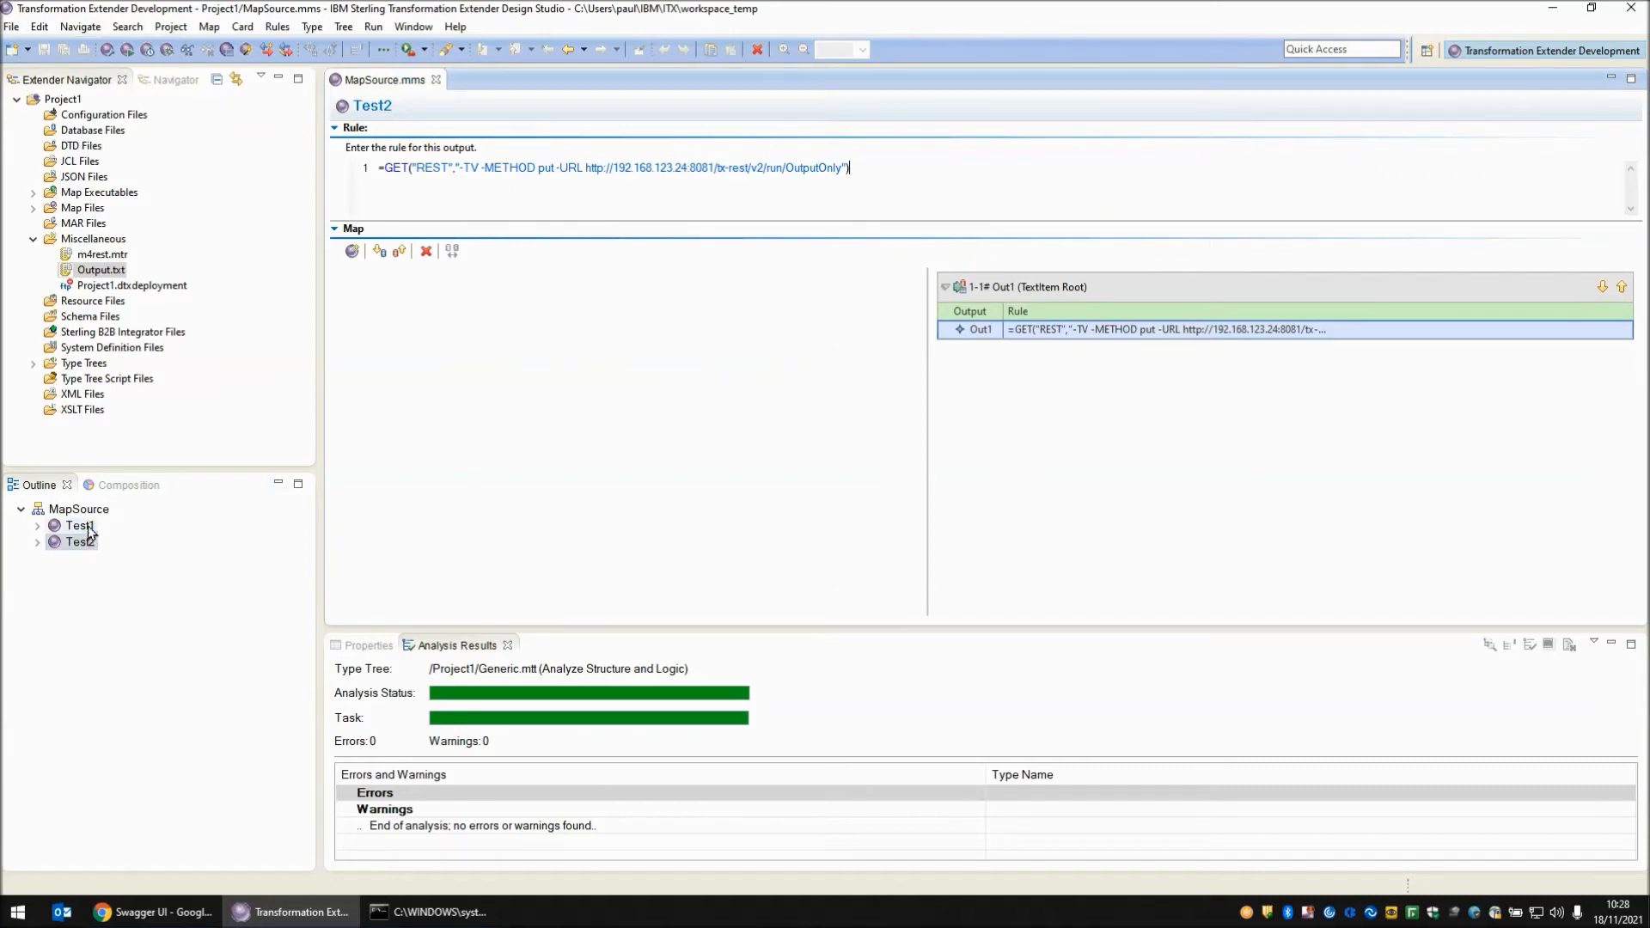
- Review the rules of the Test1 and Test2 maps in the Outline view
left_click(78, 526)
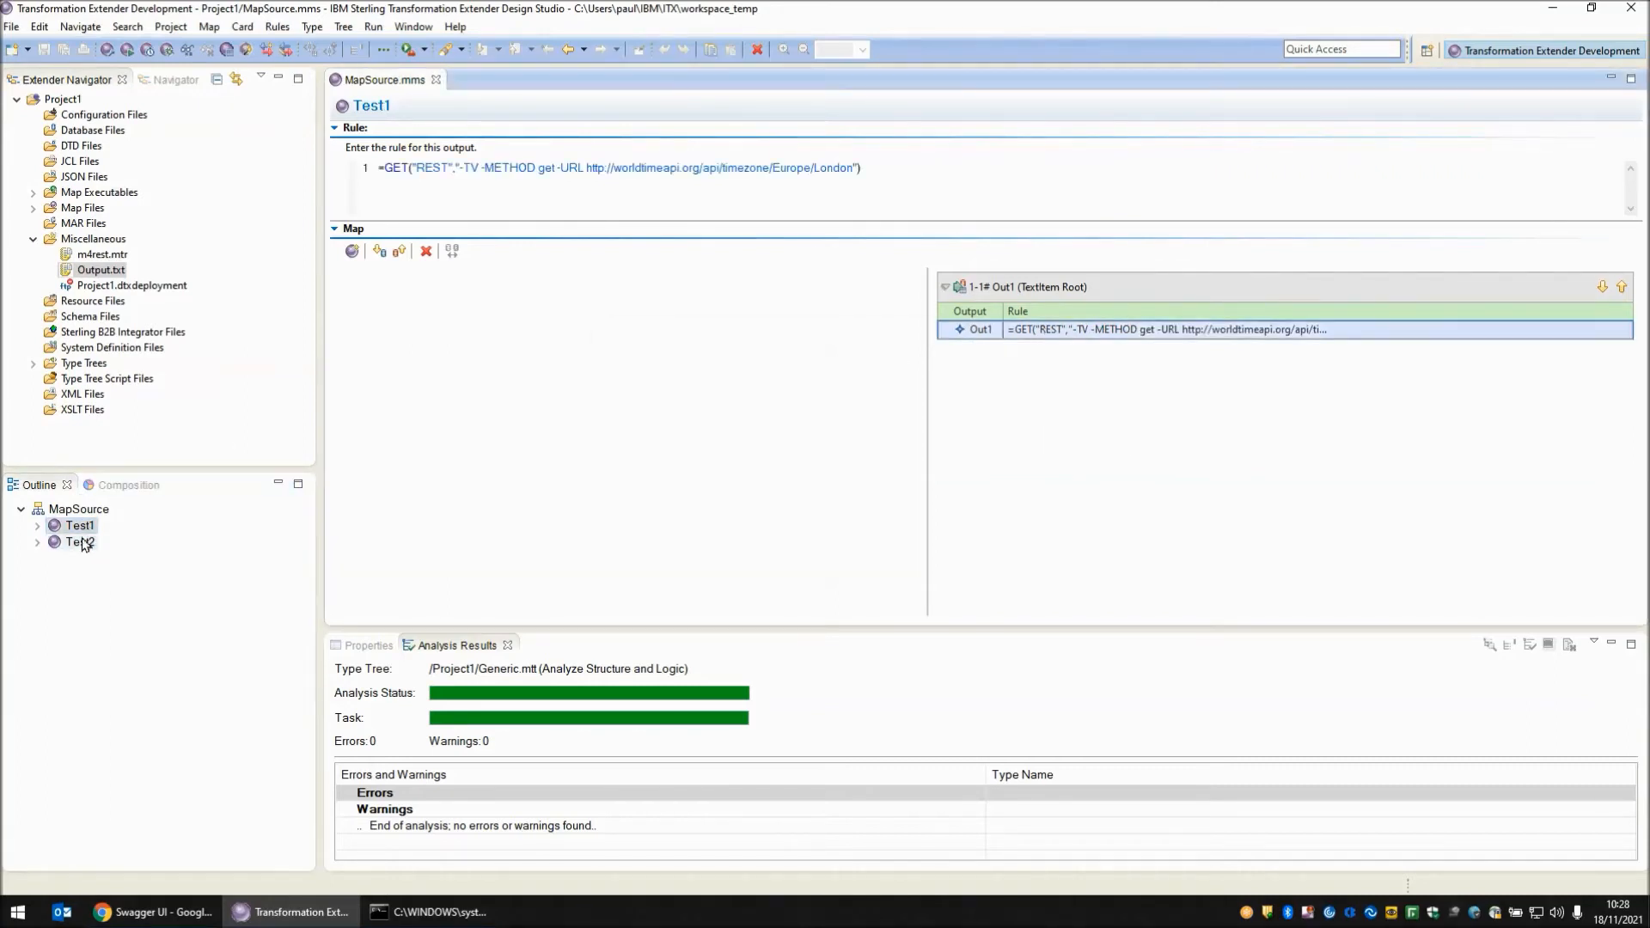
left_click(73, 541)
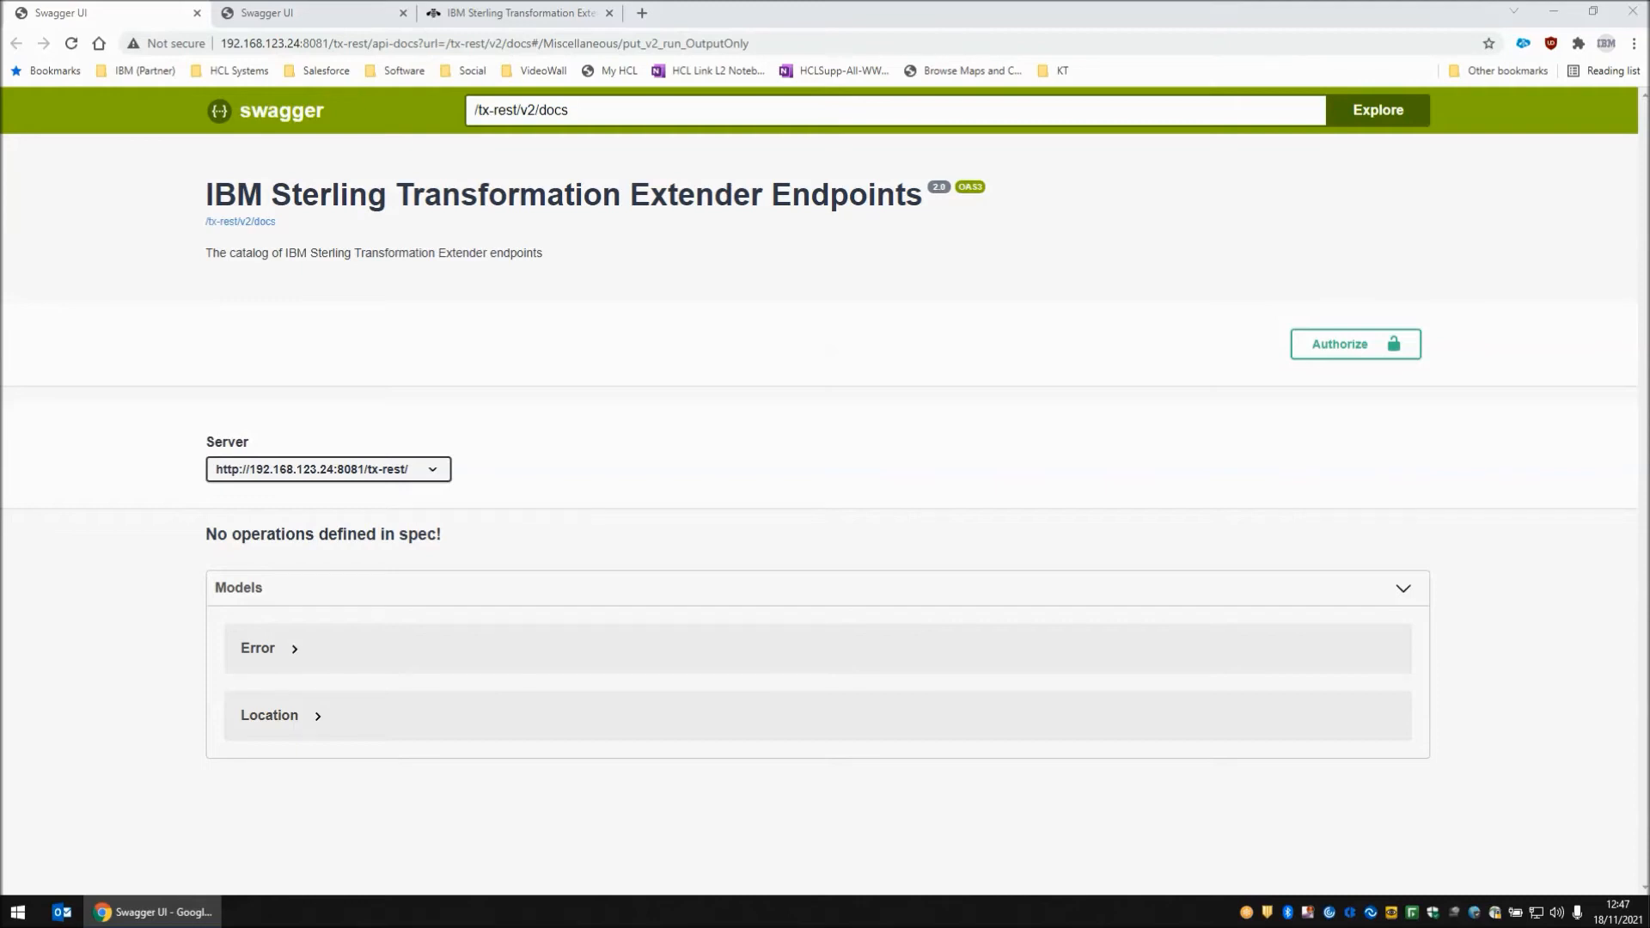
mouse_move(402, 633)
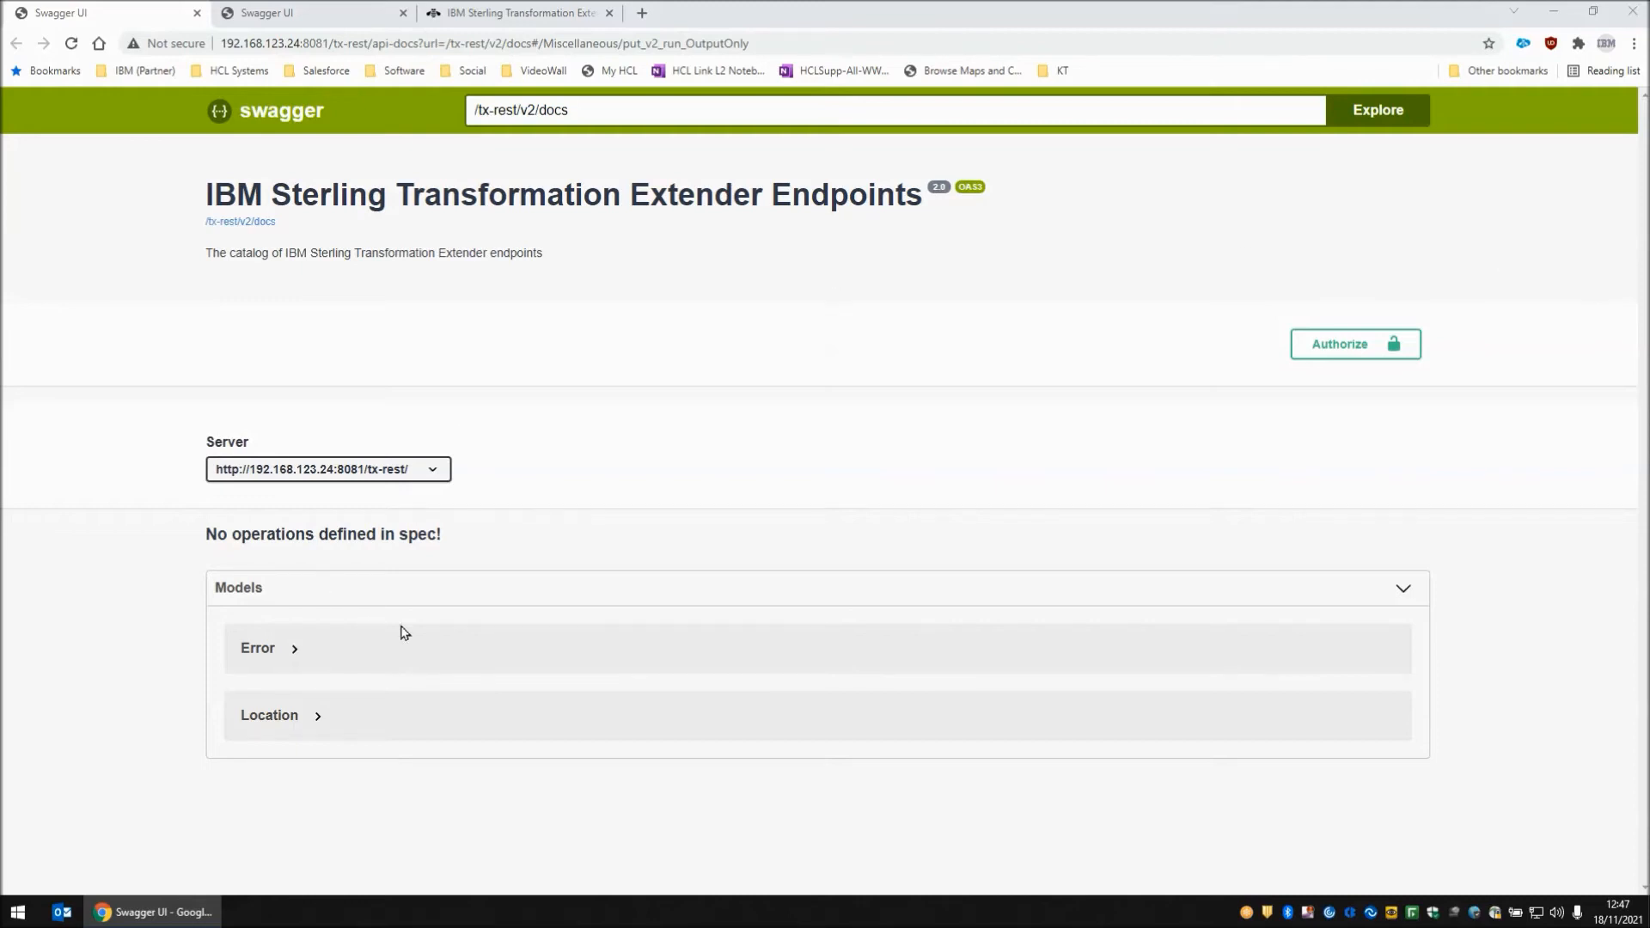
mouse_move(275, 684)
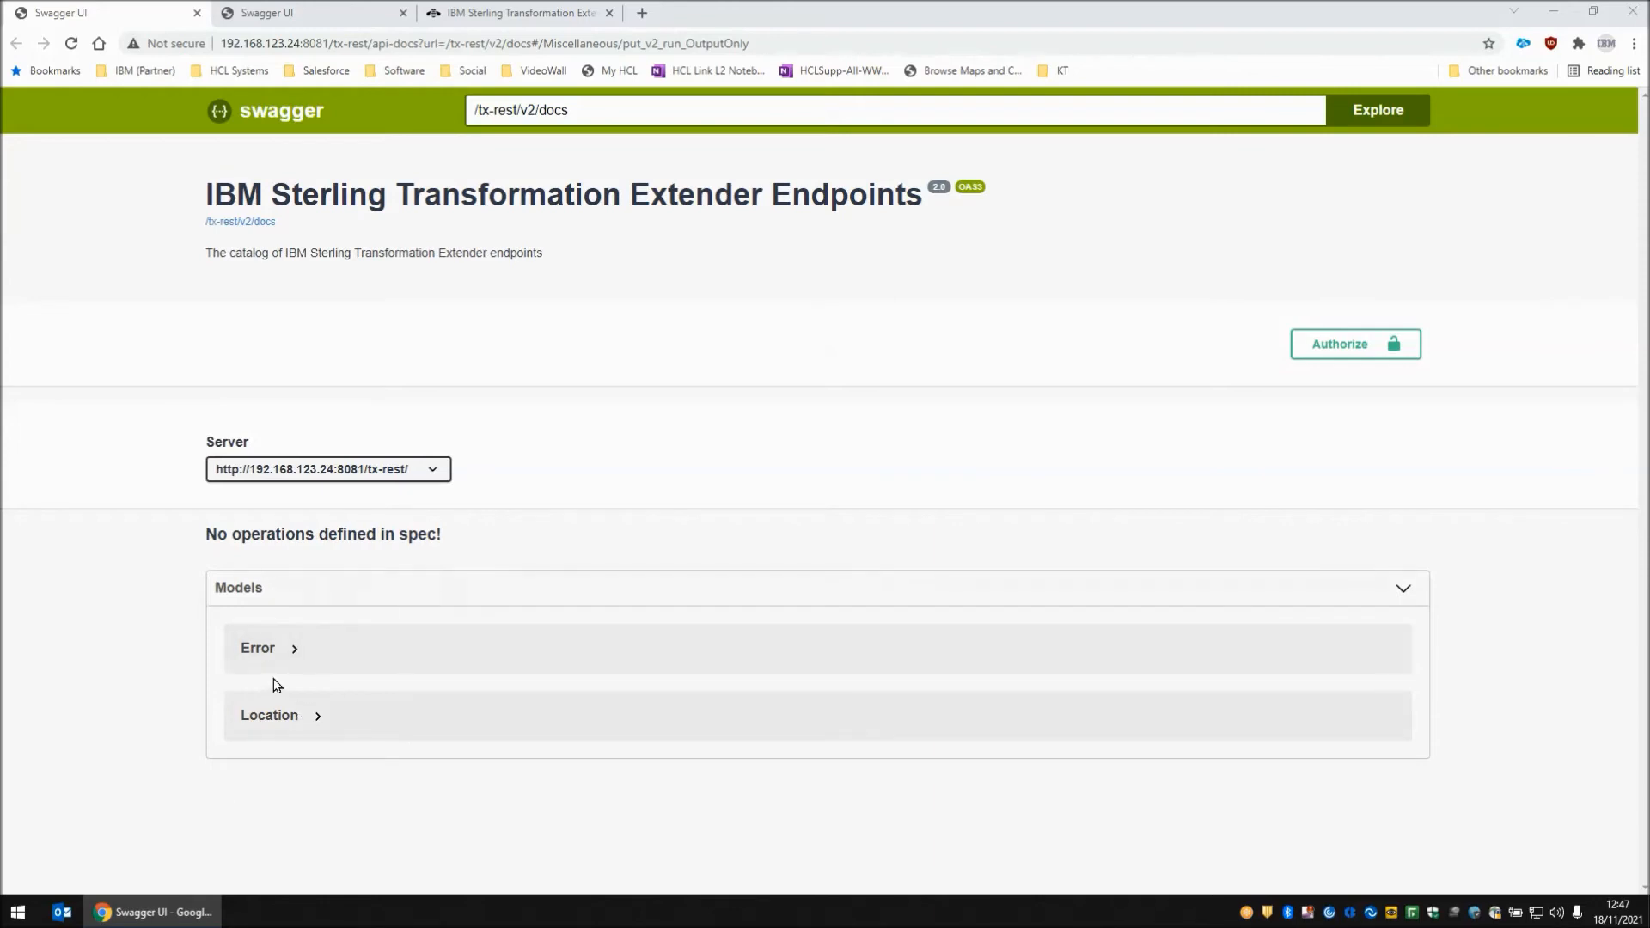
- Reload the empty Swagger endpoints catalog and bring up the Transformation Extender login page
left_click(69, 45)
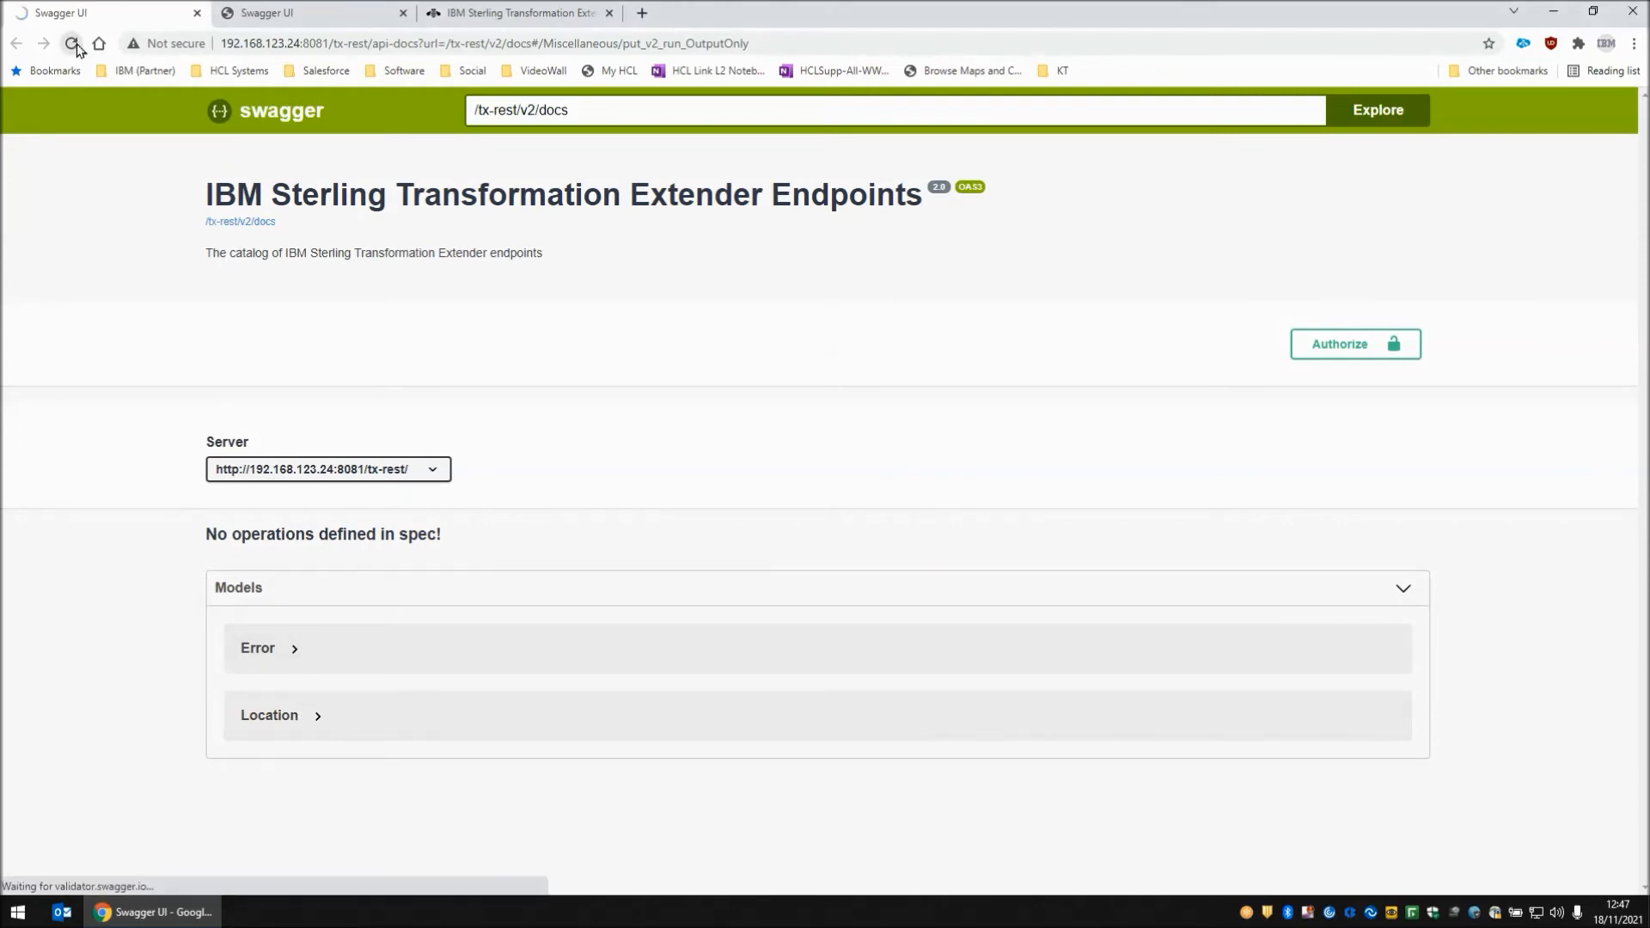
left_click(71, 45)
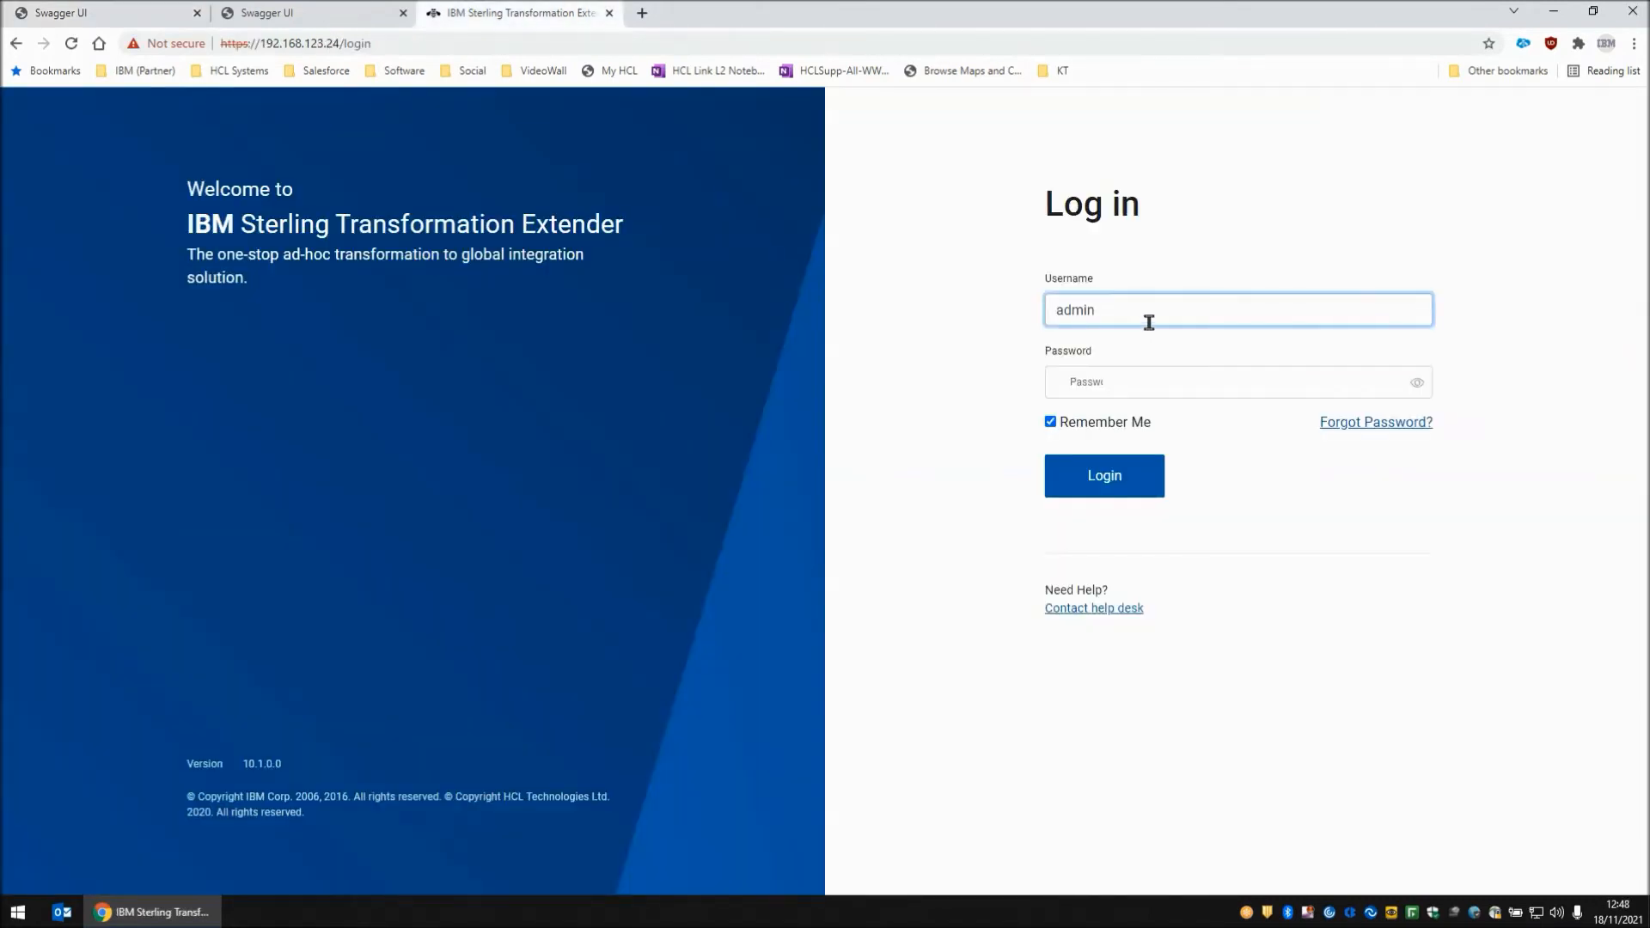
- Sign in as admin and create a new Design Server project named OutputOnly
type("•••••")
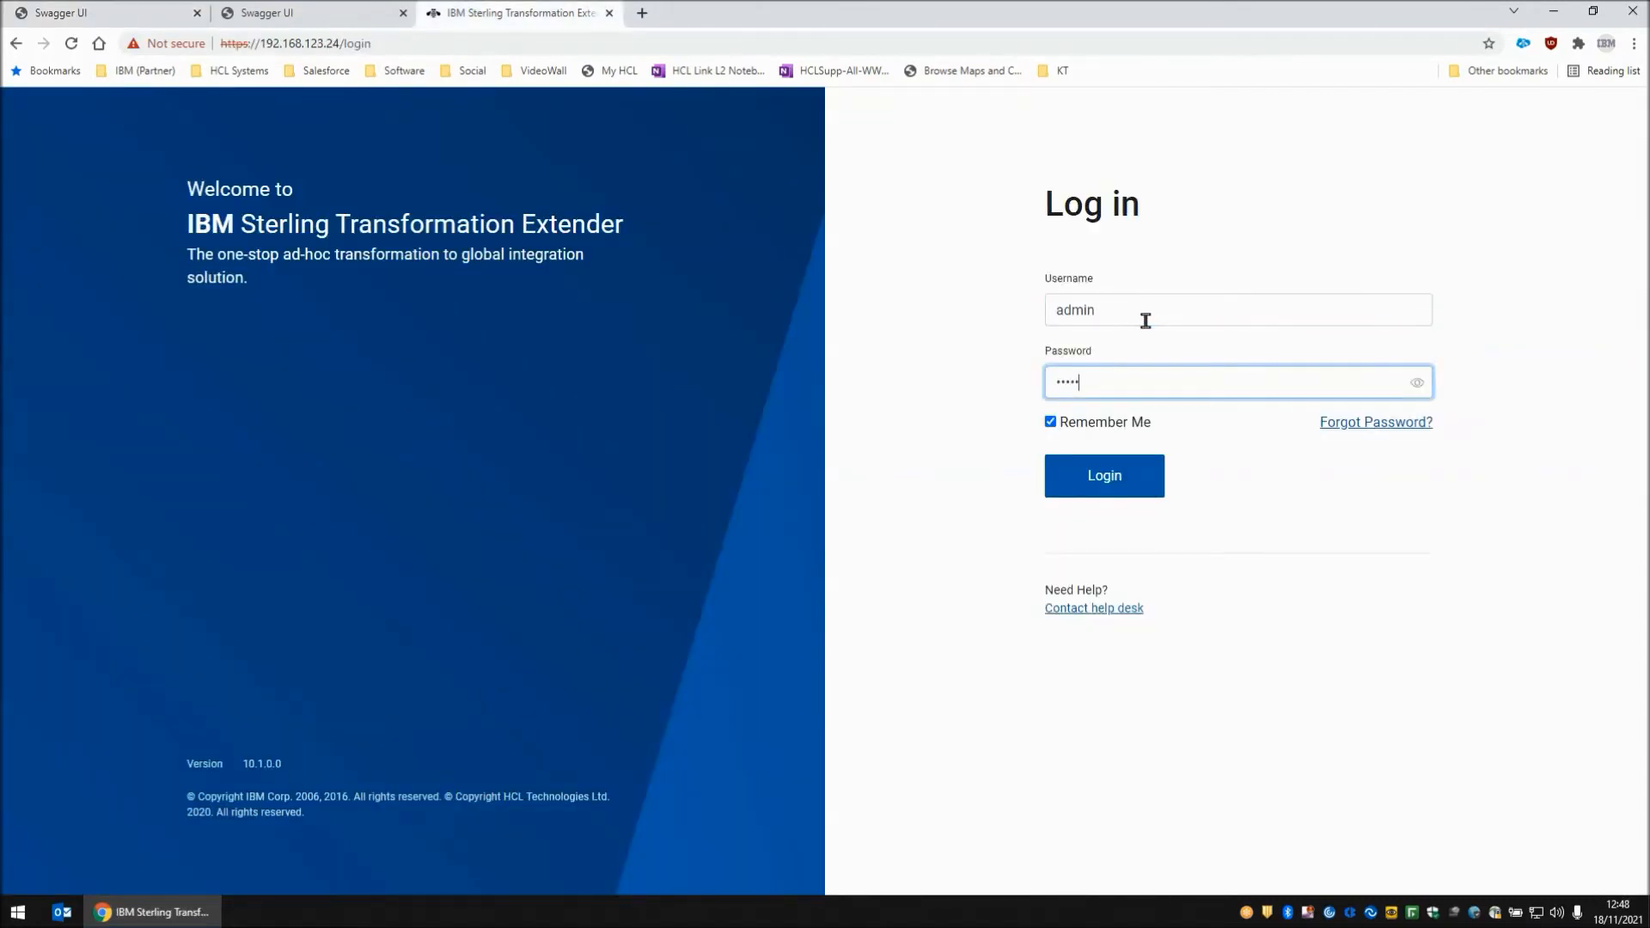
left_click(1103, 474)
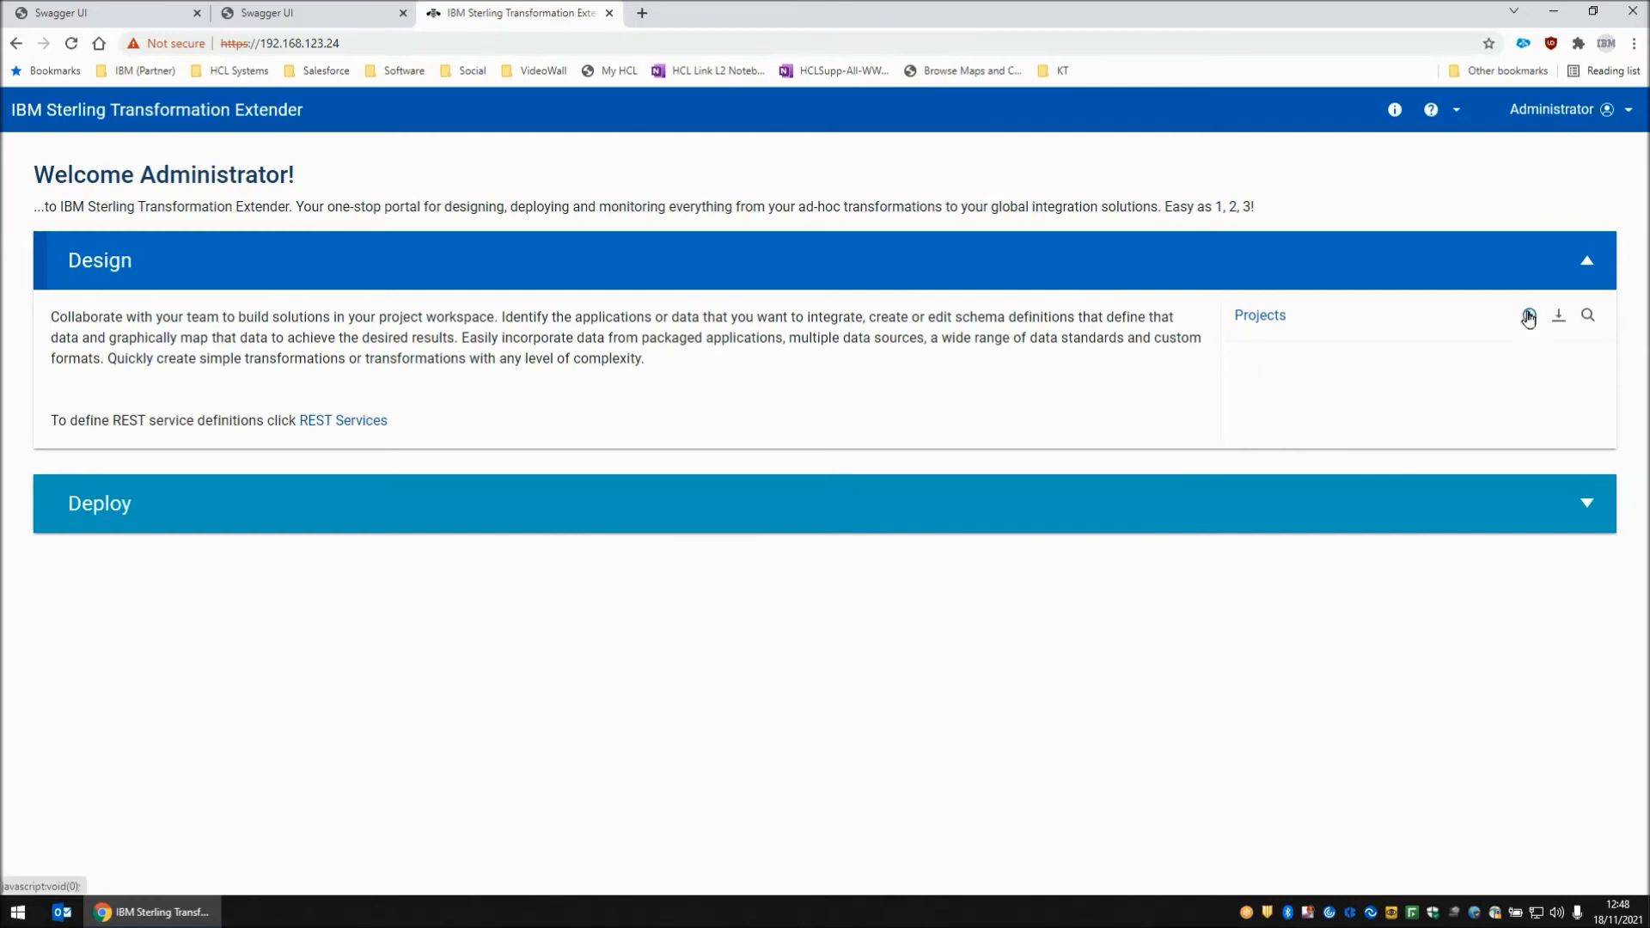
left_click(1528, 314)
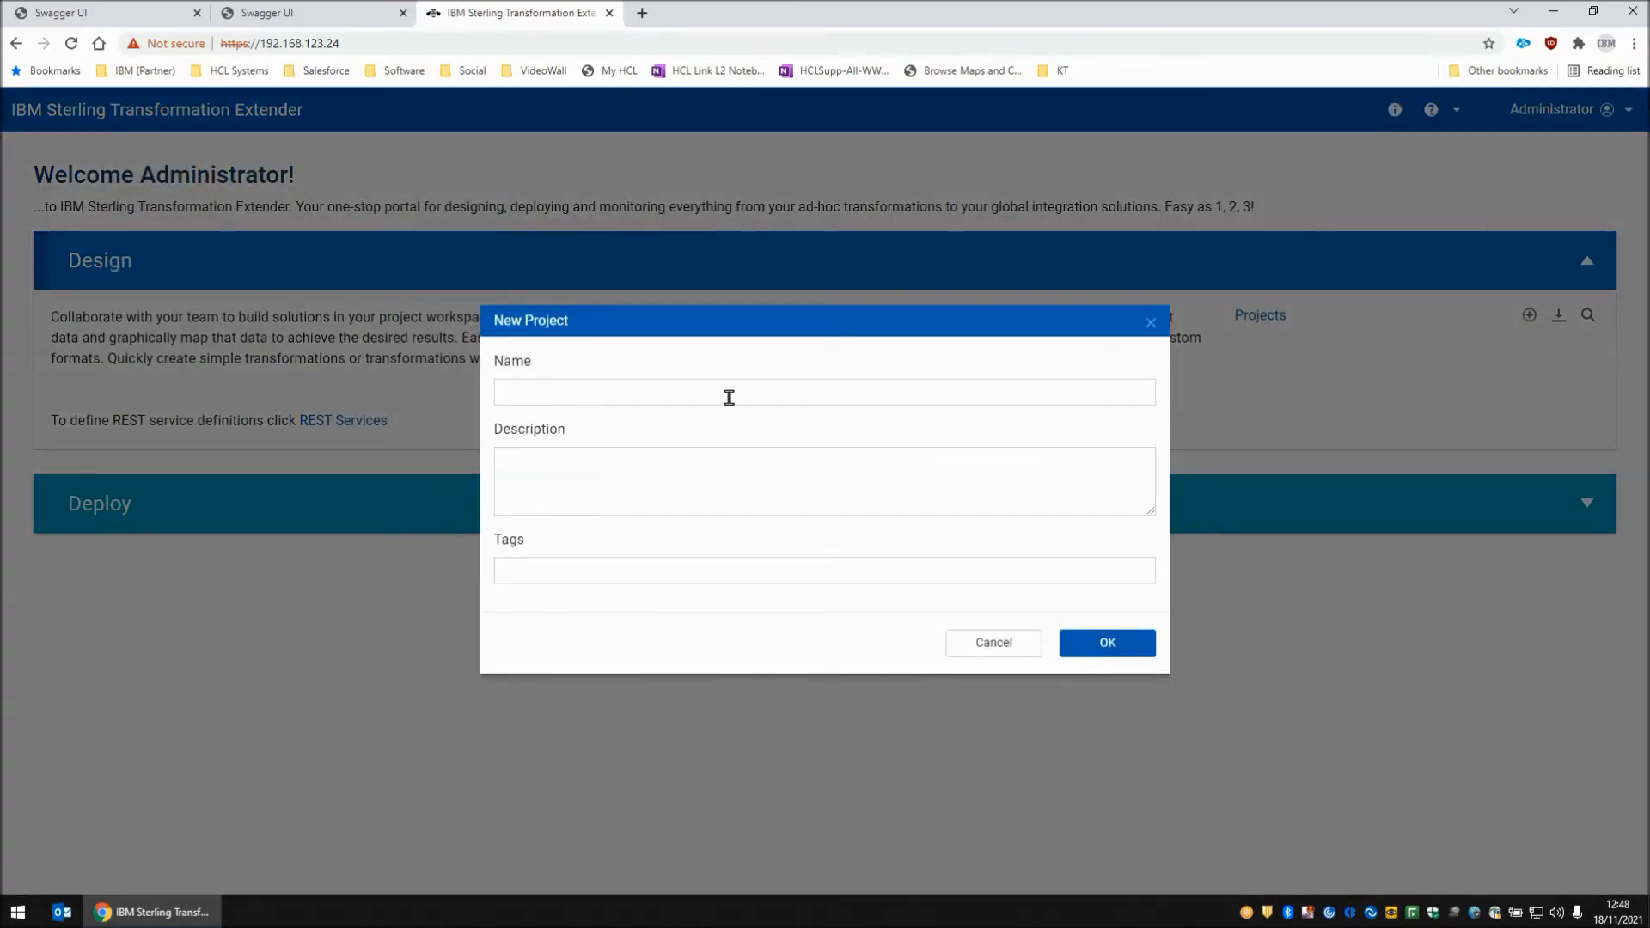
type("Output")
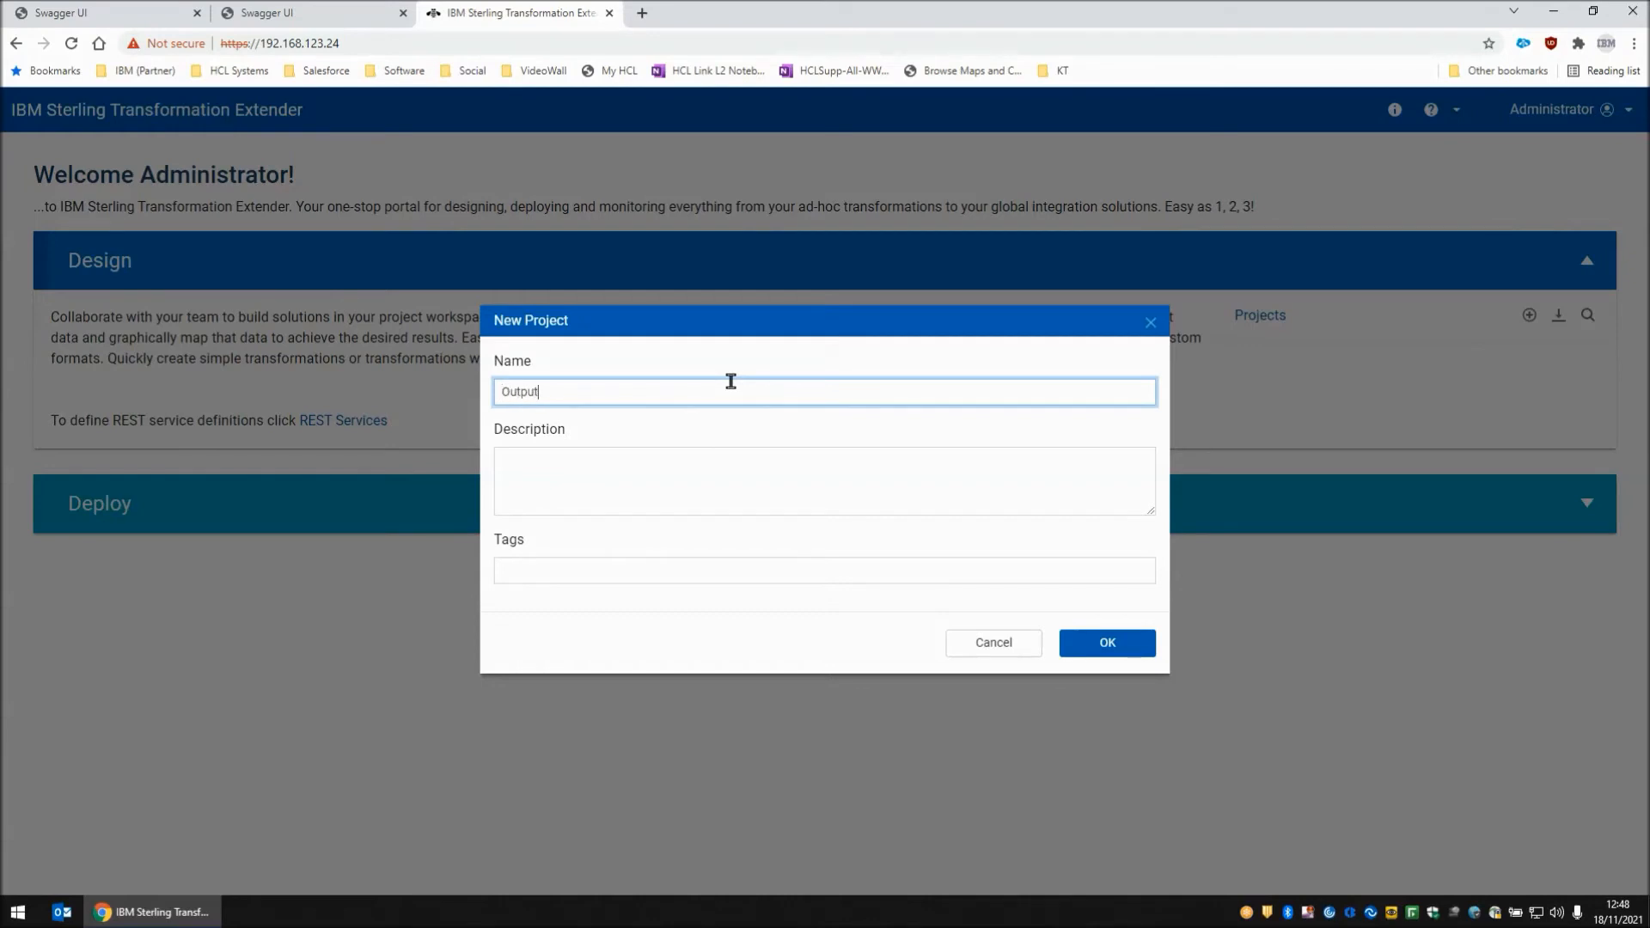
type("Only")
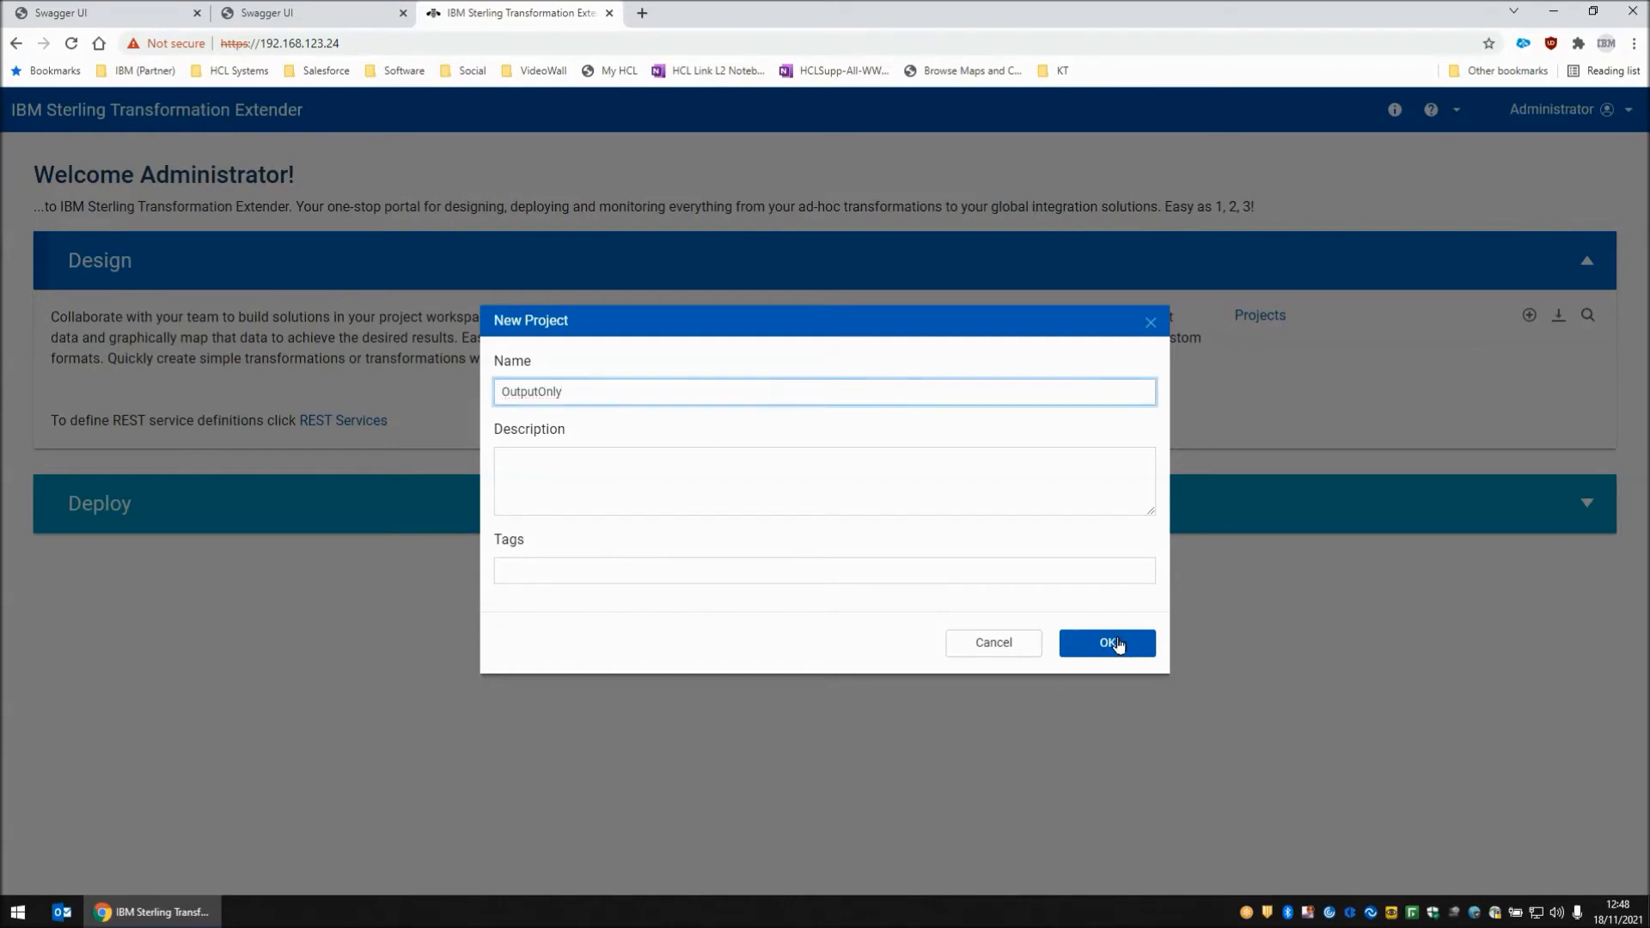
left_click(1107, 643)
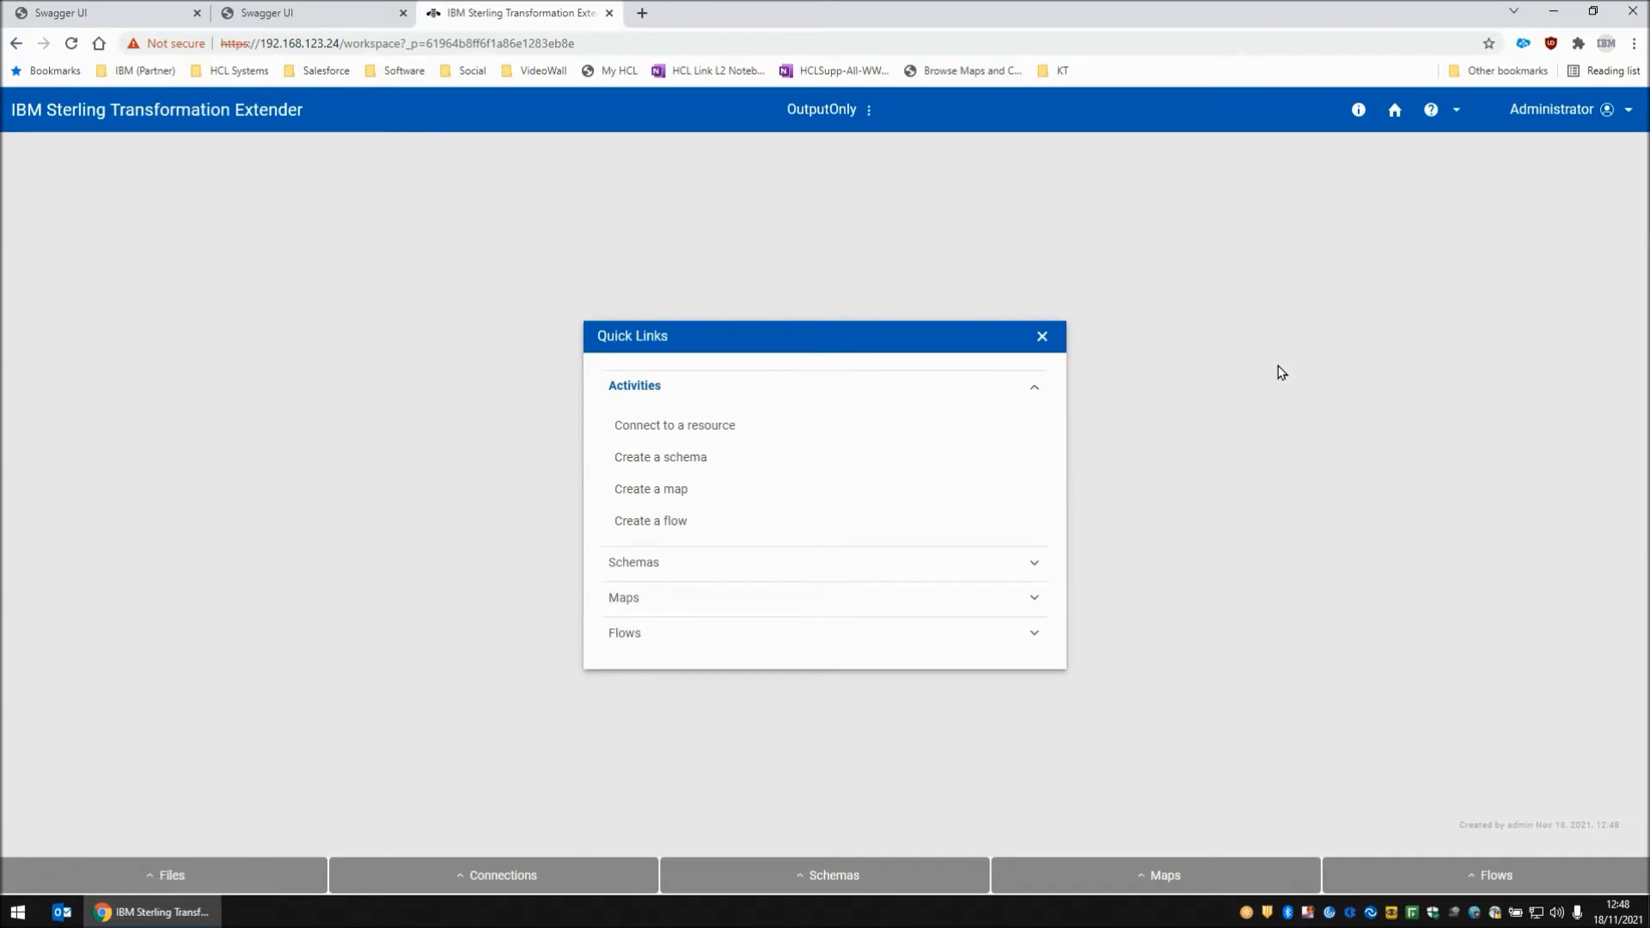
- Import the OutputTemplate.json file as an XSD/JSON schema
left_click(825, 875)
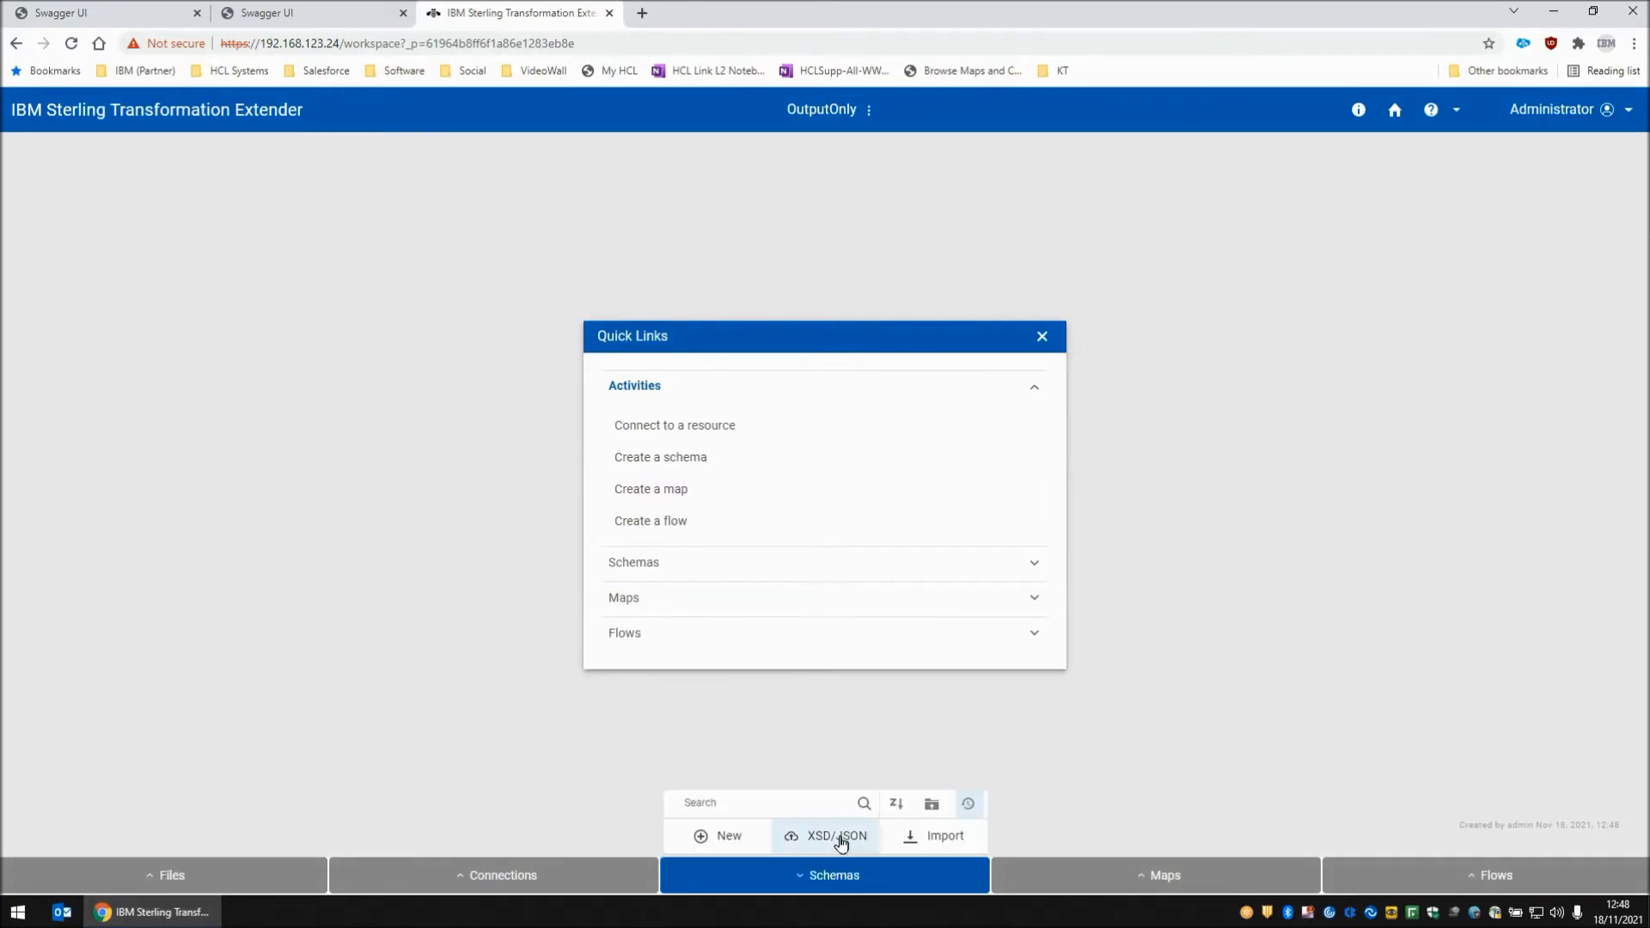
left_click(835, 835)
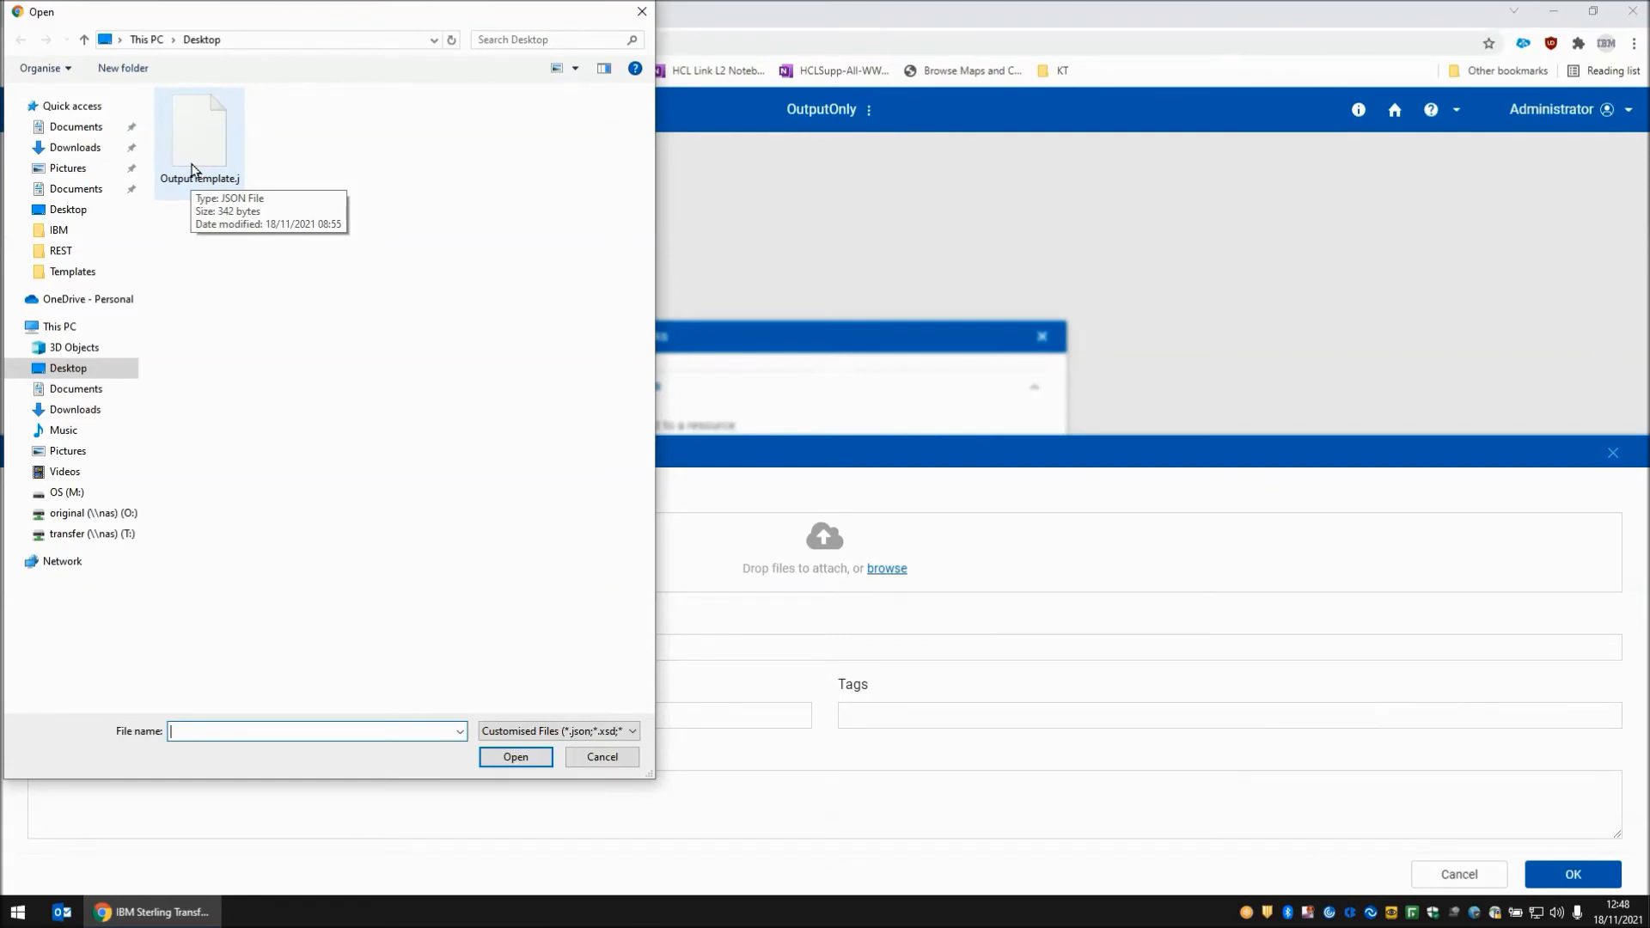
left_click(515, 756)
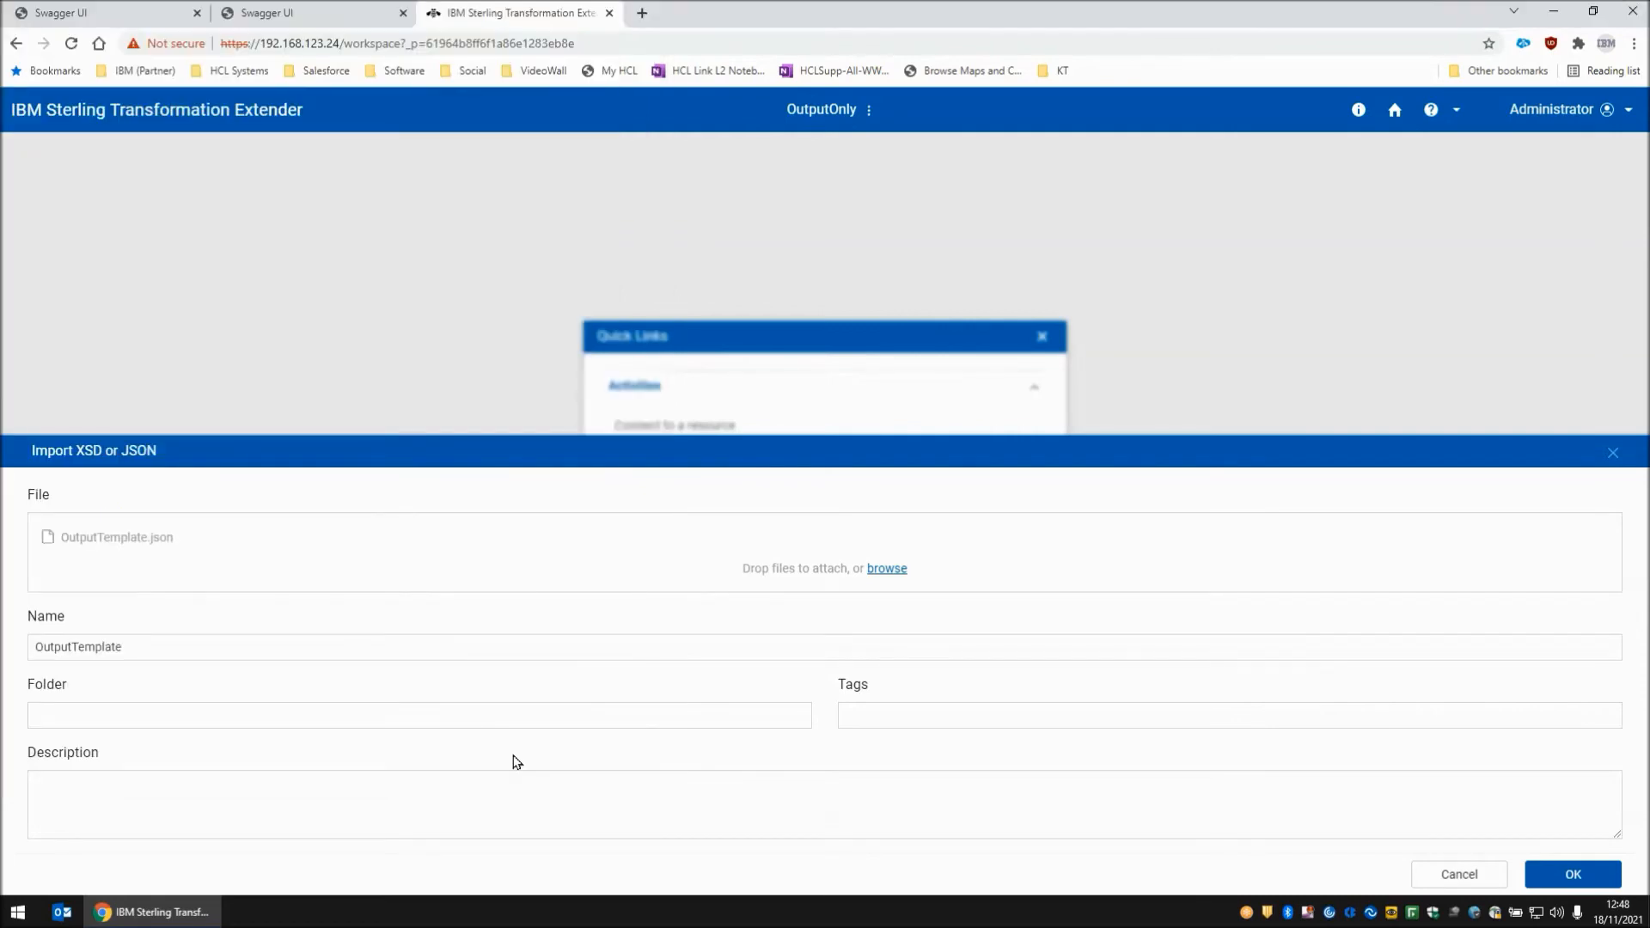
left_click(1578, 871)
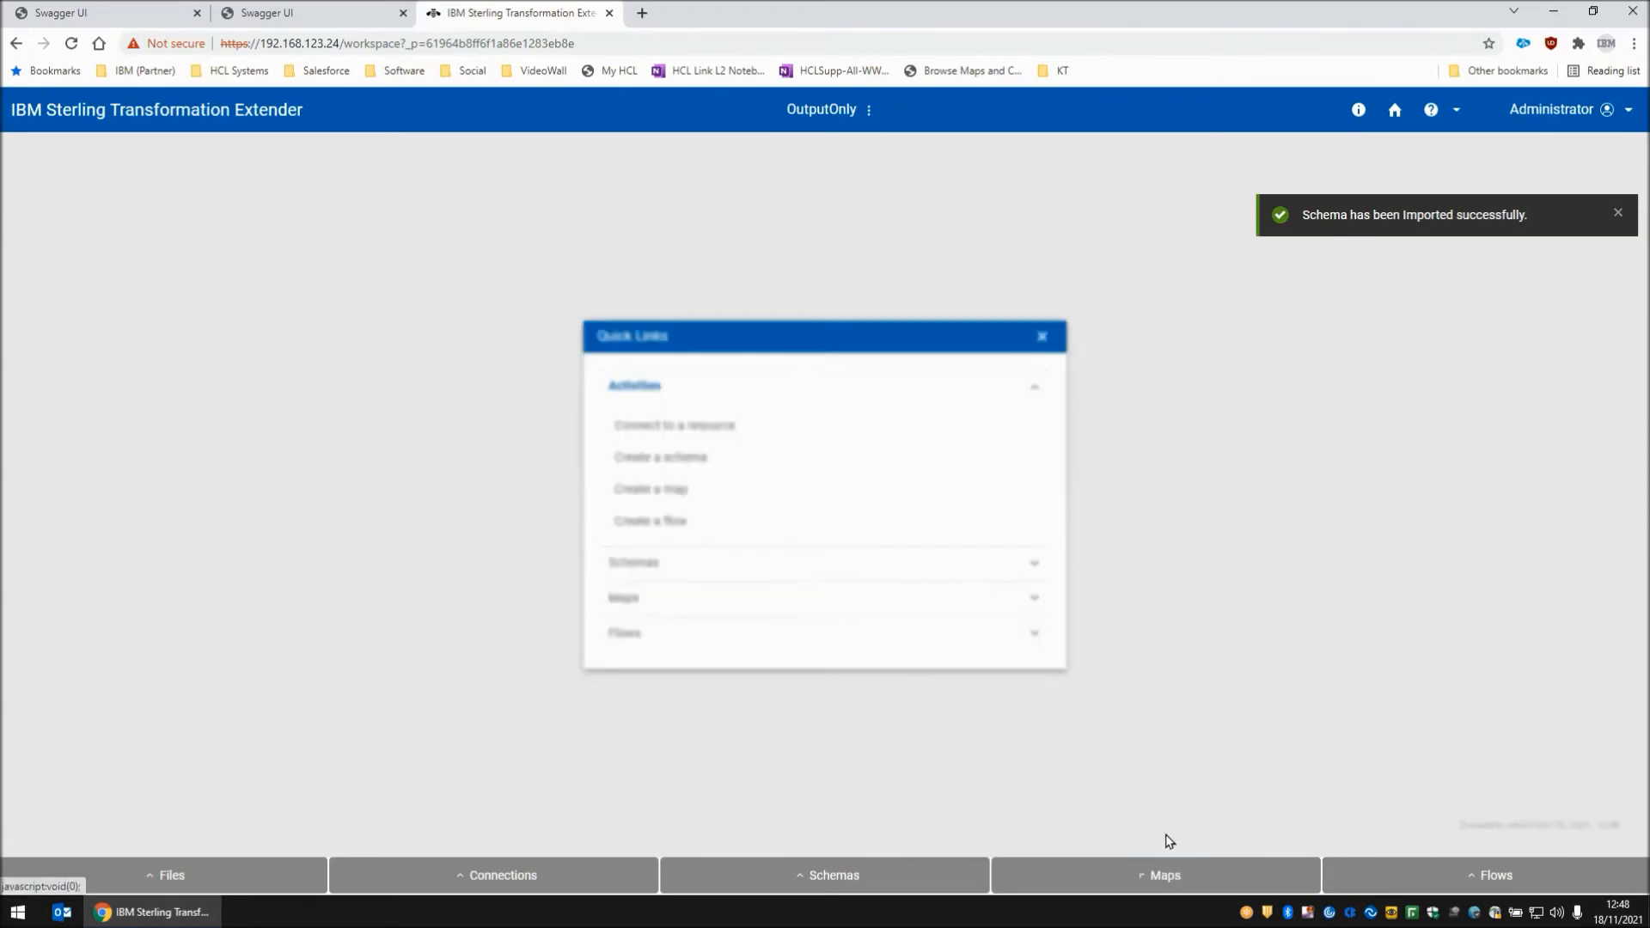
- Create a map named OutputOnly and name its new target Out1
left_click(649, 488)
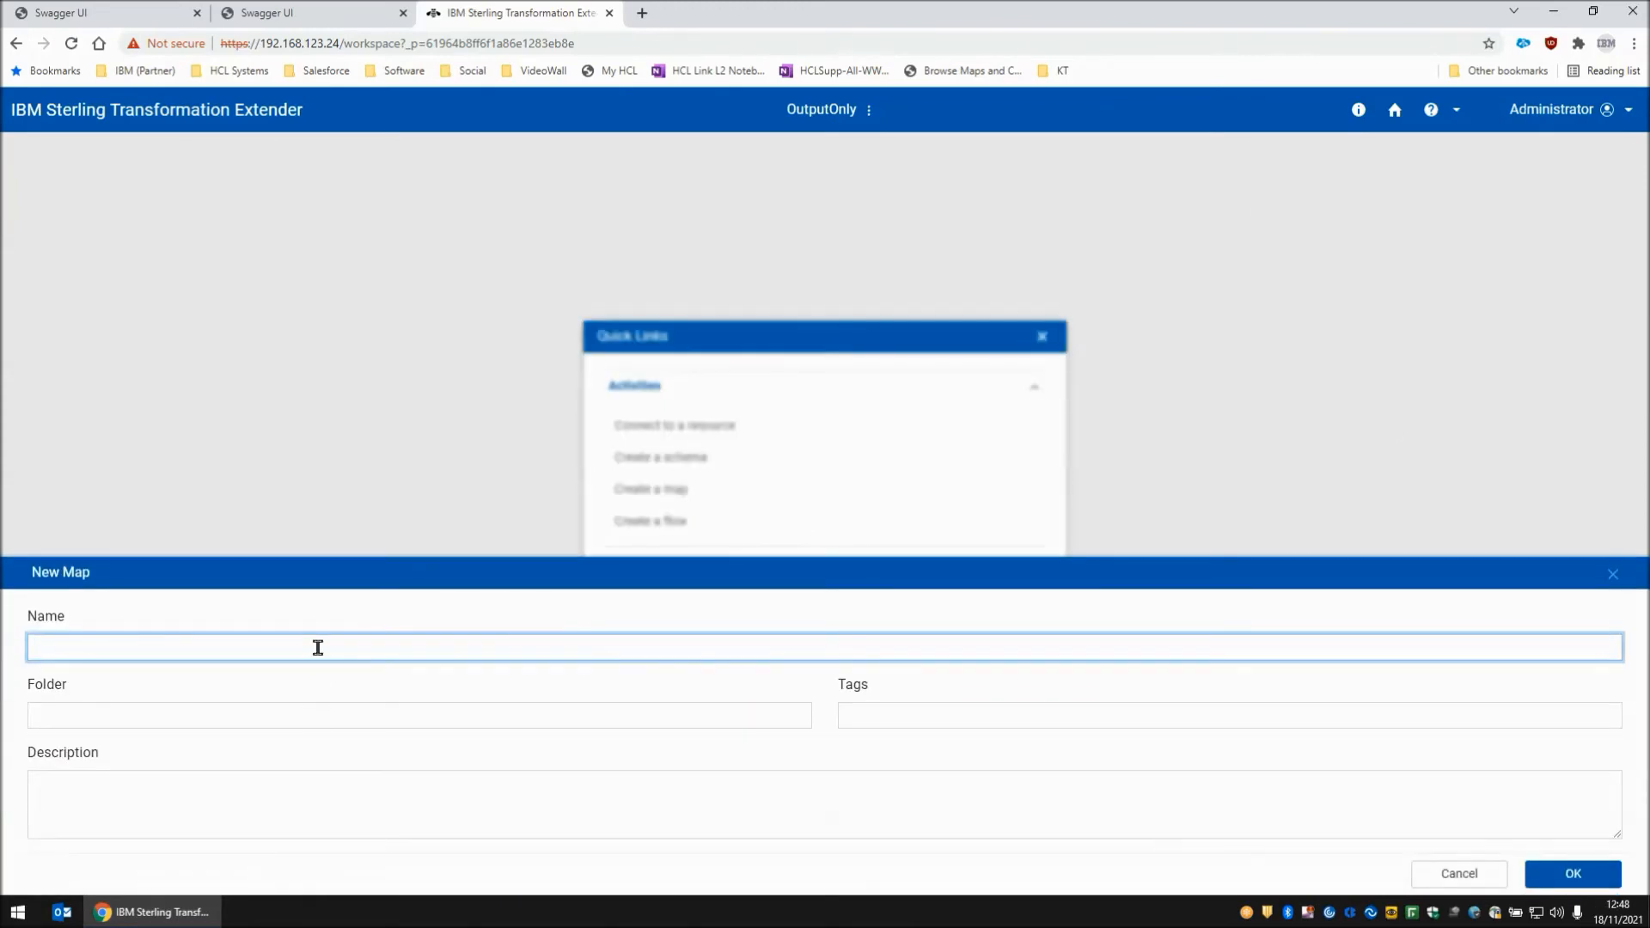
type("OutputOn")
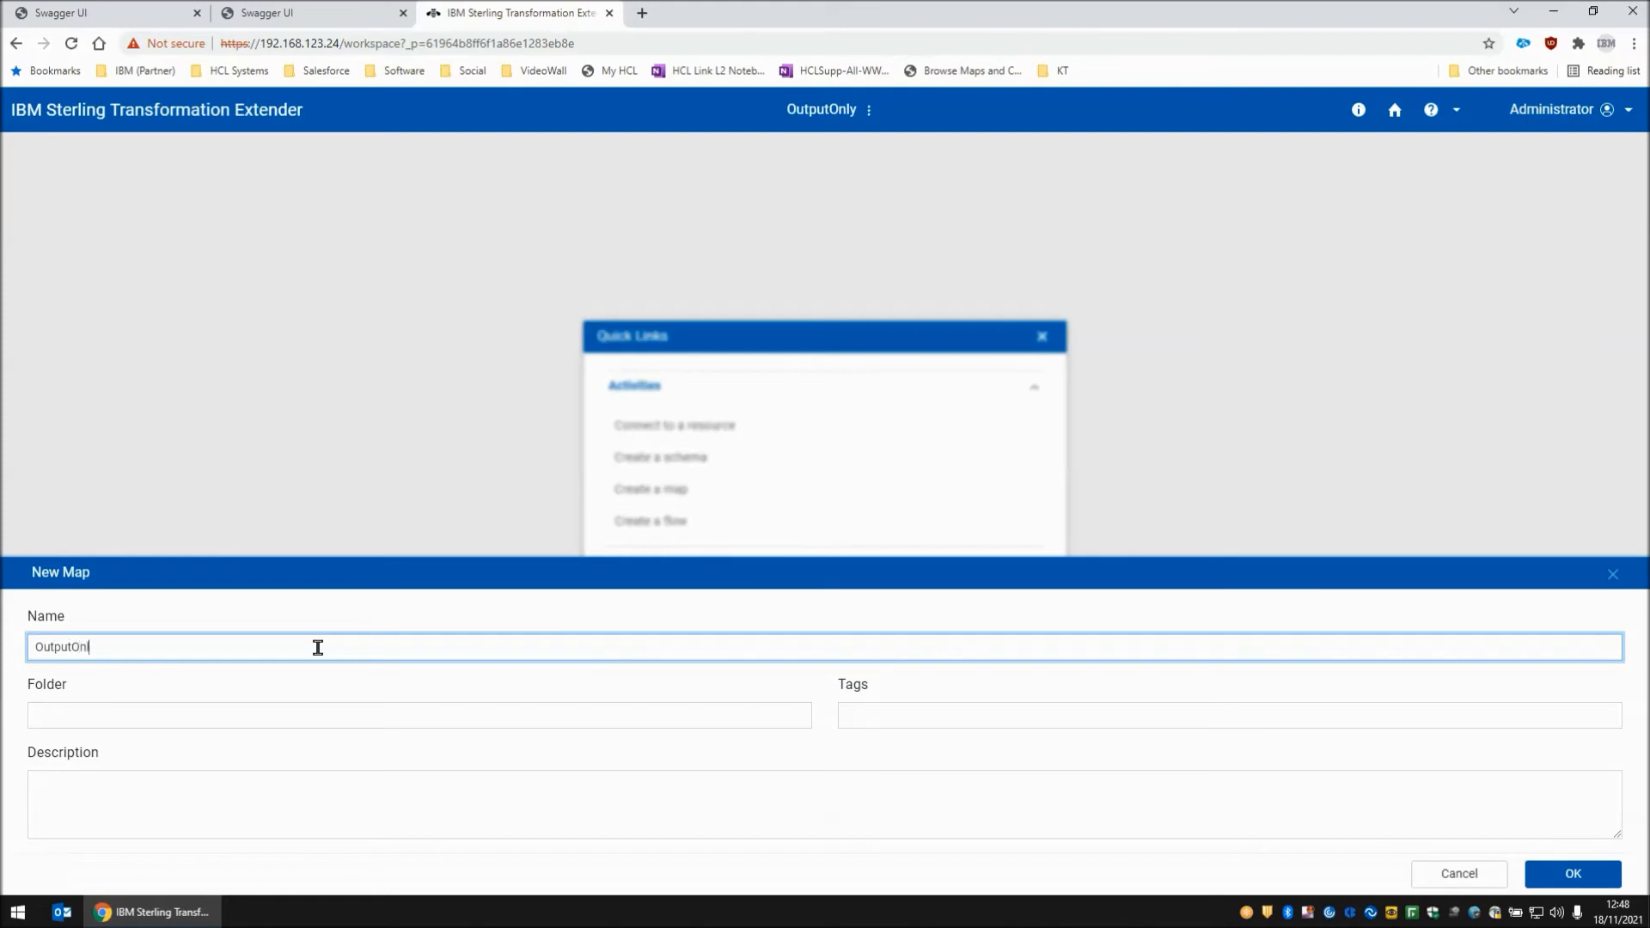
left_click(1581, 871)
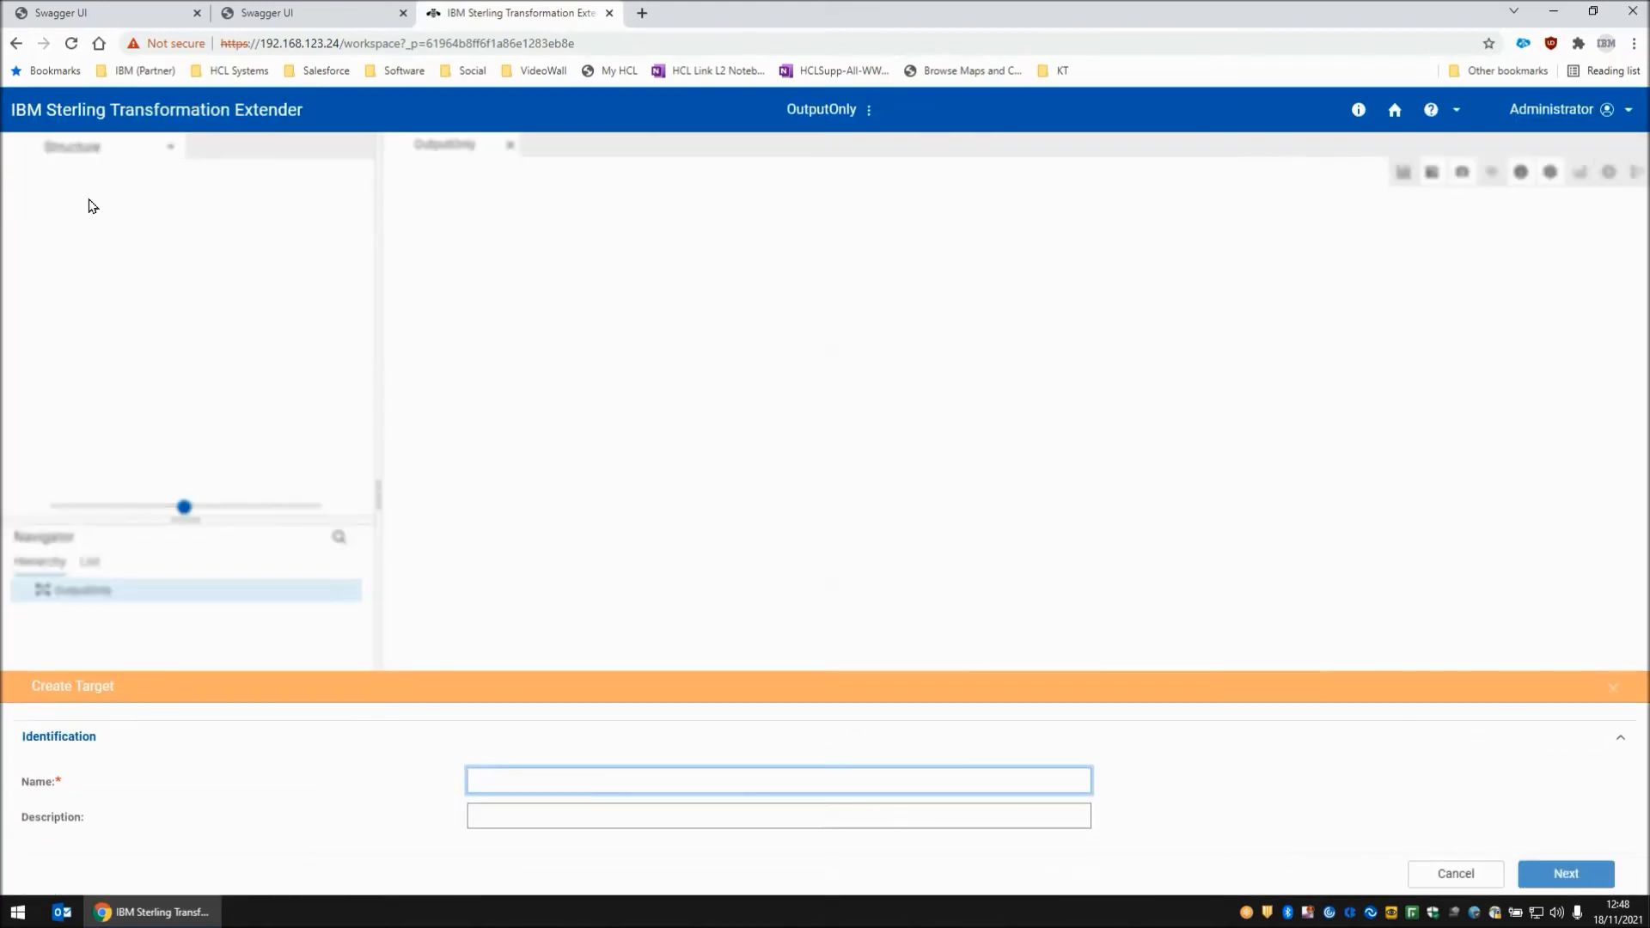
type("o")
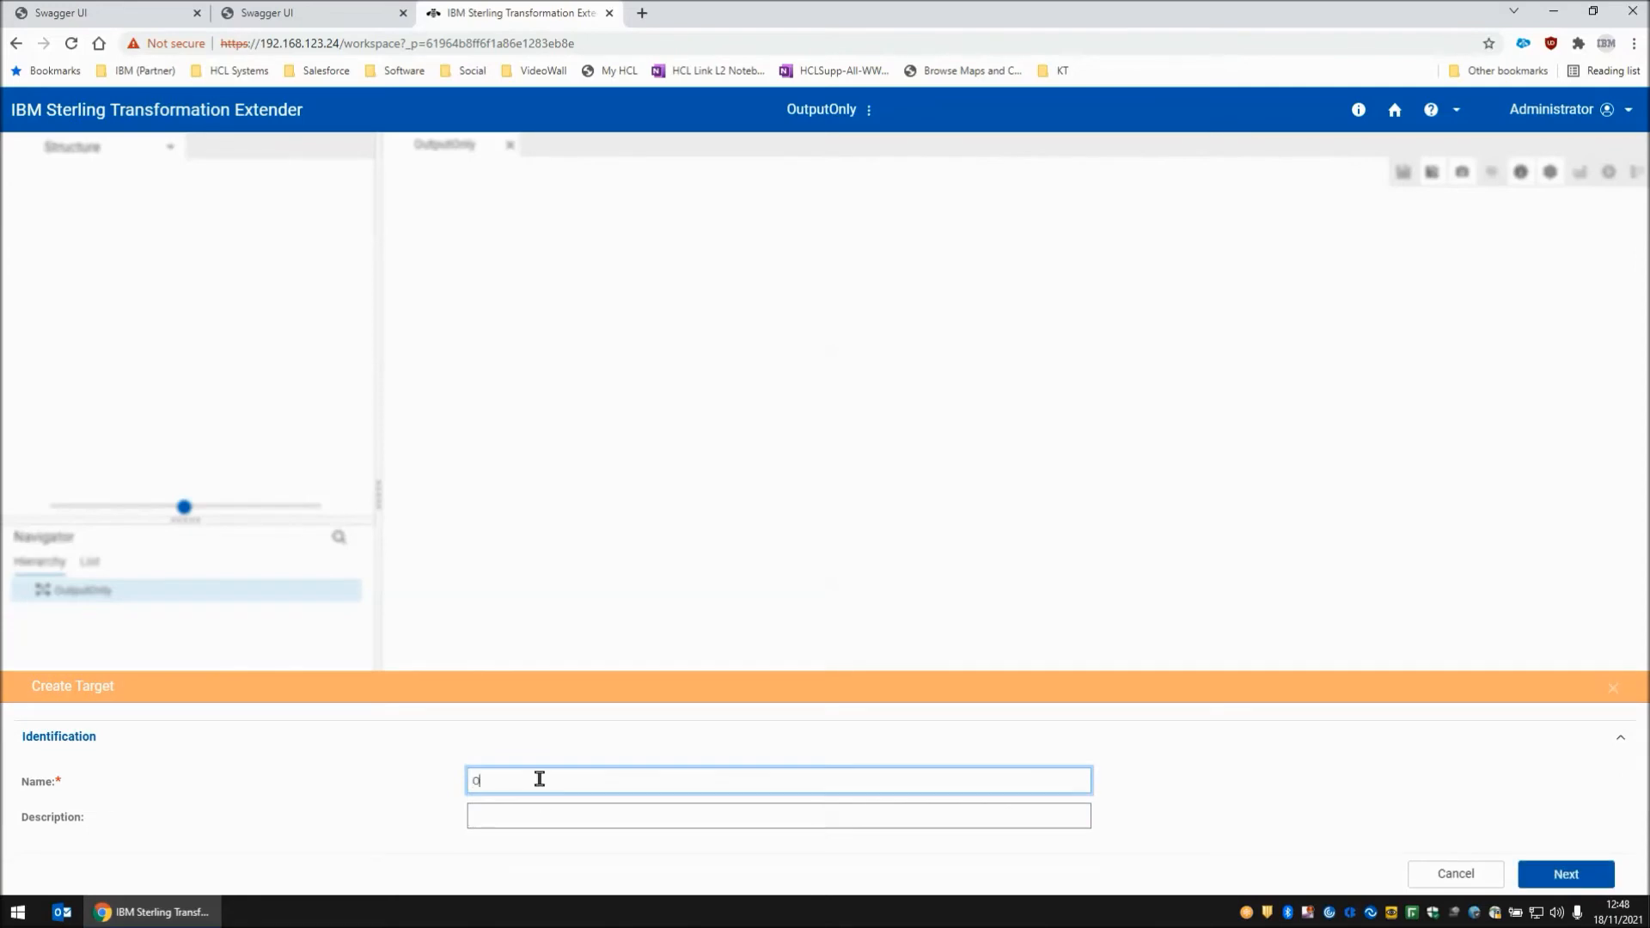
type("Out1")
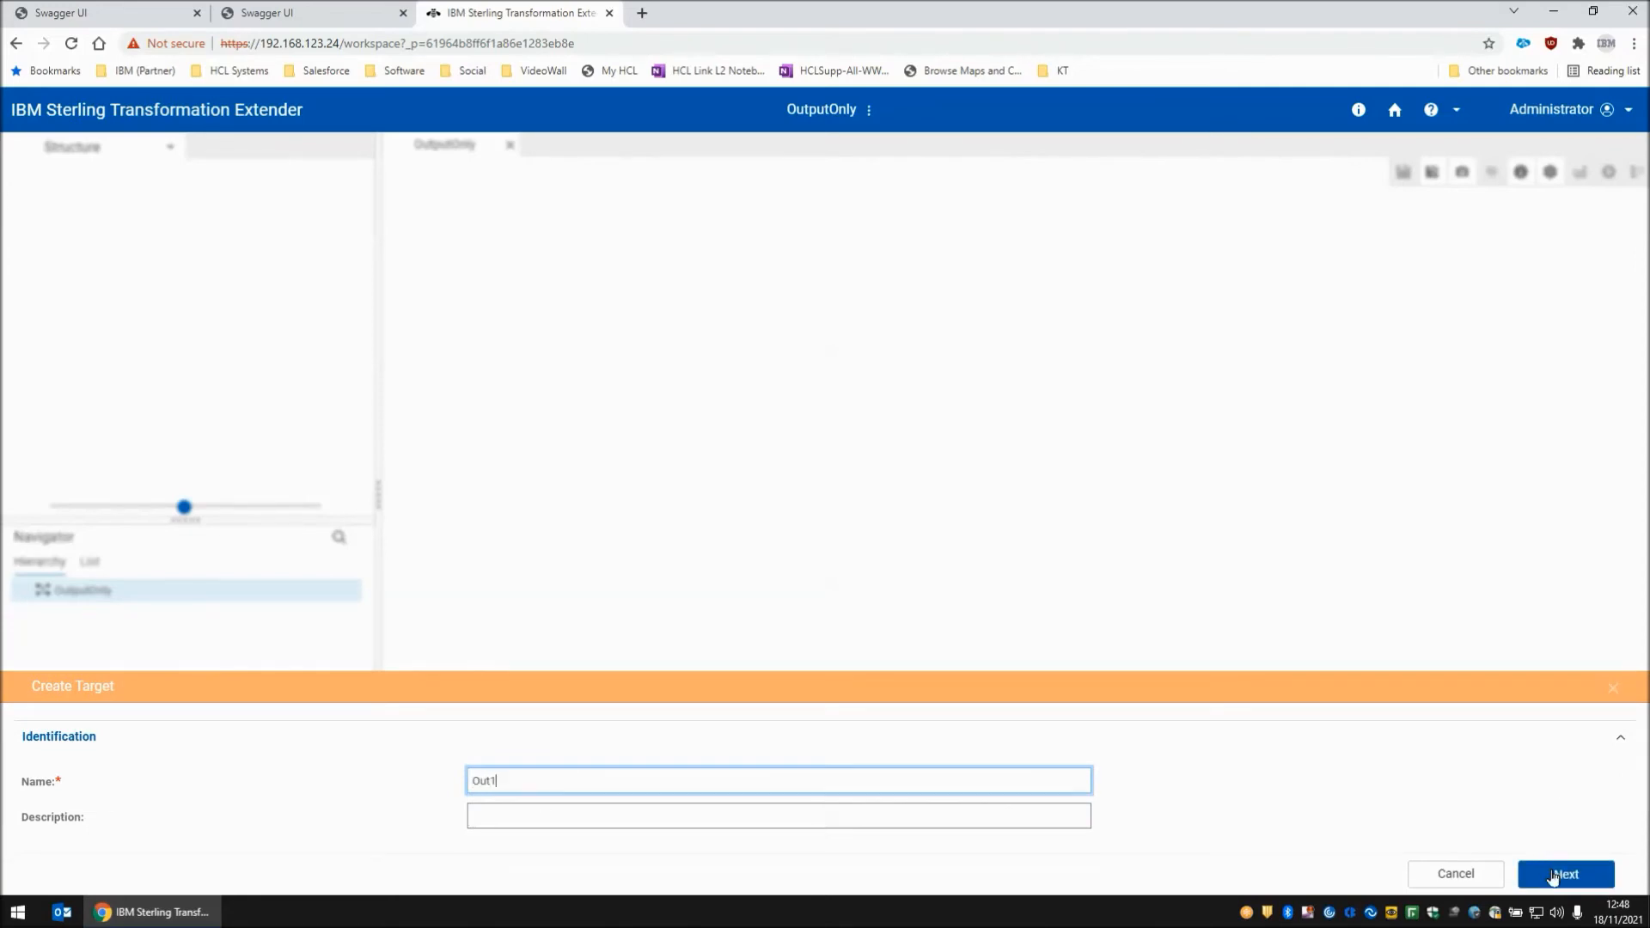
left_click(1566, 873)
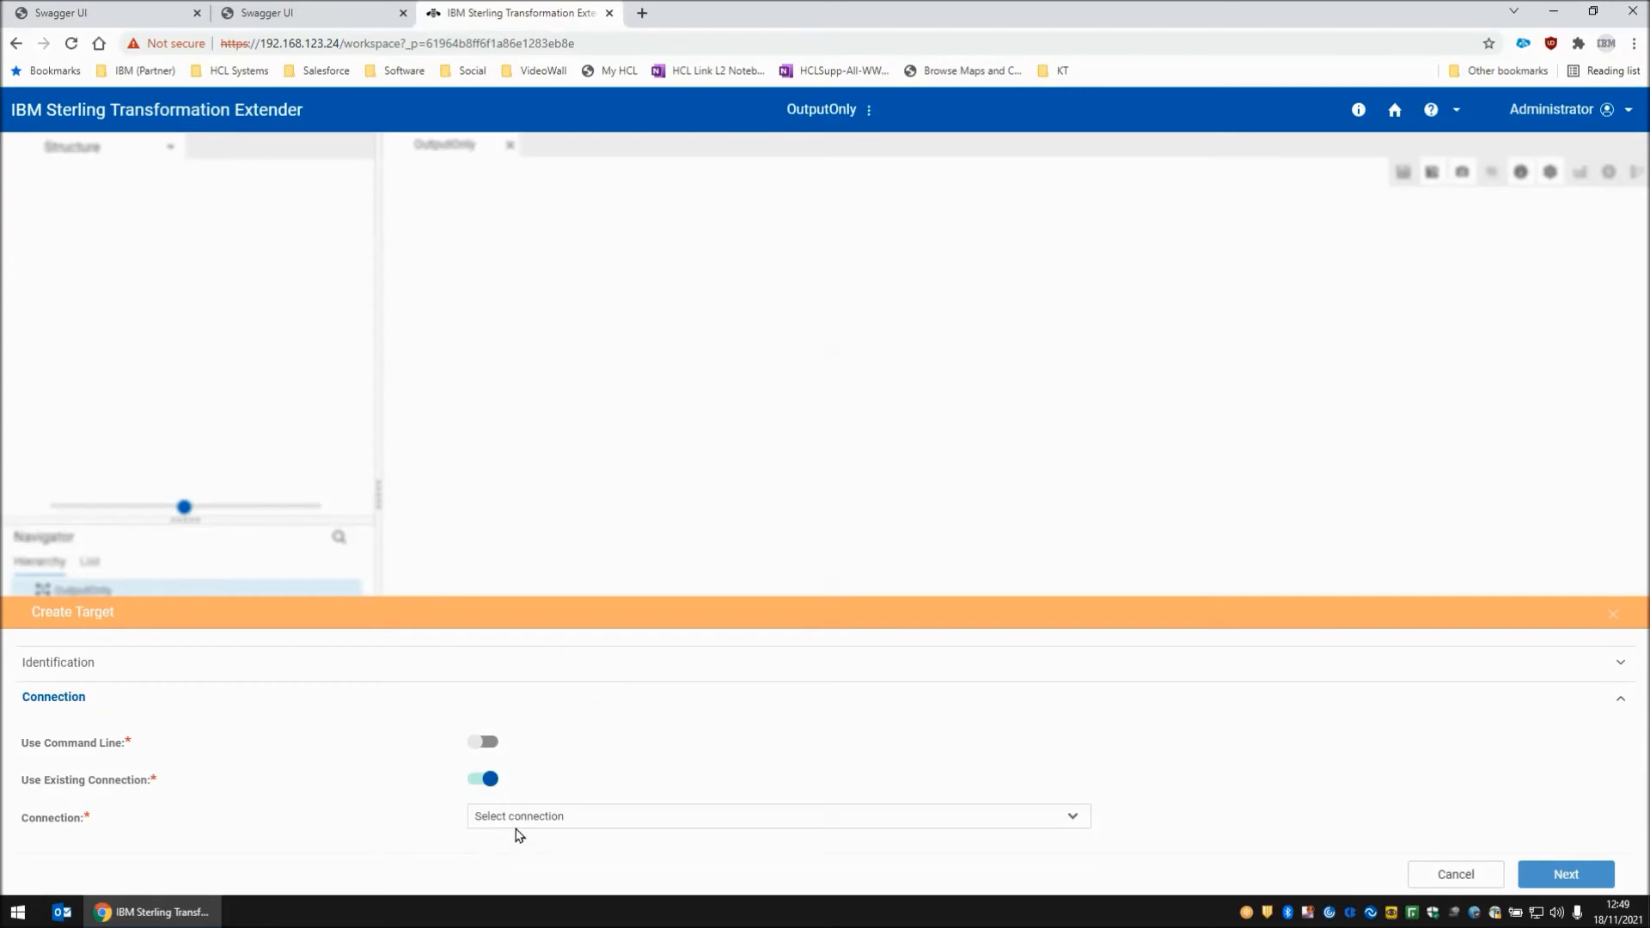
- Give Out1 a new File connection writing Output.txt with REST Output enabled
left_click(775, 815)
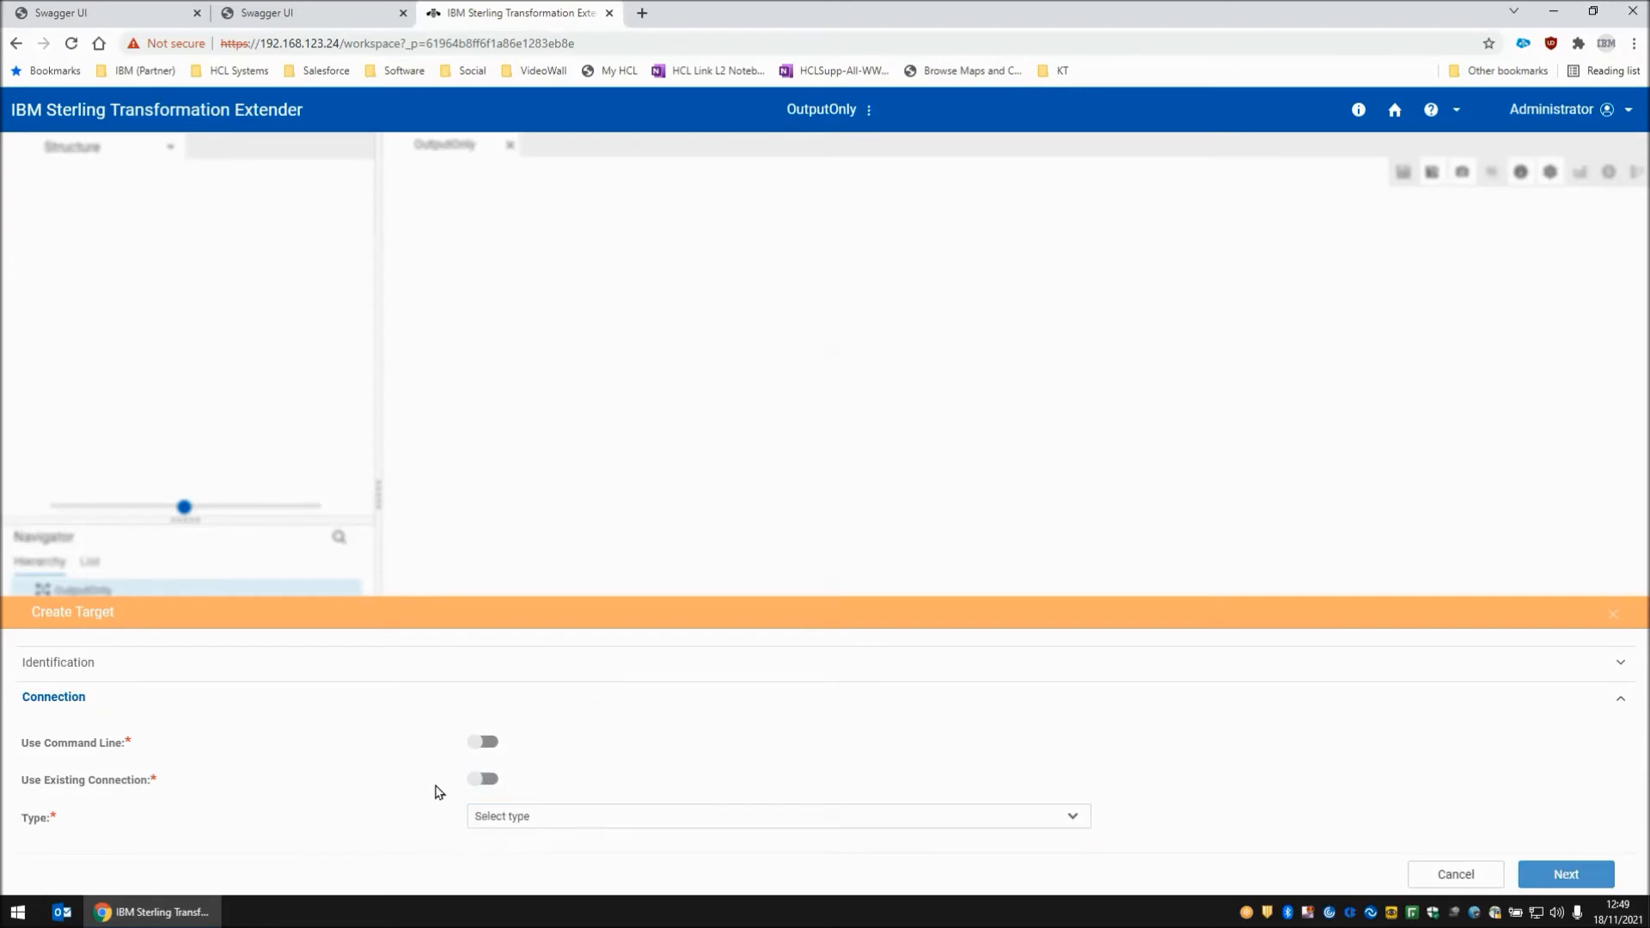
left_click(772, 815)
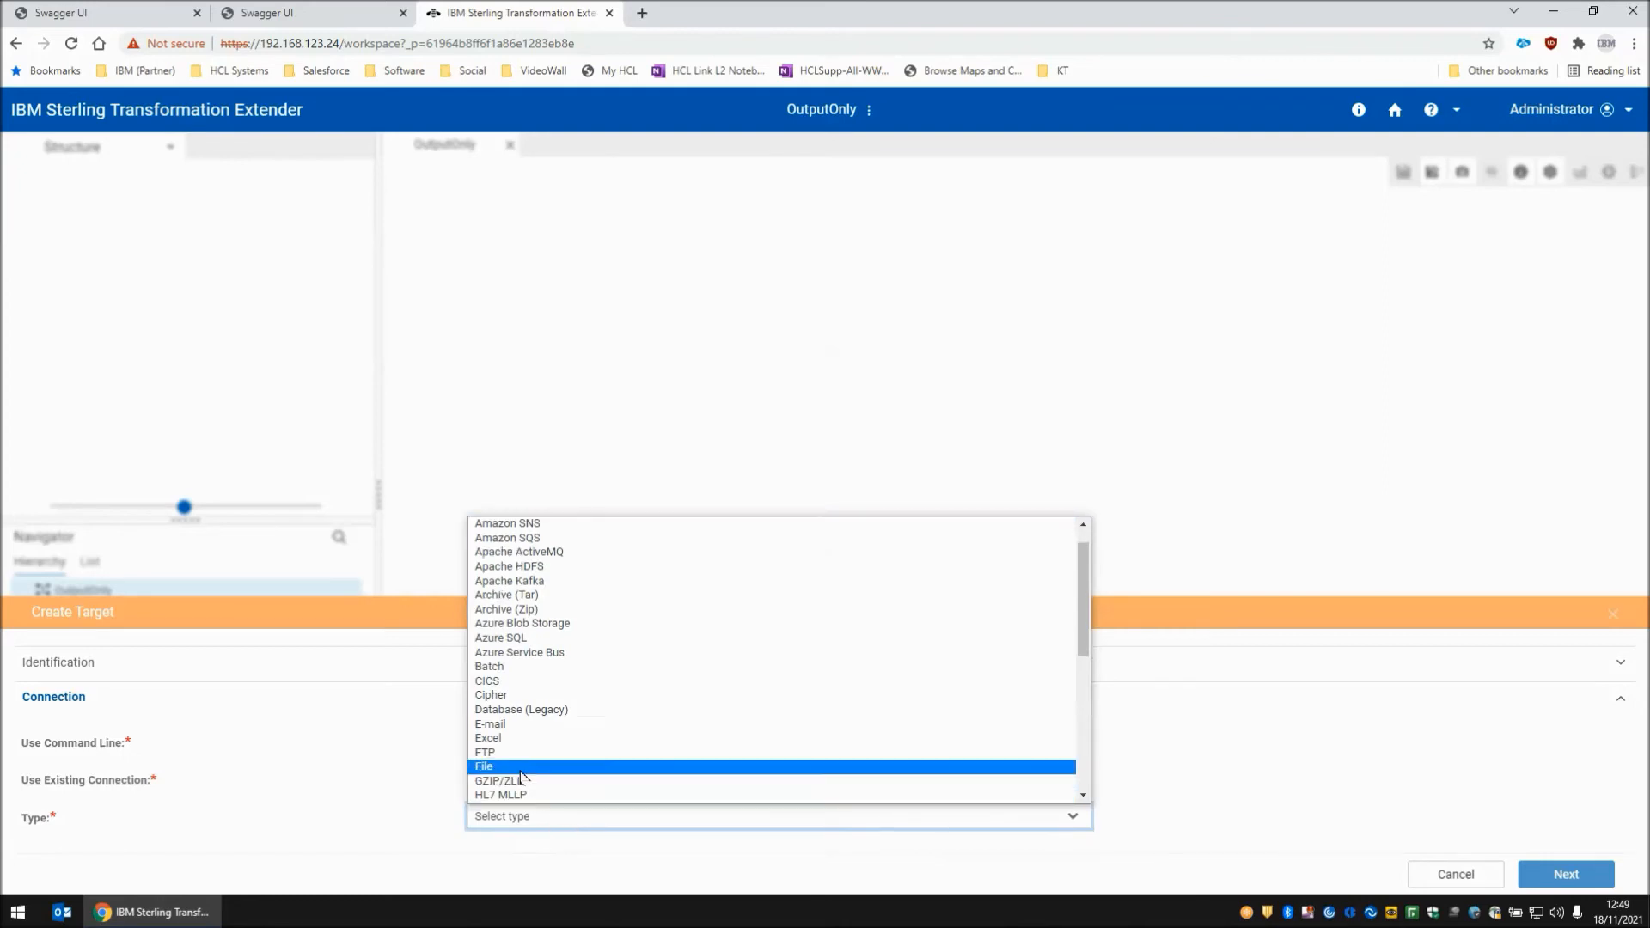
left_click(509, 767)
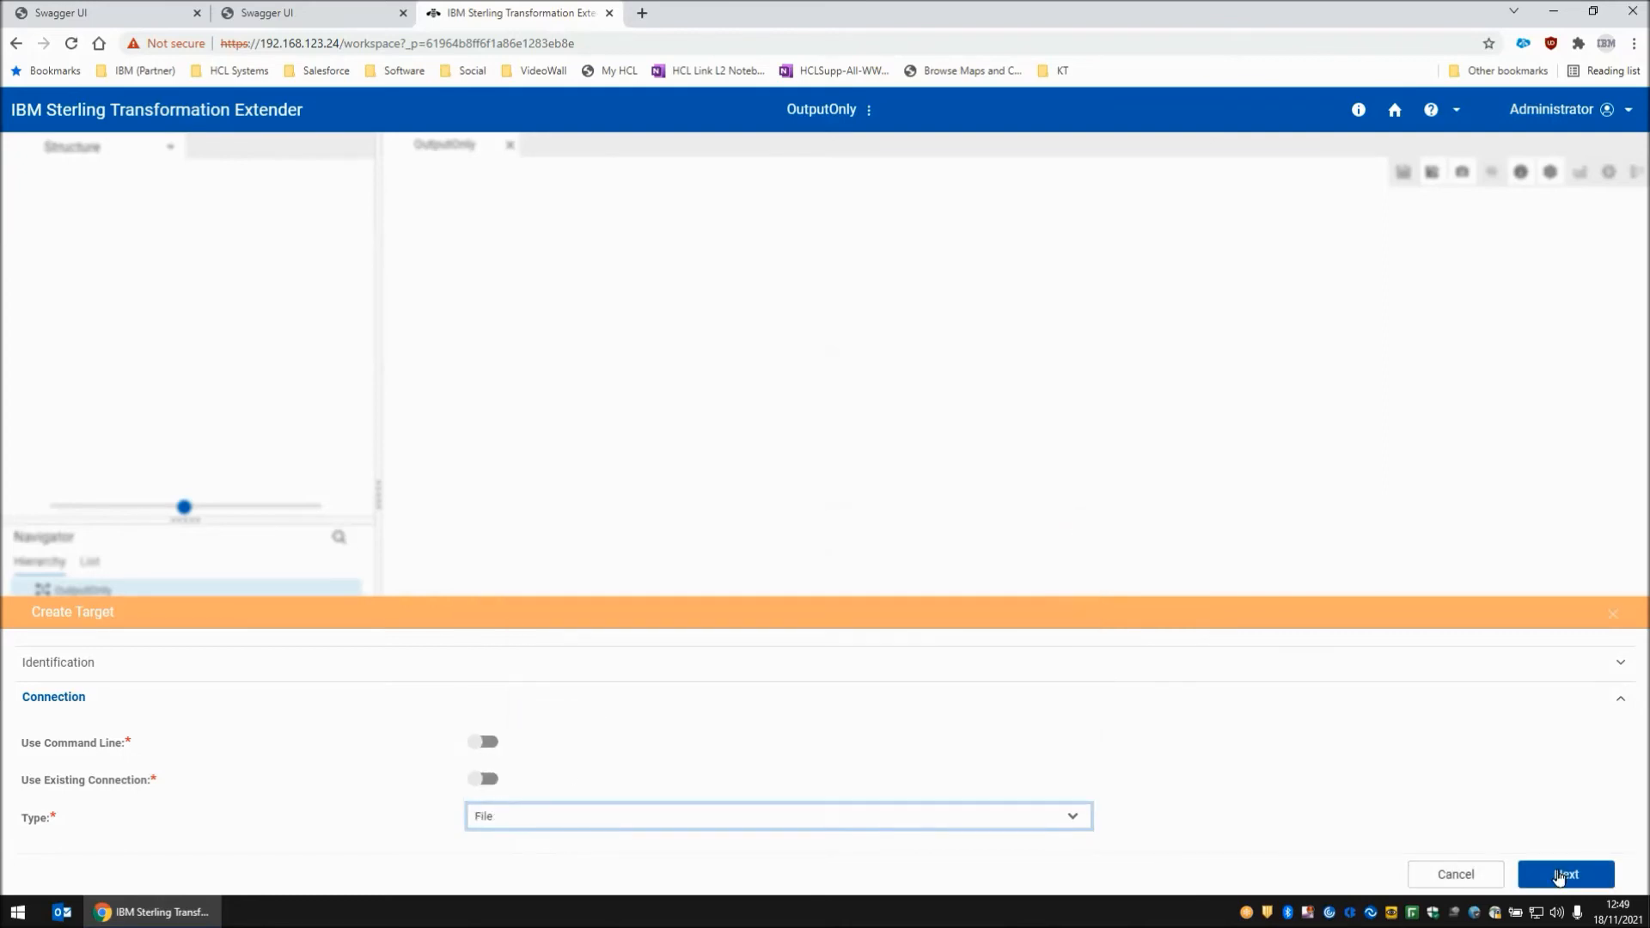
left_click(1566, 873)
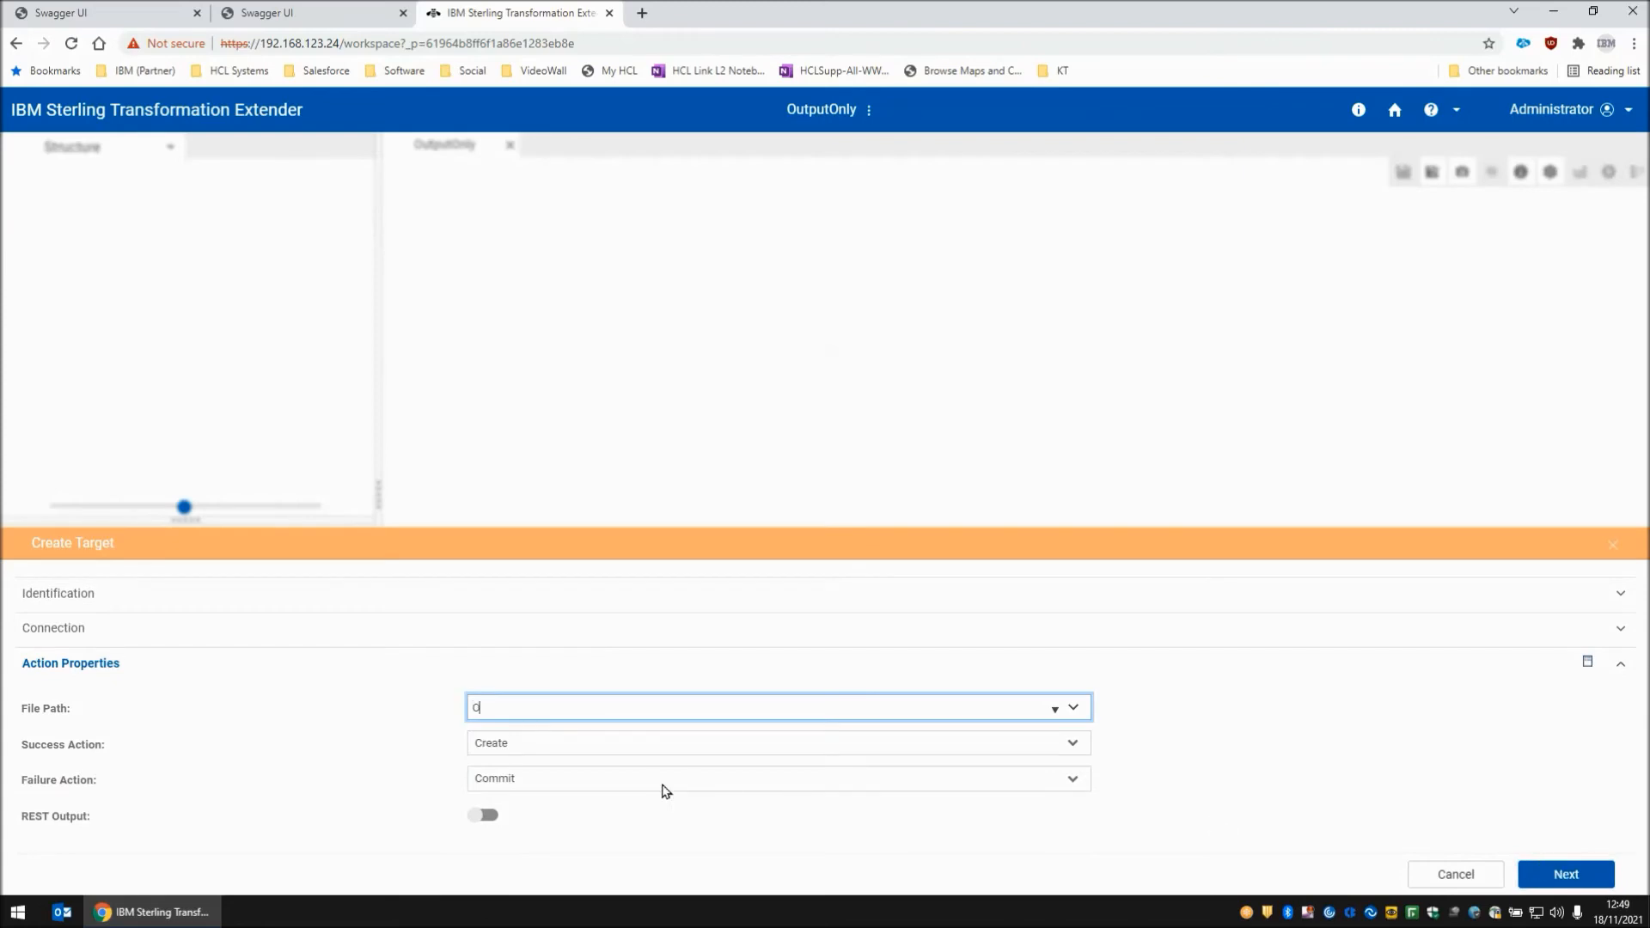
type("Output.txt")
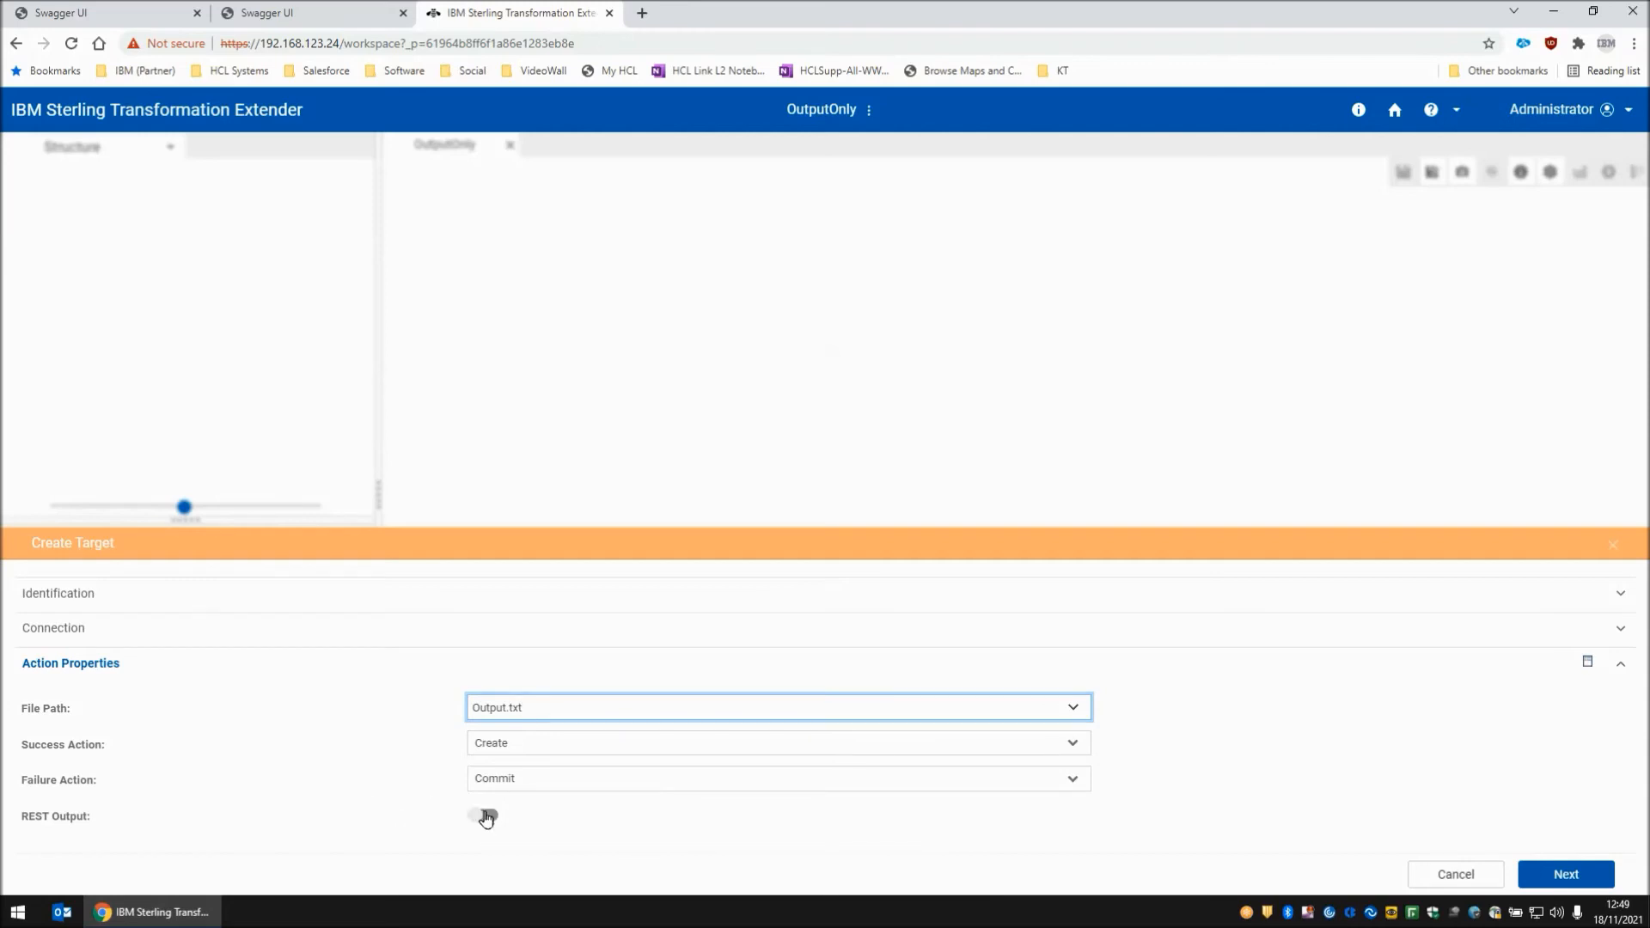
left_click(483, 815)
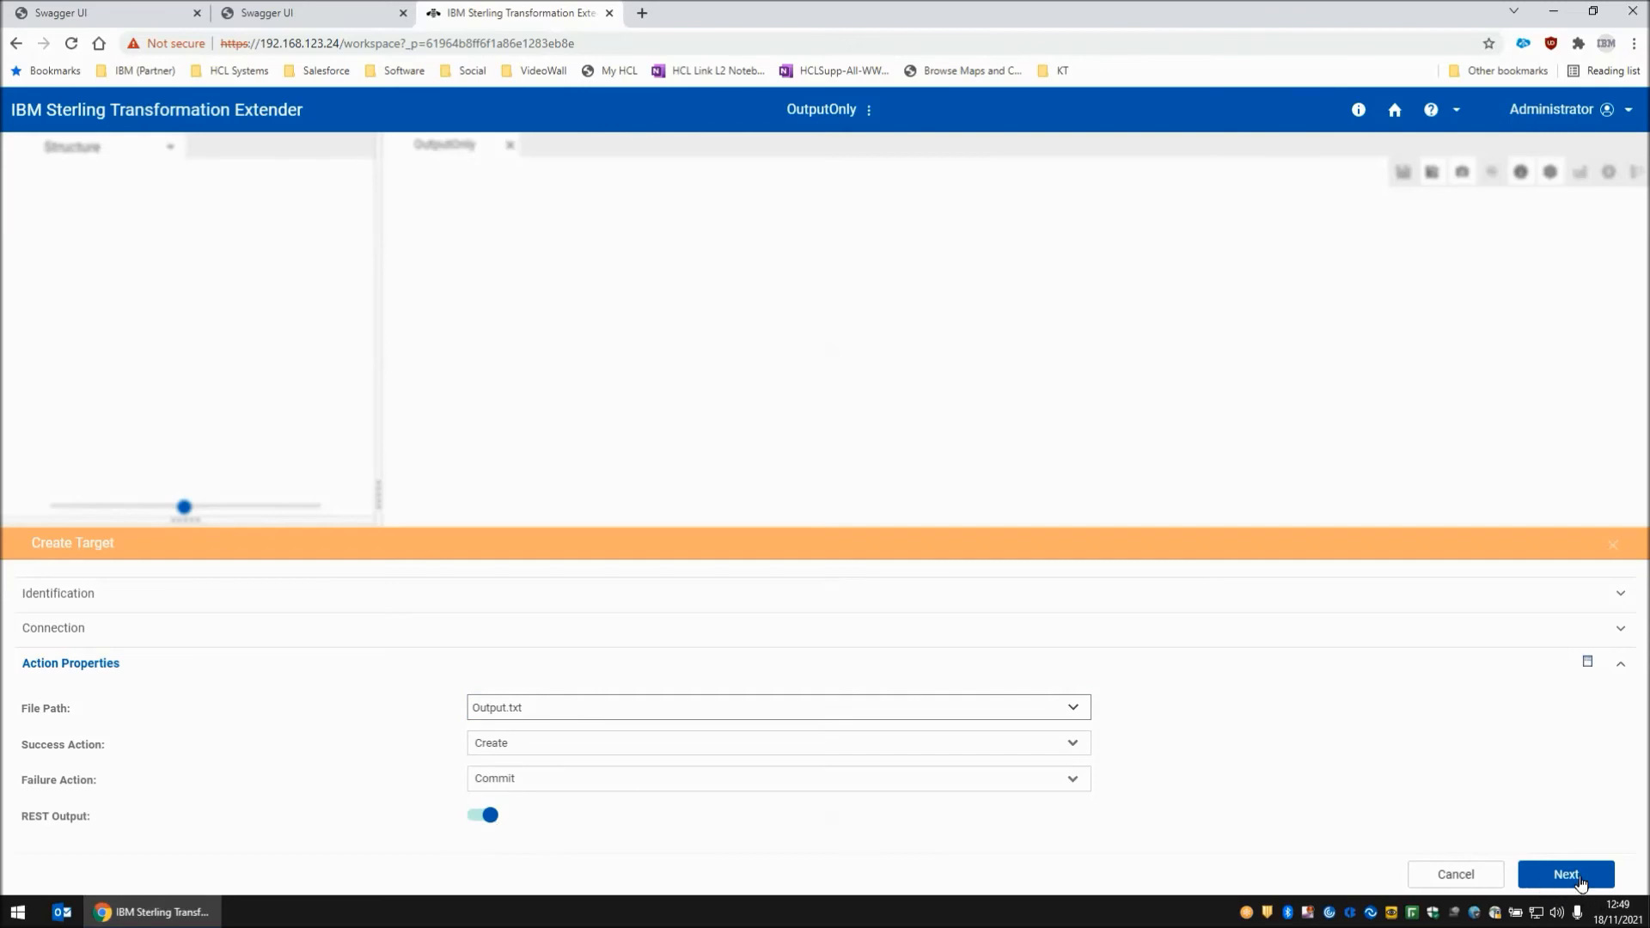
left_click(1567, 873)
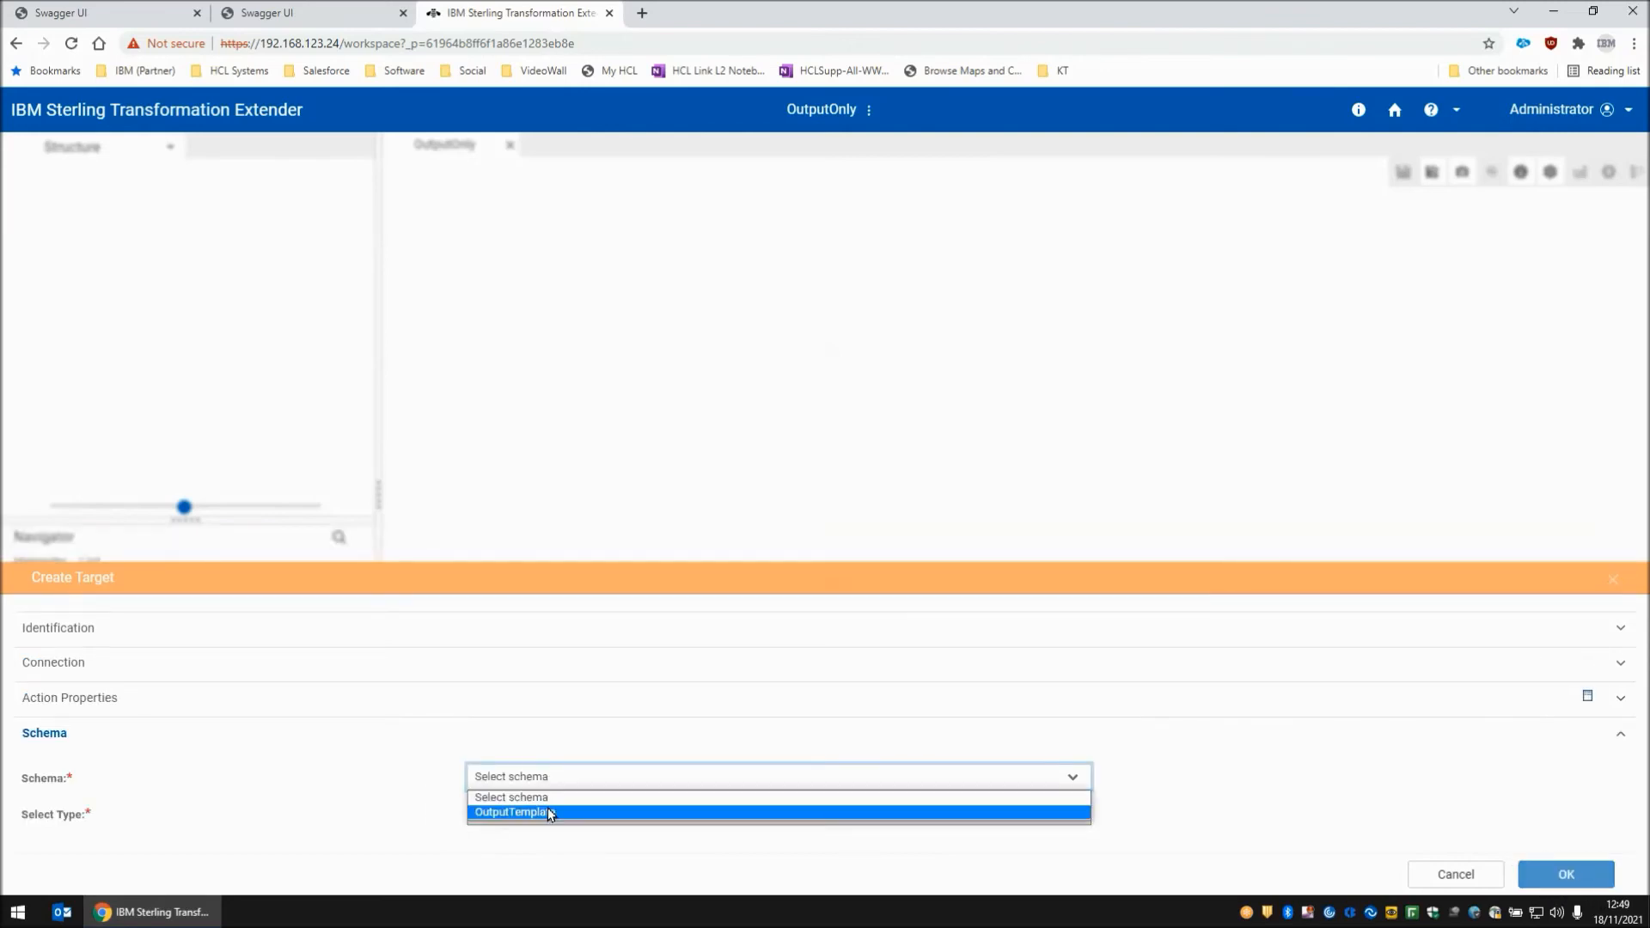
- Base the Out1 card on the OutputTemplate schema with type JSON and add it to the canvas
left_click(513, 811)
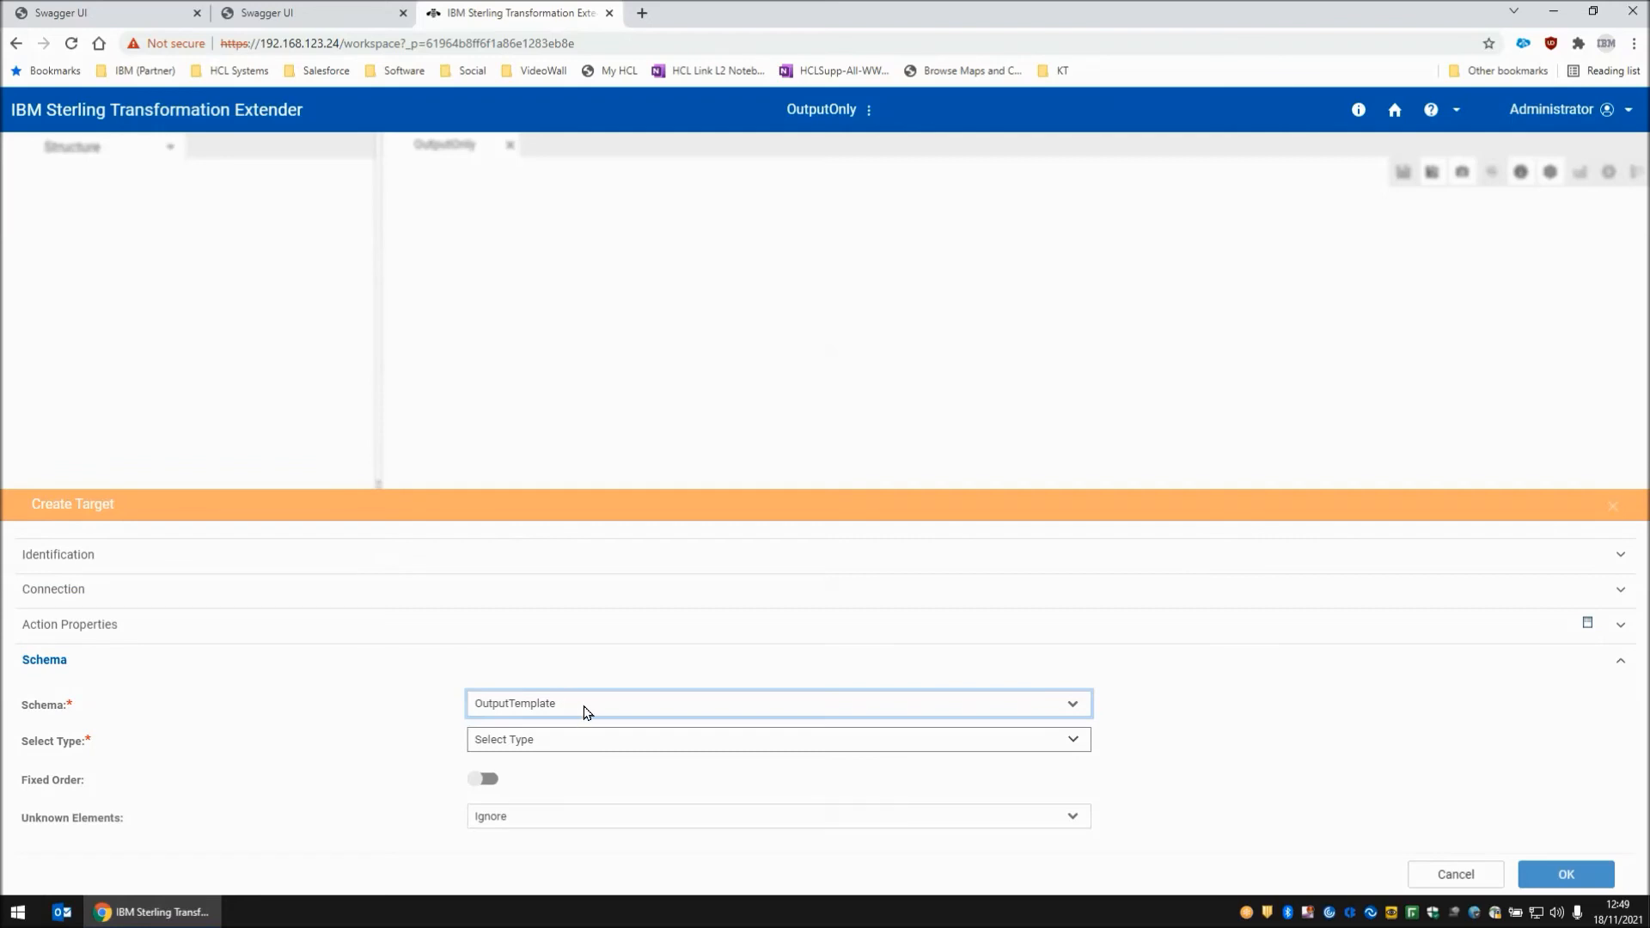
left_click(775, 703)
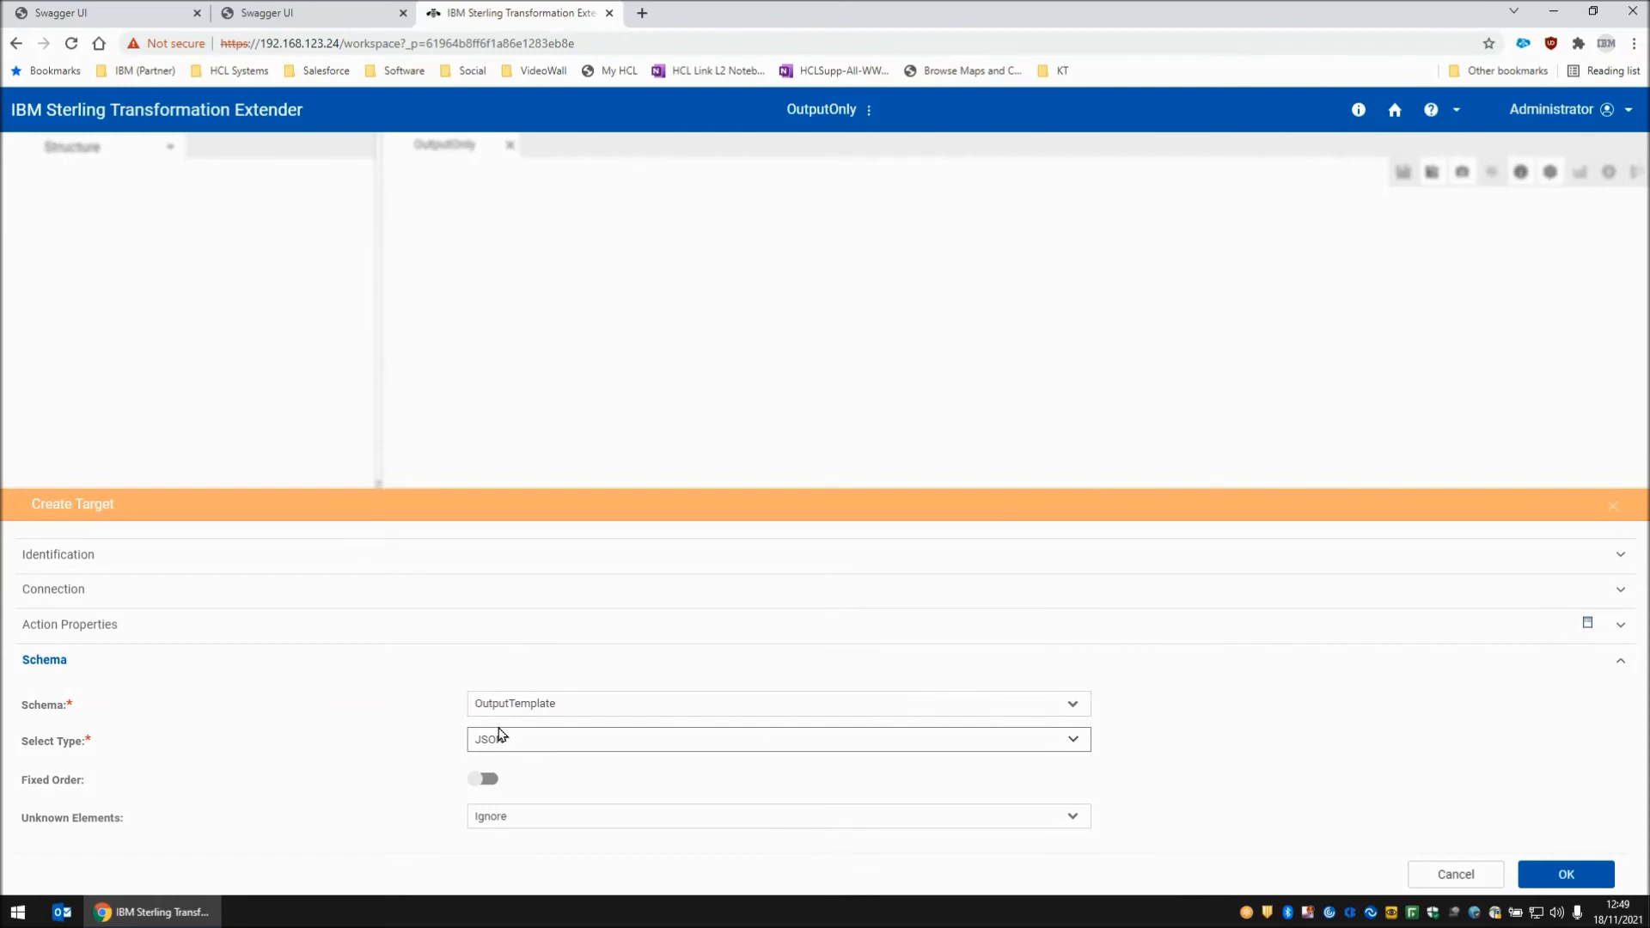
left_click(1567, 874)
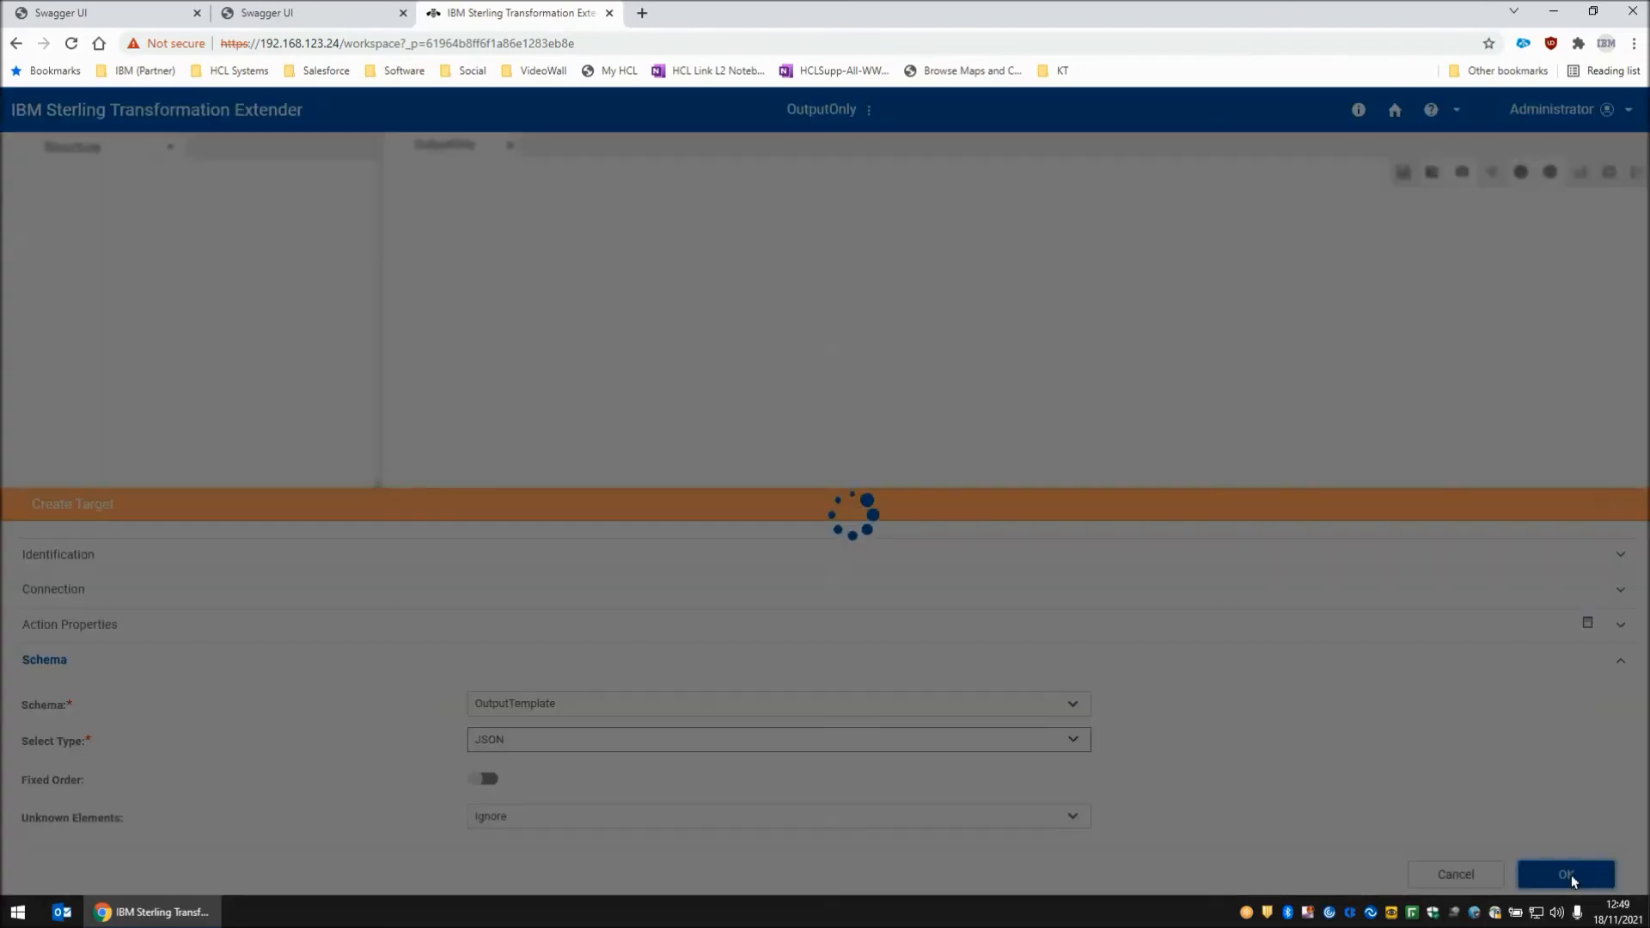
left_click(1566, 875)
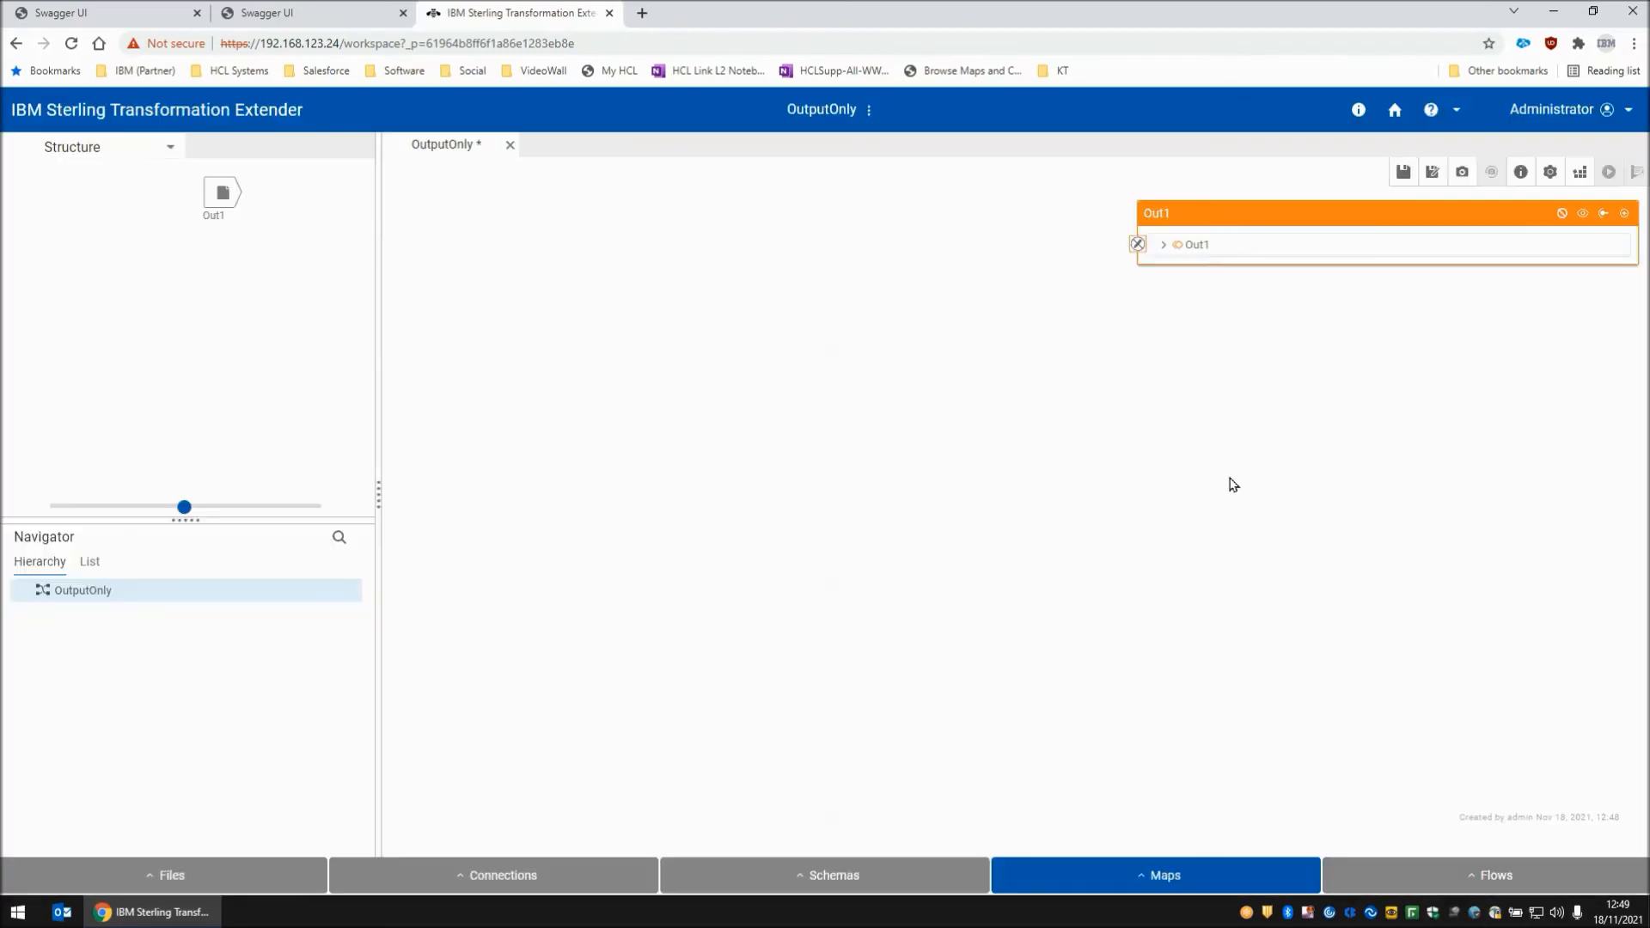
- Expand Out1 and its JSON group to list the output fields
left_click(1164, 244)
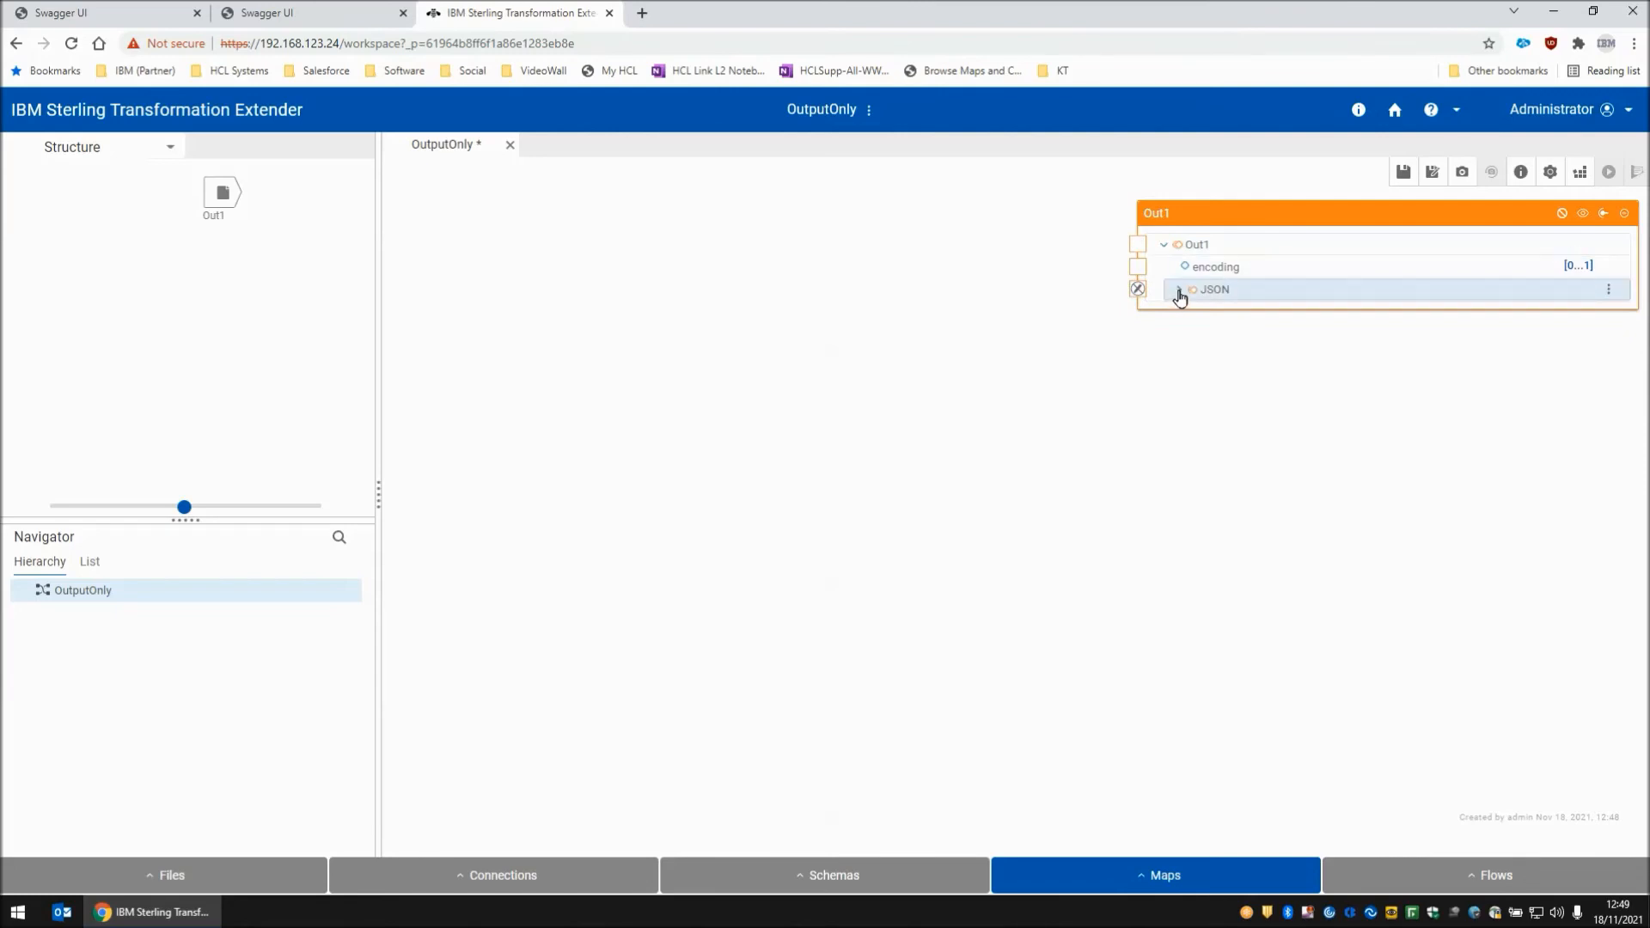
left_click(1168, 288)
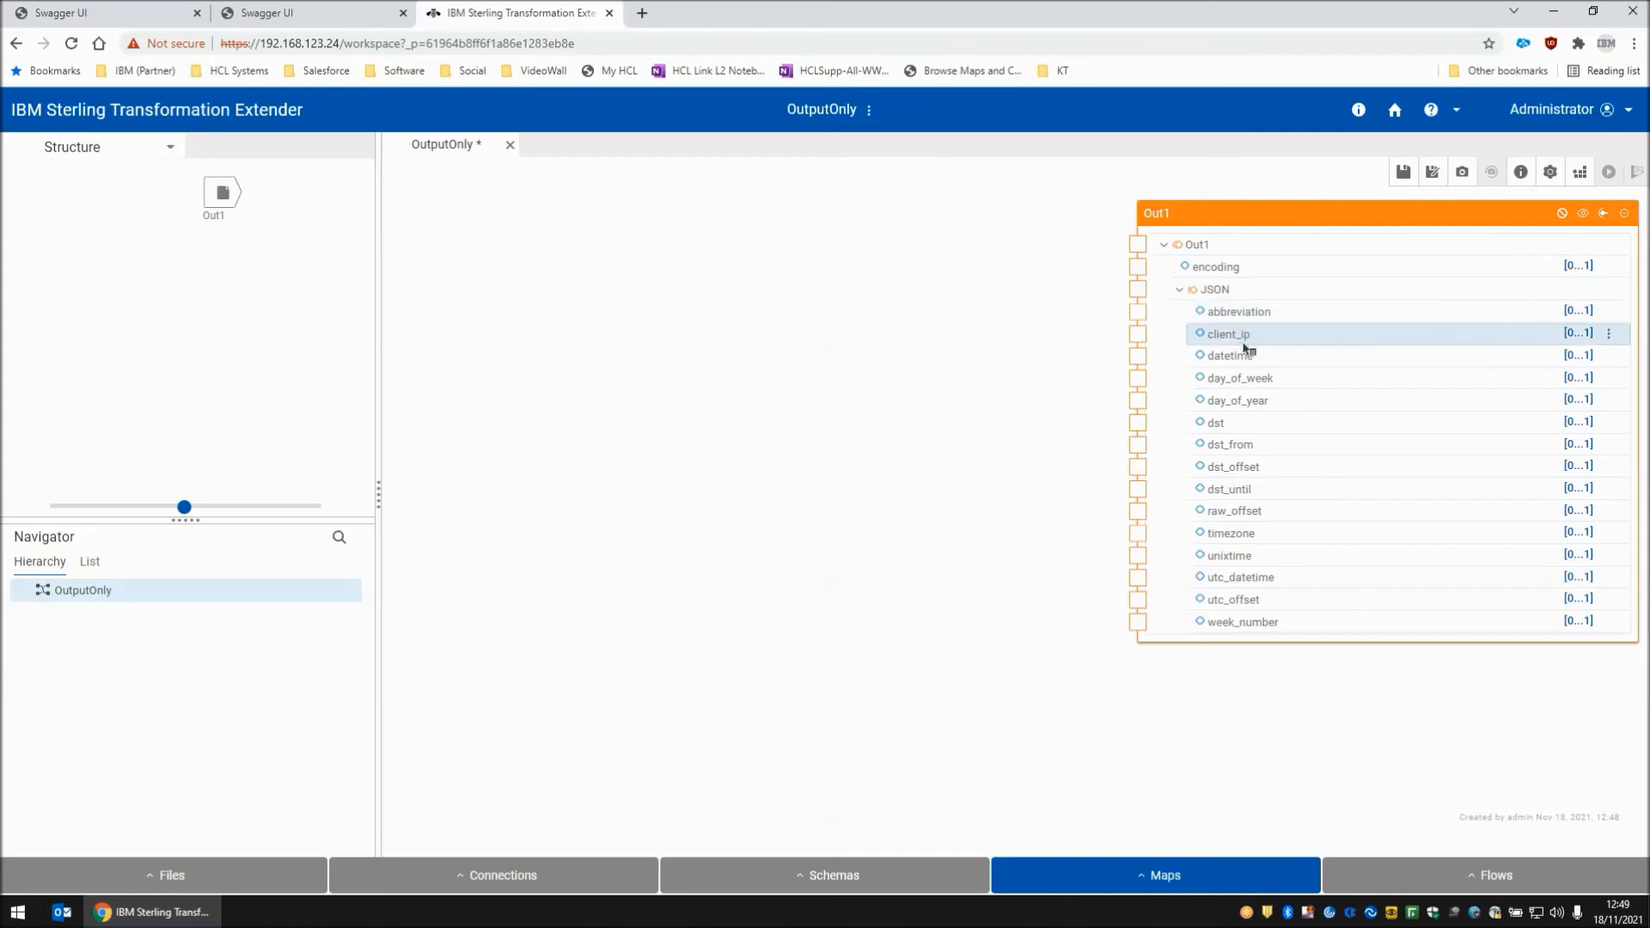
mouse_move(1252, 361)
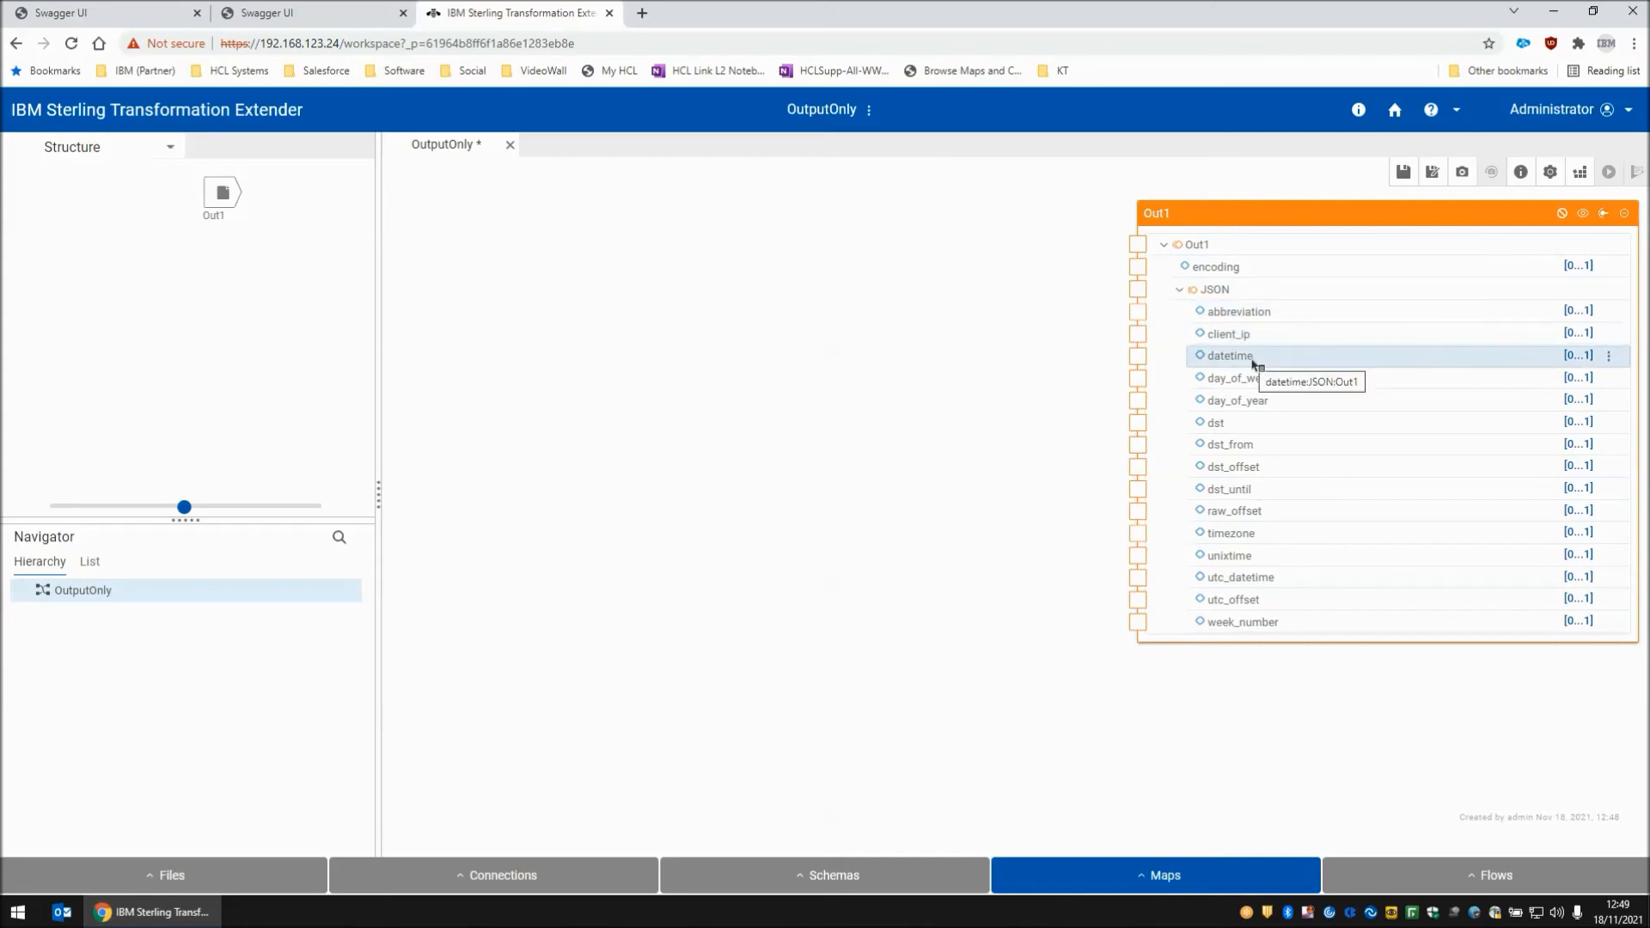
mouse_move(1139, 327)
type("\"GMT")
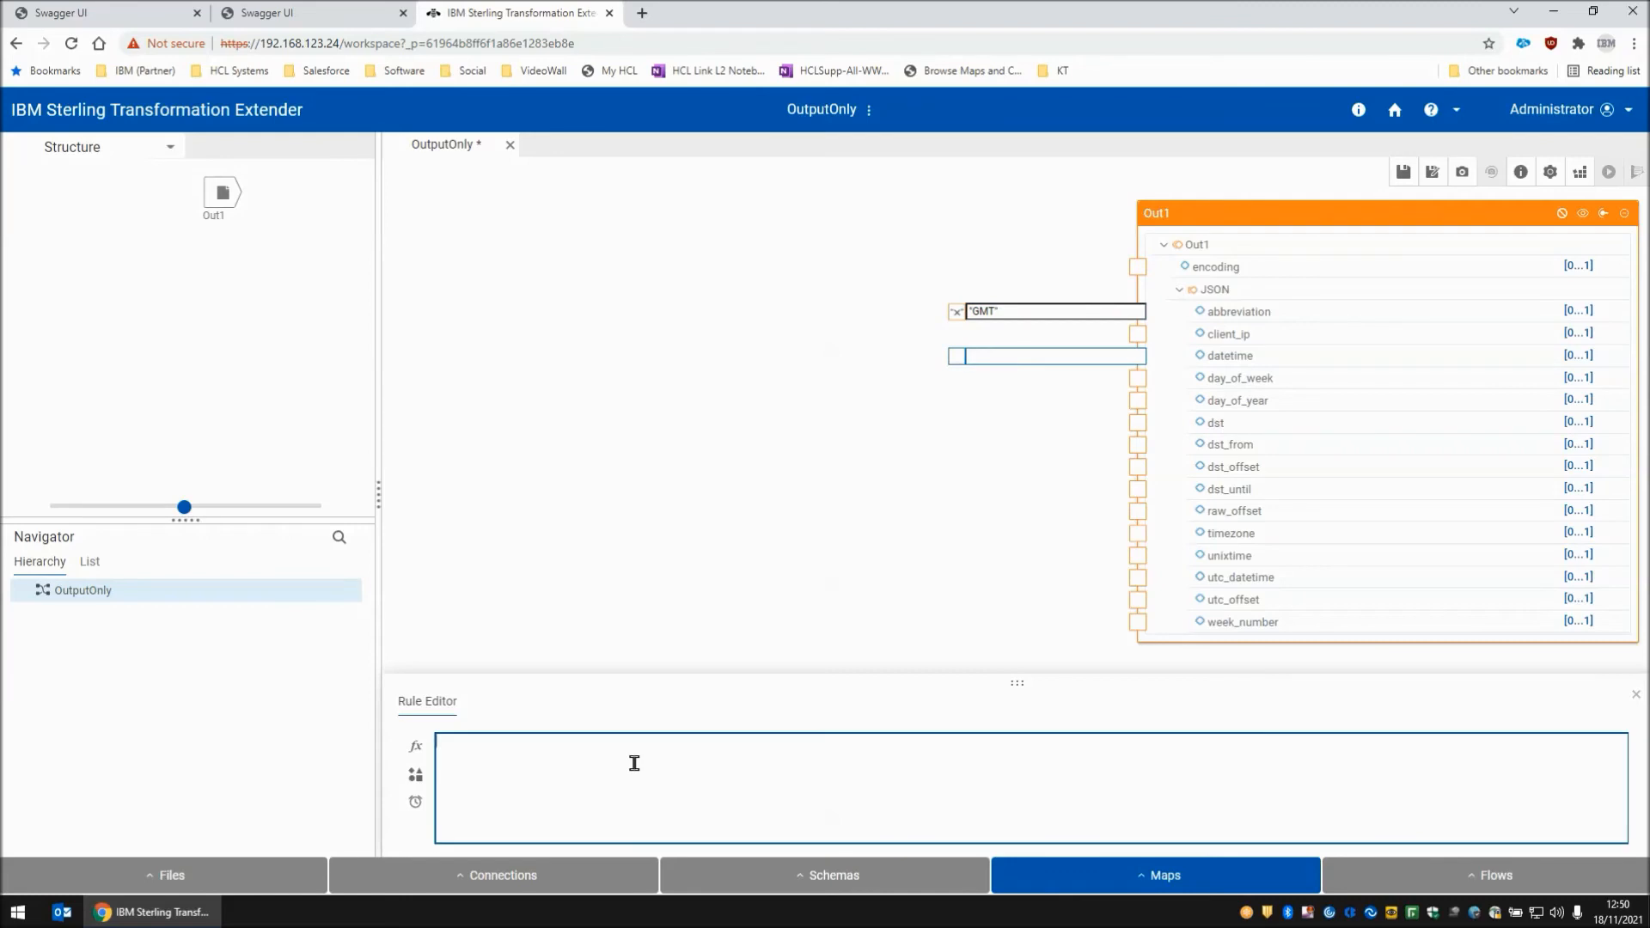
- Map the datetime field to TEXT(CURRENTDATETIME())
type("TEXT()")
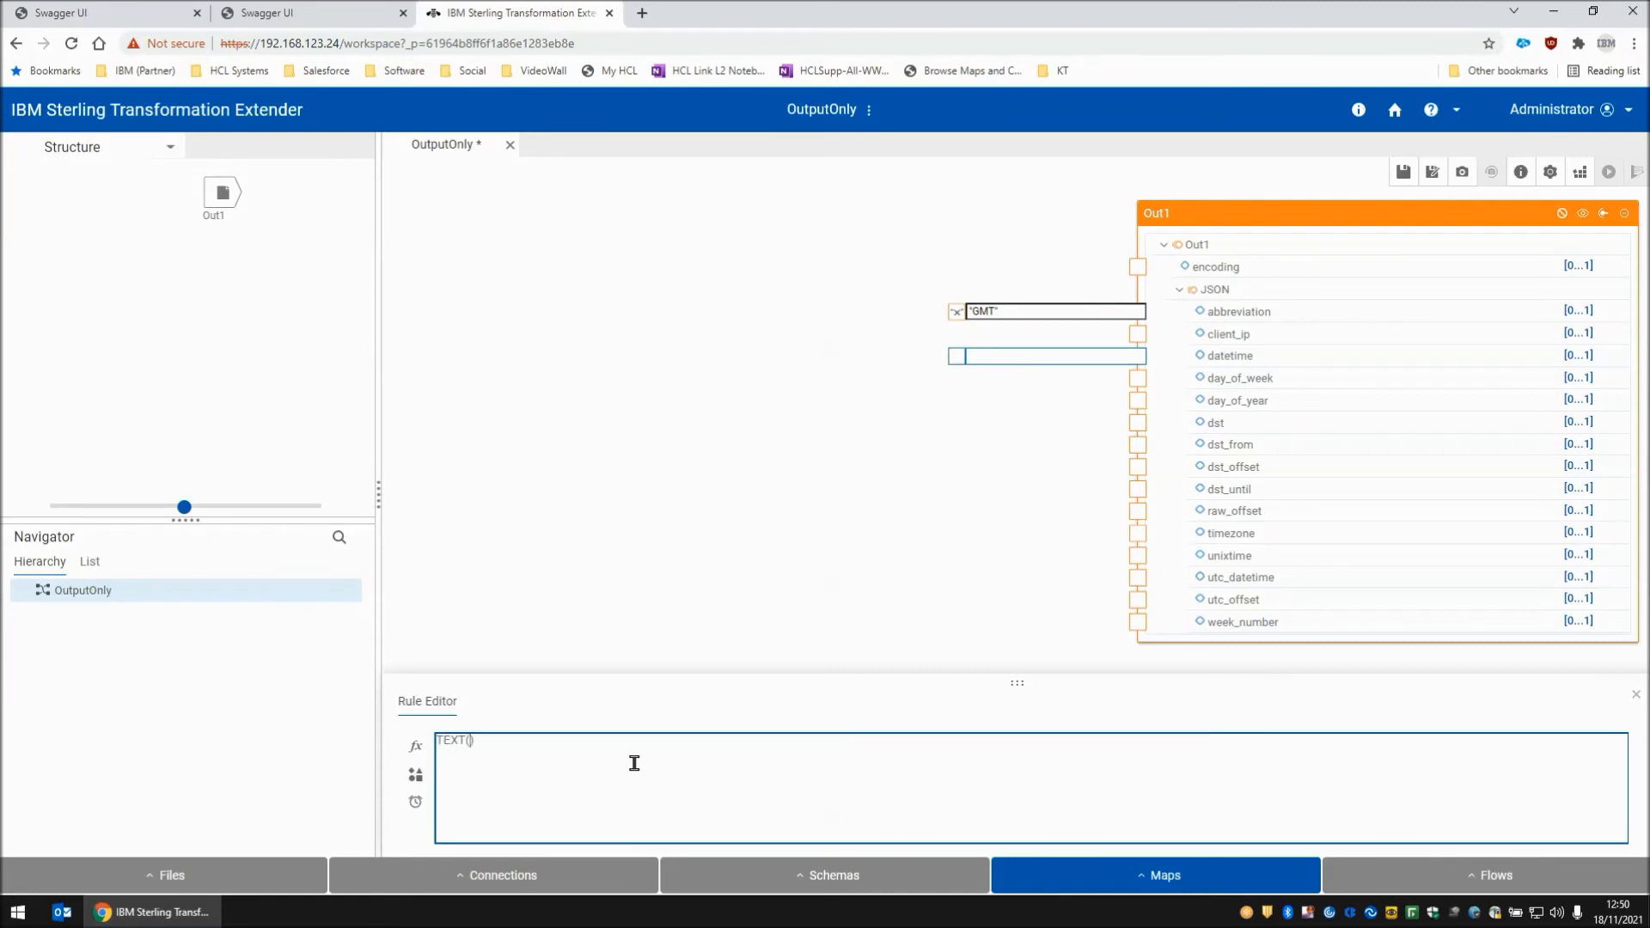
type("CURRENT")
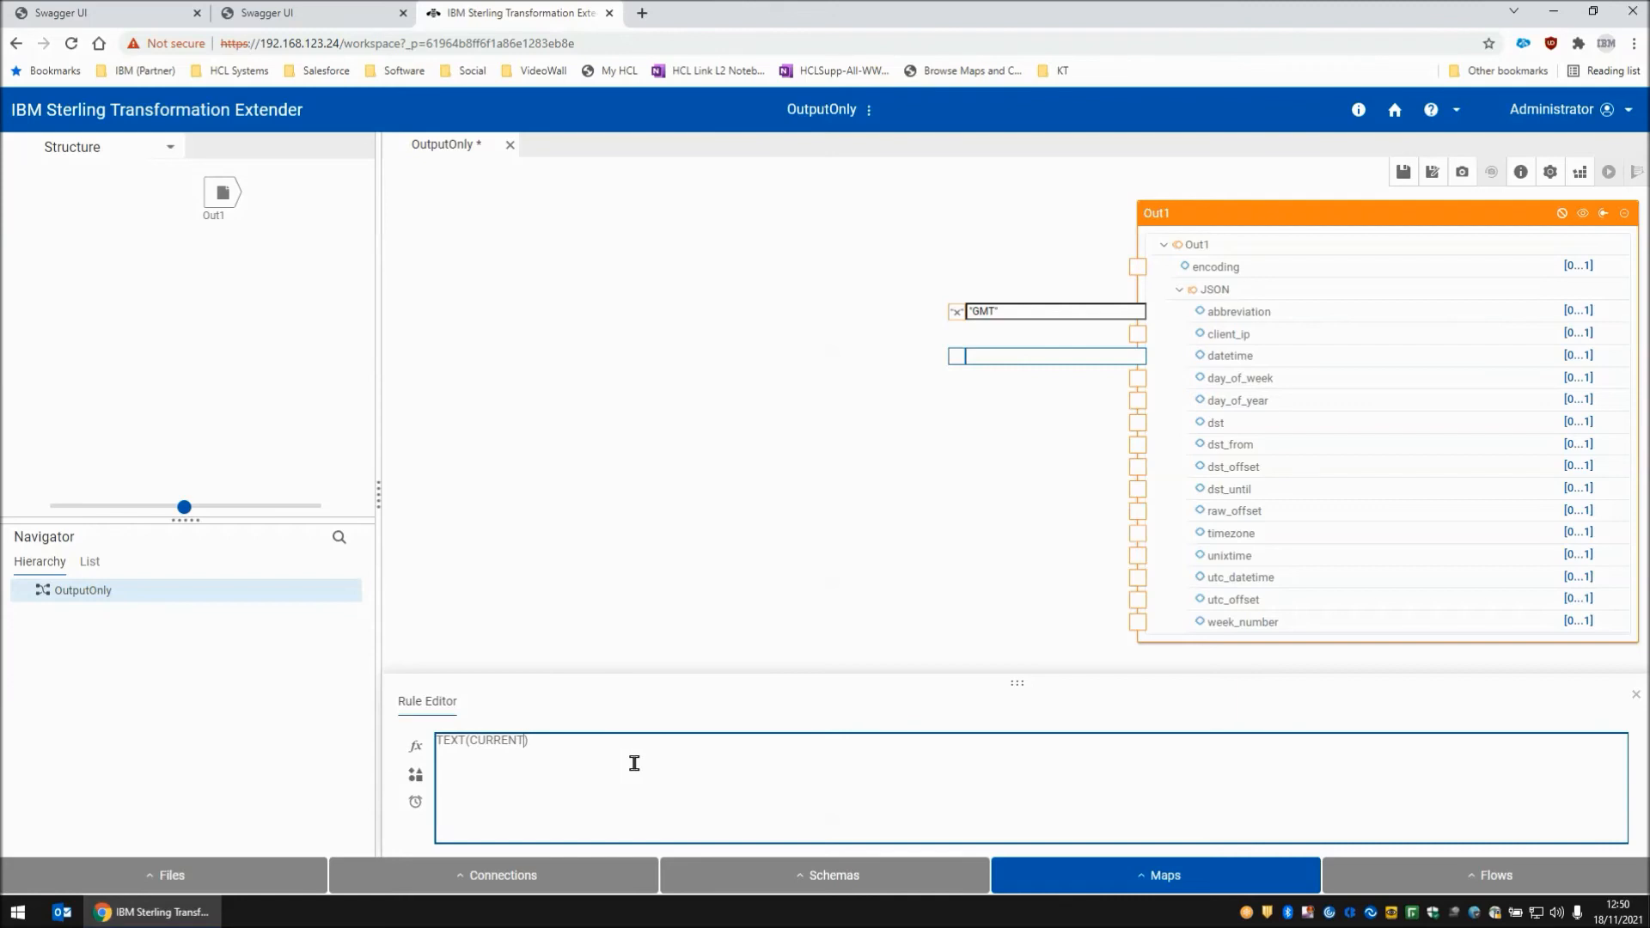
type("DATETIME()")
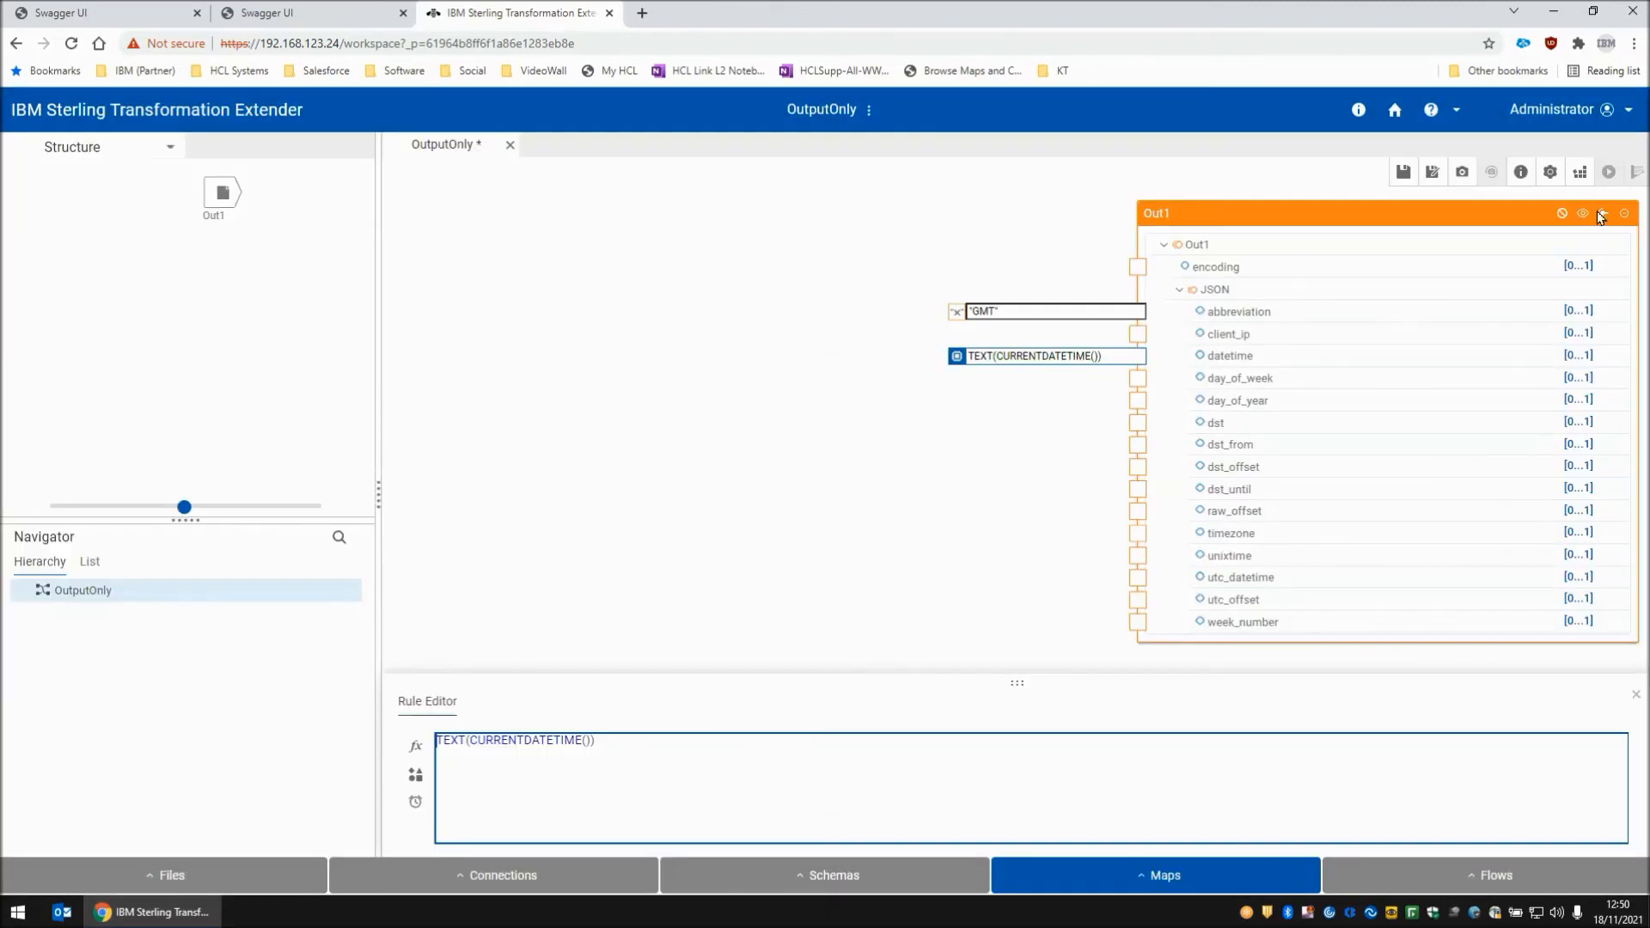
- Fill the remaining empty field rules with None, save the map and return home
left_click(1557, 213)
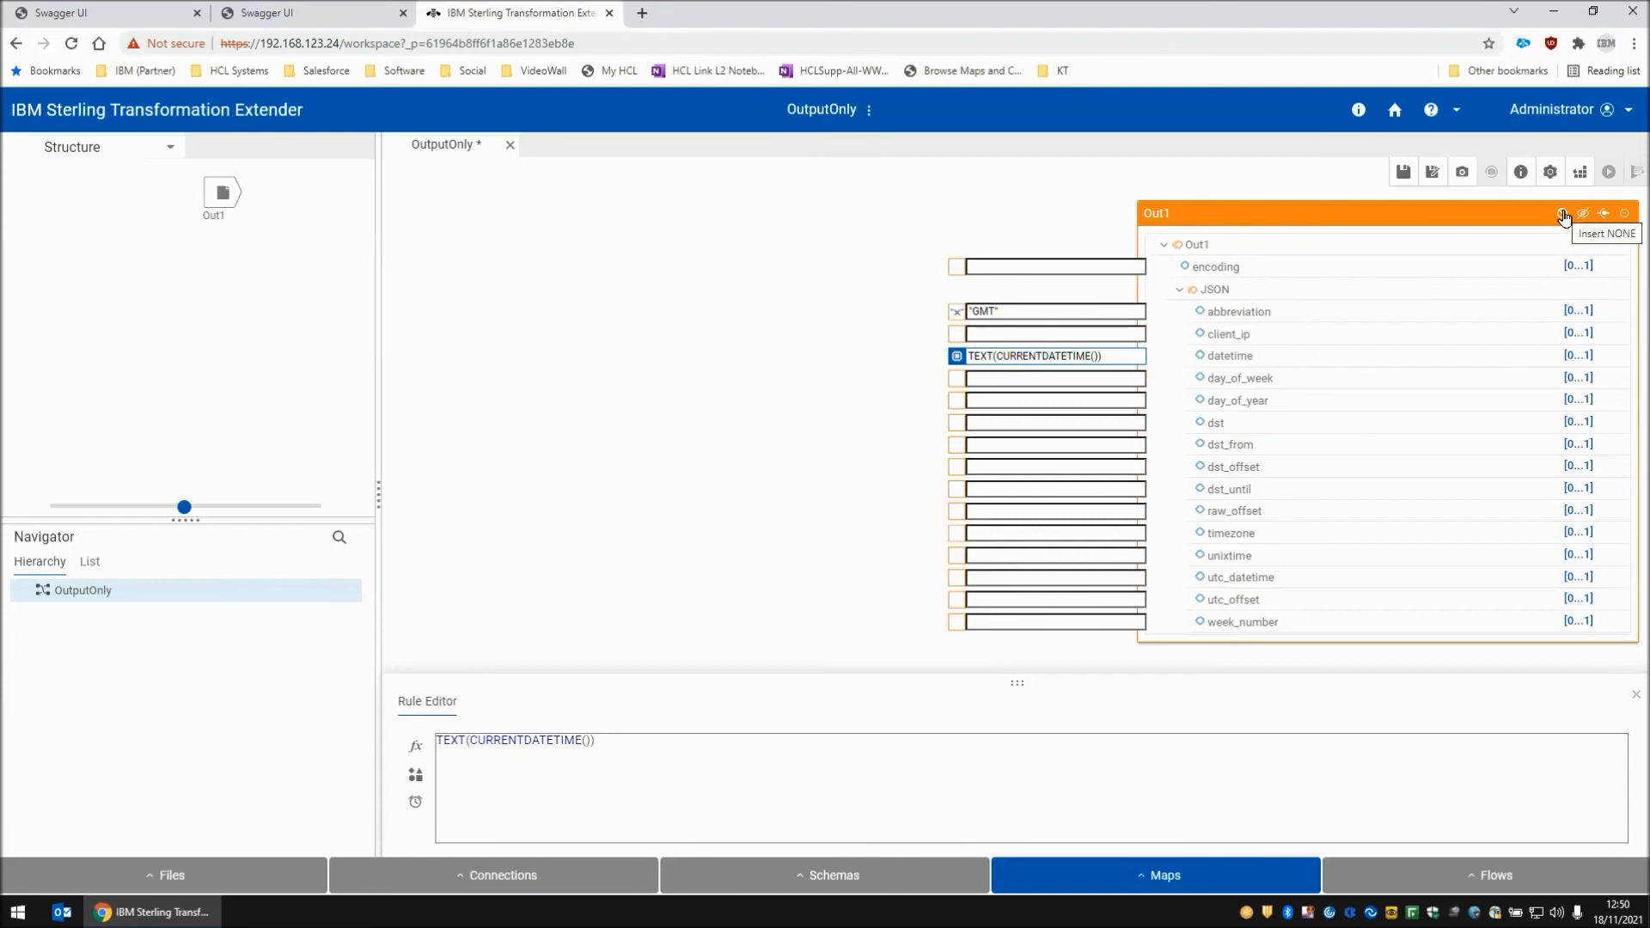
left_click(1560, 213)
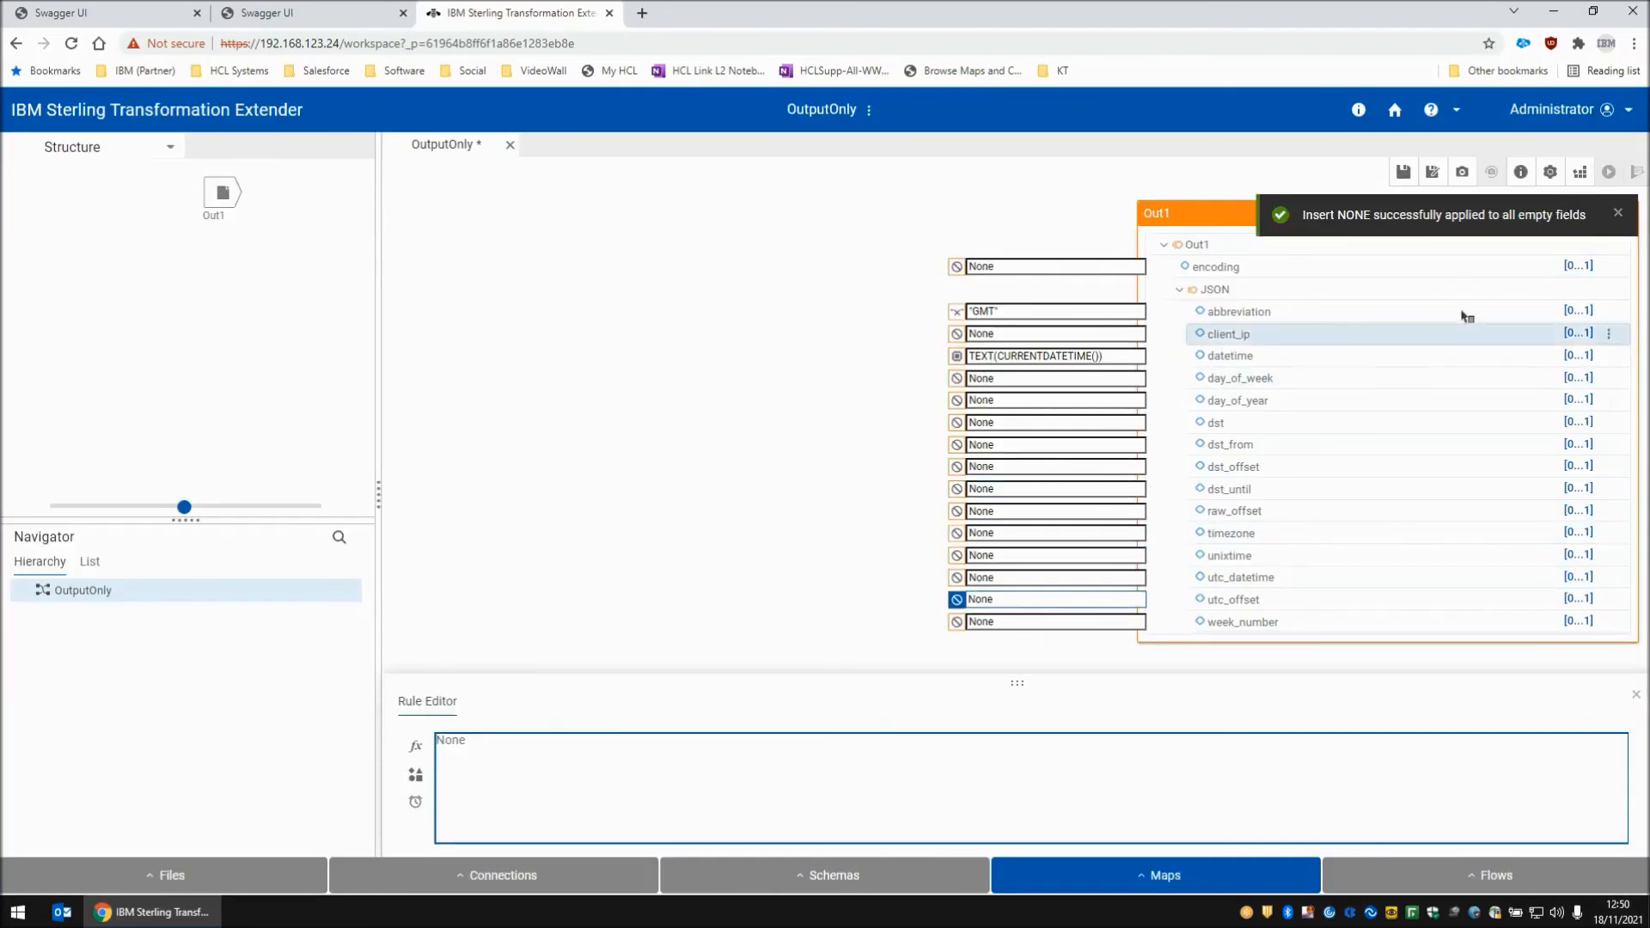
left_click(1580, 172)
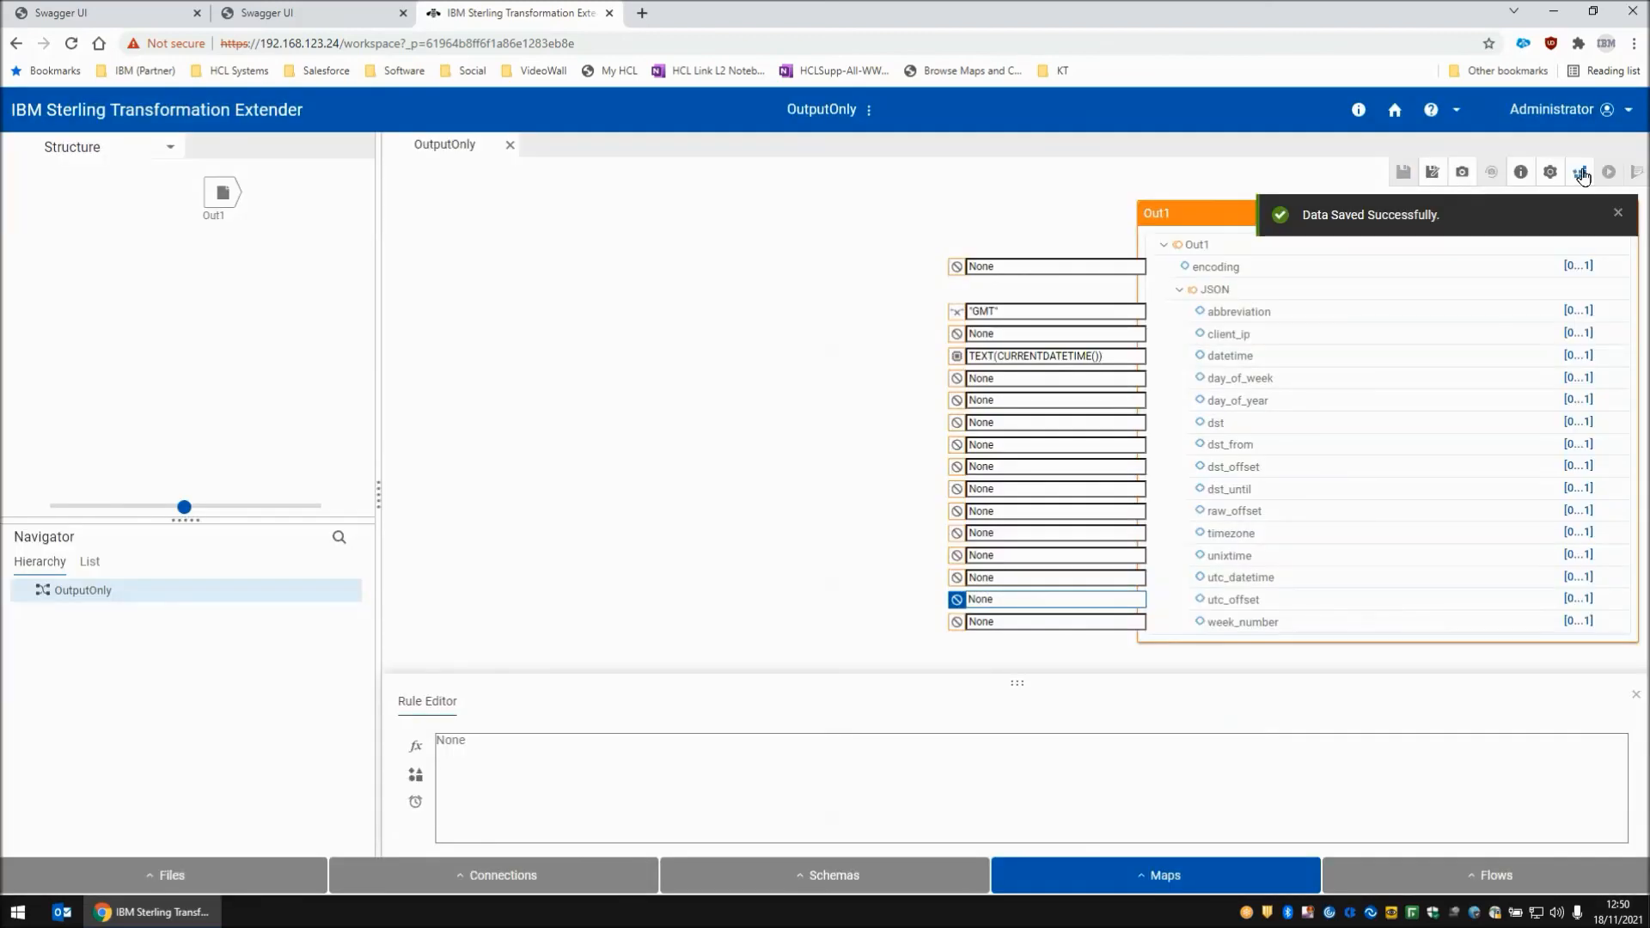
left_click(1580, 171)
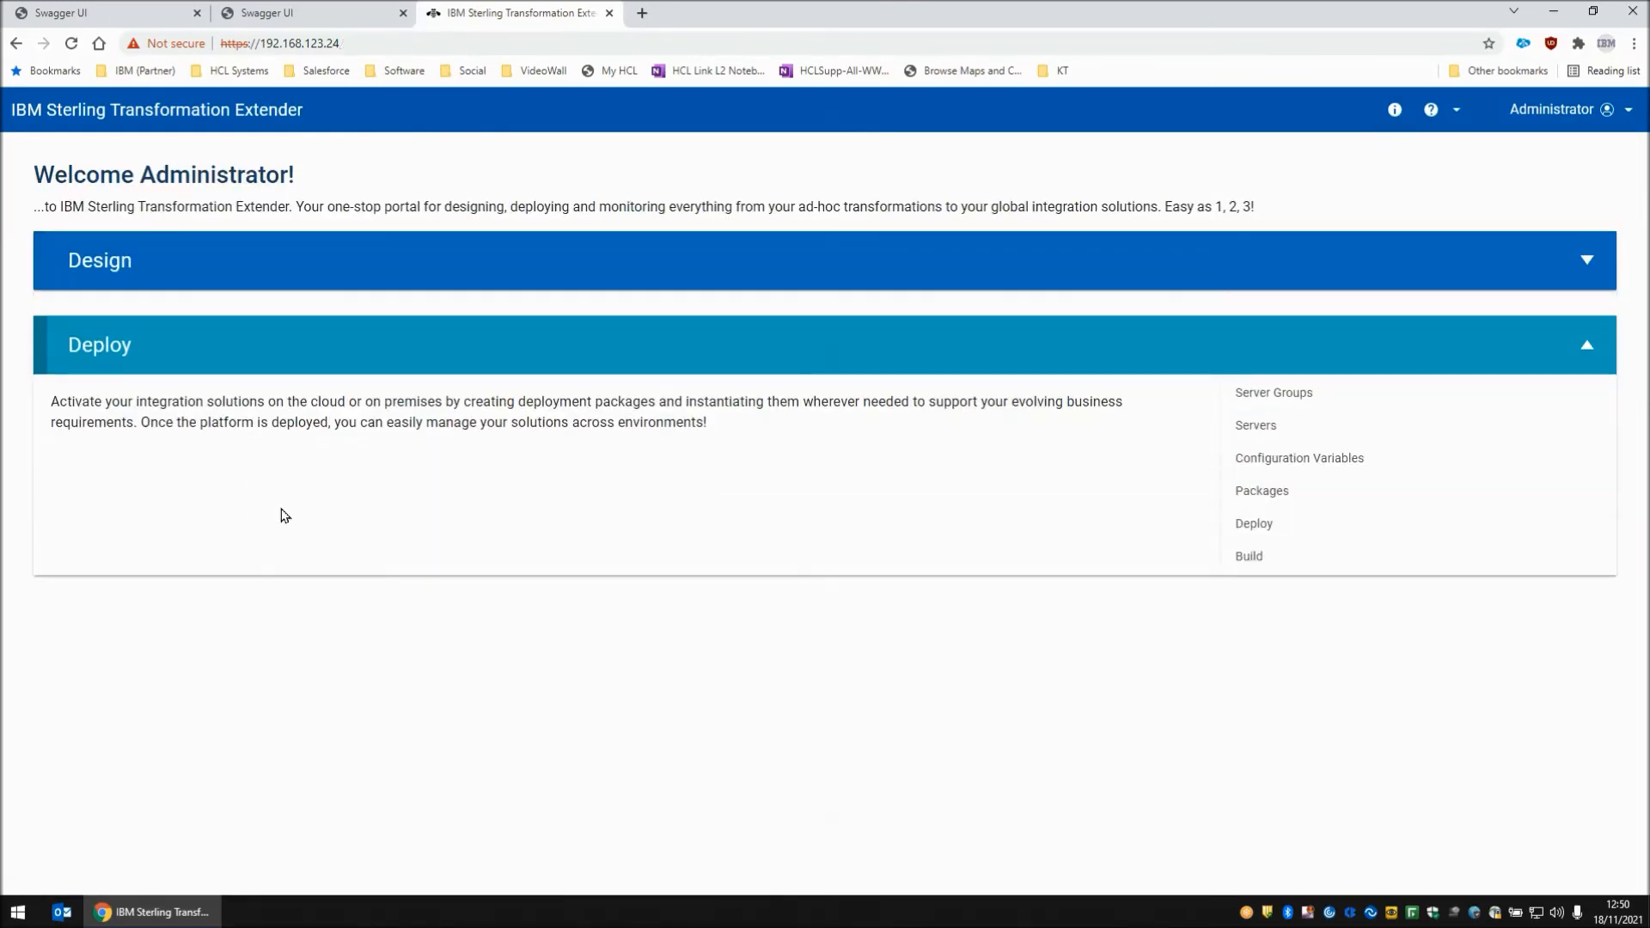
- Add a package named OutputOnly built from the OutputOnly project
left_click(1262, 491)
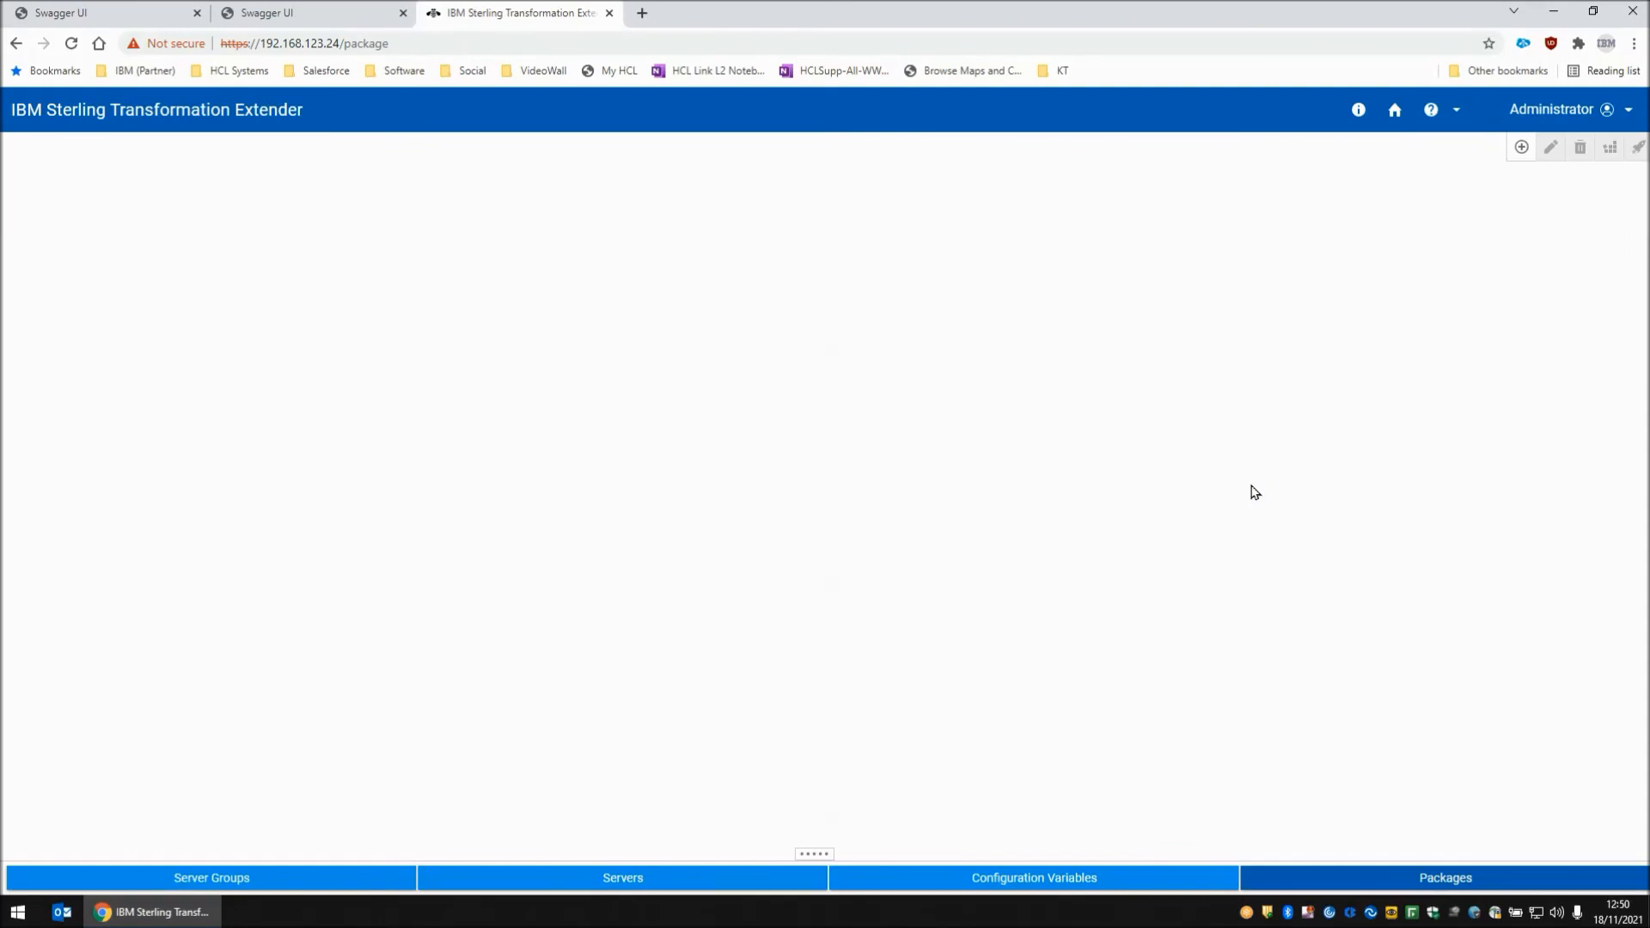
mouse_move(1406, 179)
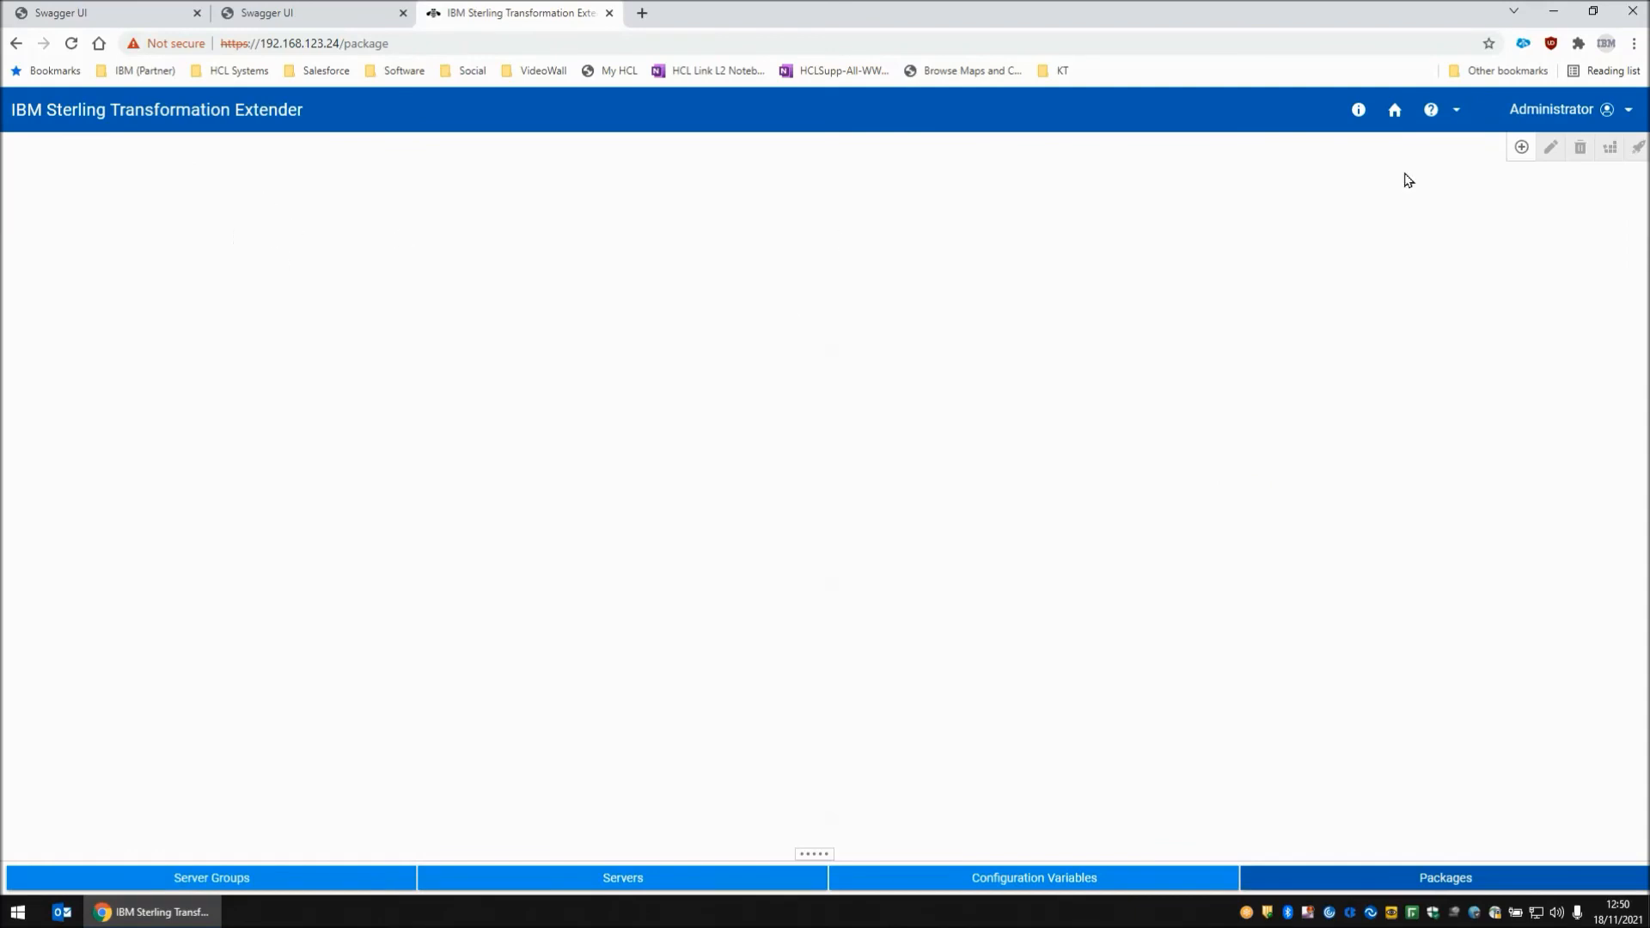
left_click(1521, 147)
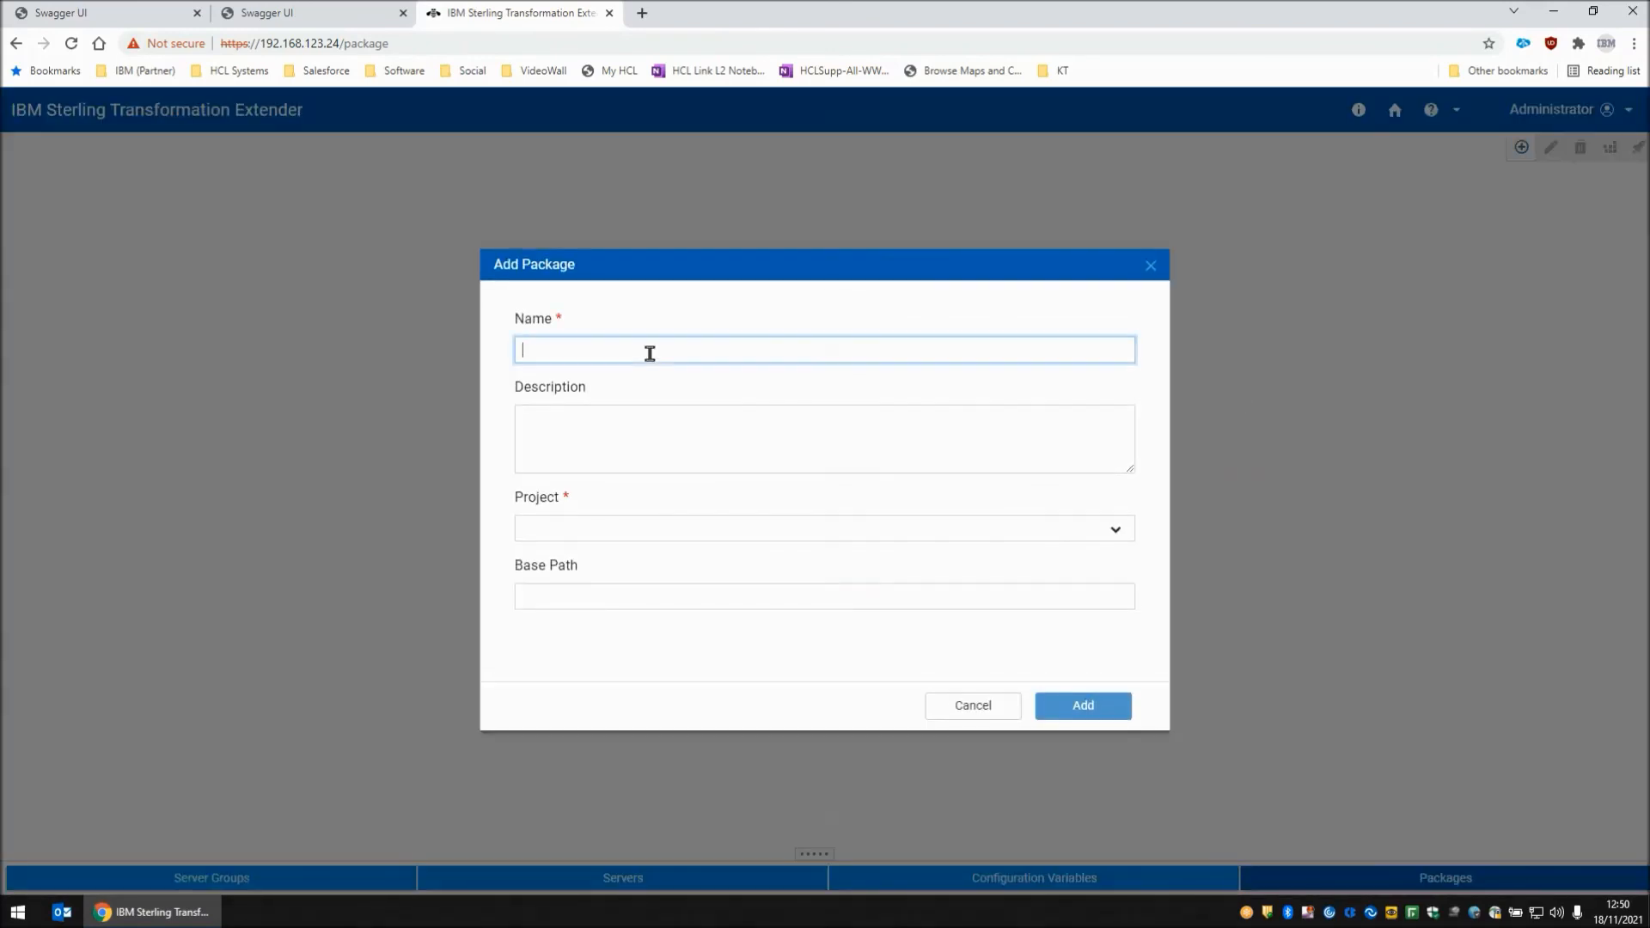
type("OutputO")
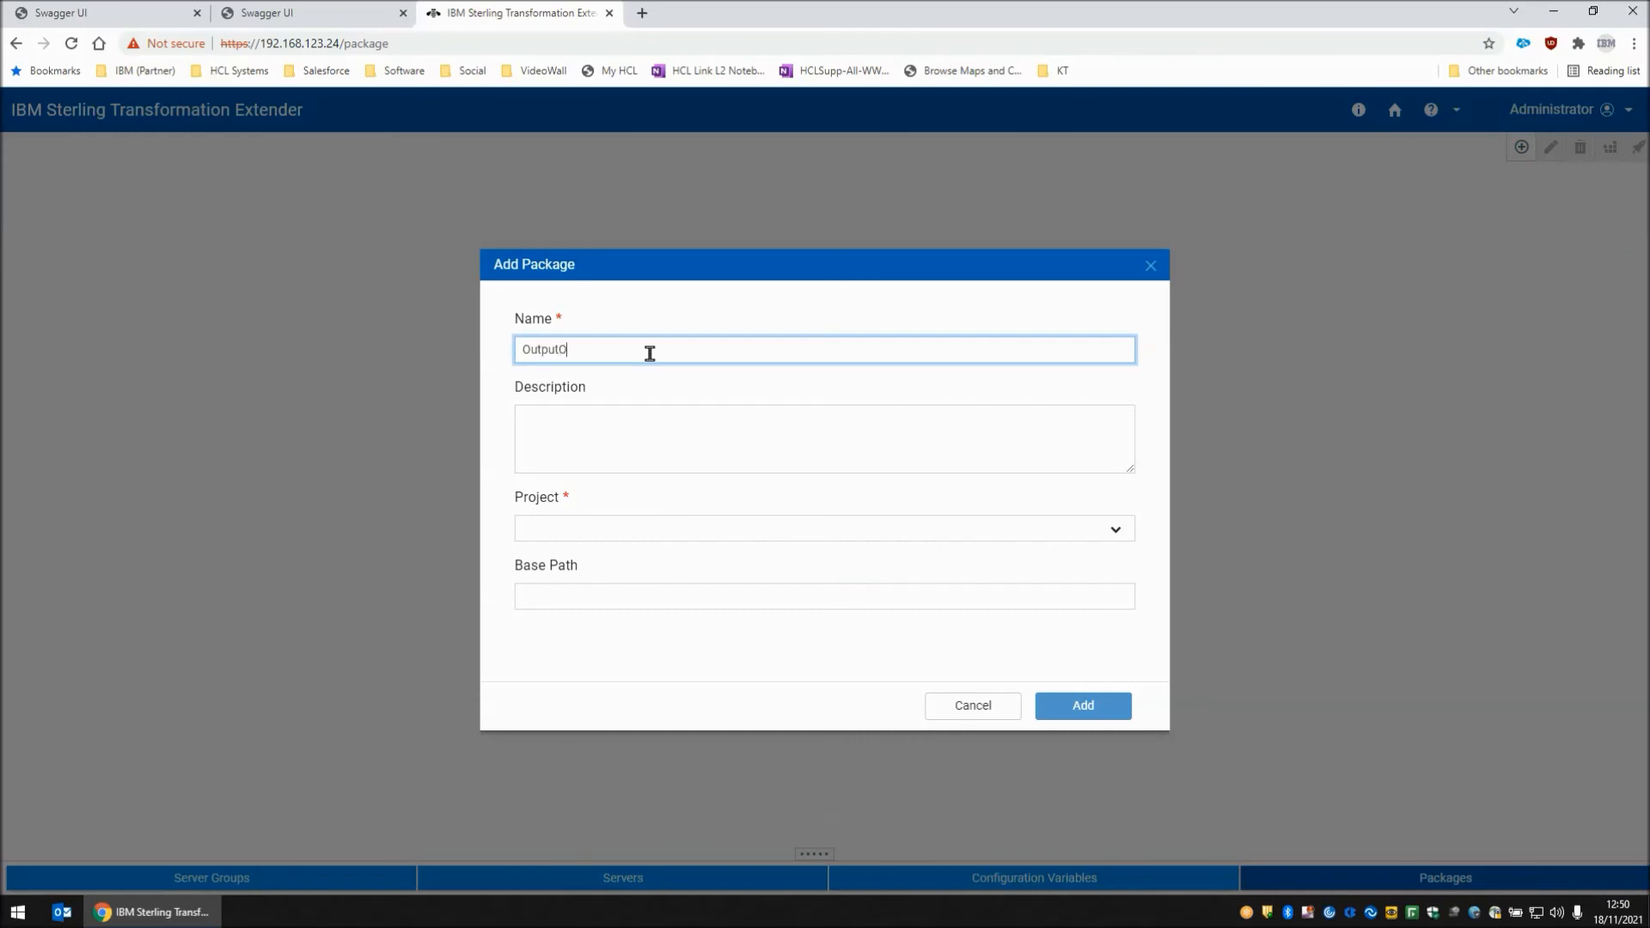
left_click(824, 529)
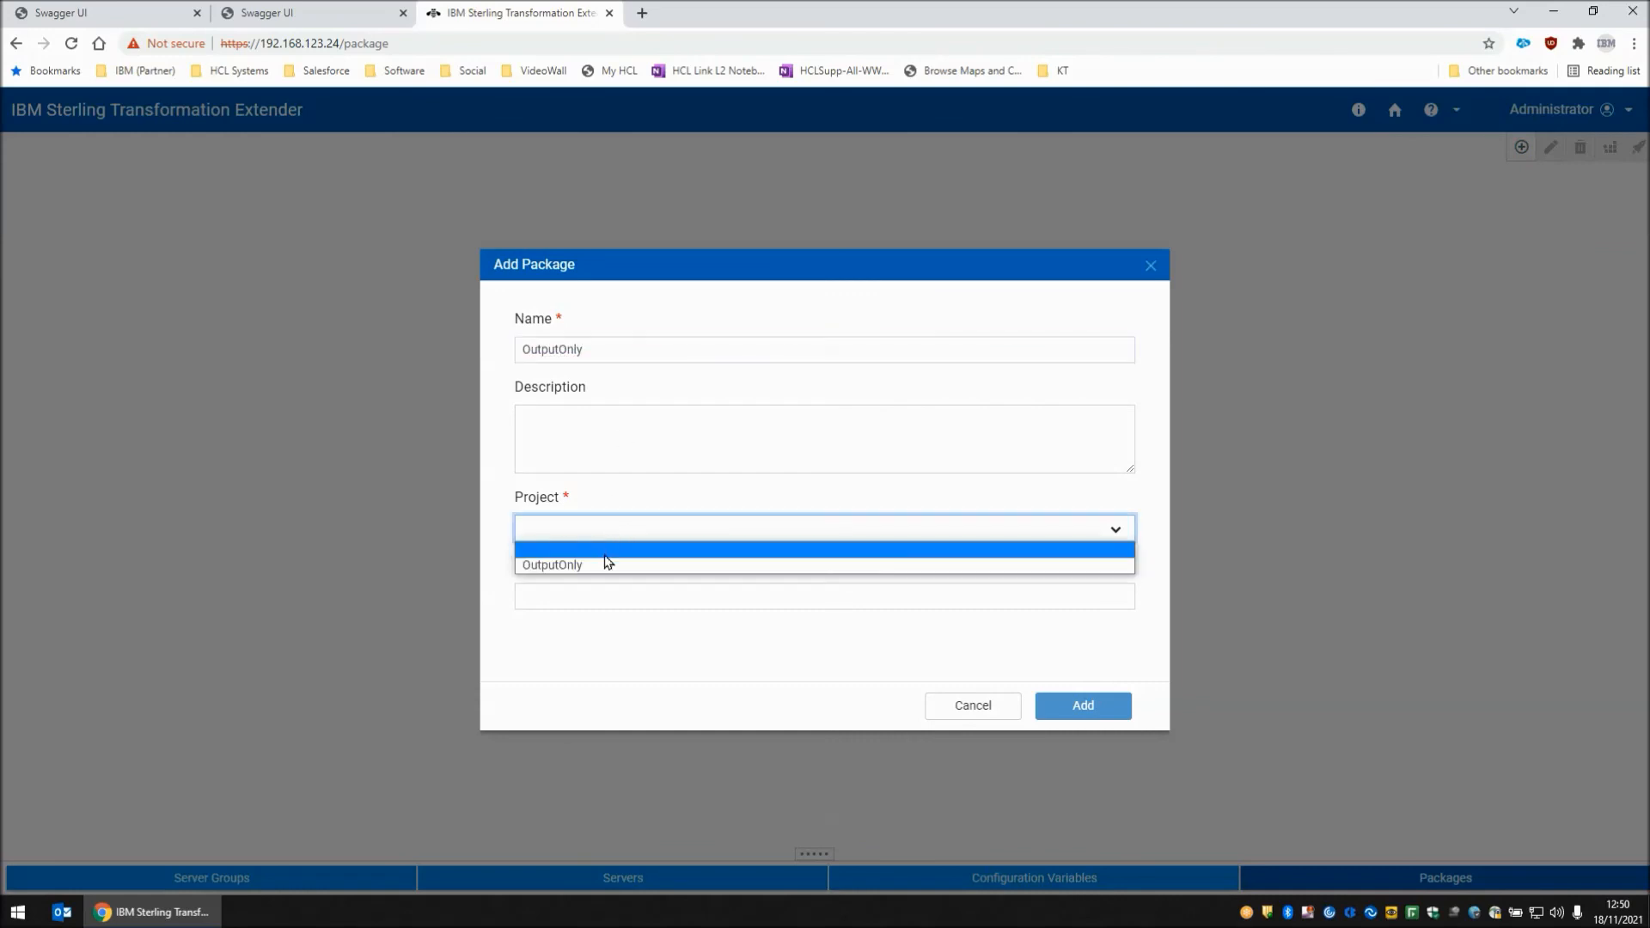
left_click(552, 564)
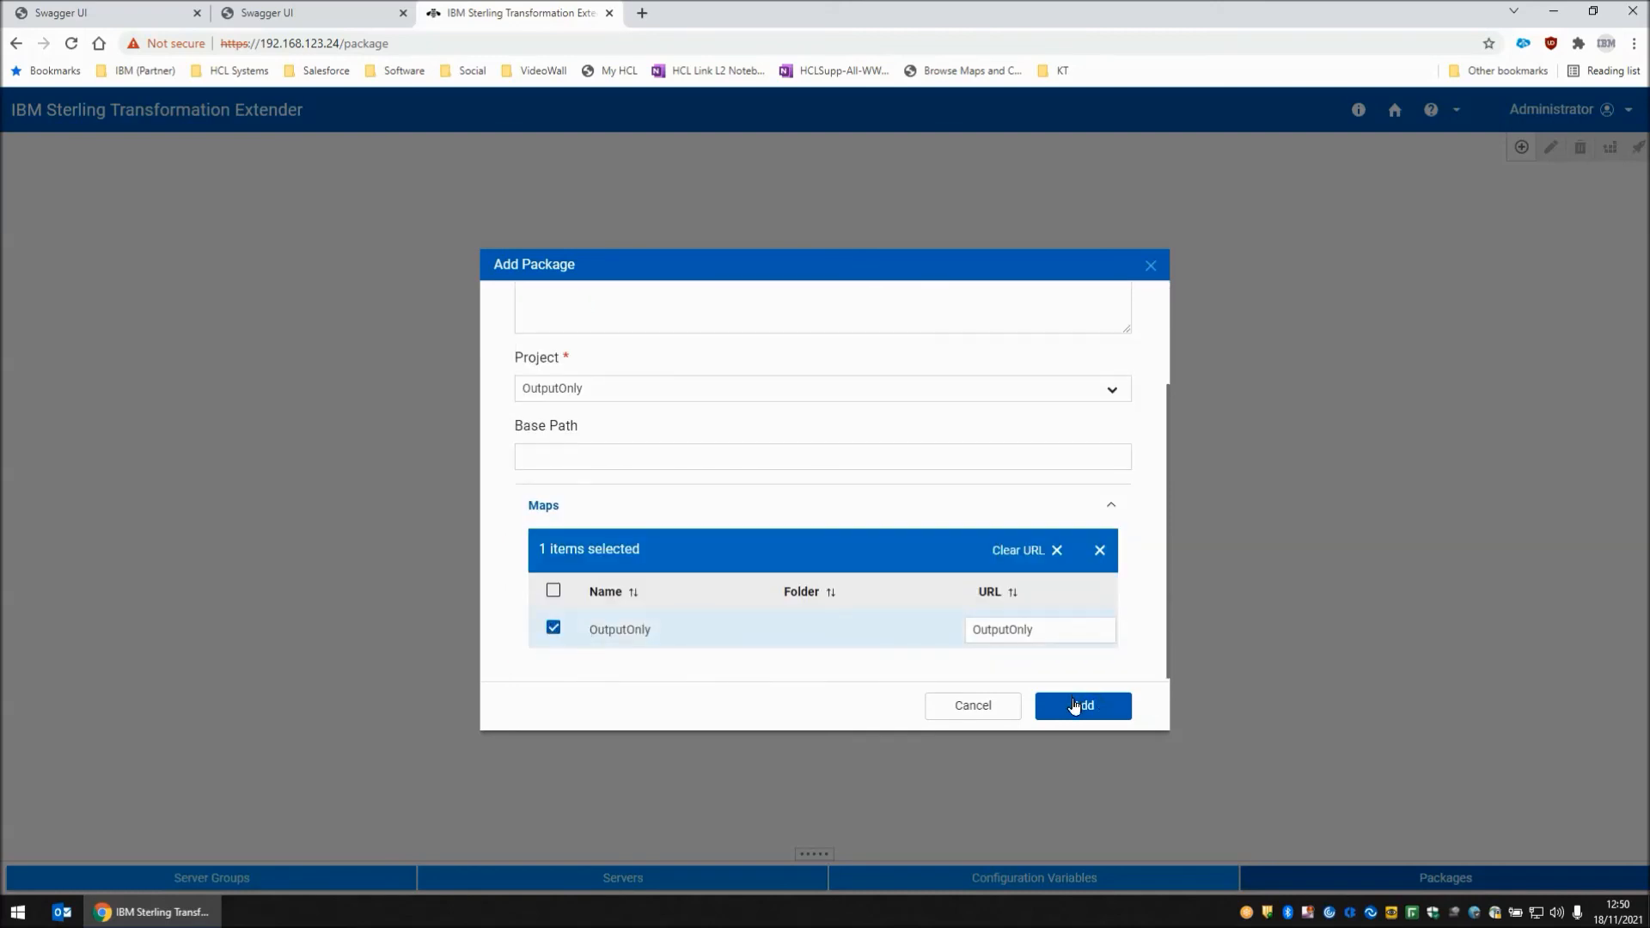
left_click(1083, 705)
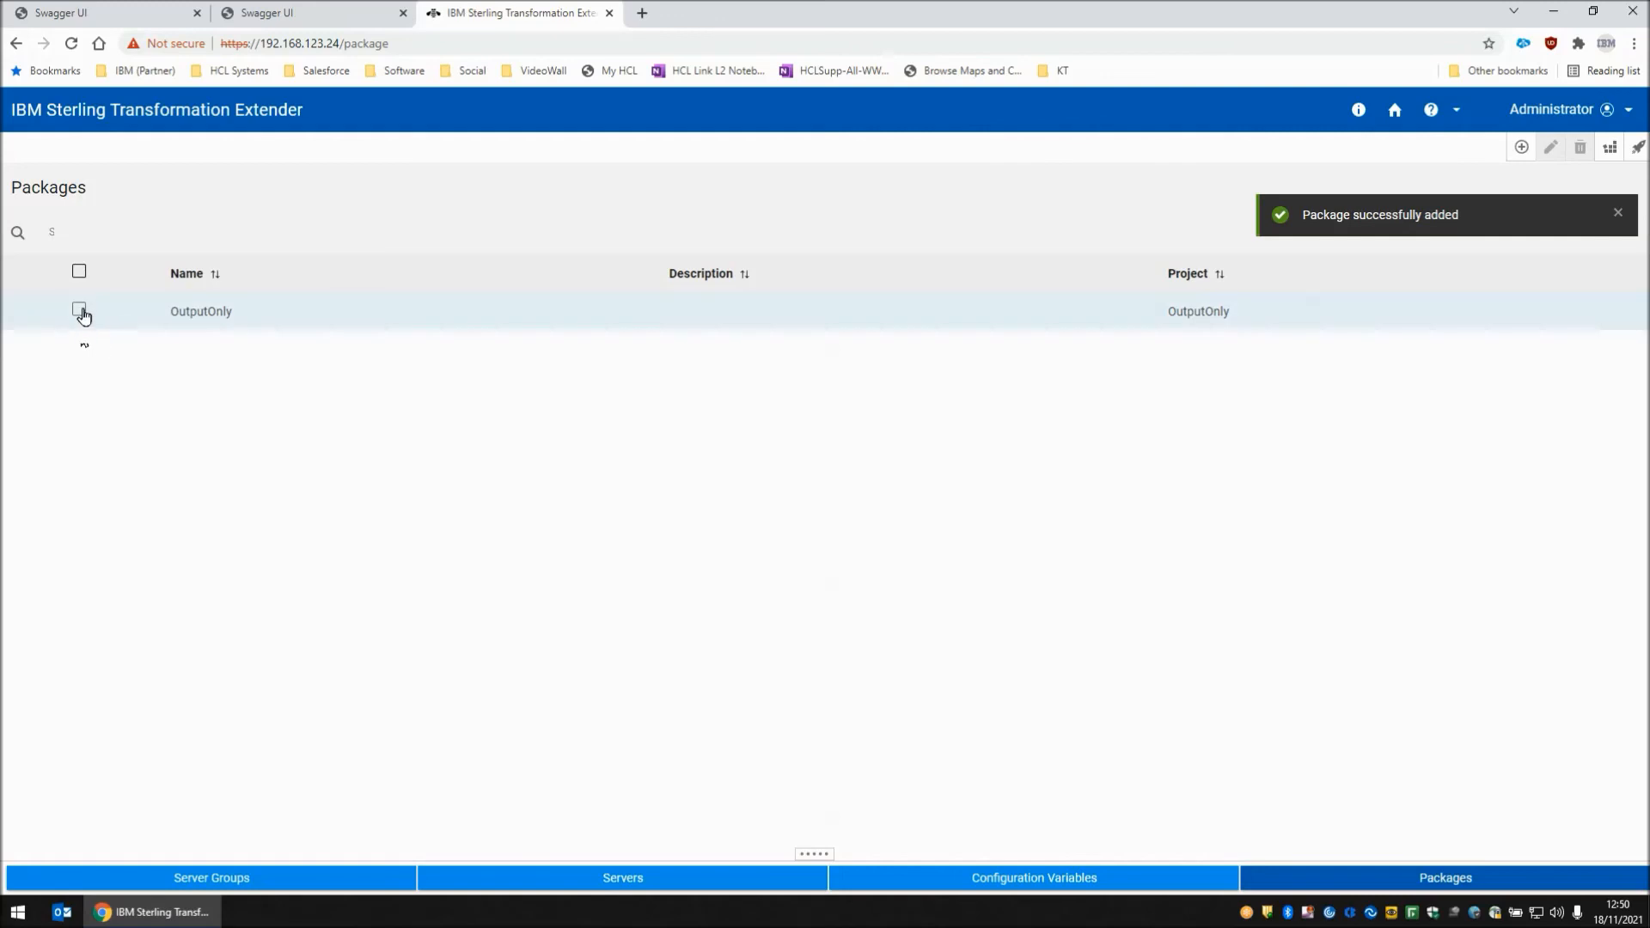
- Deploy the OutputOnly package to the LocalRestAPI server
left_click(79, 310)
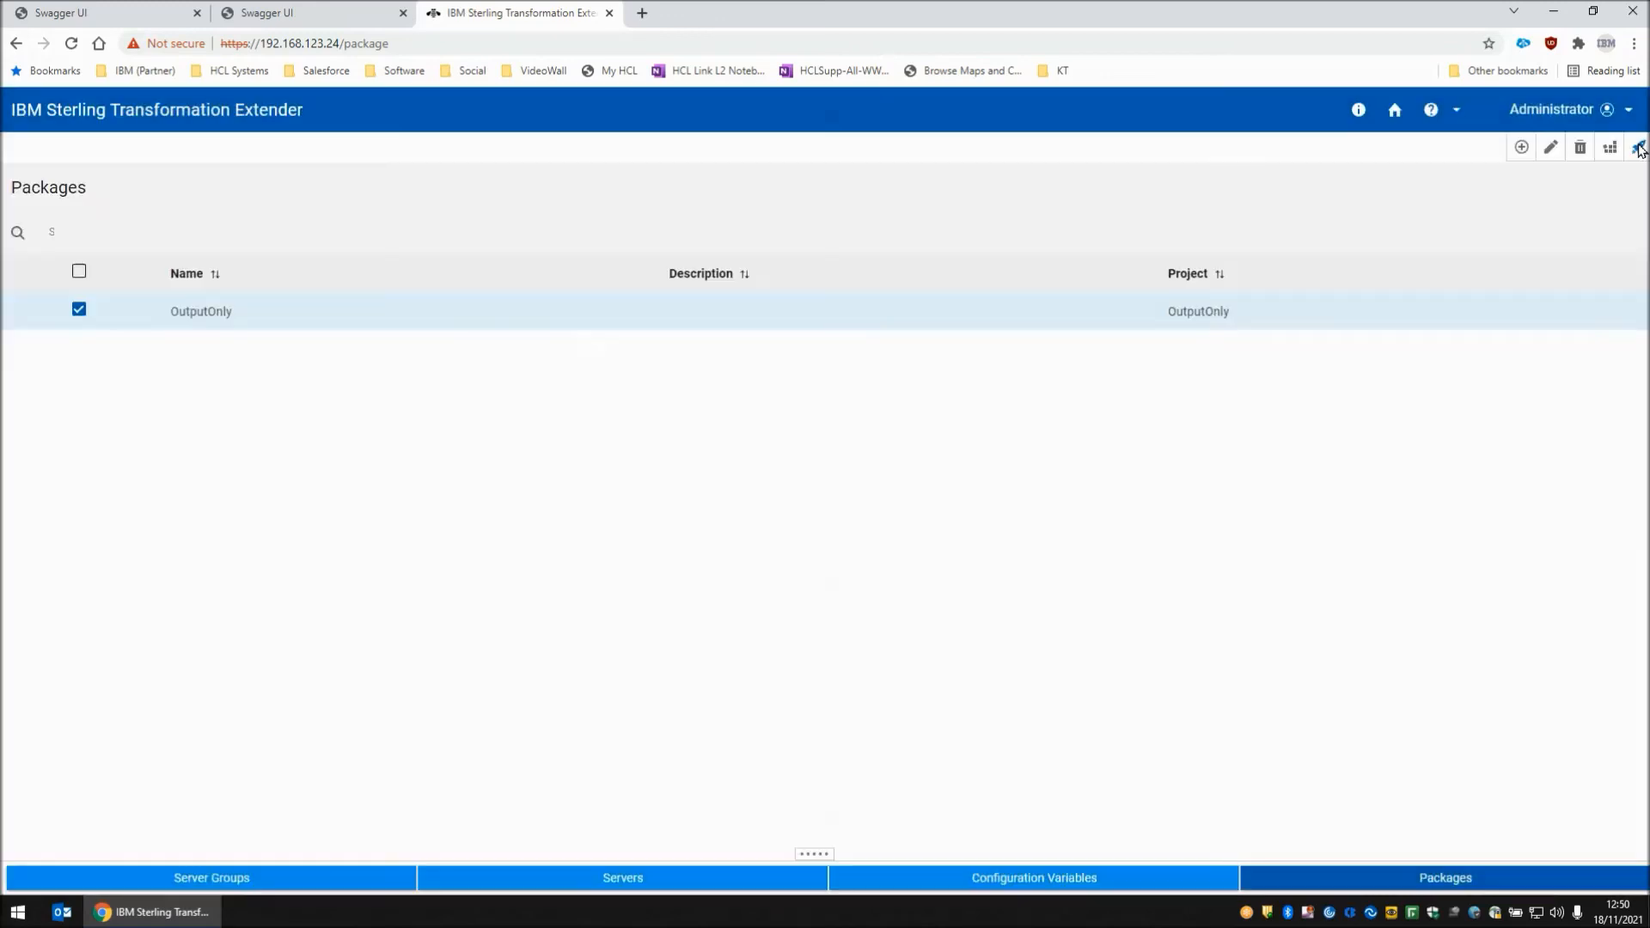
left_click(1635, 146)
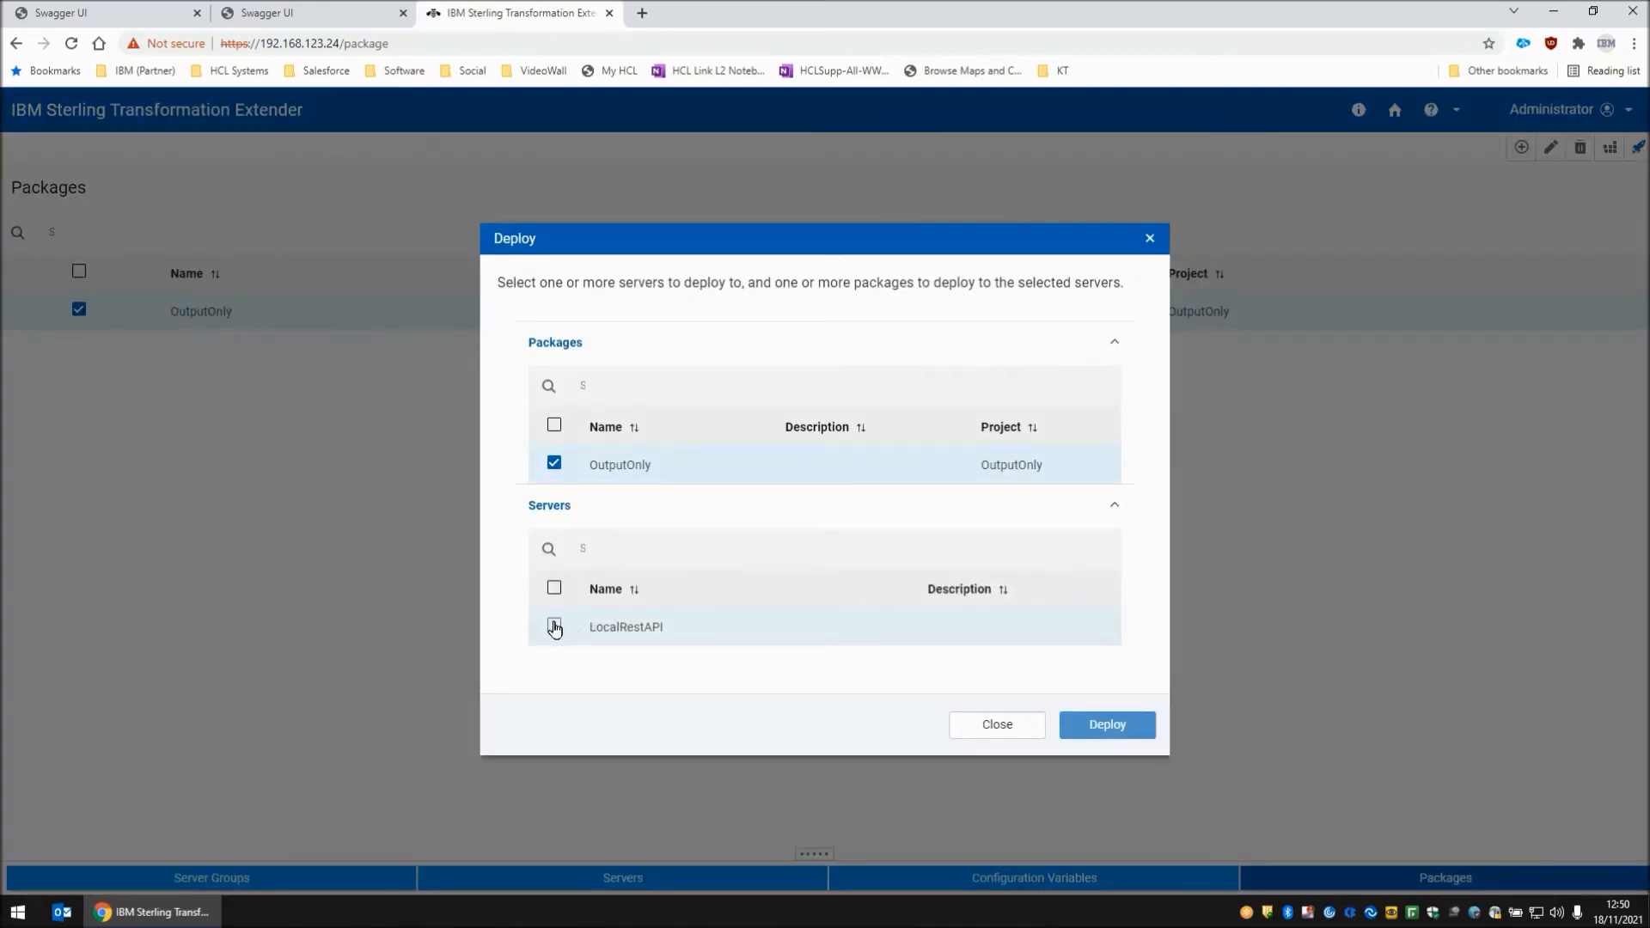
left_click(1107, 723)
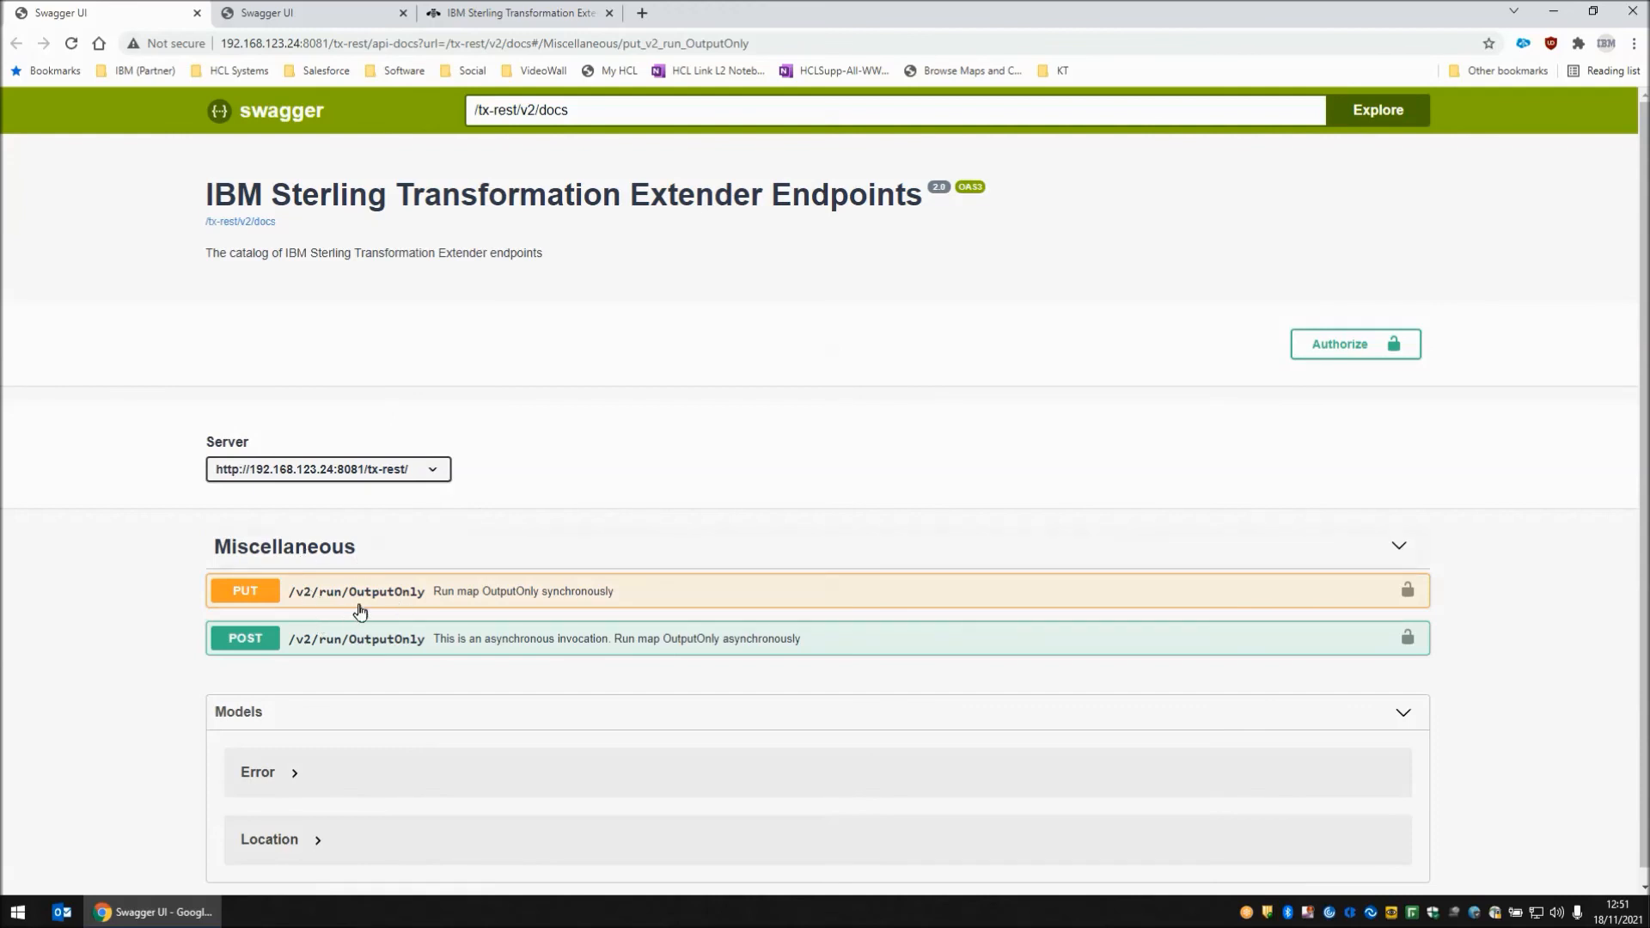
mouse_move(509, 598)
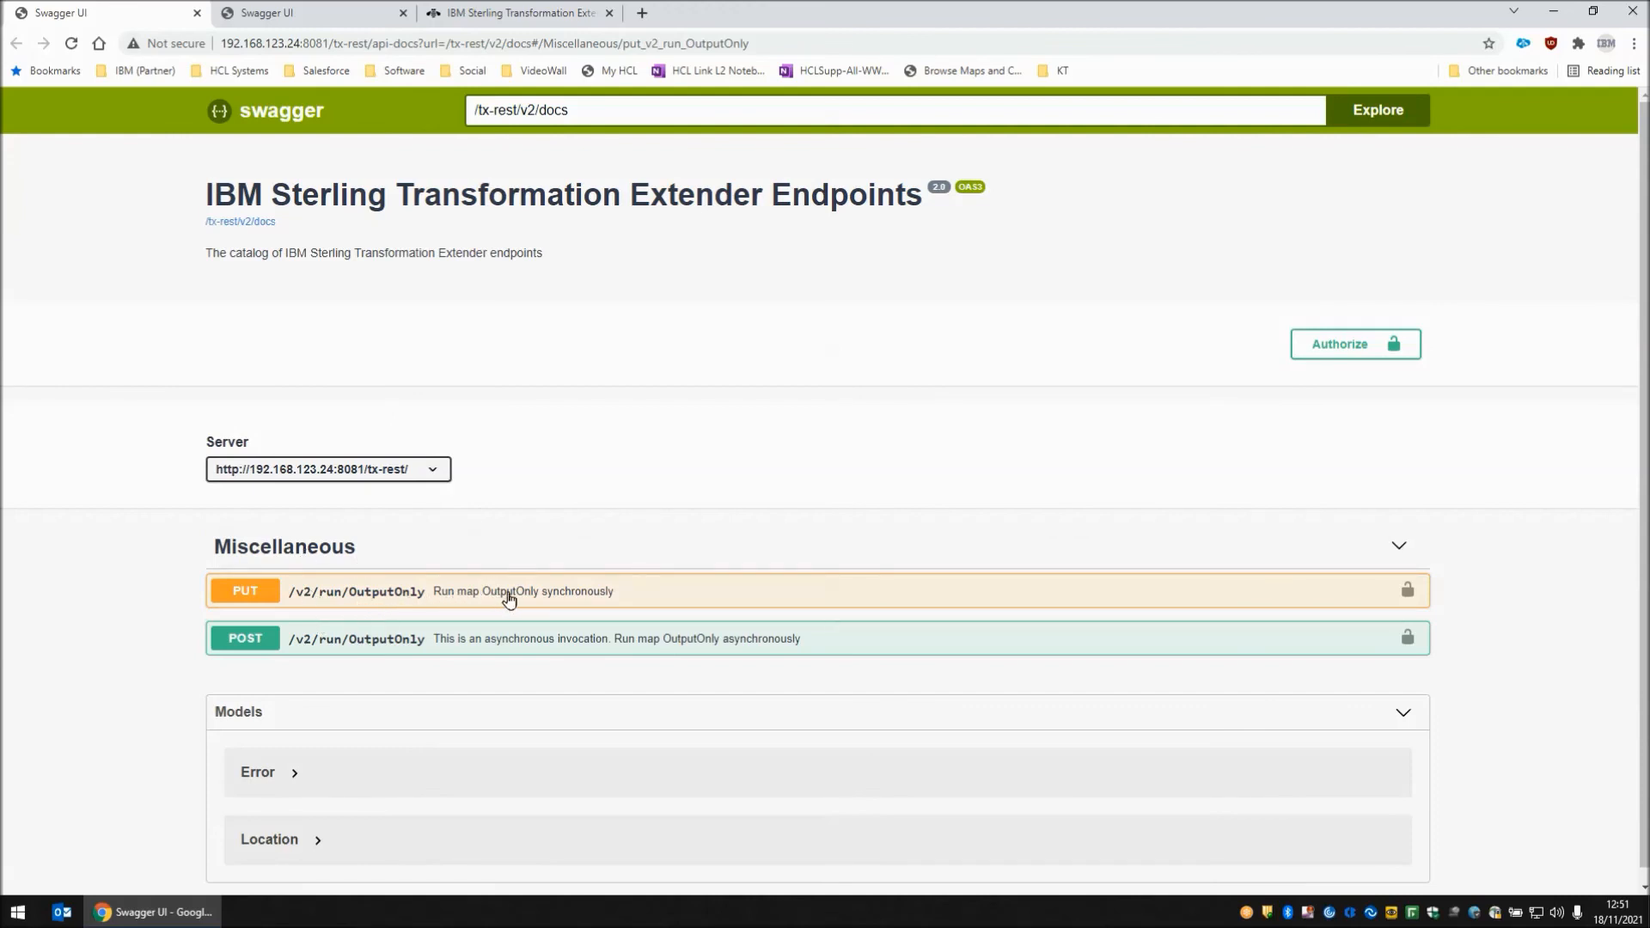
mouse_move(567, 601)
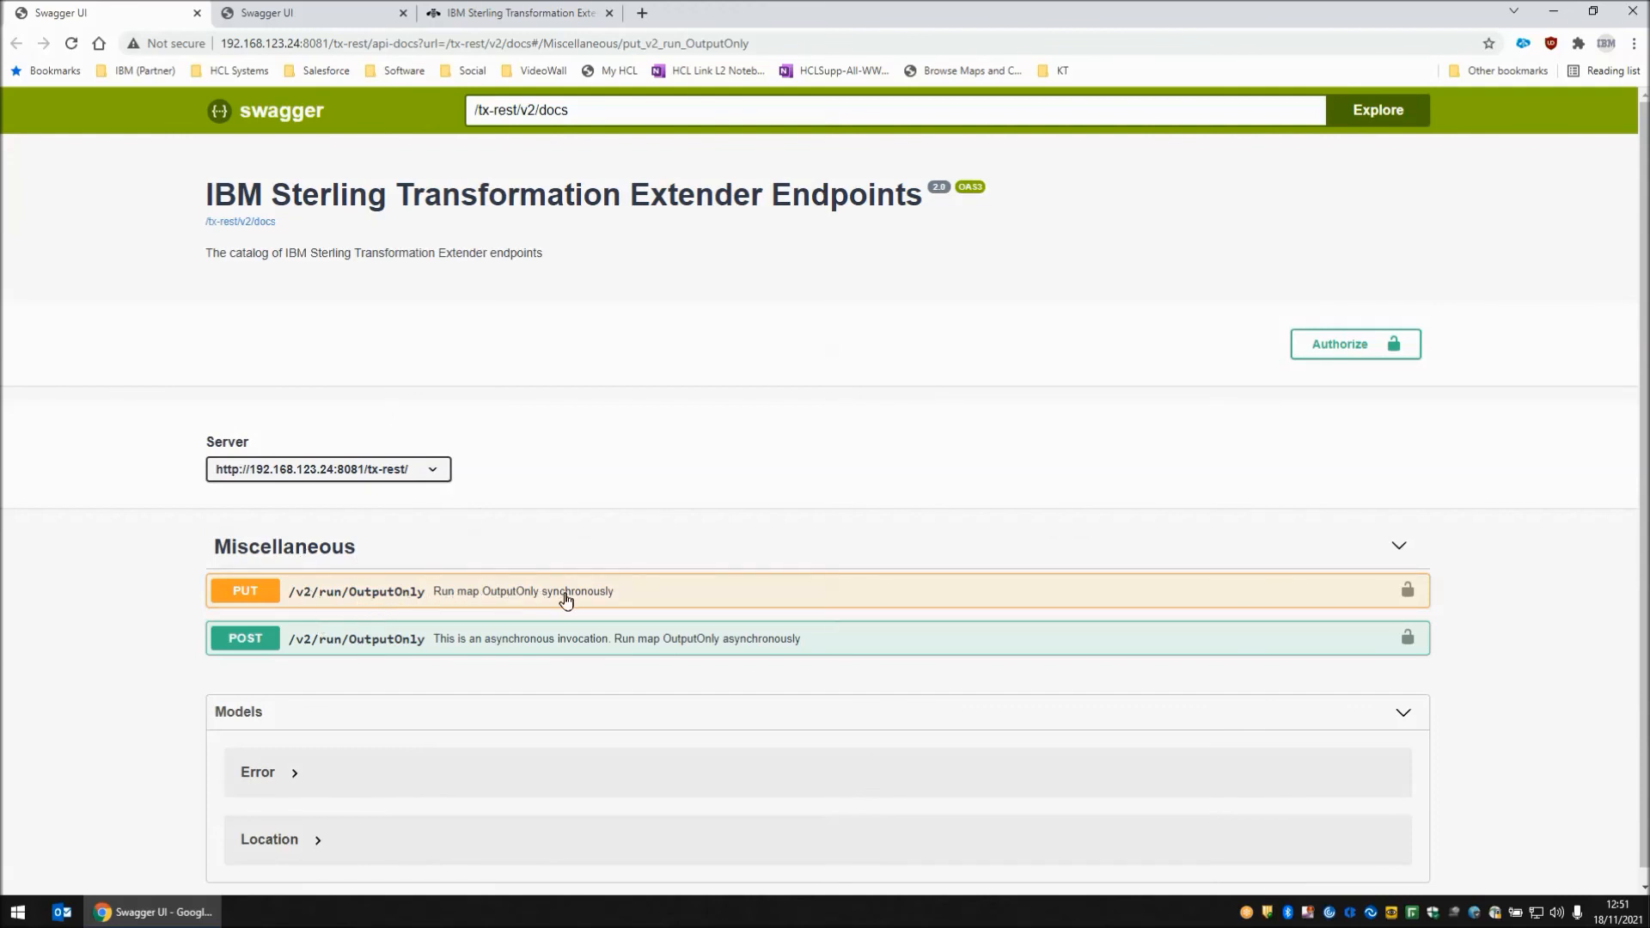
mouse_move(736, 651)
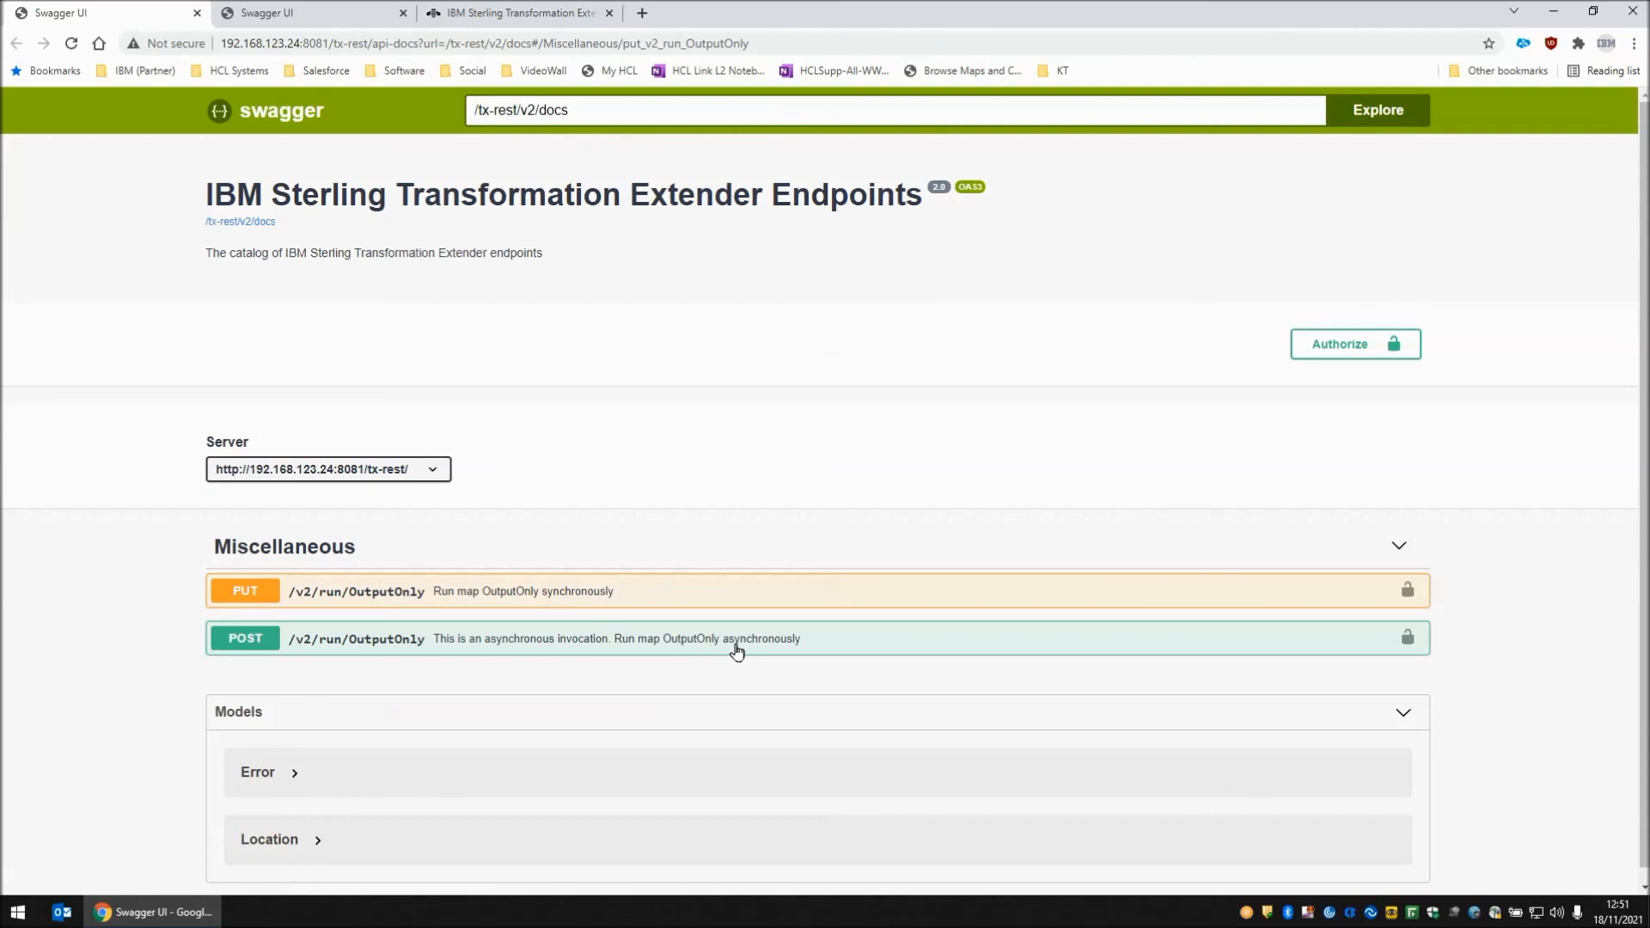
mouse_move(779, 492)
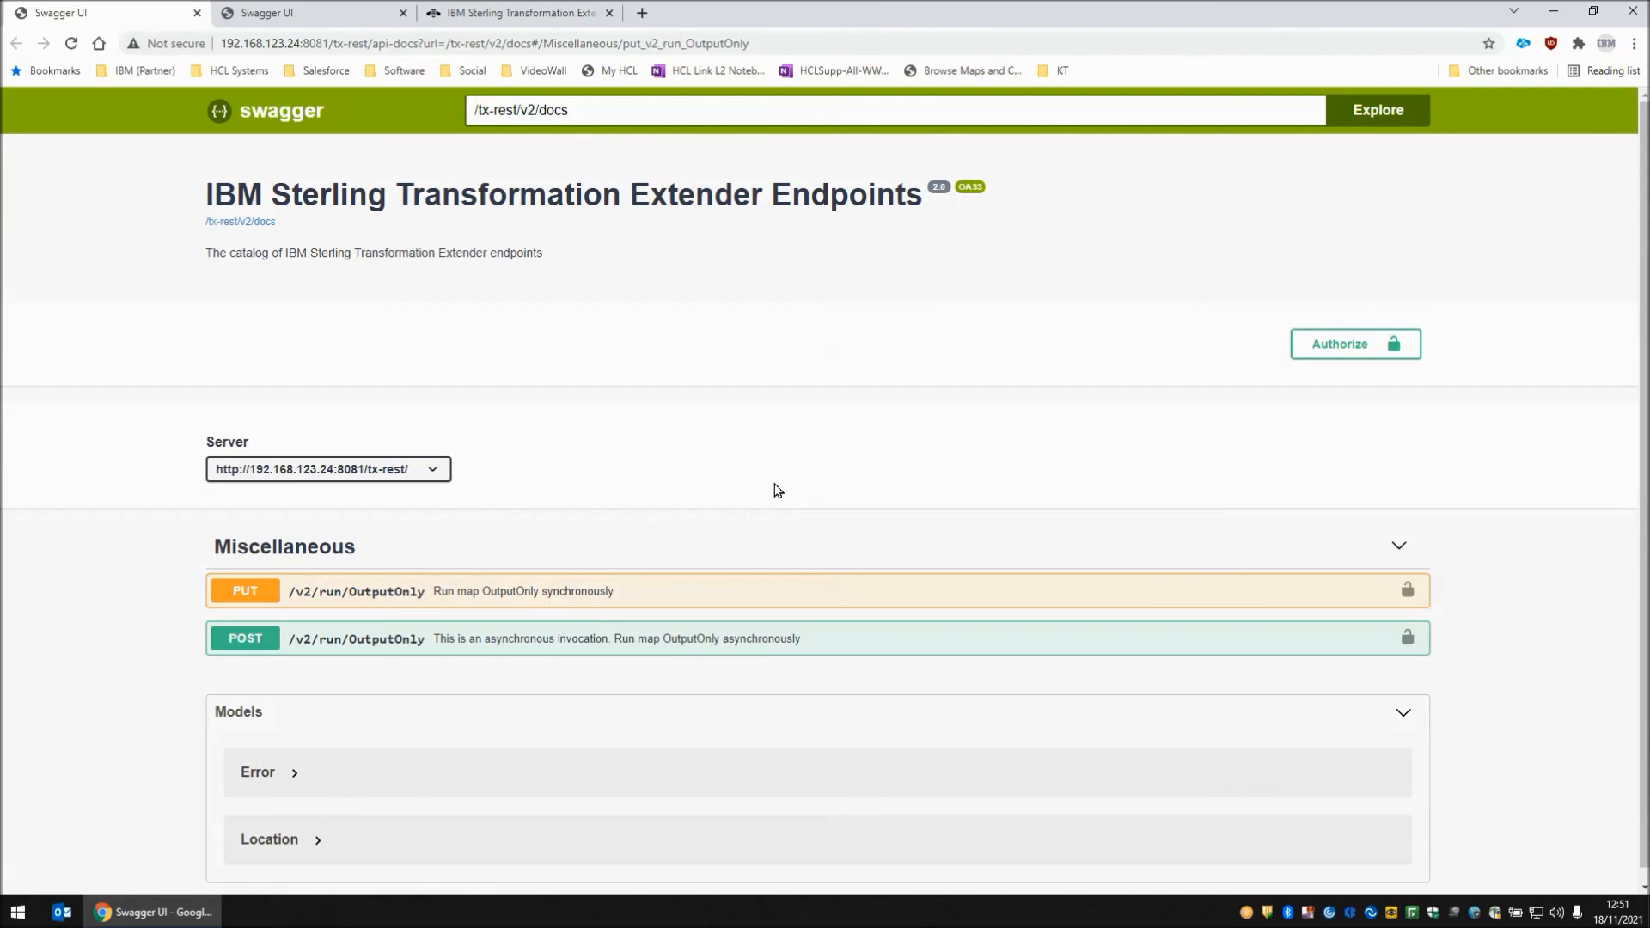